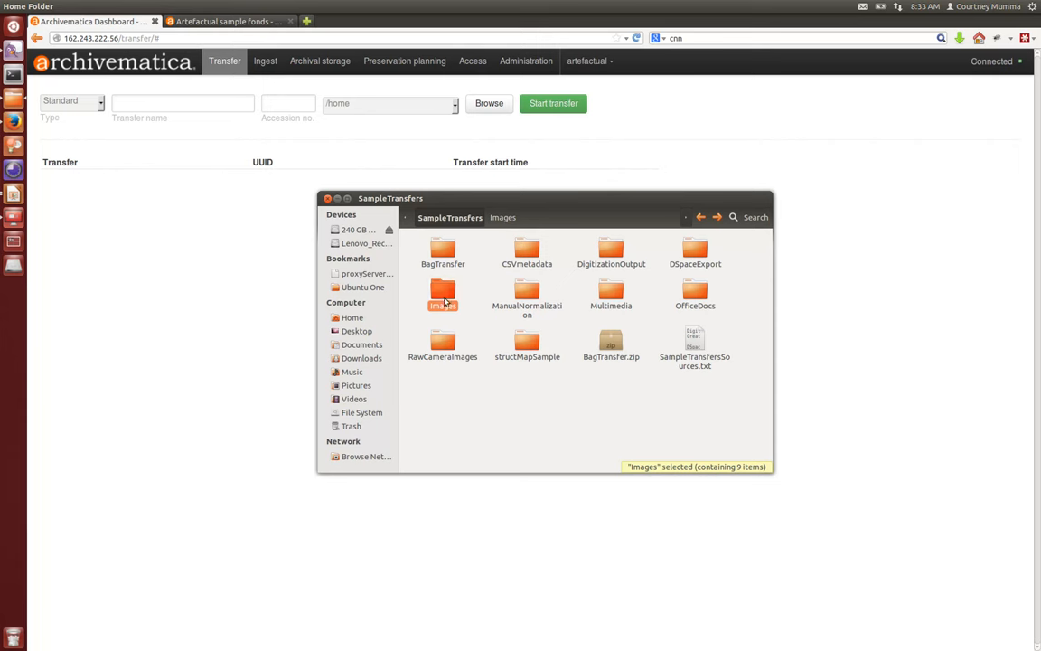
Browse the sample Images folder and its pictures subfolder, then close Files.
double_click(443, 294)
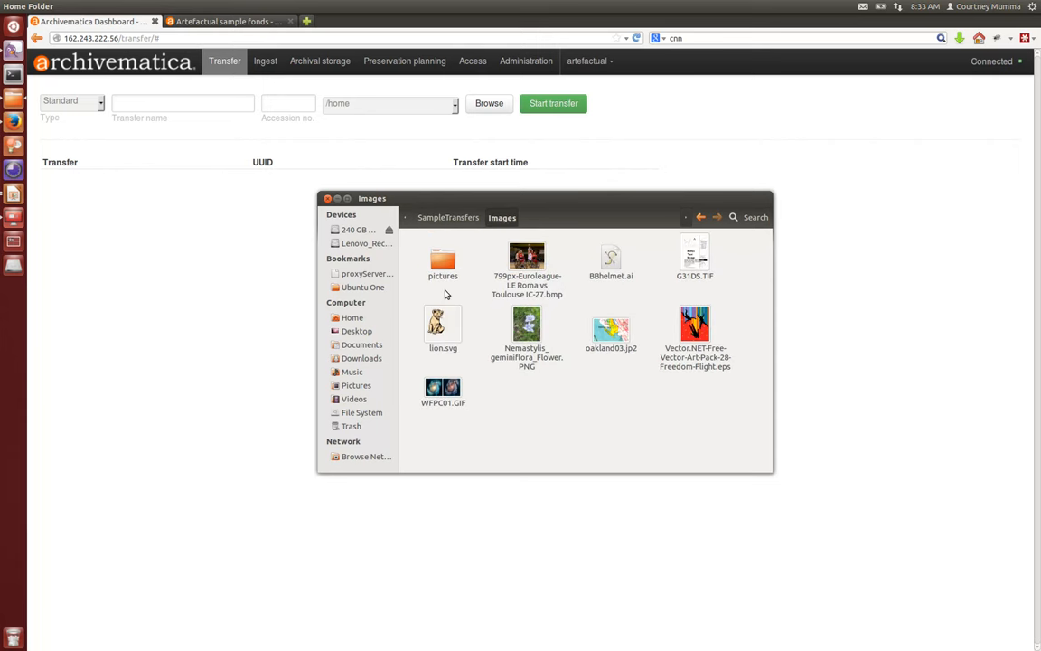
mouse_move(611, 289)
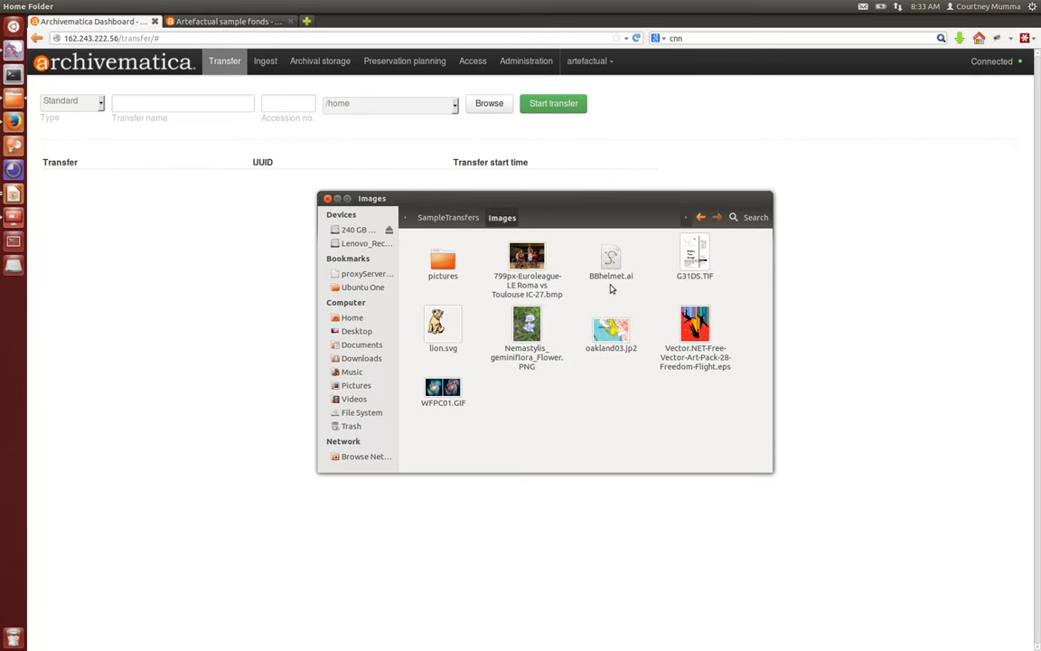
mouse_move(621, 312)
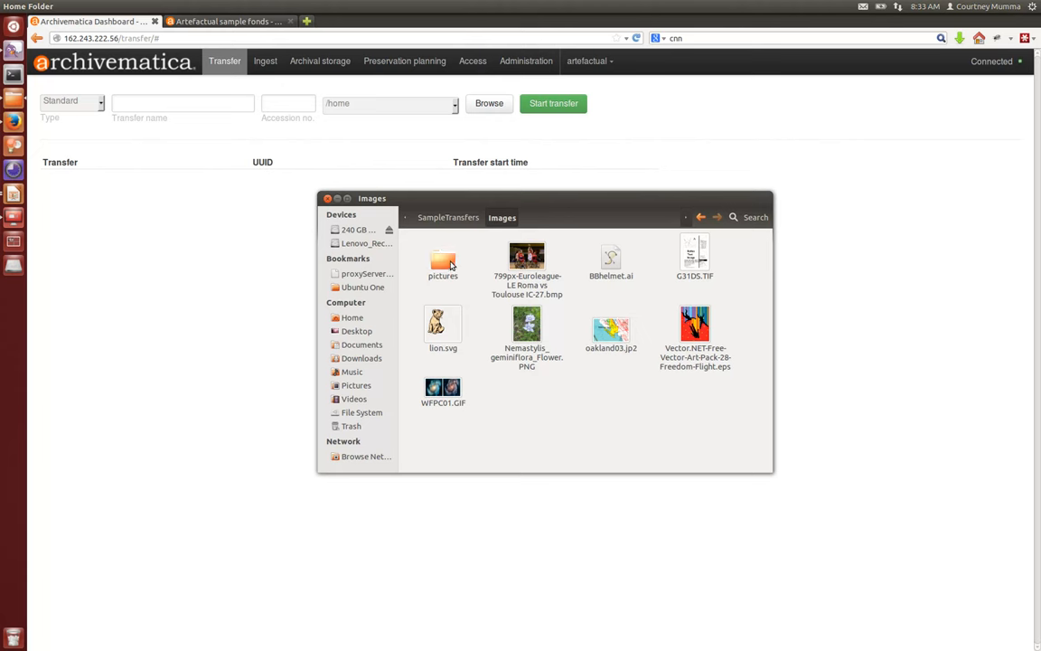
double_click(443, 257)
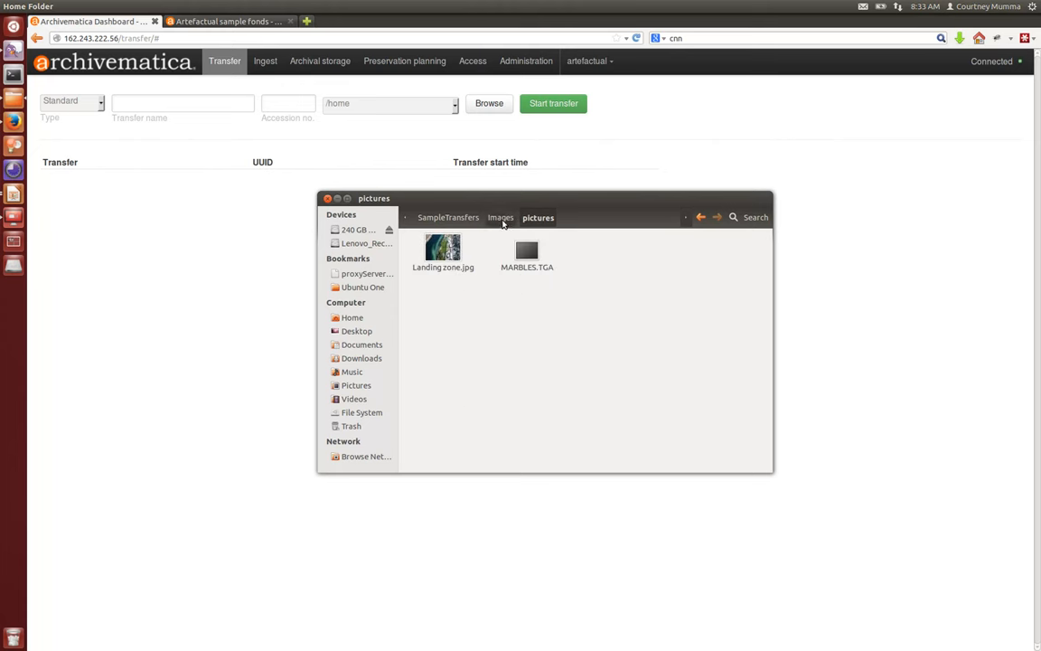
left_click(501, 217)
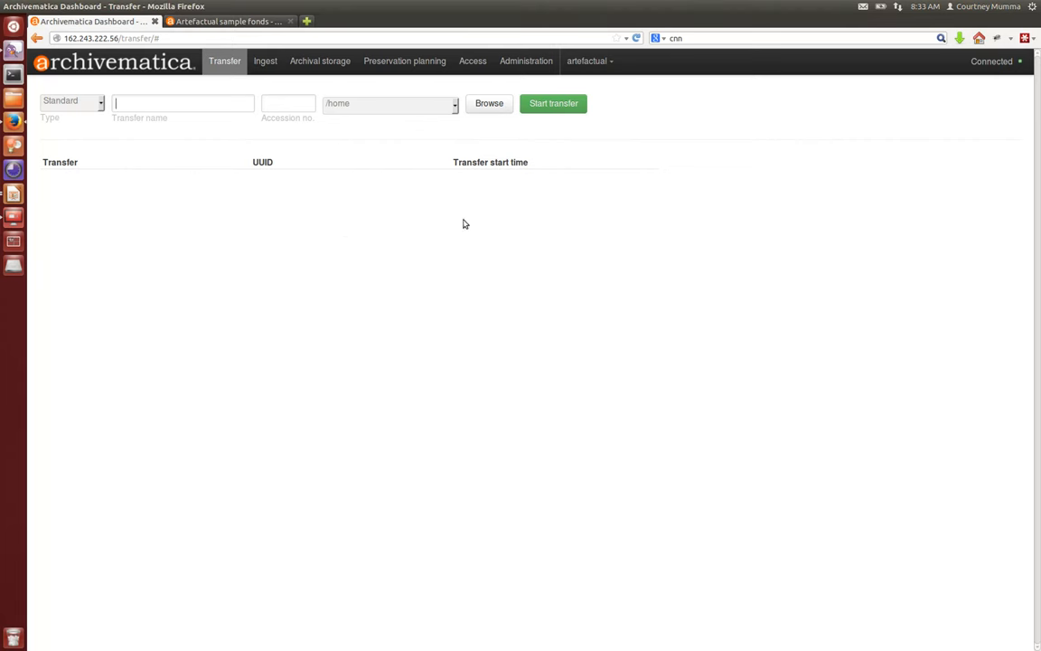
Create a Standard transfer named 'screencast' with accession number 2011-1234.
left_click(182, 102)
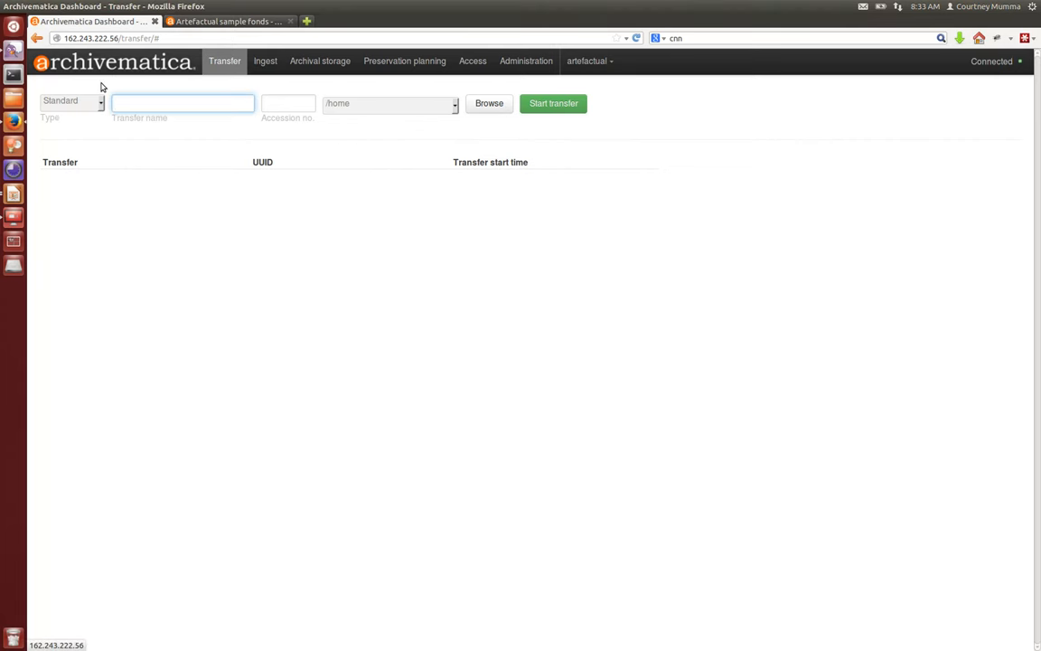
left_click(72, 101)
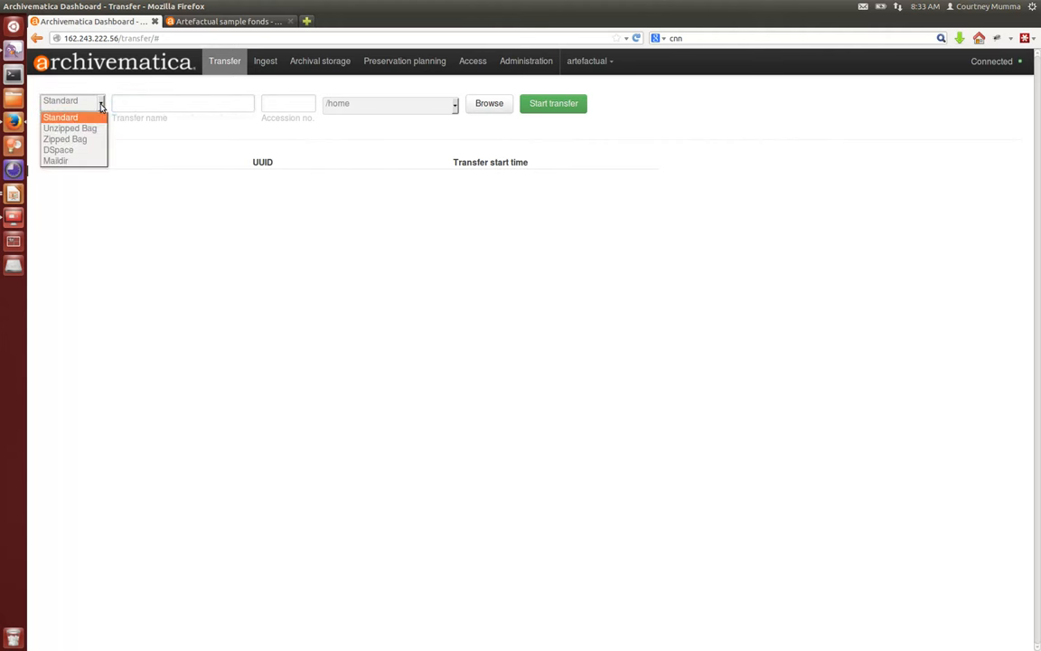
left_click(181, 103)
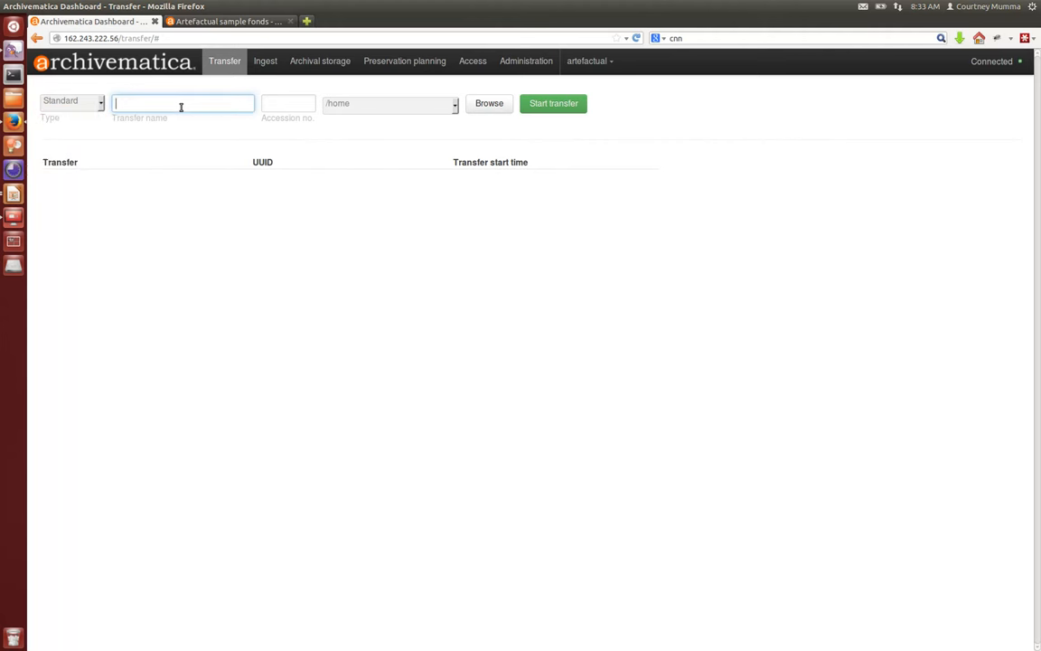
type("scree")
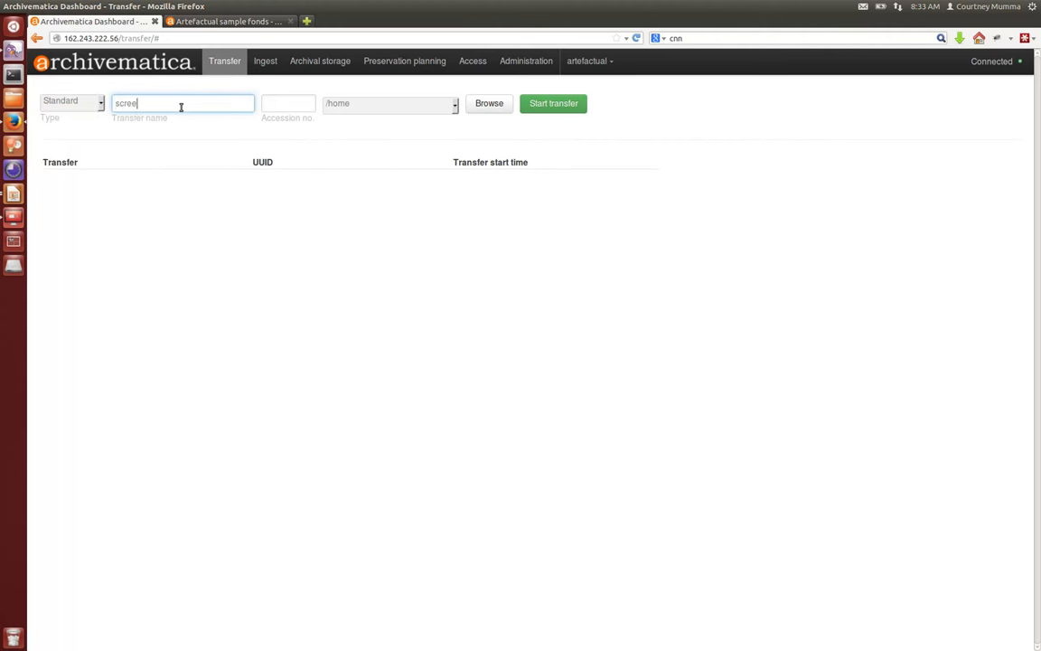
type("ncast")
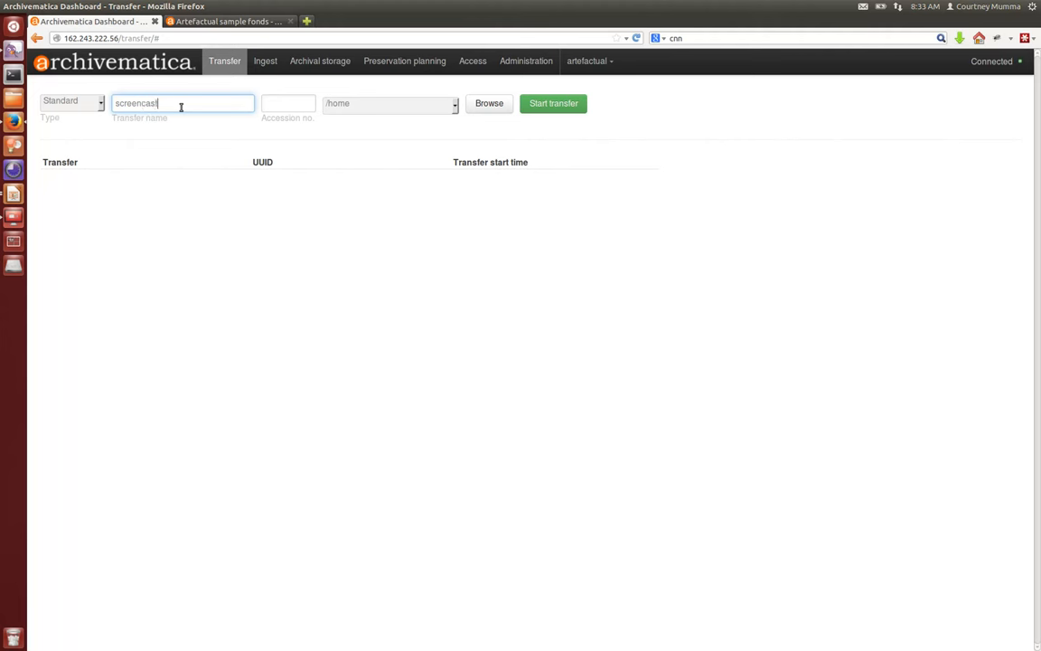
mouse_move(247, 128)
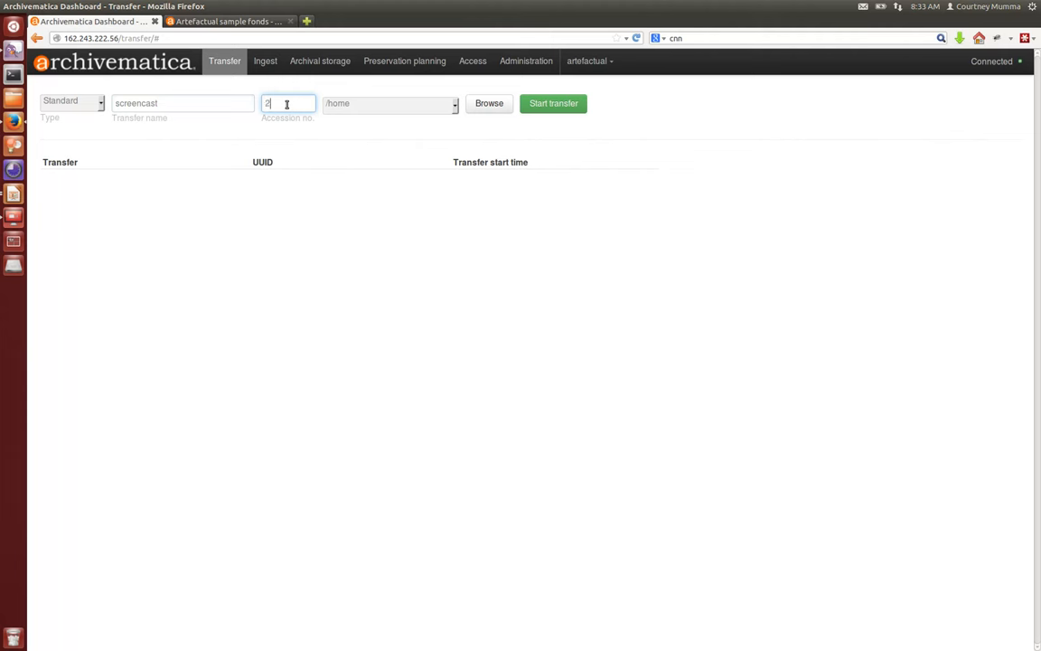
type("011-1234")
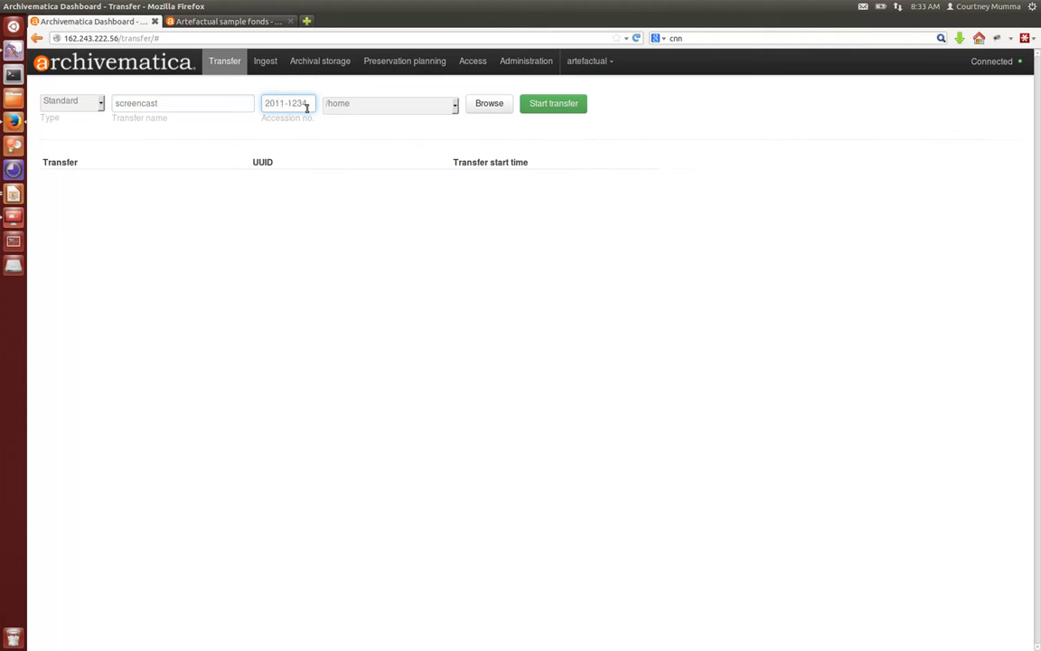
left_click(311, 102)
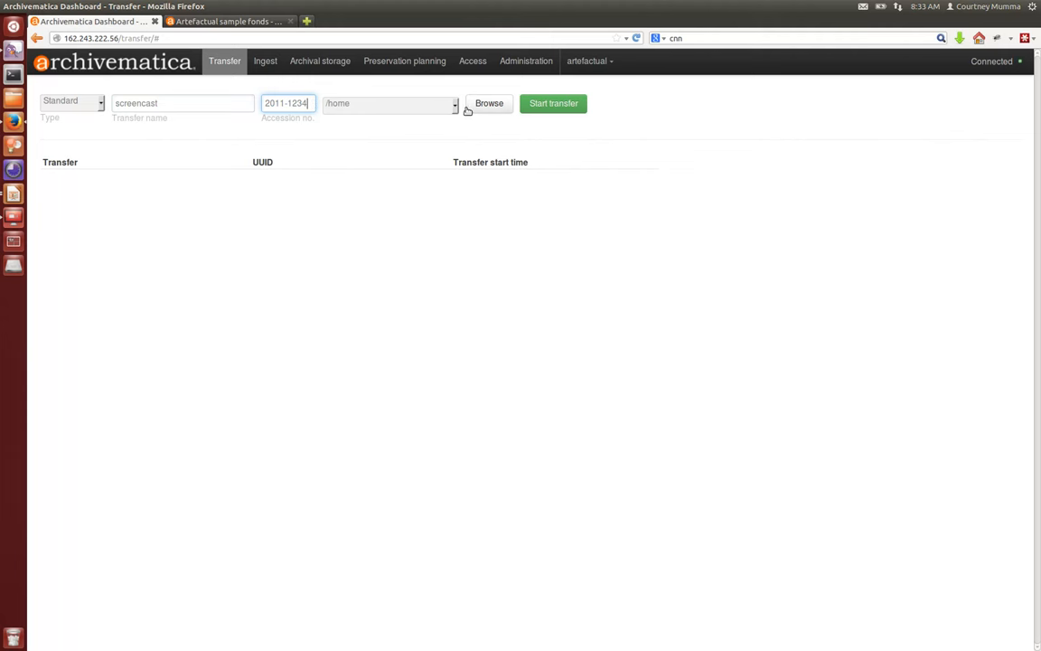
Add SampleTransfers/Images from archivematica-sampledata as the transfer source directory.
left_click(489, 103)
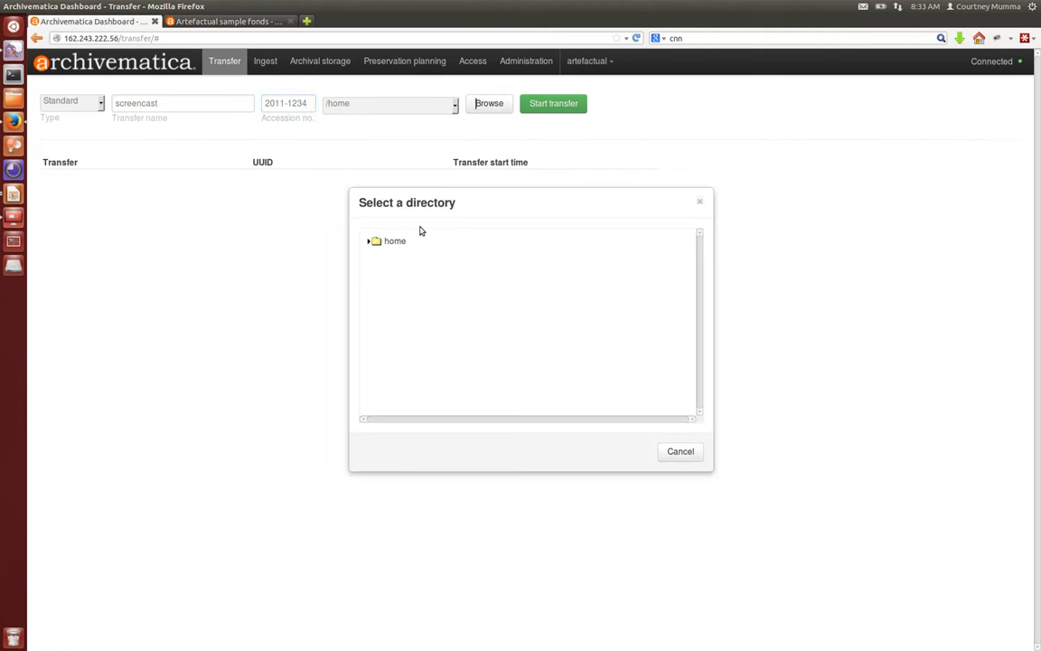
left_click(369, 241)
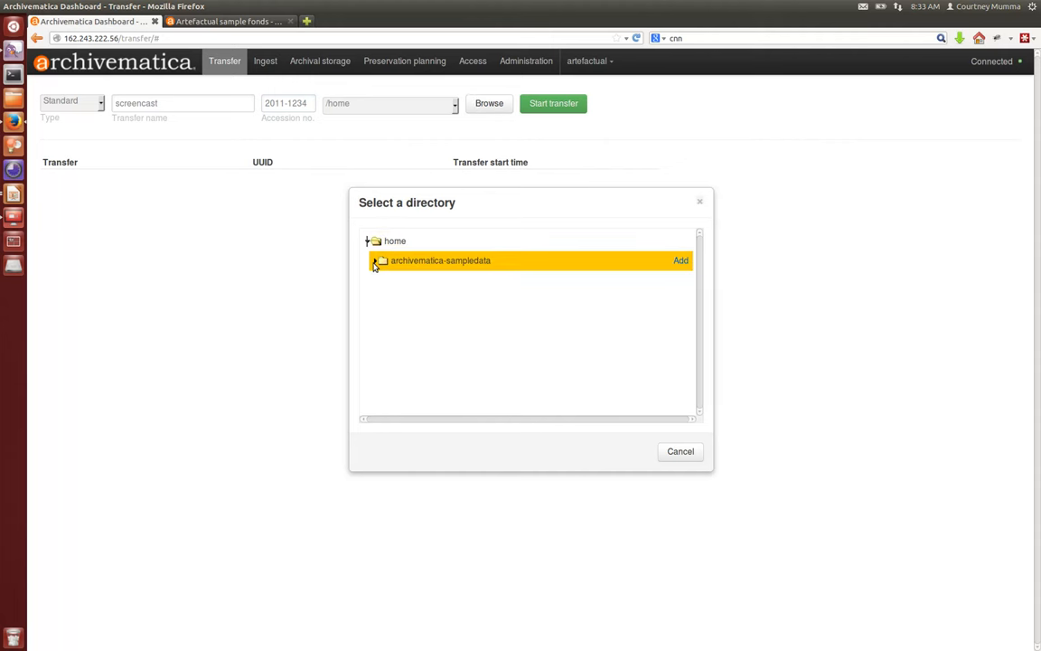
left_click(374, 260)
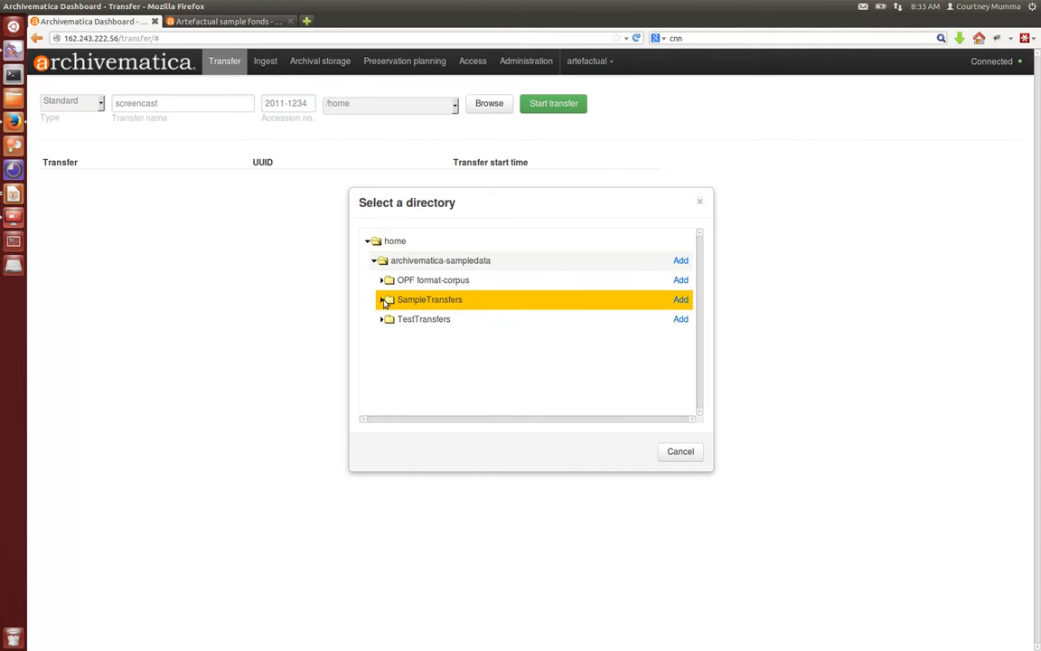
left_click(382, 300)
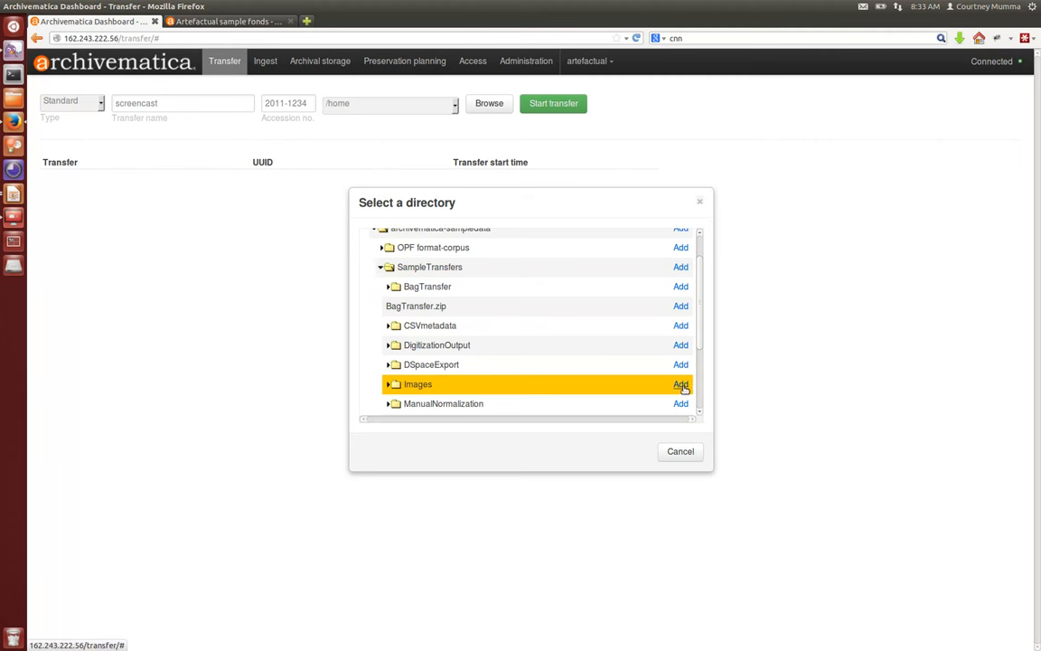
left_click(681, 384)
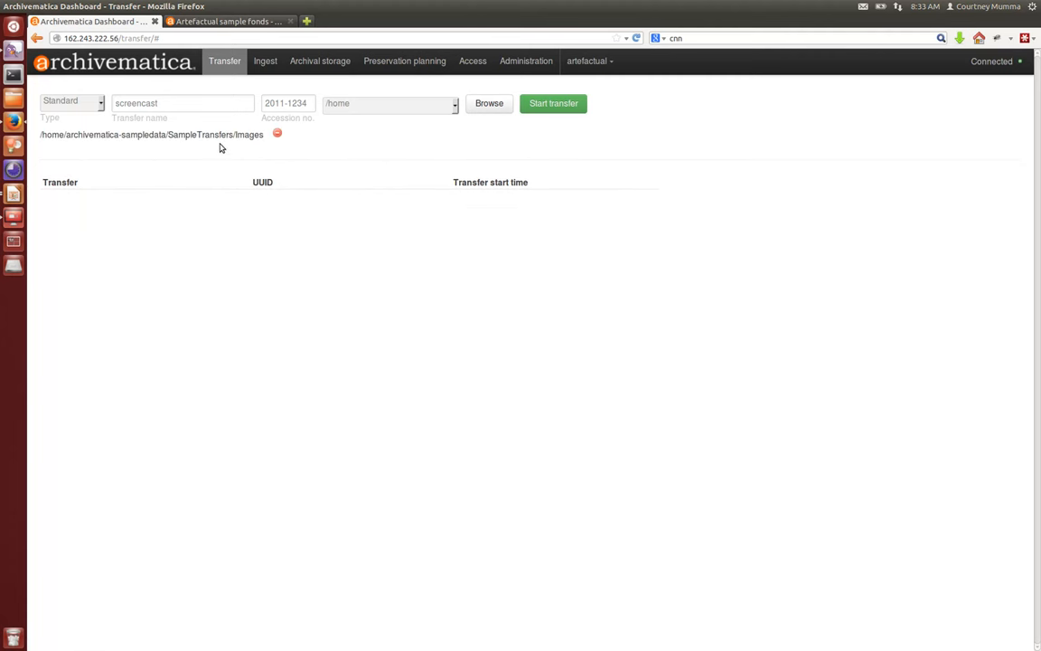
mouse_move(503, 148)
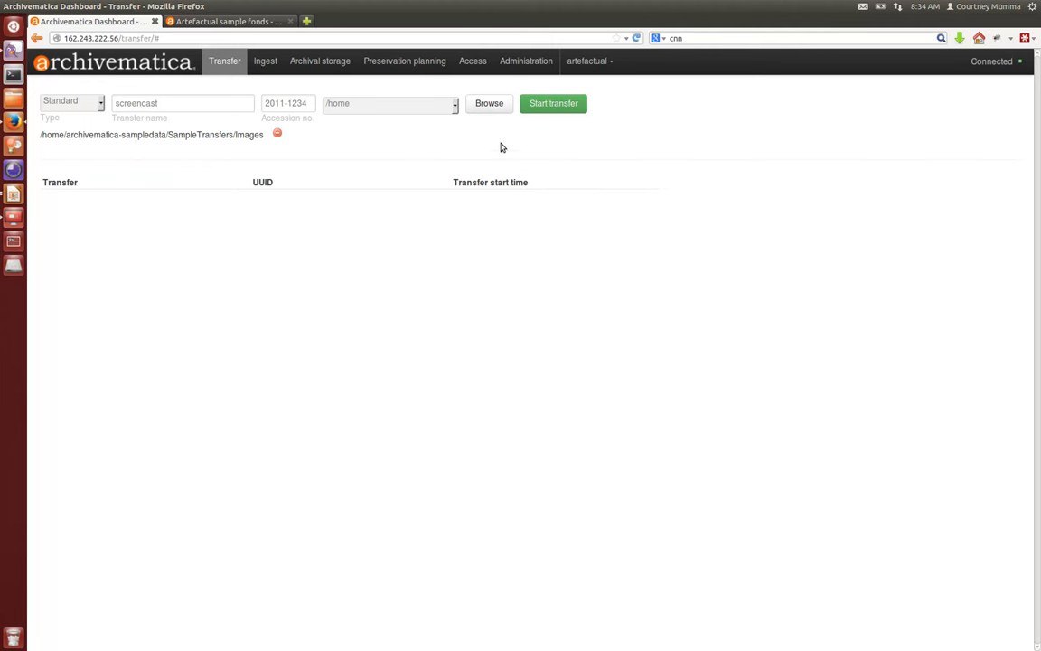
Reopen the directory chooser, expand home and SampleTransfers, then cancel without adding.
left_click(489, 102)
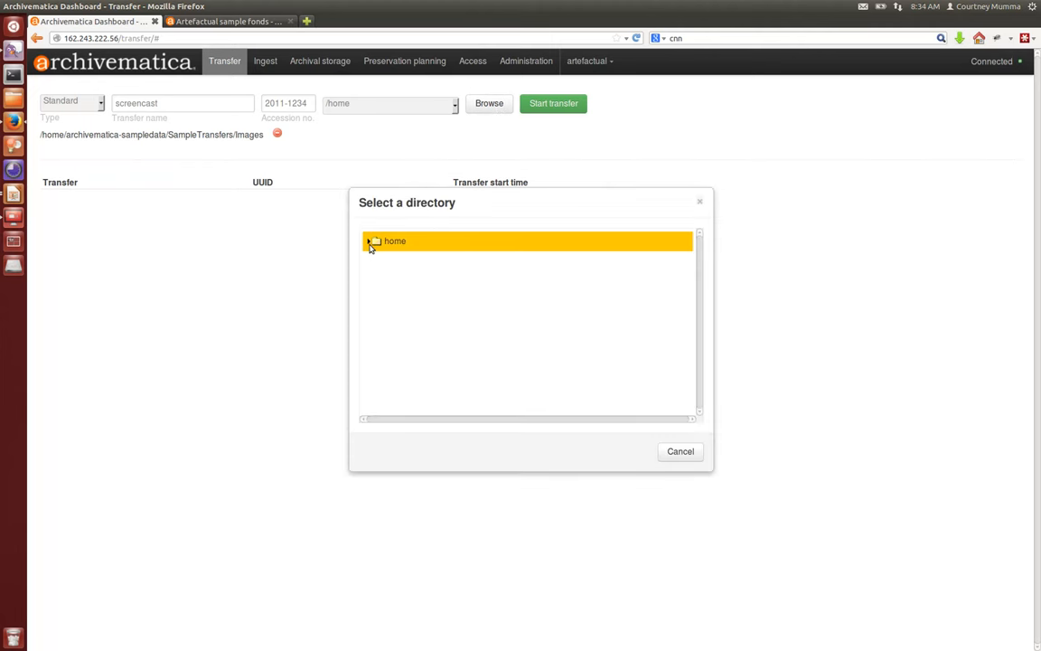
left_click(370, 240)
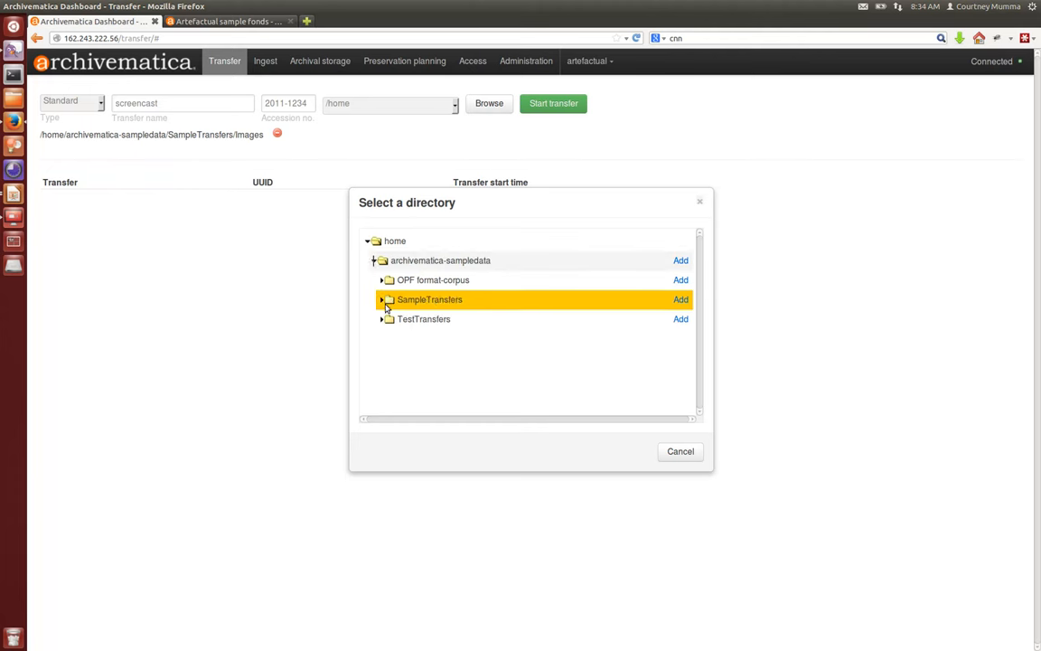
left_click(382, 299)
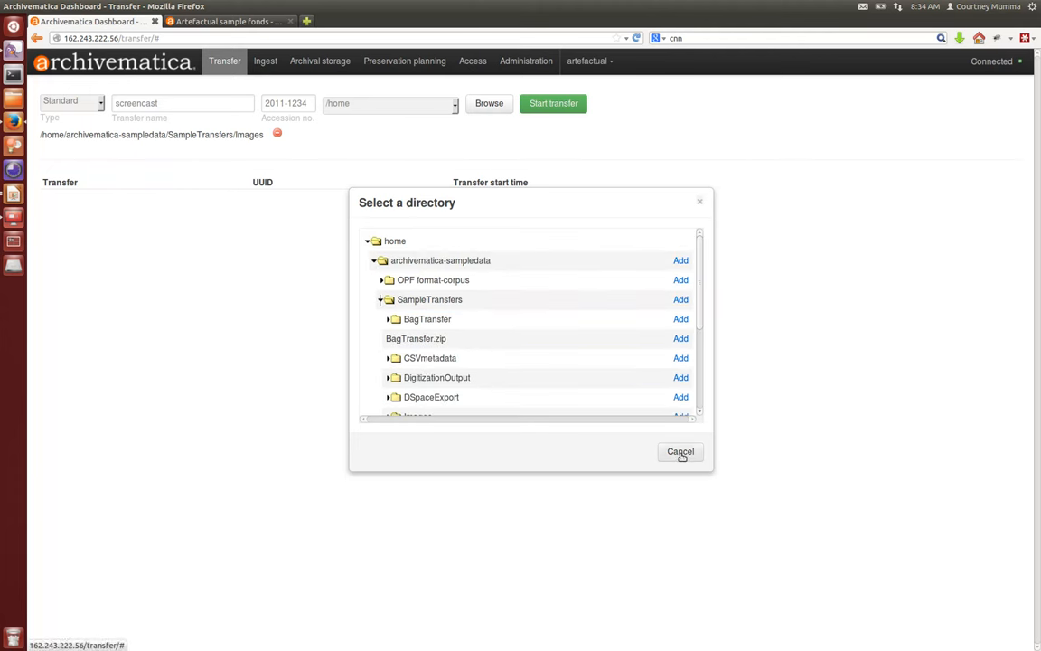
left_click(680, 451)
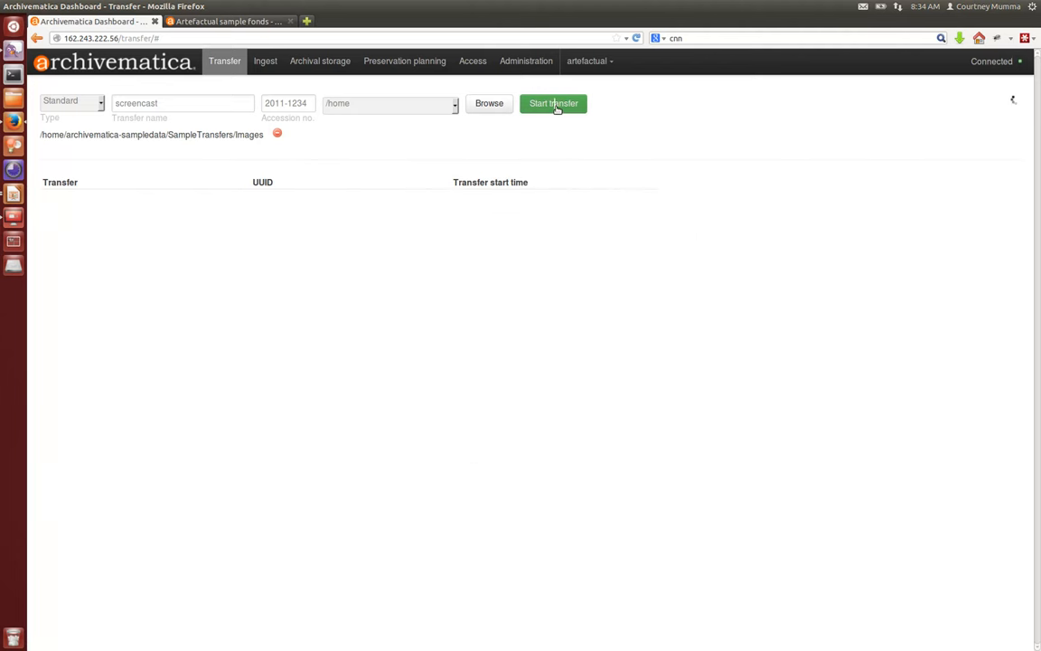
Start the screencast transfer.
left_click(553, 103)
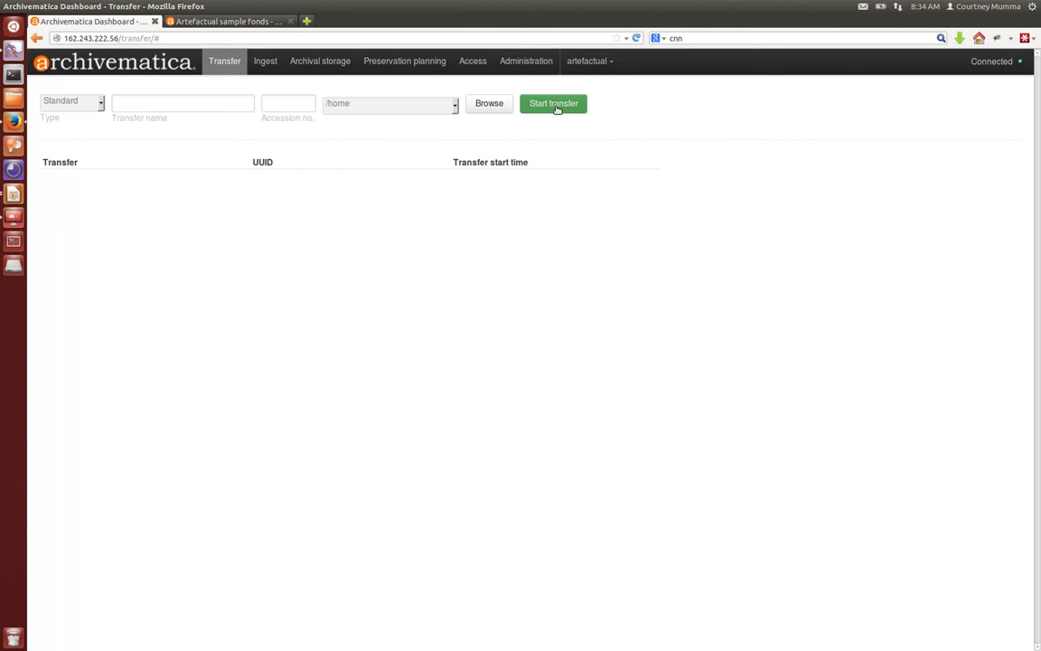
mouse_move(353, 192)
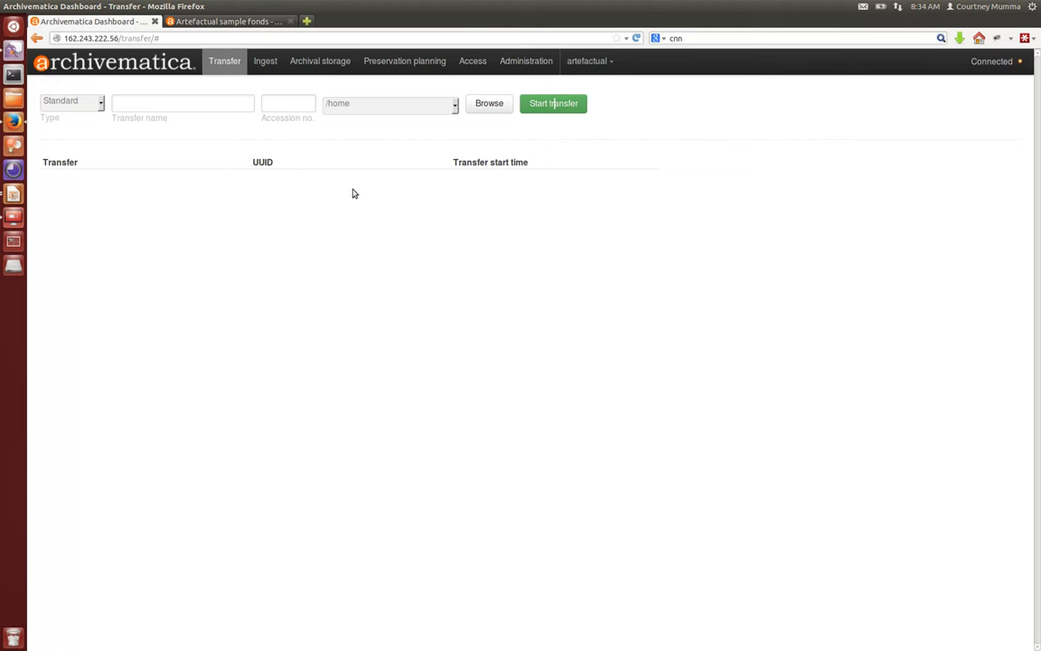
mouse_move(242, 144)
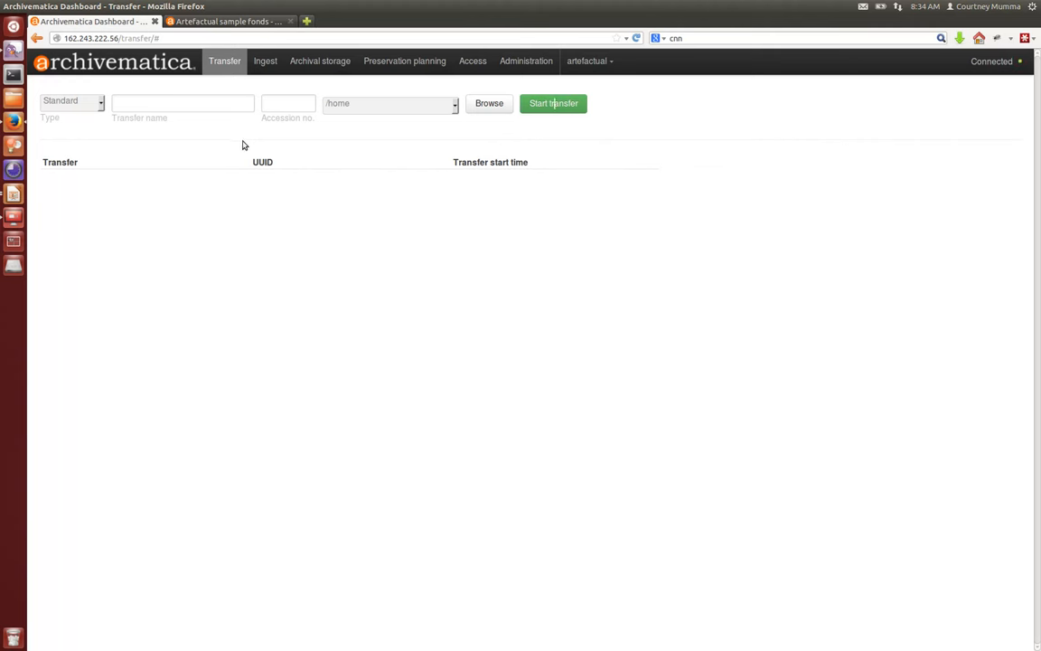
mouse_move(181, 216)
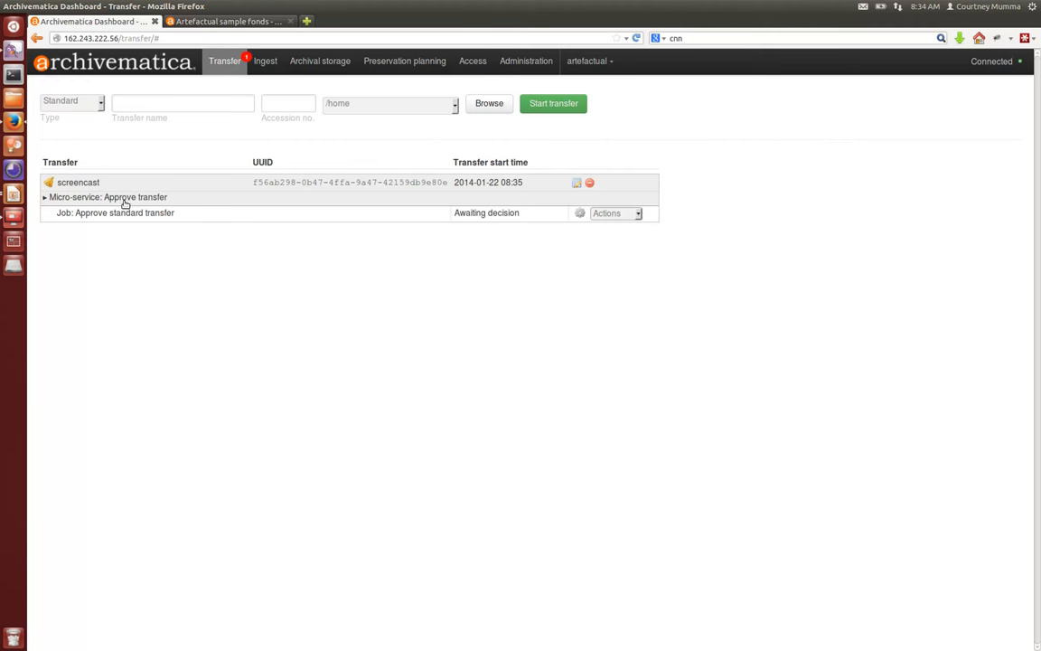
mouse_move(58, 211)
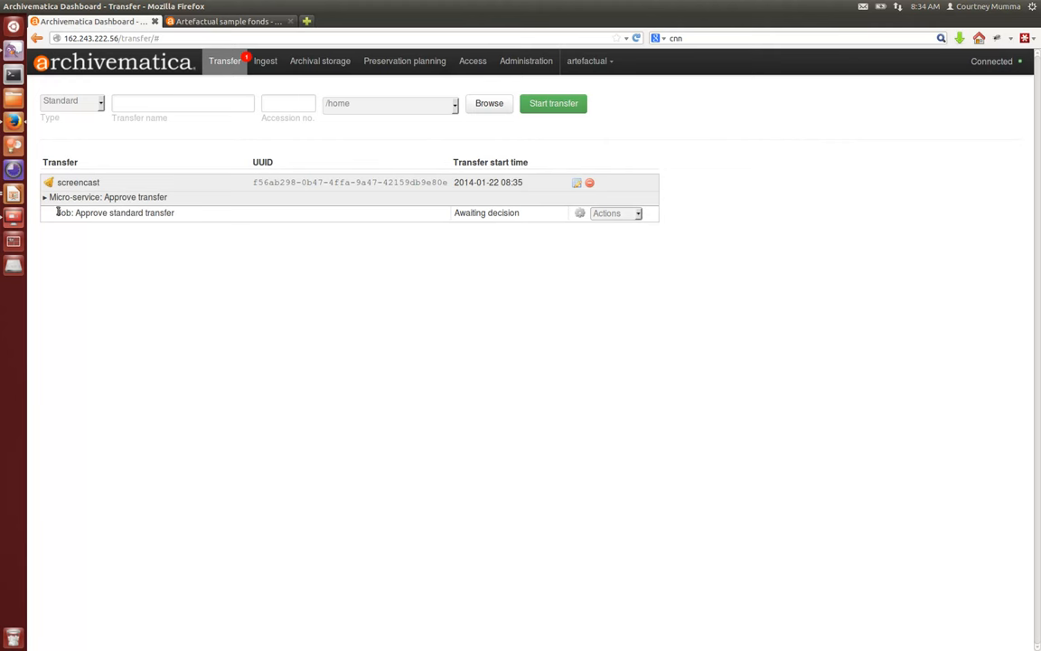
mouse_move(671, 226)
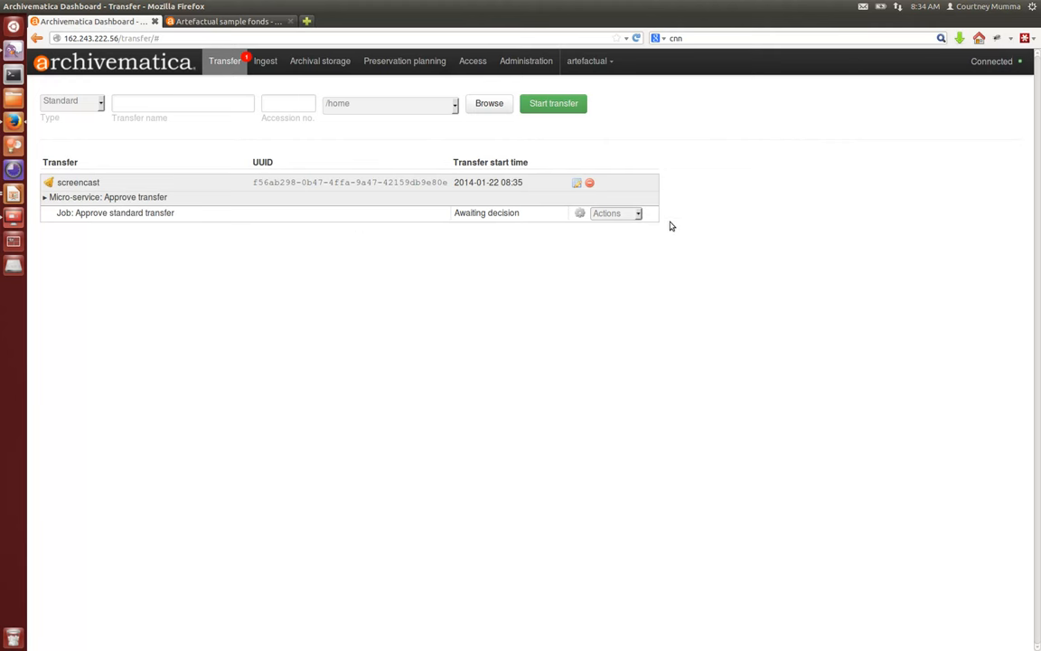
Choose 'Approve transfer' for the screencast transfer's approval job.
left_click(614, 212)
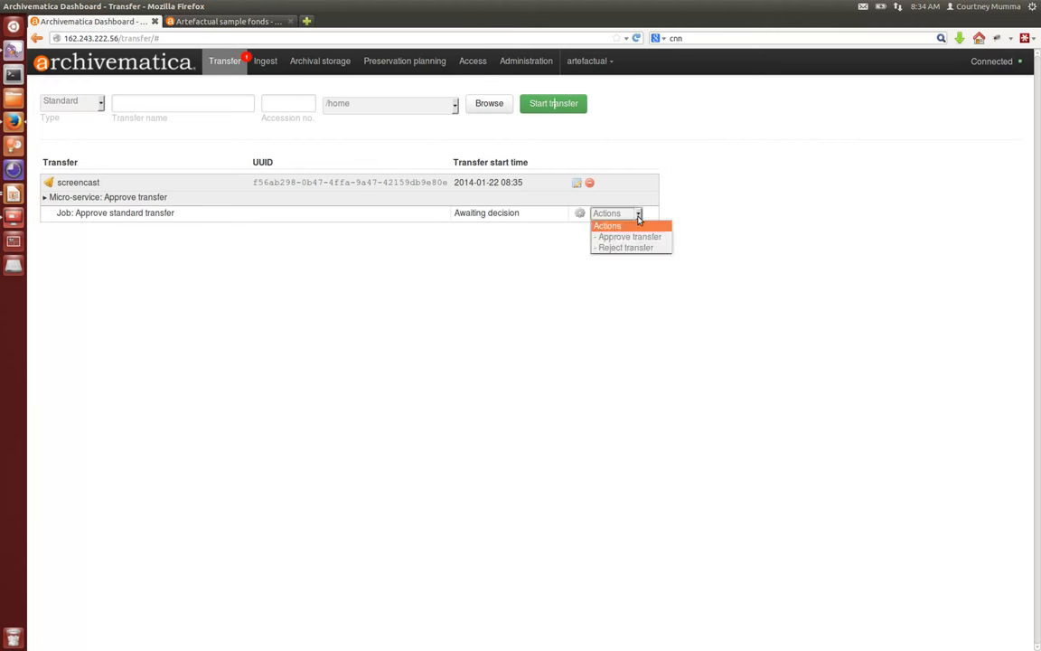
left_click(628, 236)
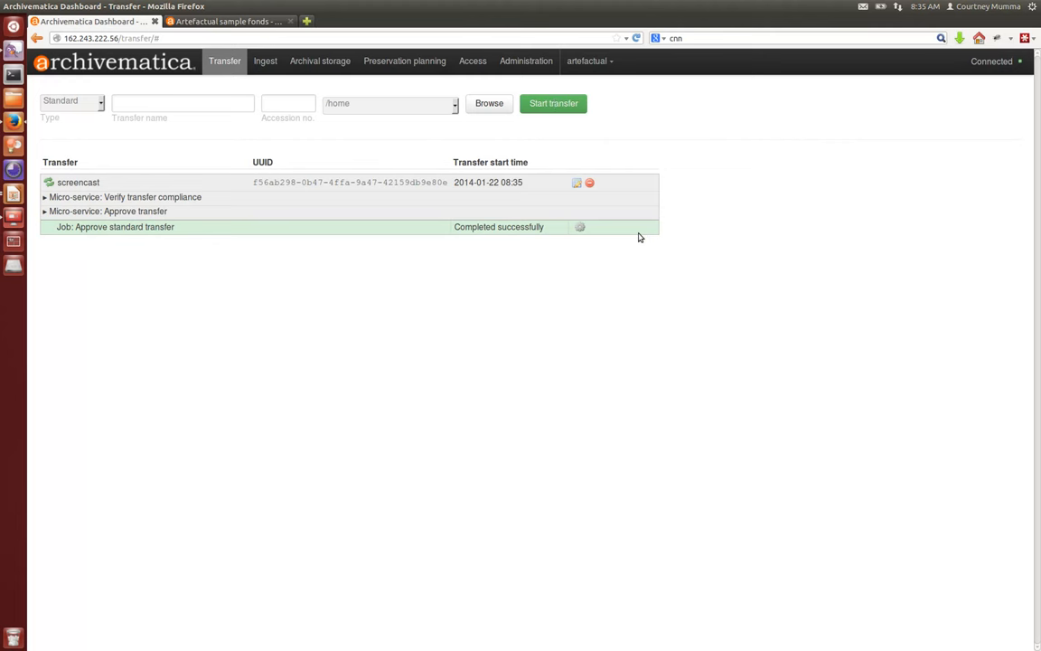
mouse_move(235, 273)
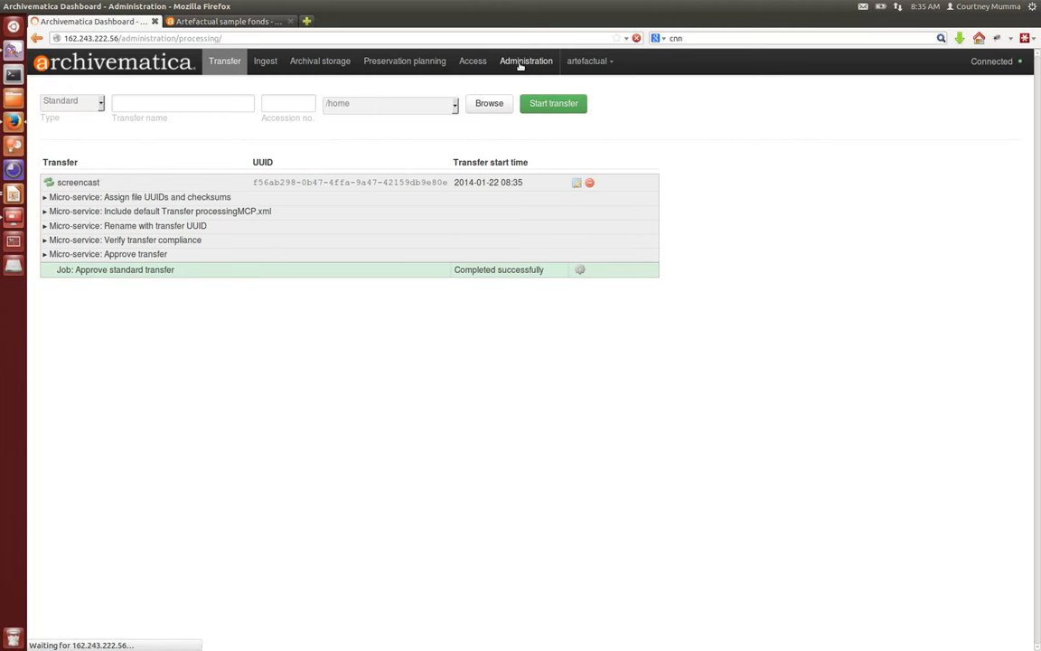
Open the Administration tab's Processing configuration page.
left_click(526, 60)
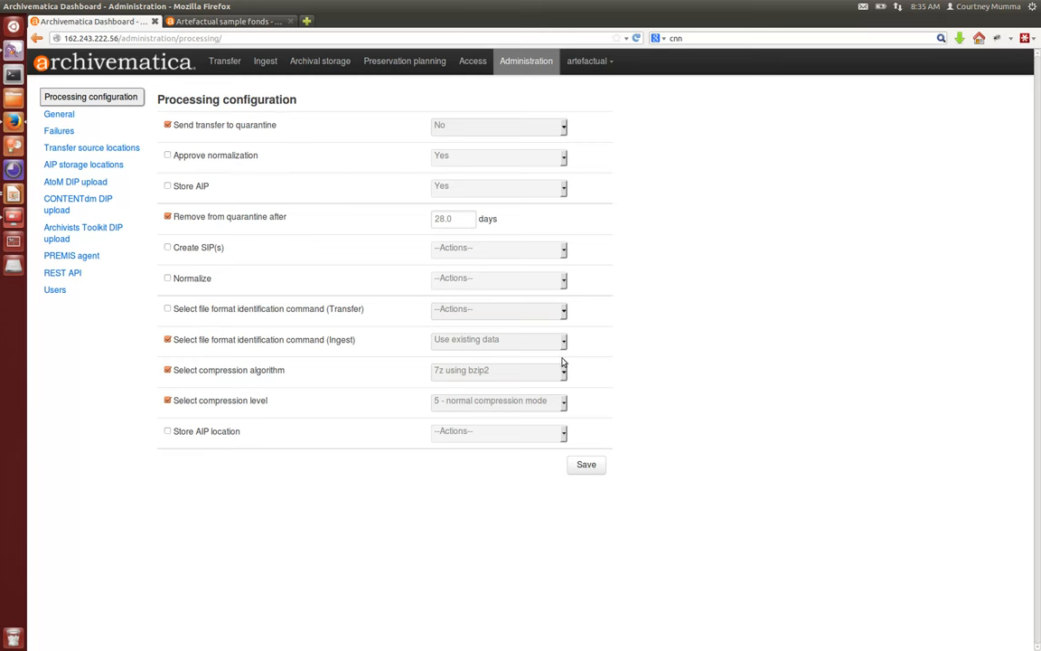
mouse_move(568, 383)
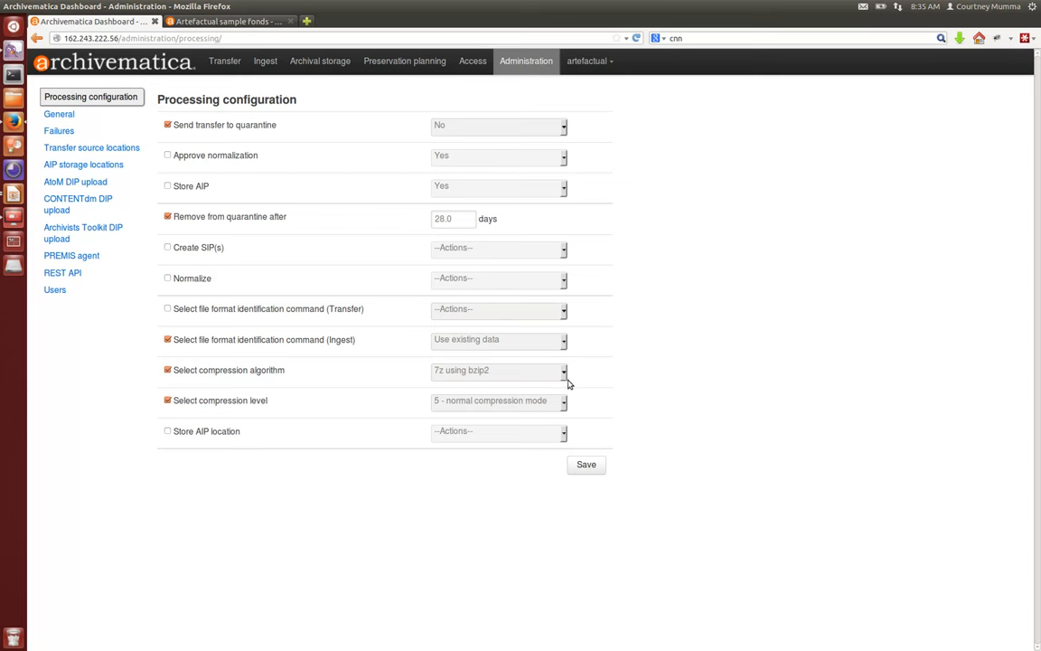
mouse_move(224, 61)
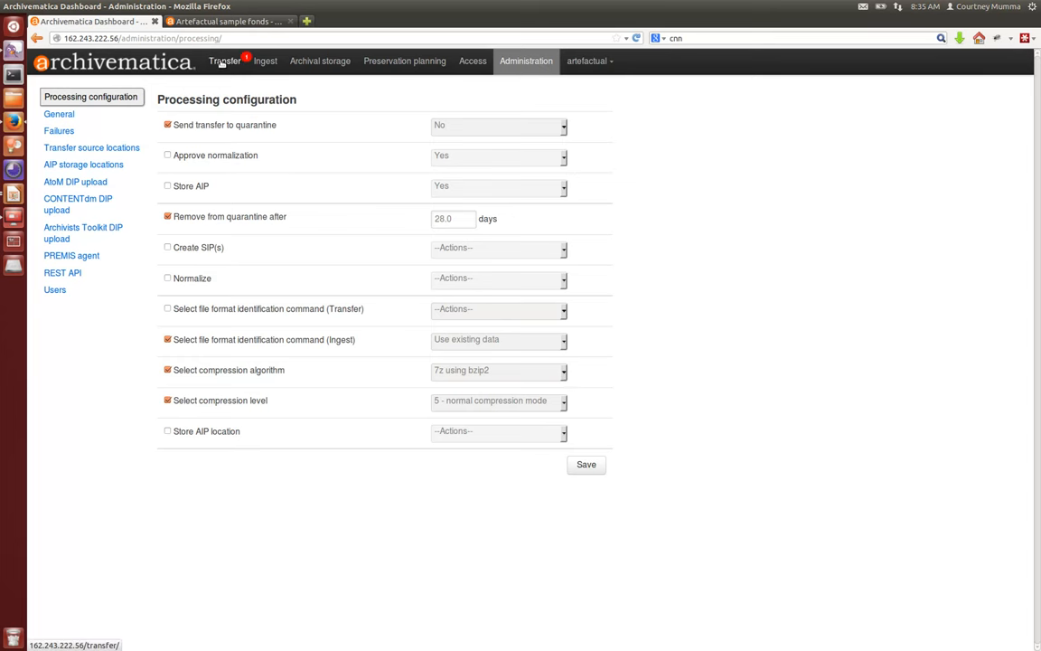
Select Fido as the screencast transfer's file format identification command.
left_click(225, 61)
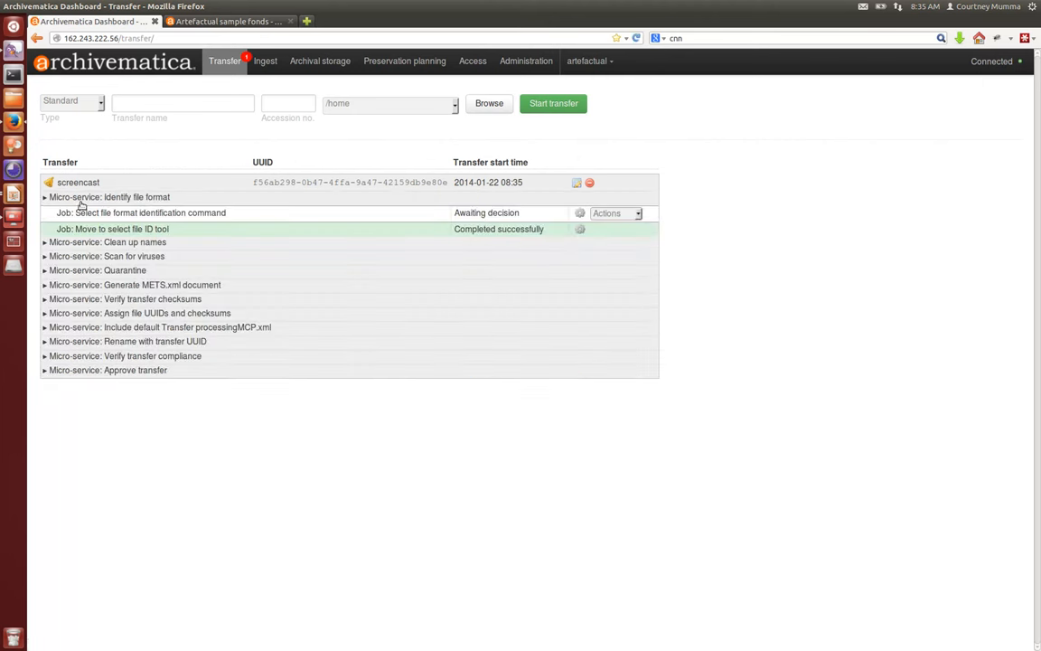
mouse_move(71, 178)
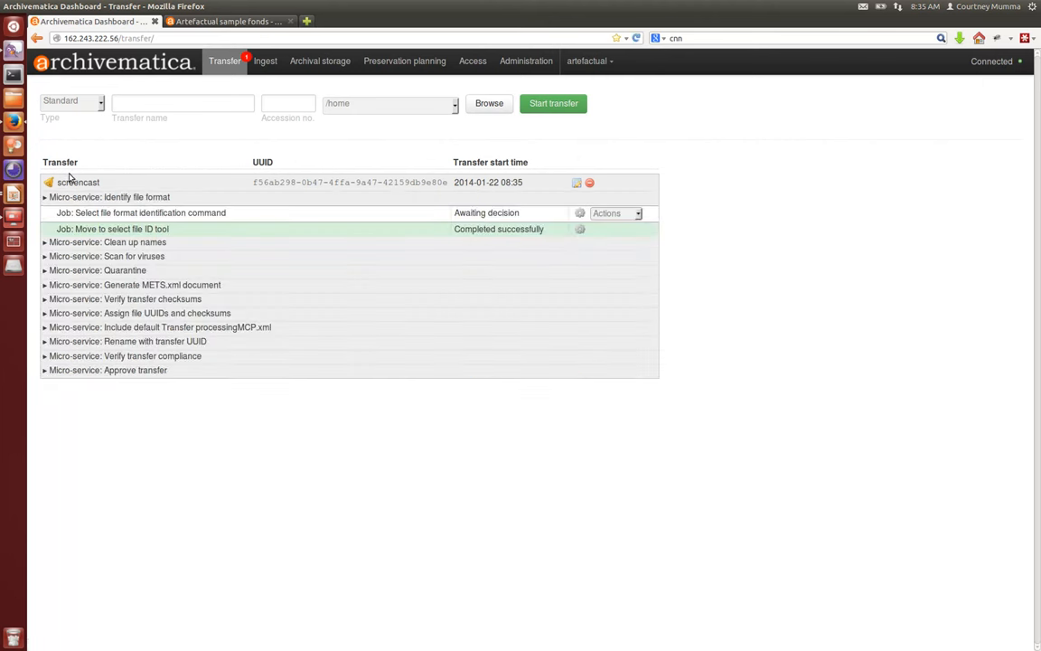
mouse_move(153, 381)
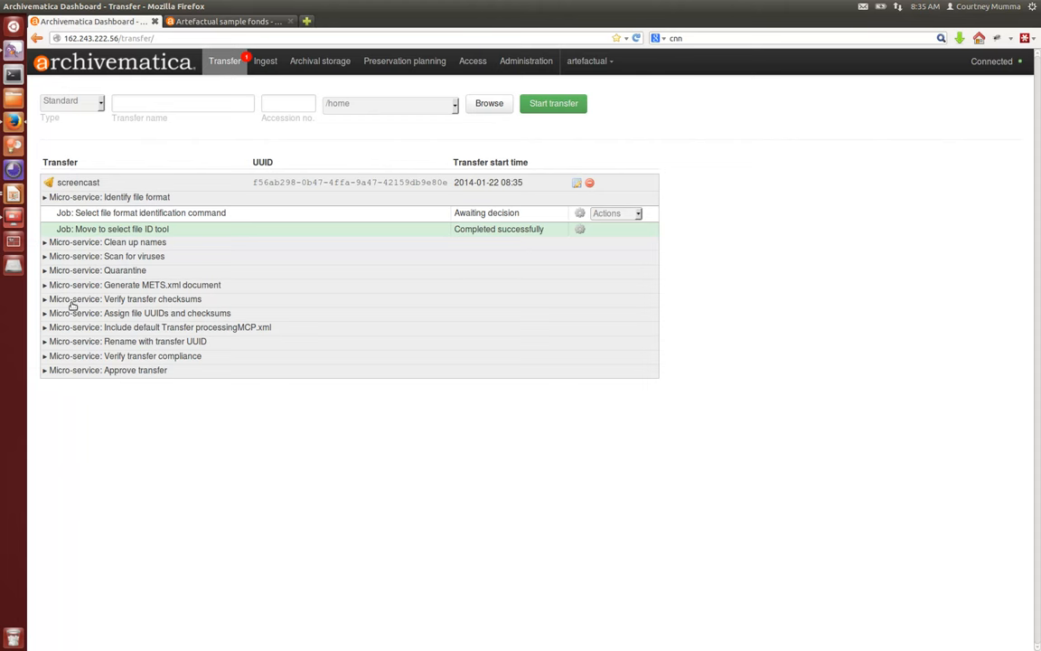
mouse_move(138, 310)
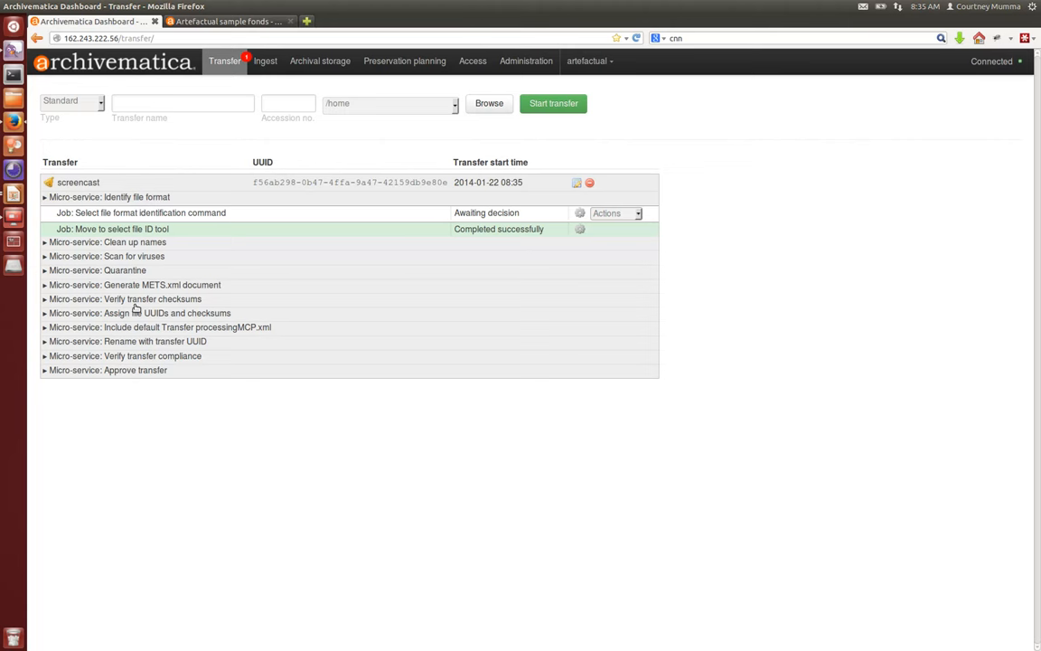
mouse_move(142, 323)
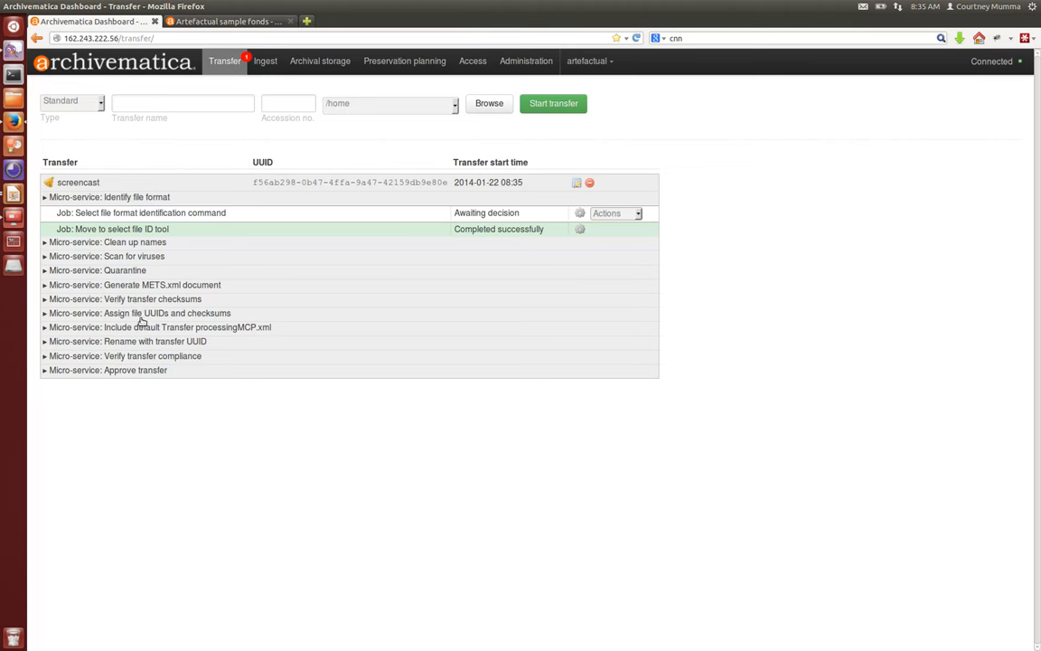
mouse_move(119, 283)
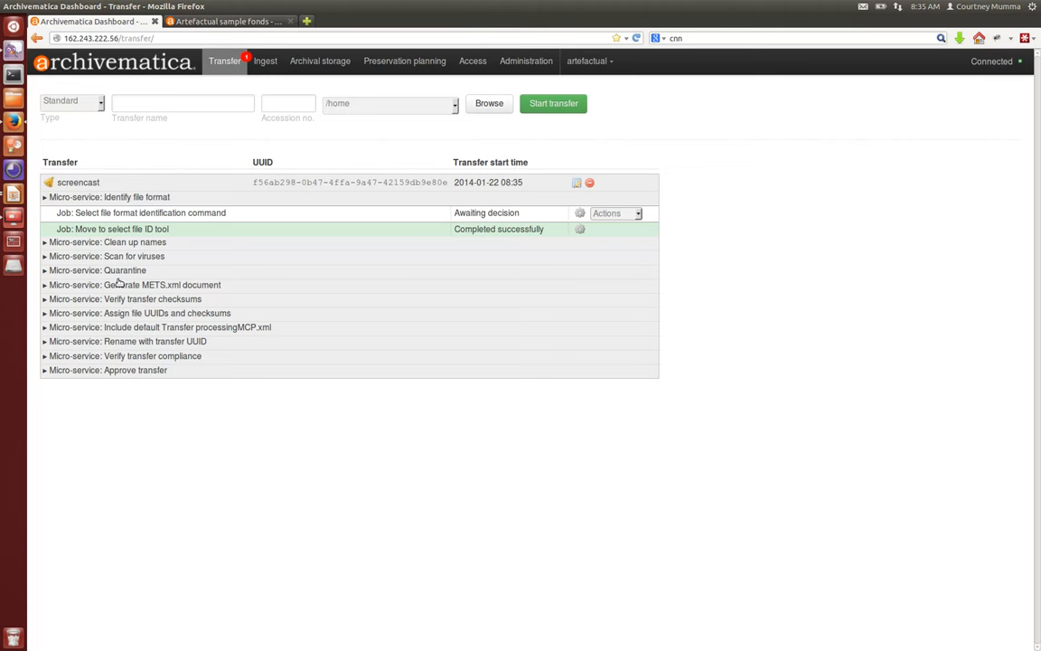
mouse_move(169, 263)
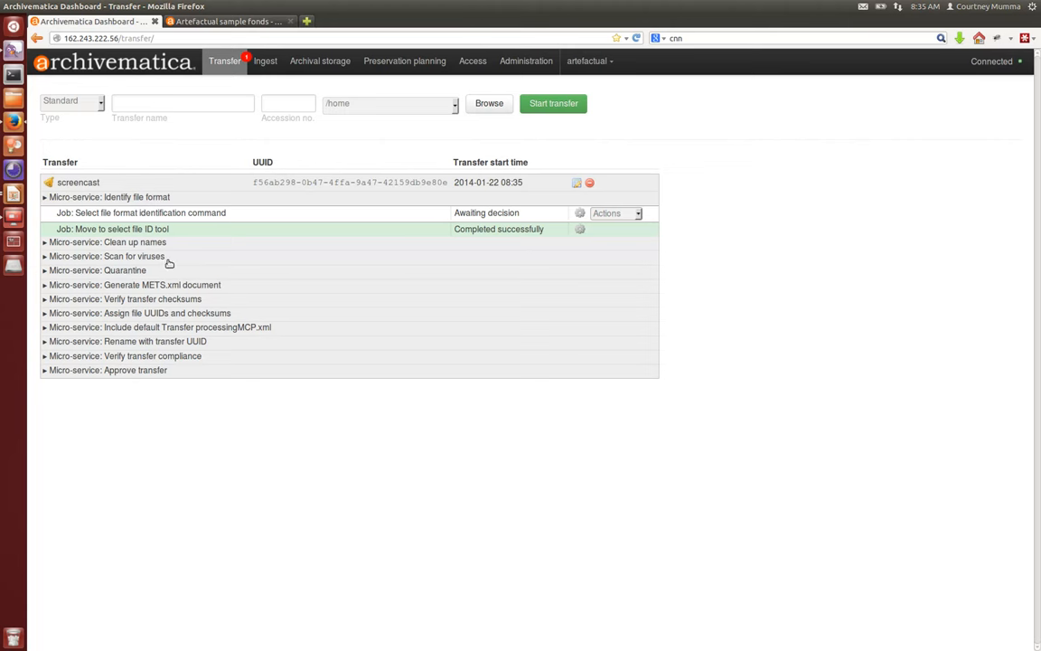
mouse_move(152, 256)
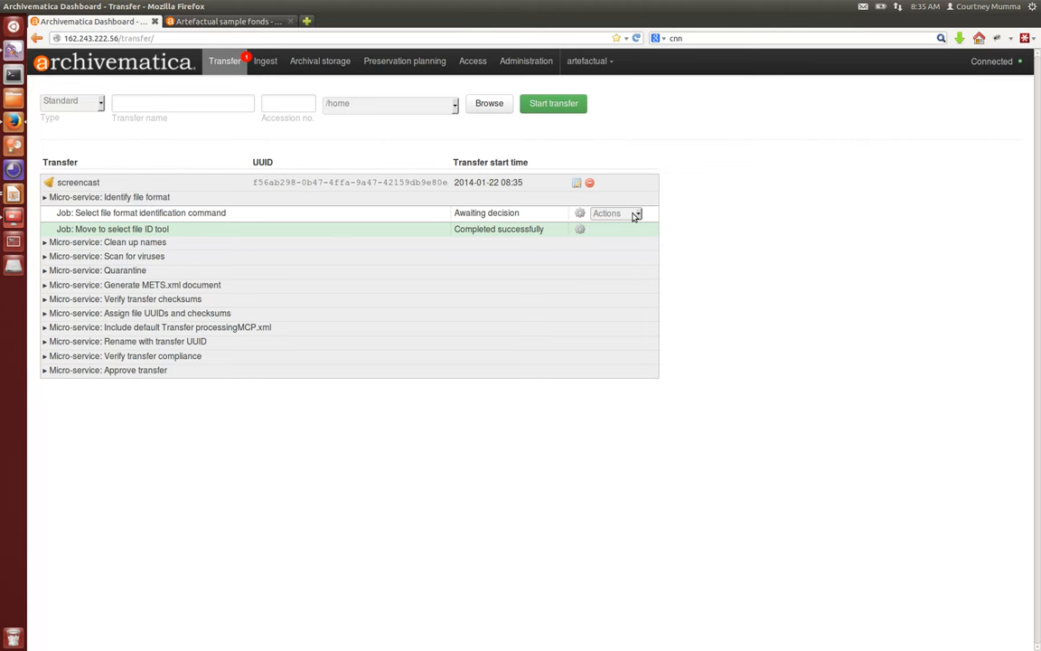
left_click(615, 212)
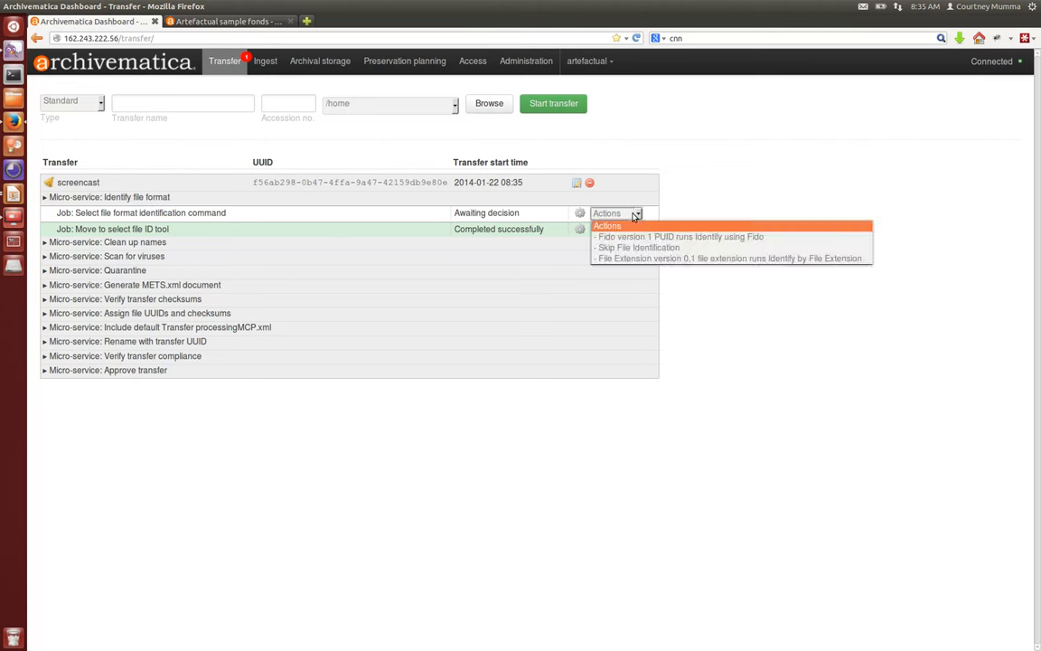
mouse_move(642, 236)
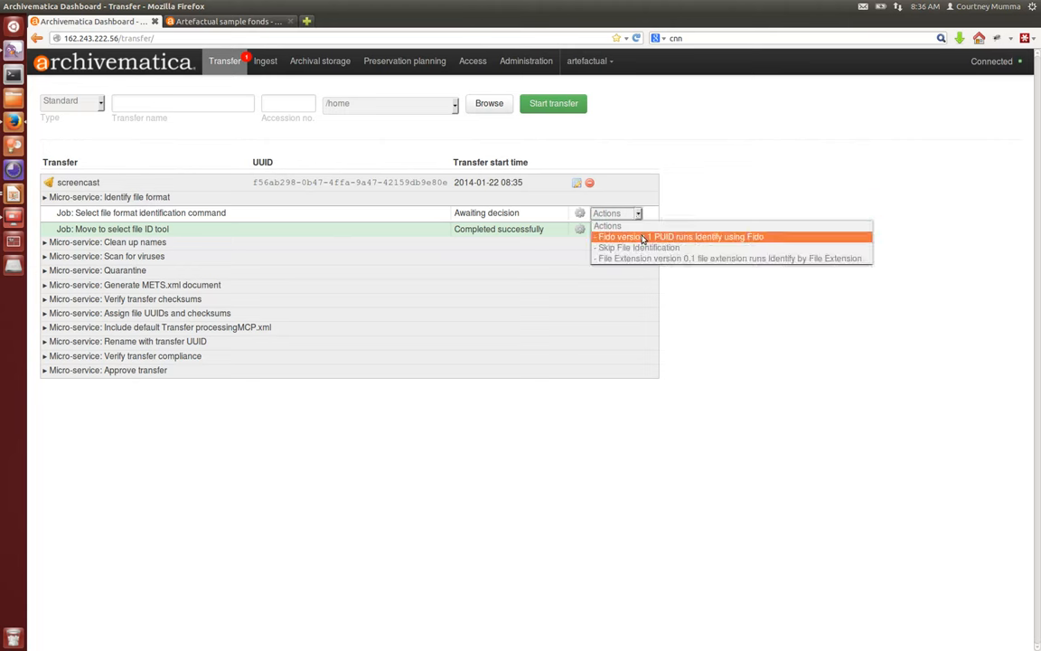
mouse_move(643, 263)
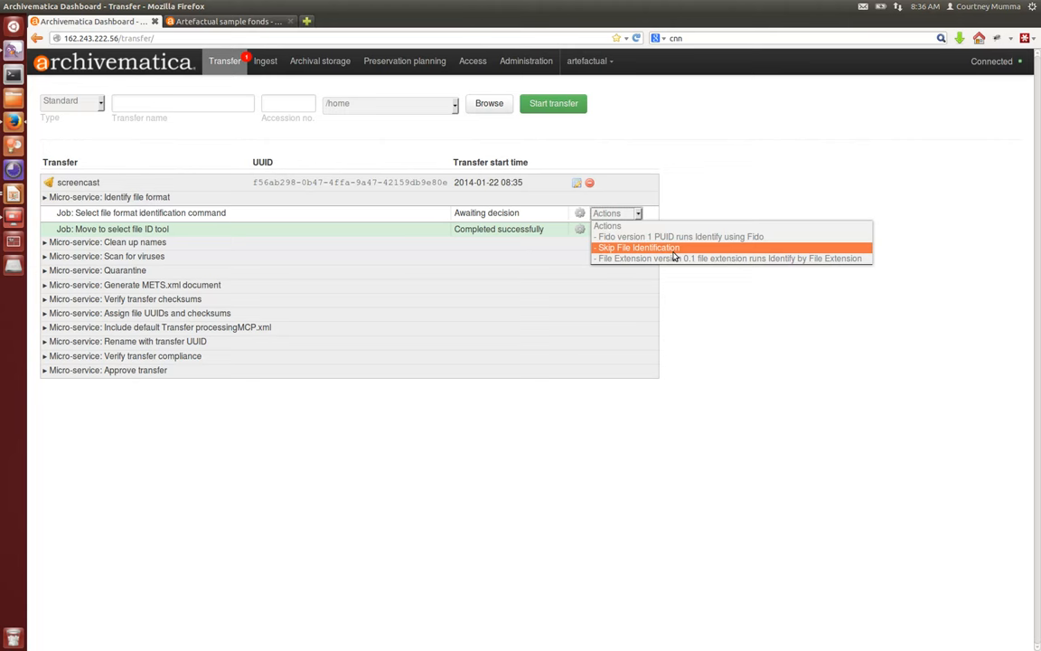
mouse_move(674, 236)
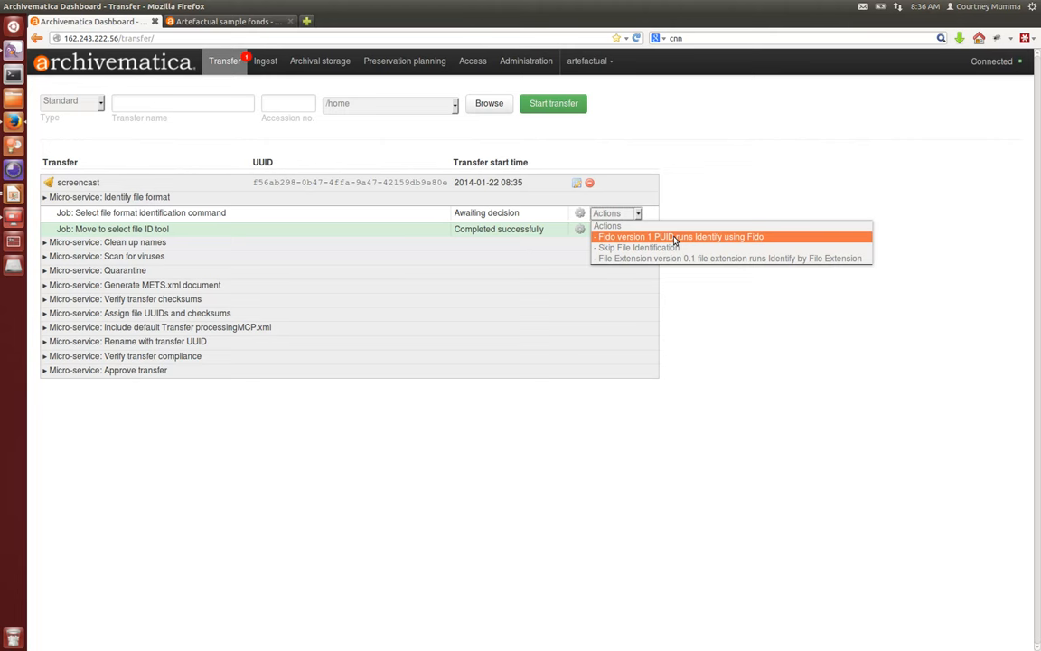
left_click(678, 236)
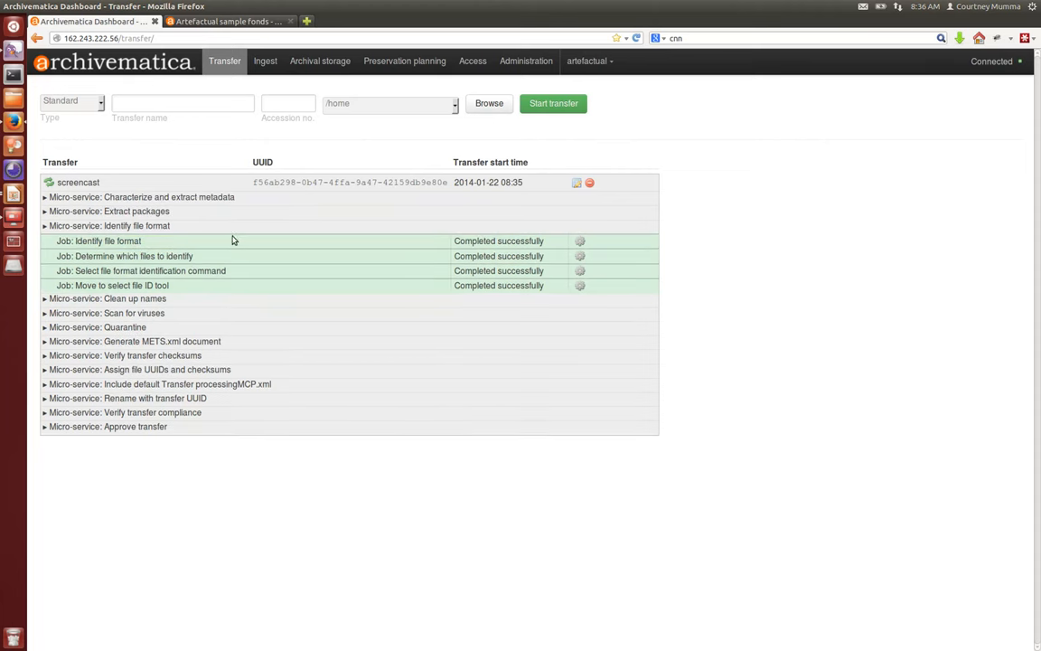
mouse_move(156, 207)
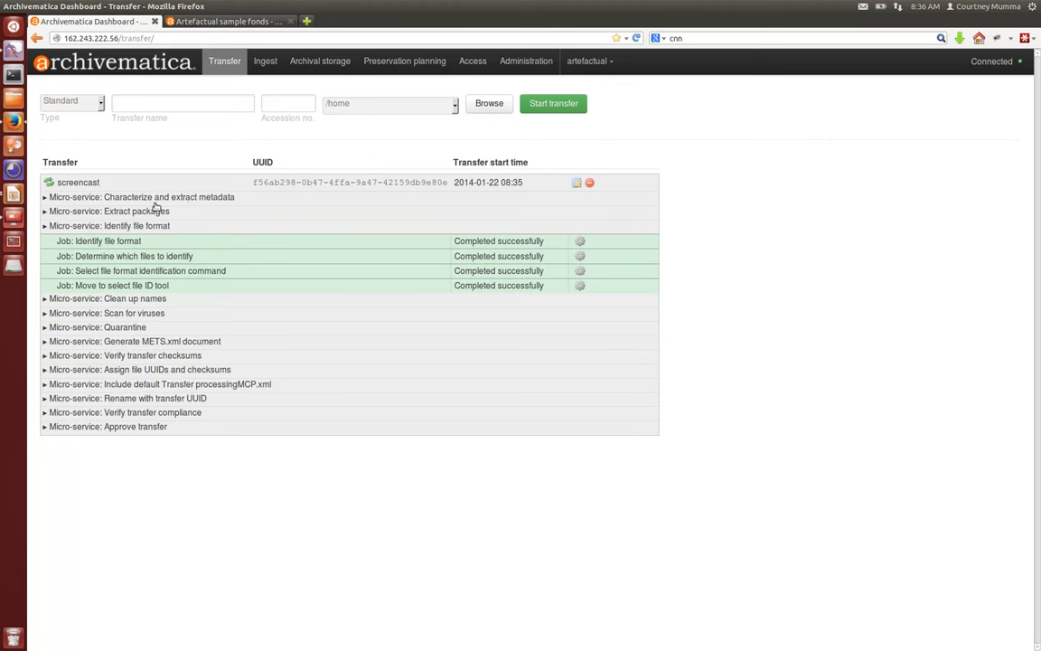
mouse_move(174, 206)
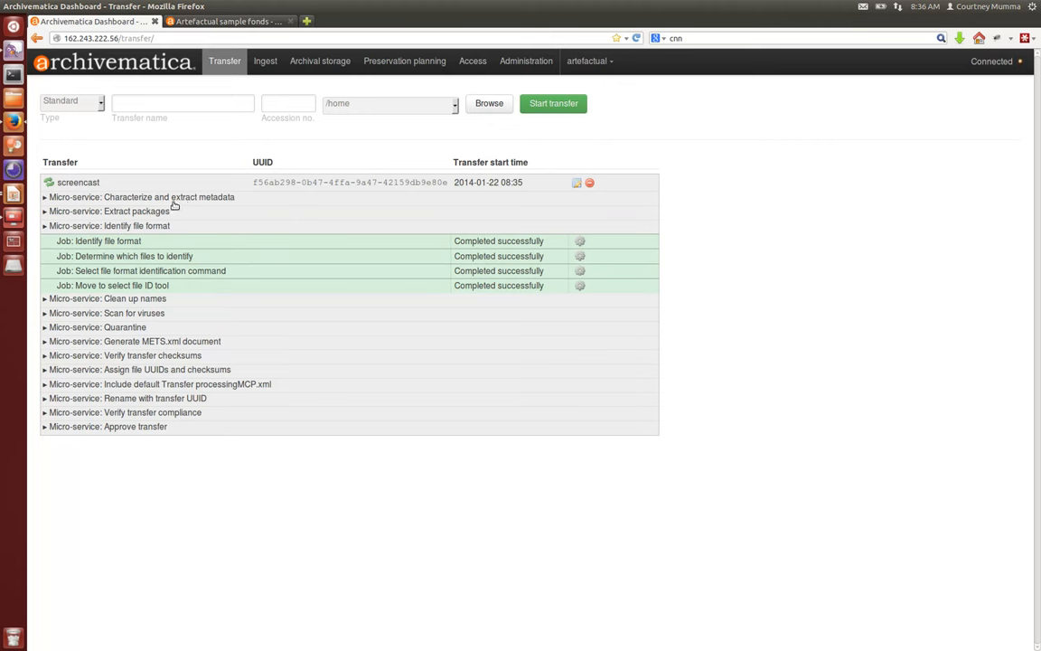
mouse_move(173, 206)
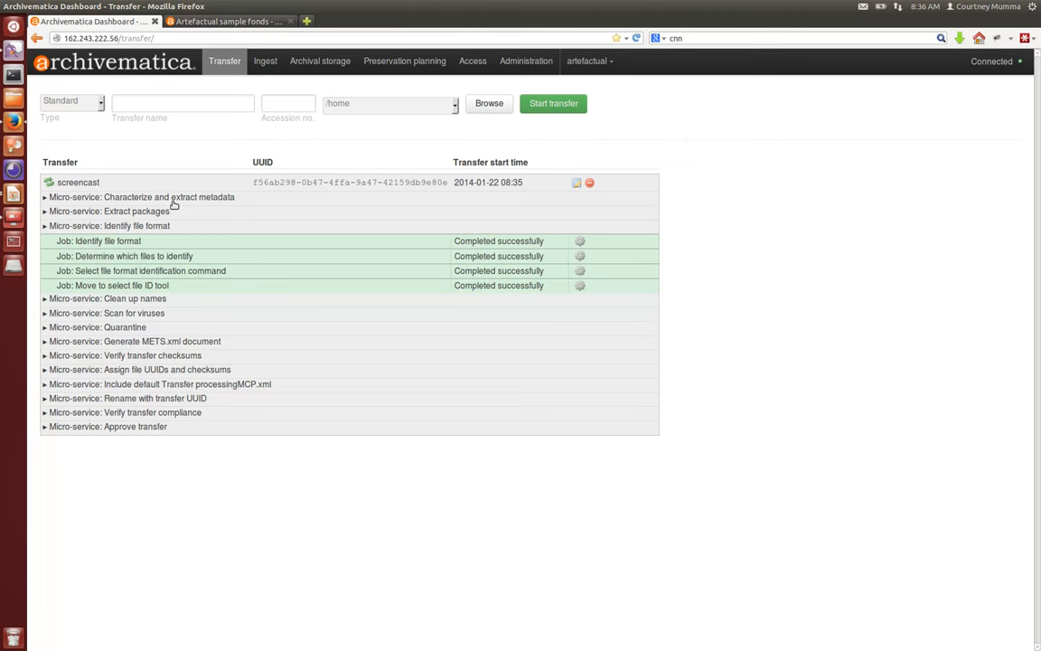
mouse_move(236, 201)
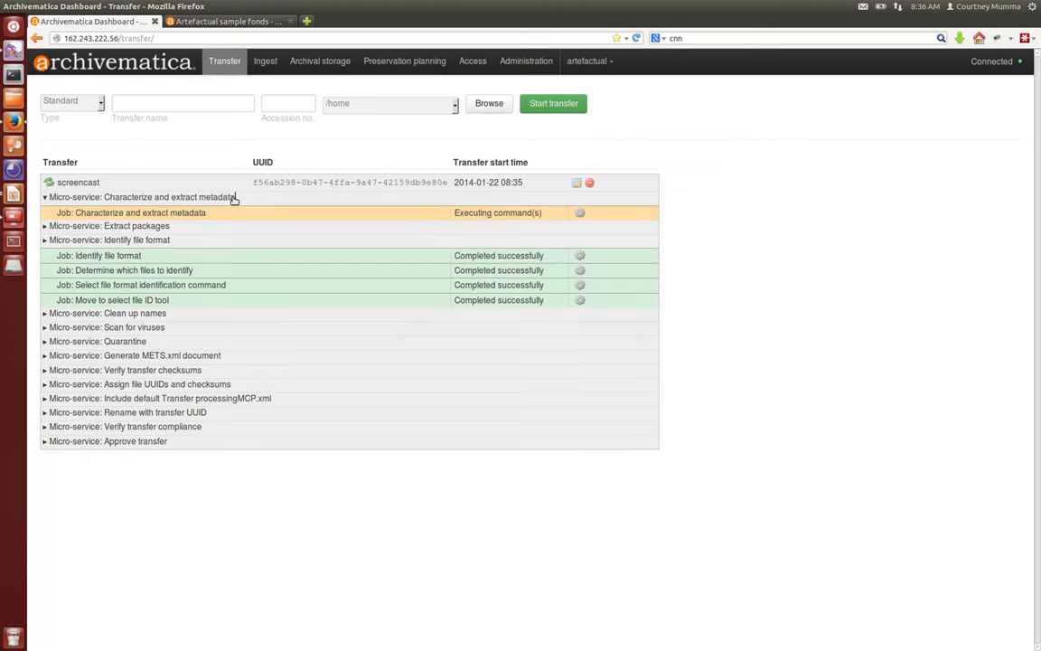
mouse_move(265, 61)
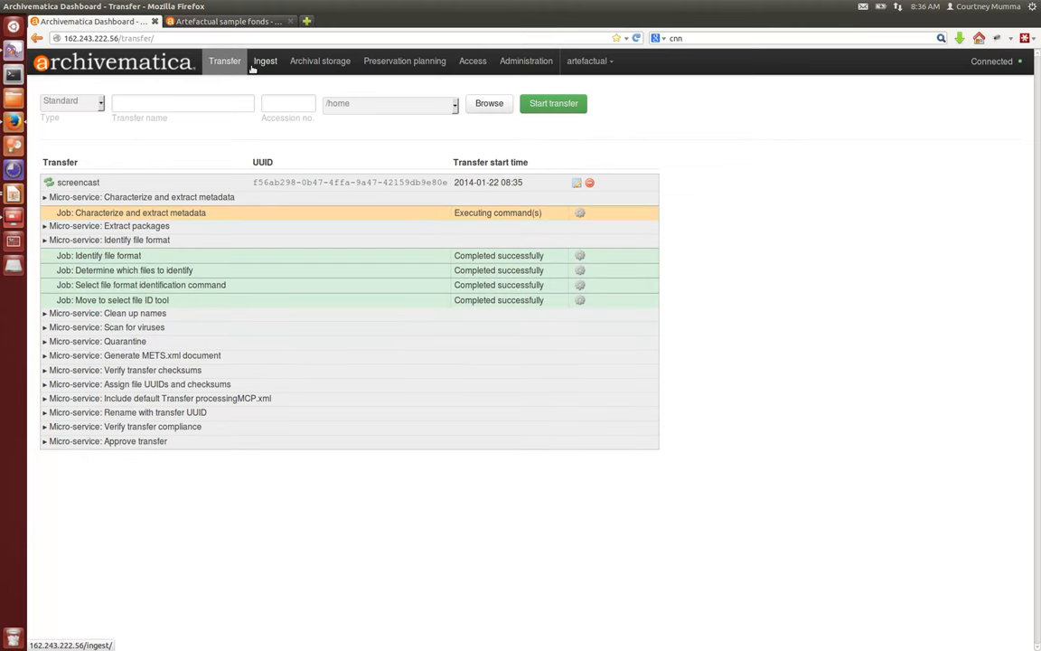
Open the Preservation planning tab's Format Information list of 53 formats.
left_click(404, 60)
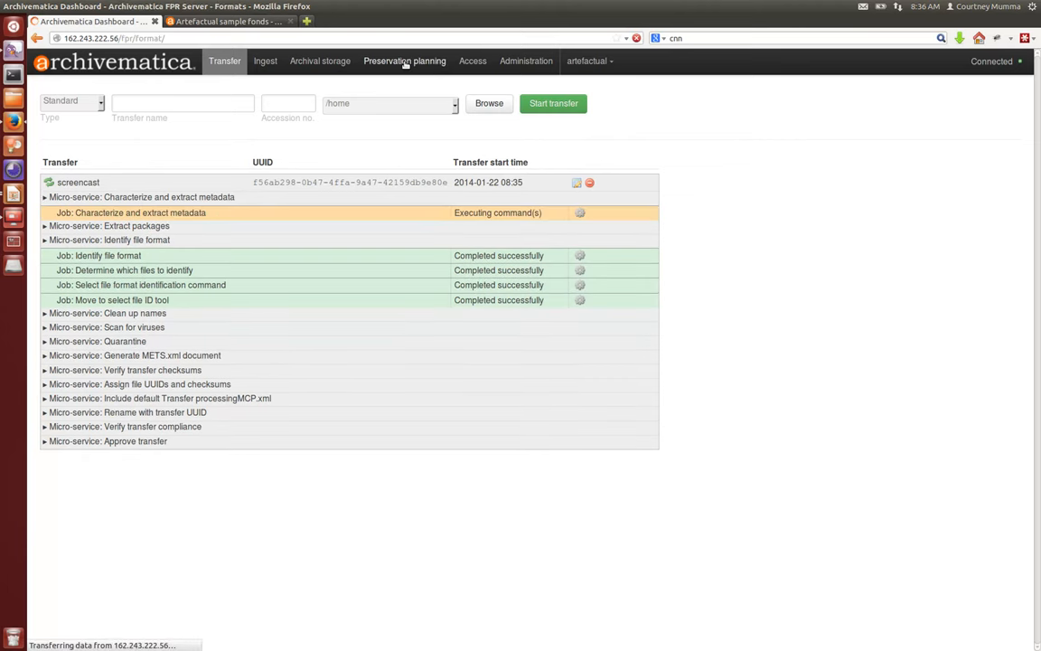
left_click(404, 61)
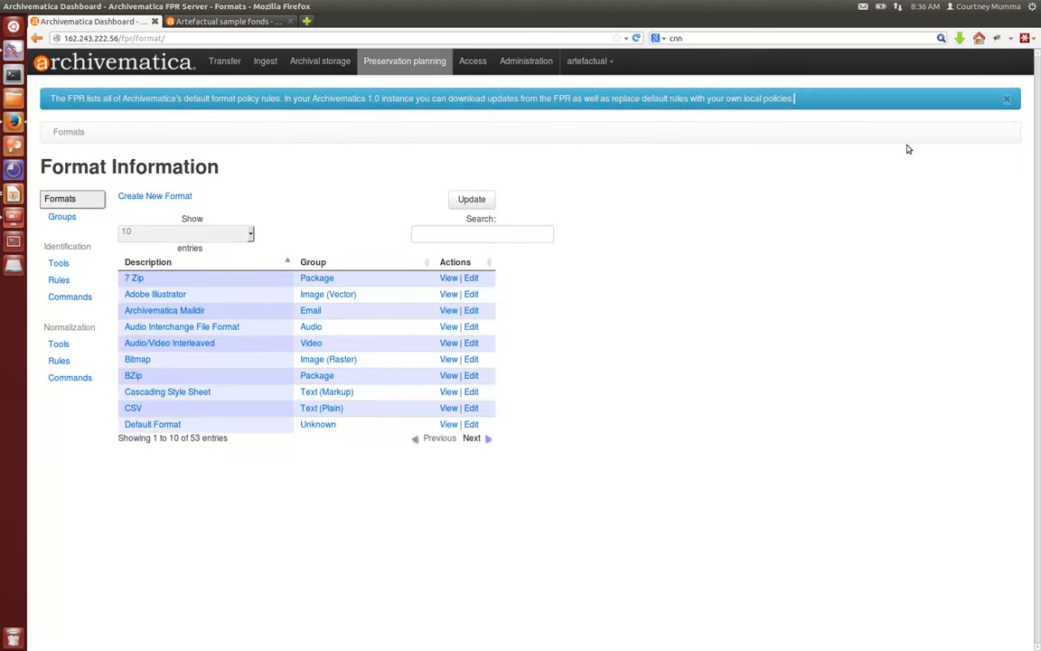
mouse_move(206, 187)
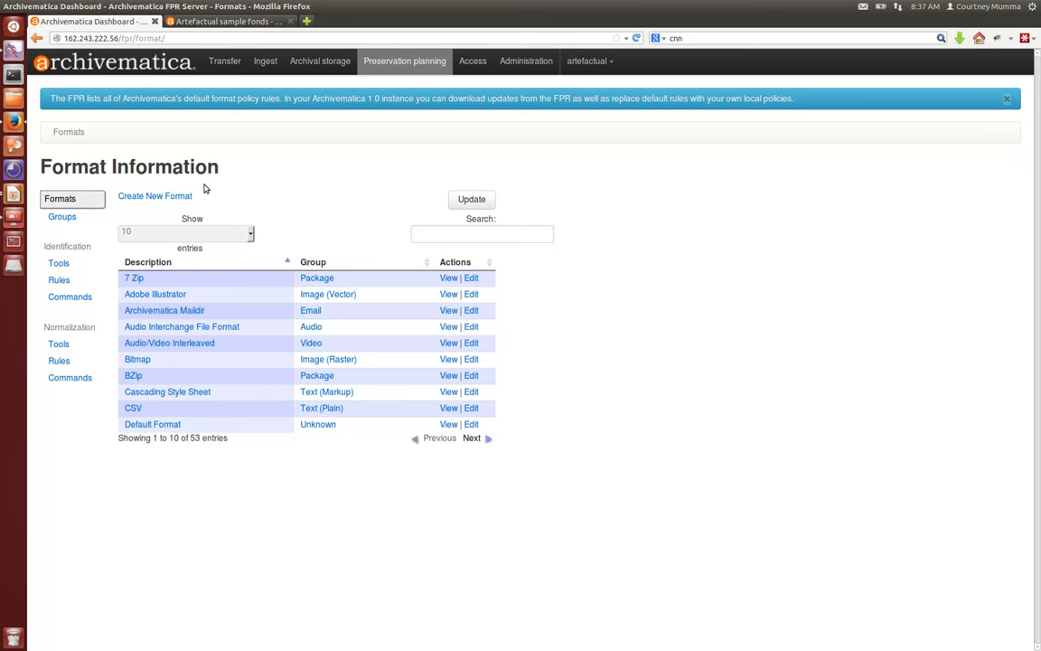
mouse_move(471, 199)
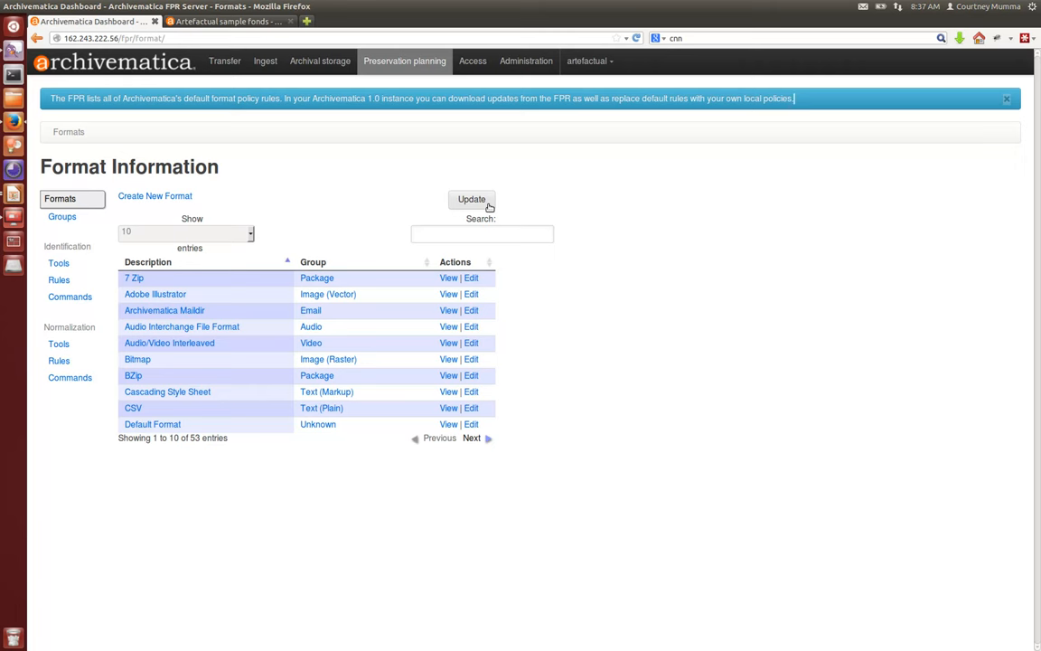
mouse_move(488, 206)
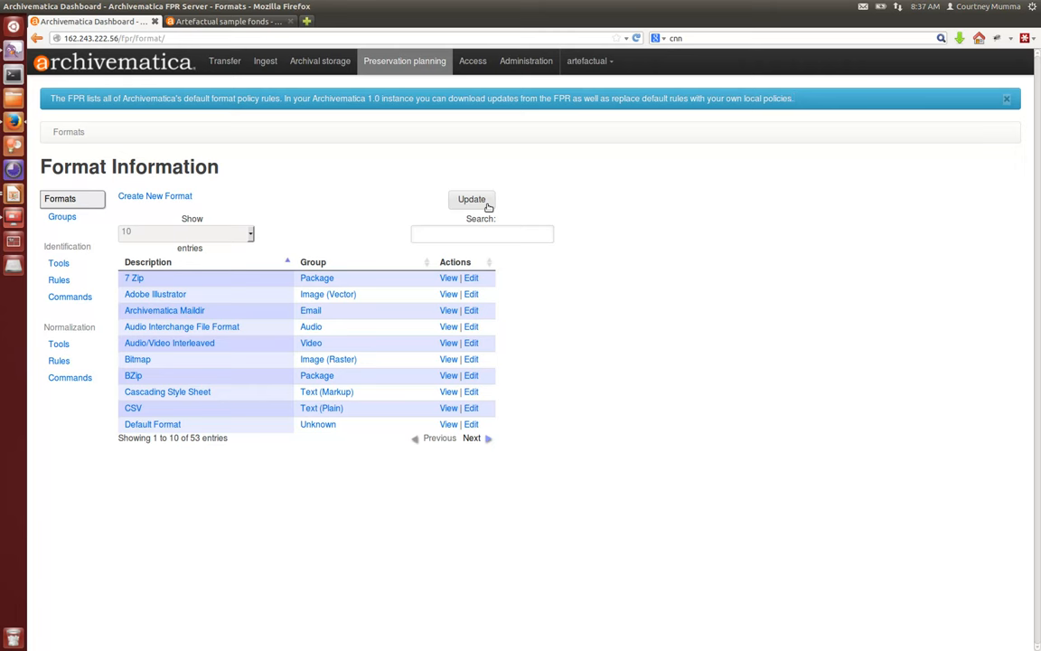
mouse_move(185, 177)
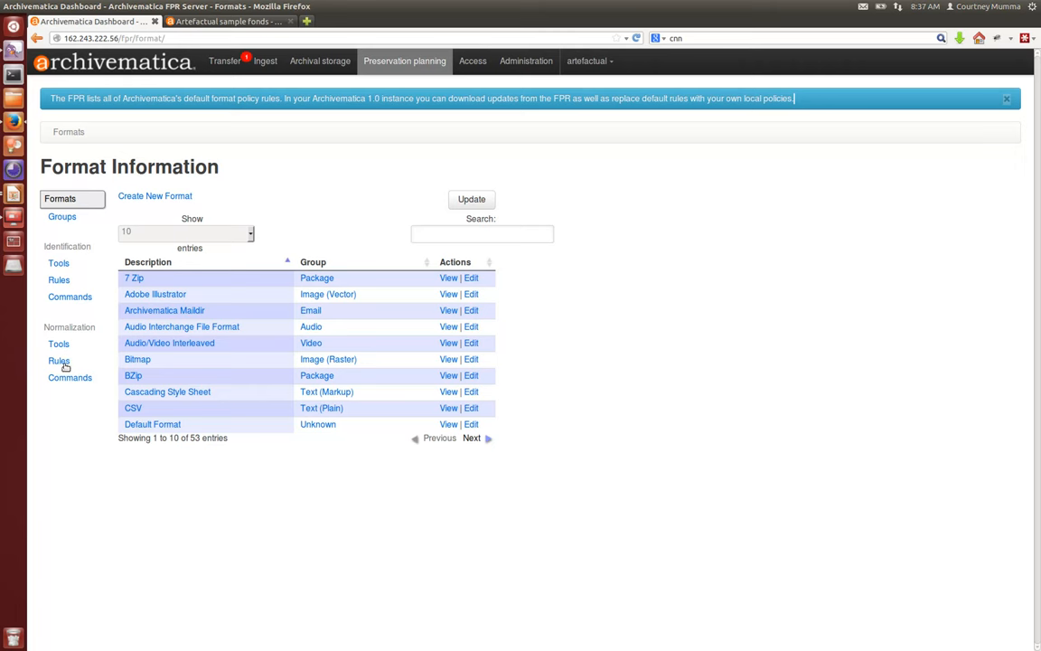
Open Normalization Rules, listing 319 rules such as Access transcoding to jpg.
left_click(58, 360)
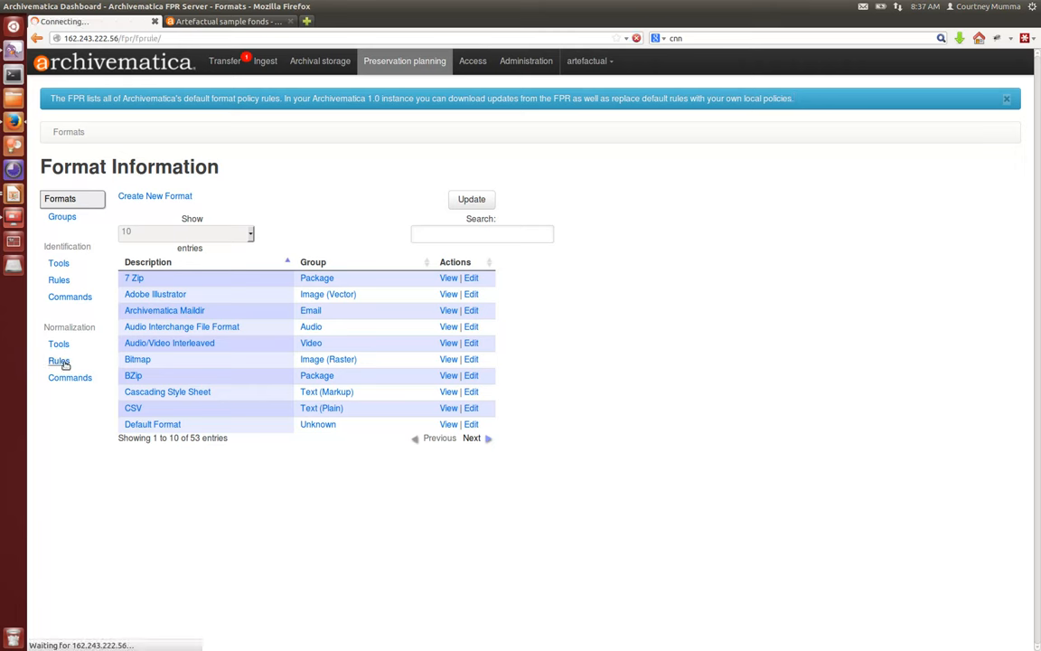
left_click(58, 361)
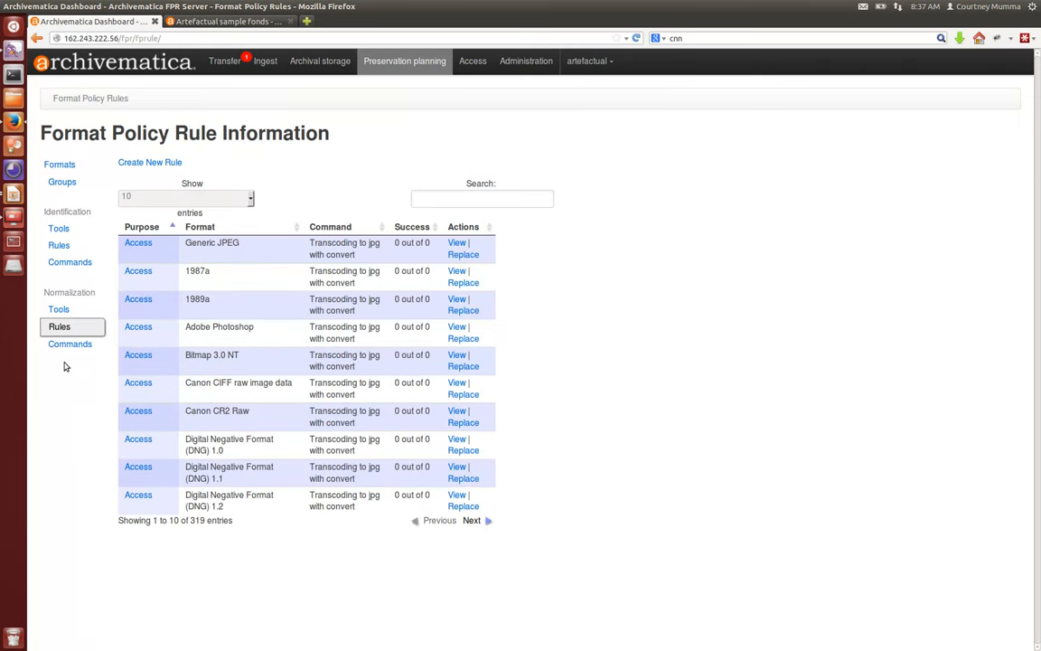
mouse_move(224, 61)
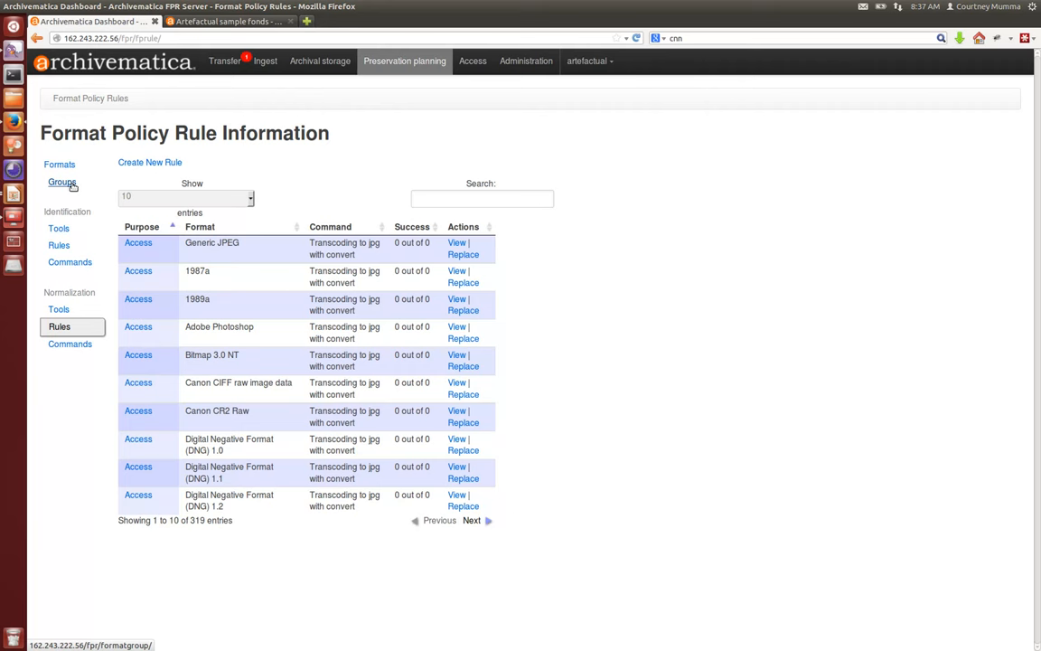
mouse_move(77, 209)
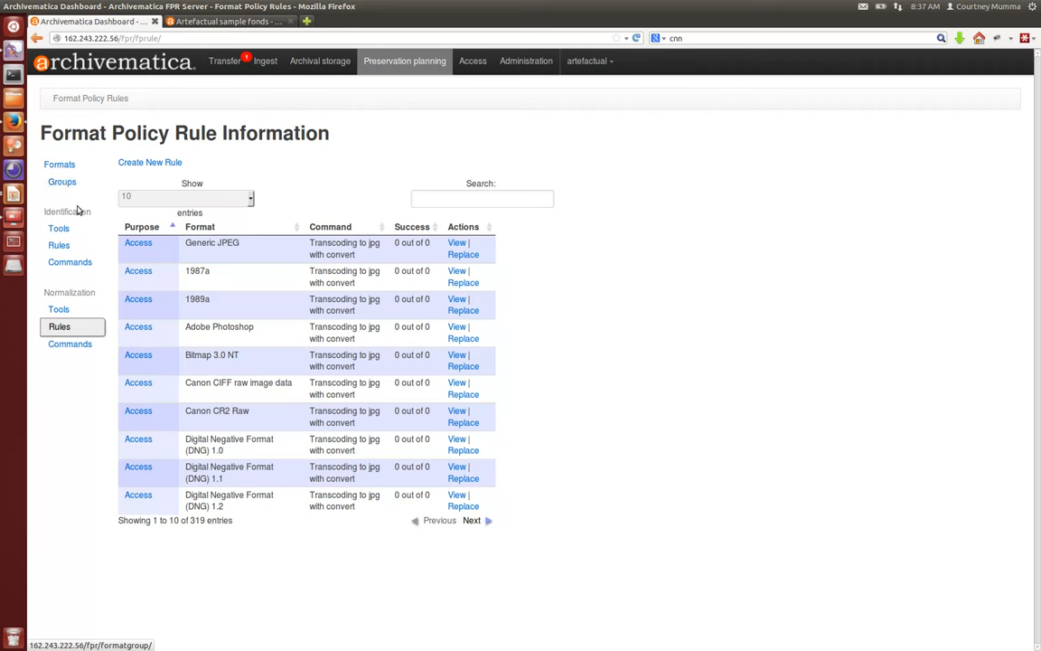
mouse_move(91, 246)
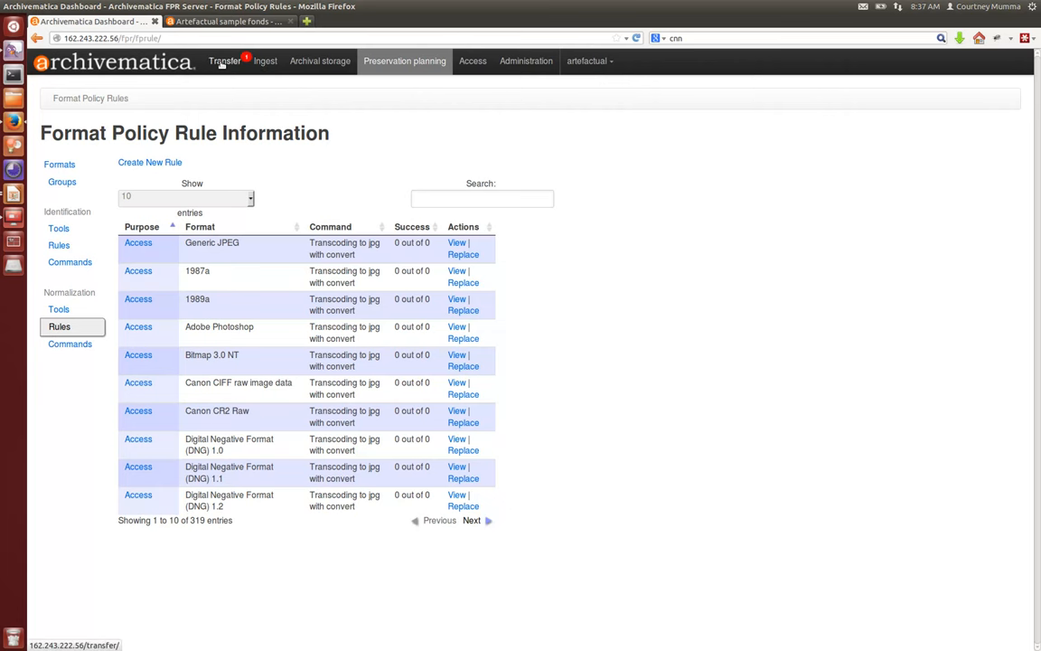
Choose 'Create single SIP and continue processing' for the screencast transfer.
left_click(224, 60)
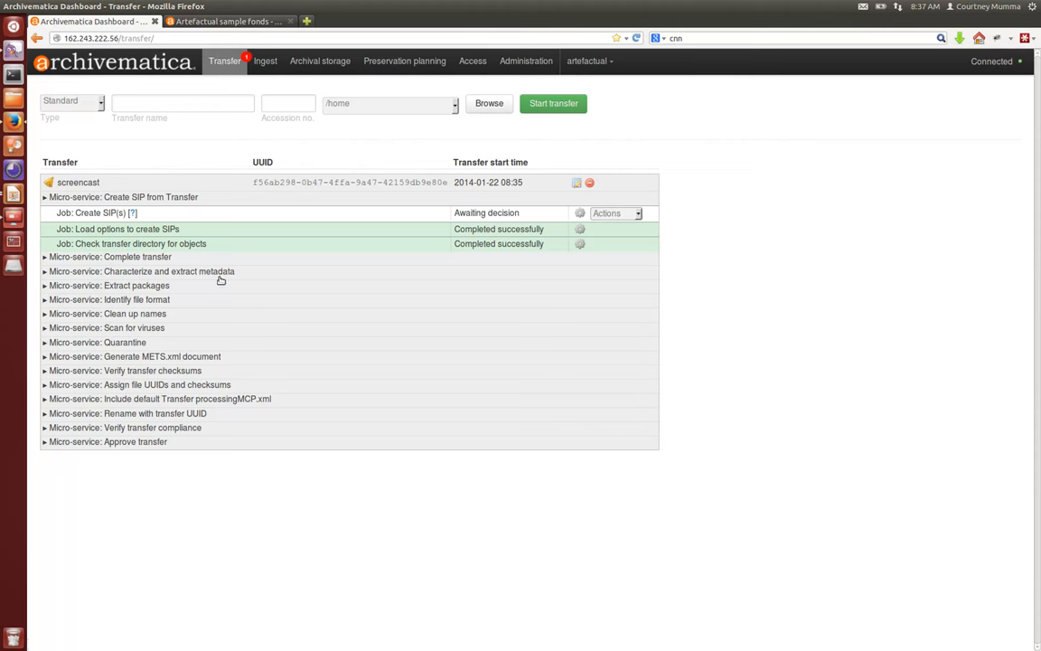
mouse_move(100, 224)
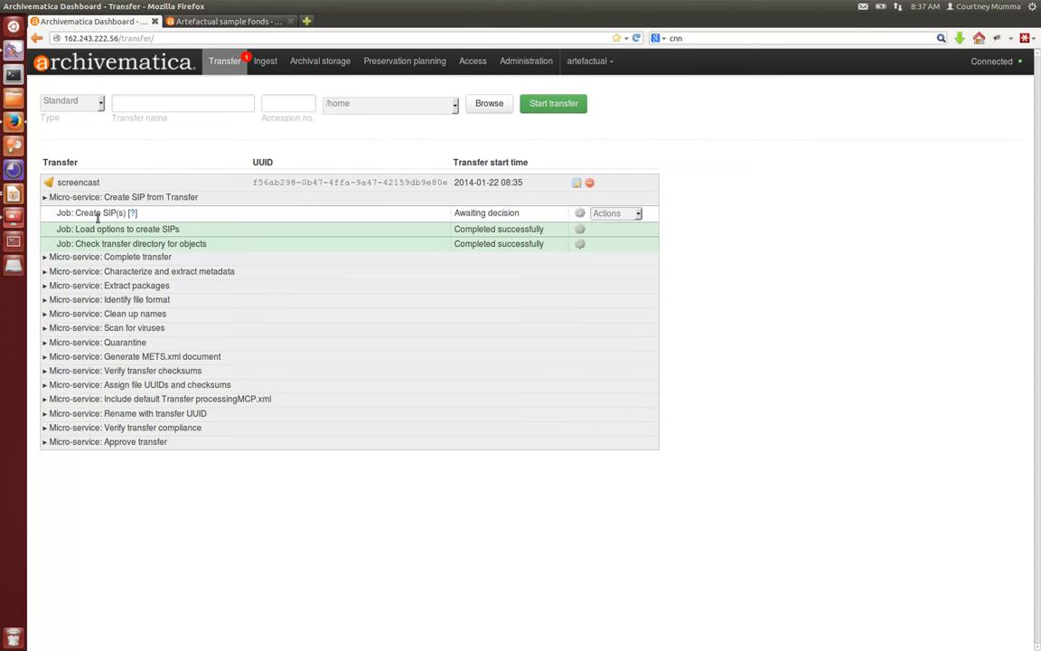
mouse_move(640, 225)
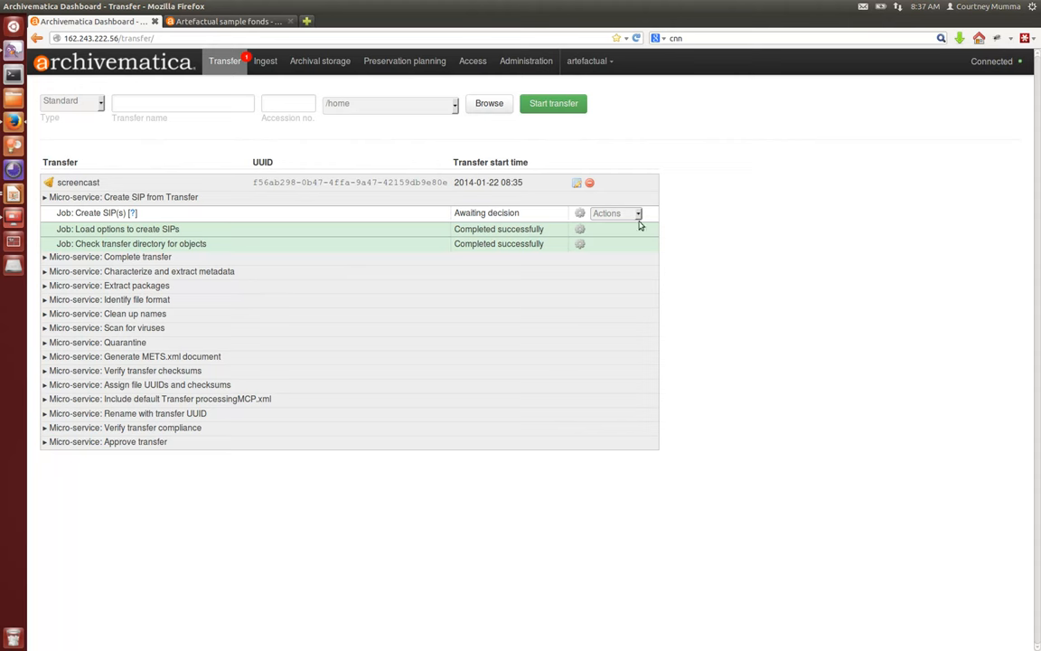
left_click(615, 213)
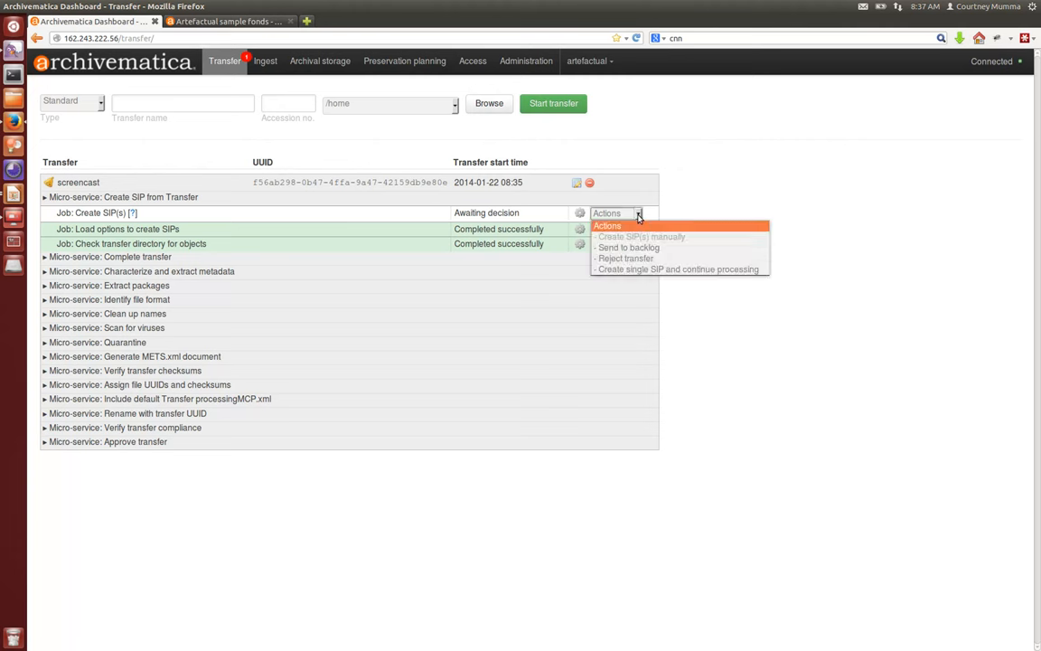
mouse_move(628, 247)
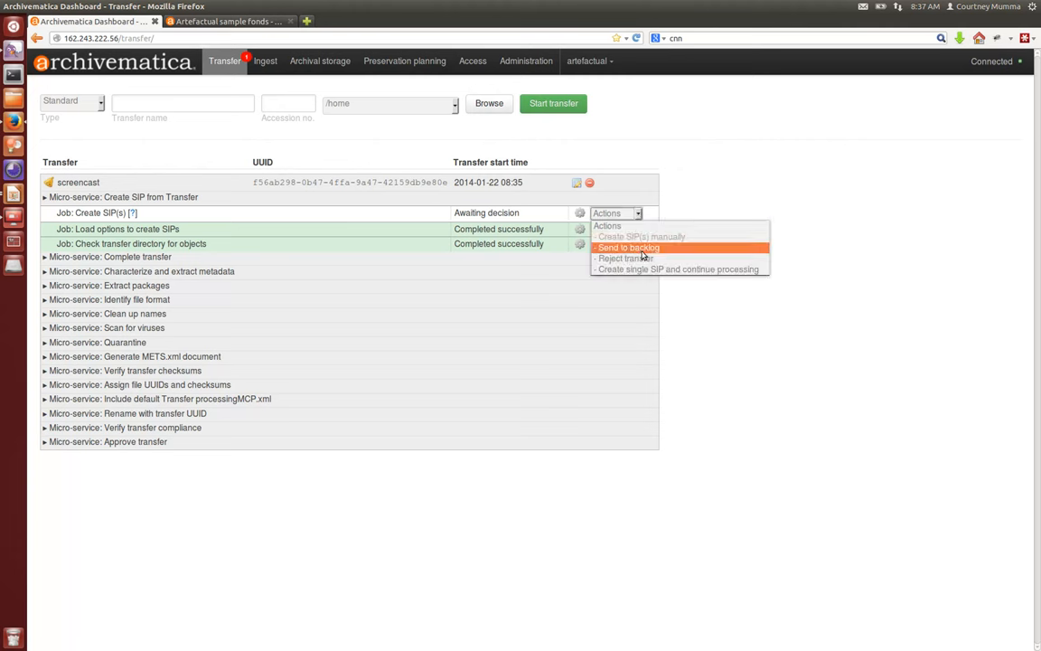
mouse_move(644, 254)
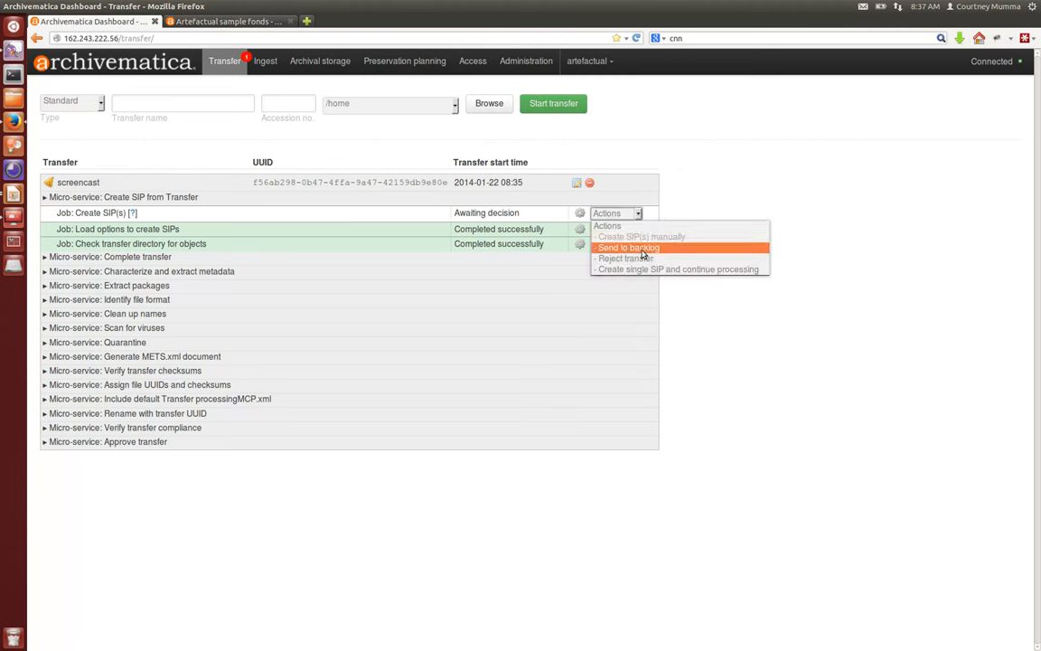
mouse_move(623, 258)
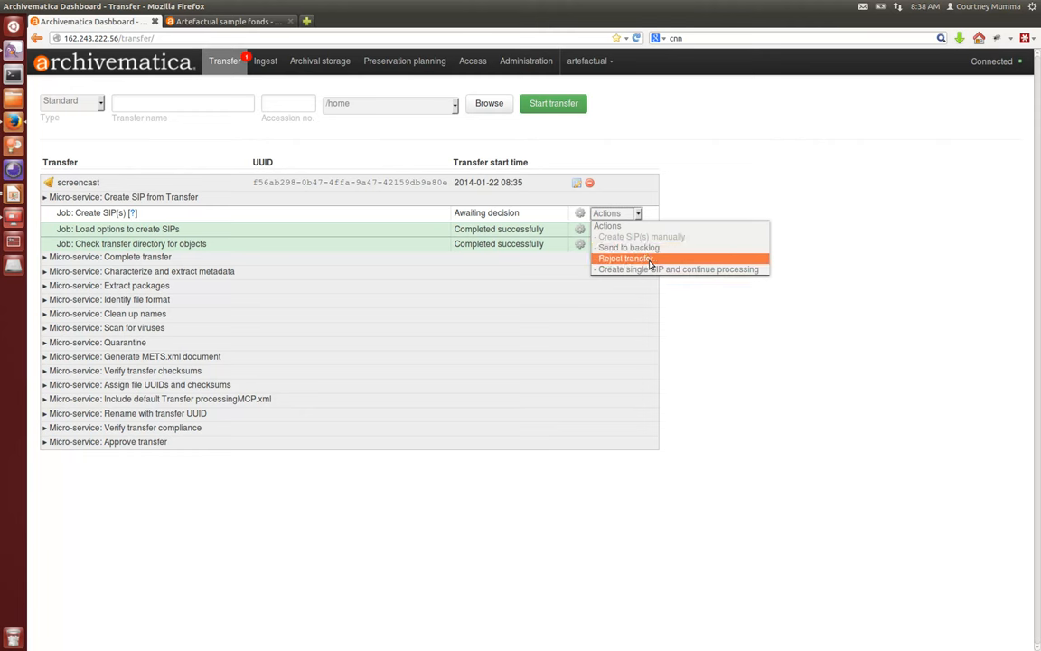
mouse_move(677, 268)
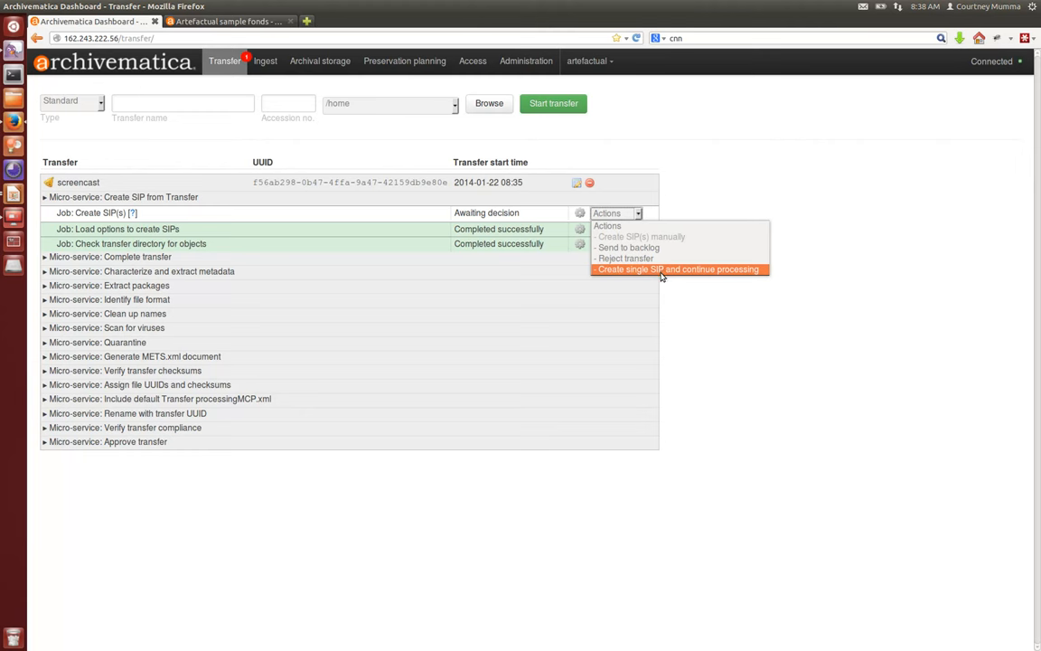
mouse_move(667, 277)
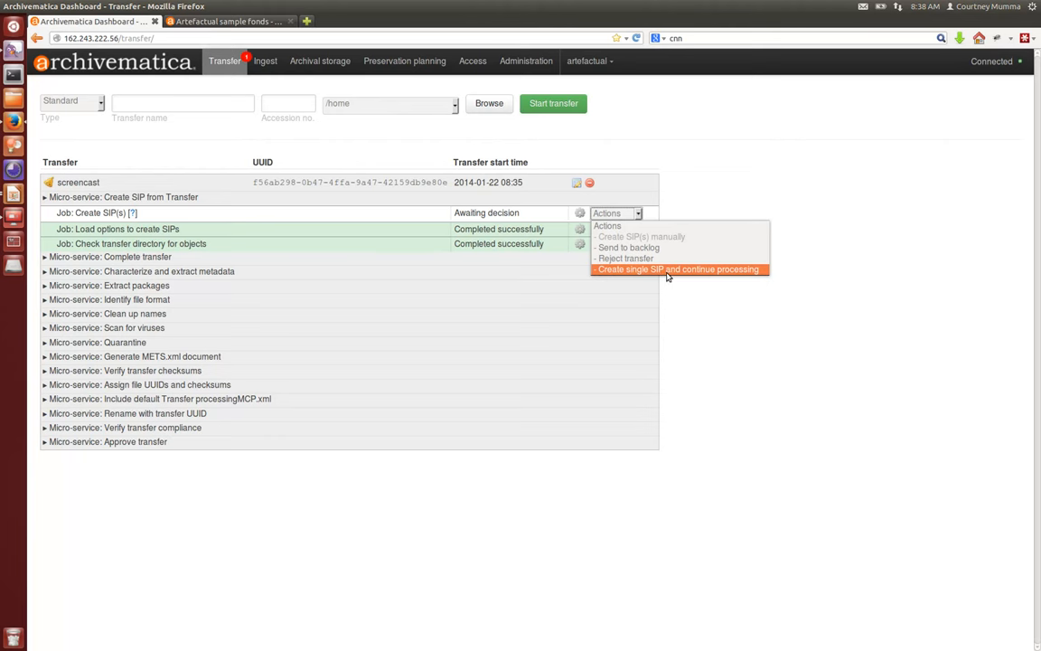
left_click(678, 269)
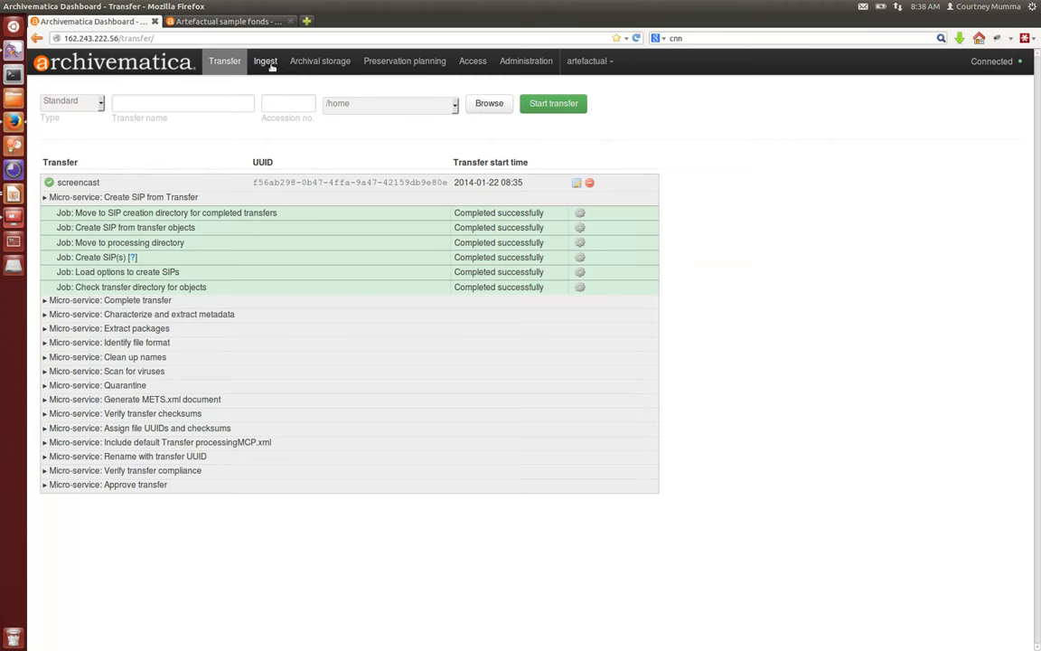
mouse_move(264, 60)
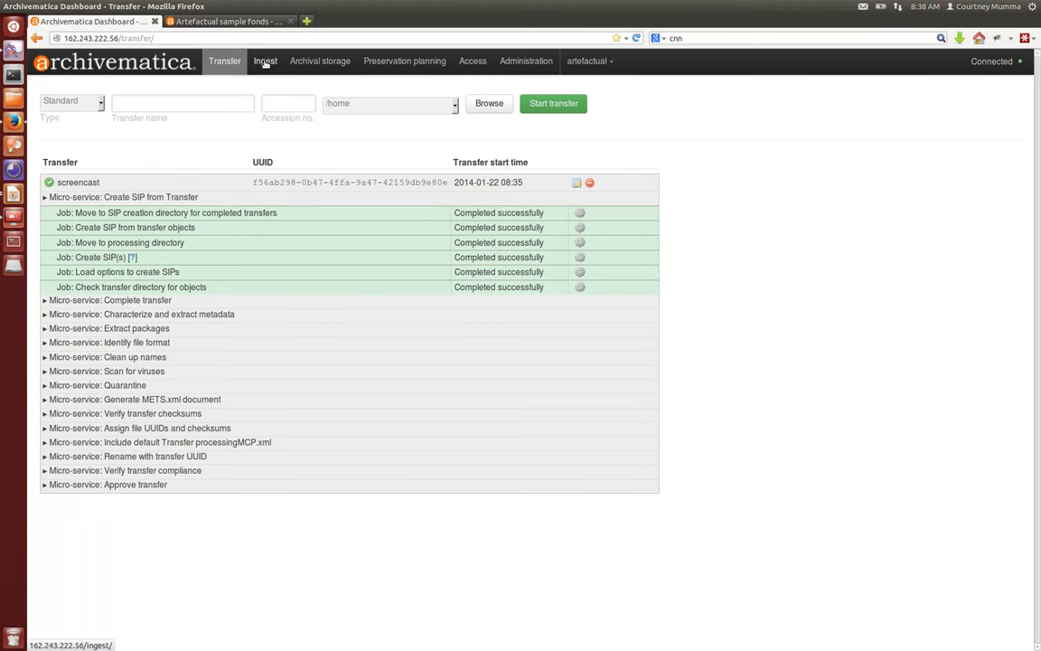
Return to the Ingest page and dismiss the reminder about adding metadata.
left_click(264, 60)
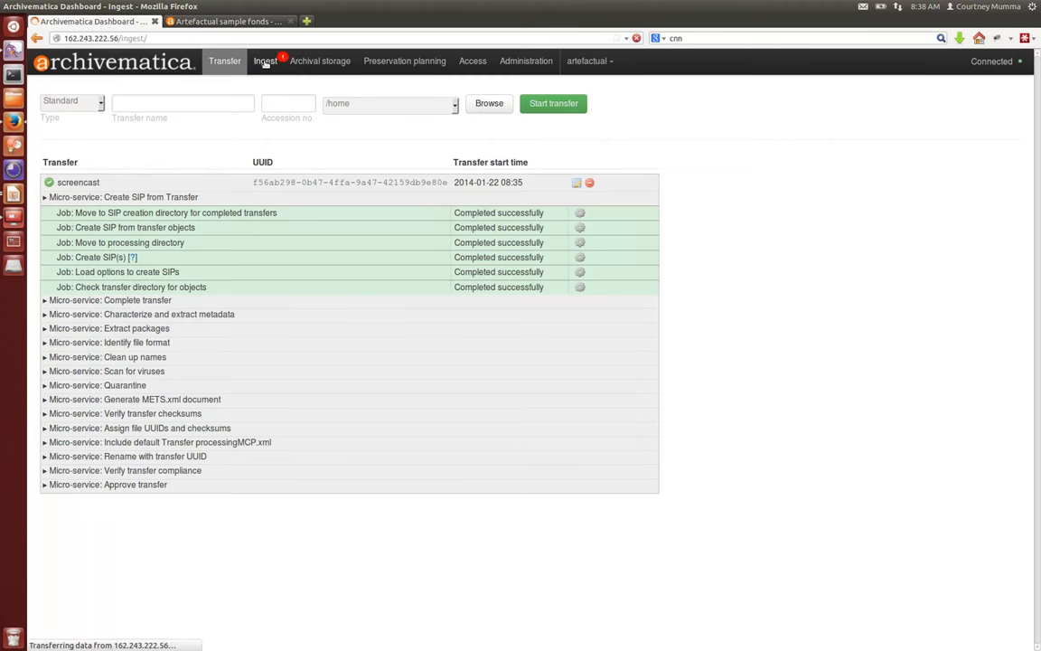
left_click(265, 61)
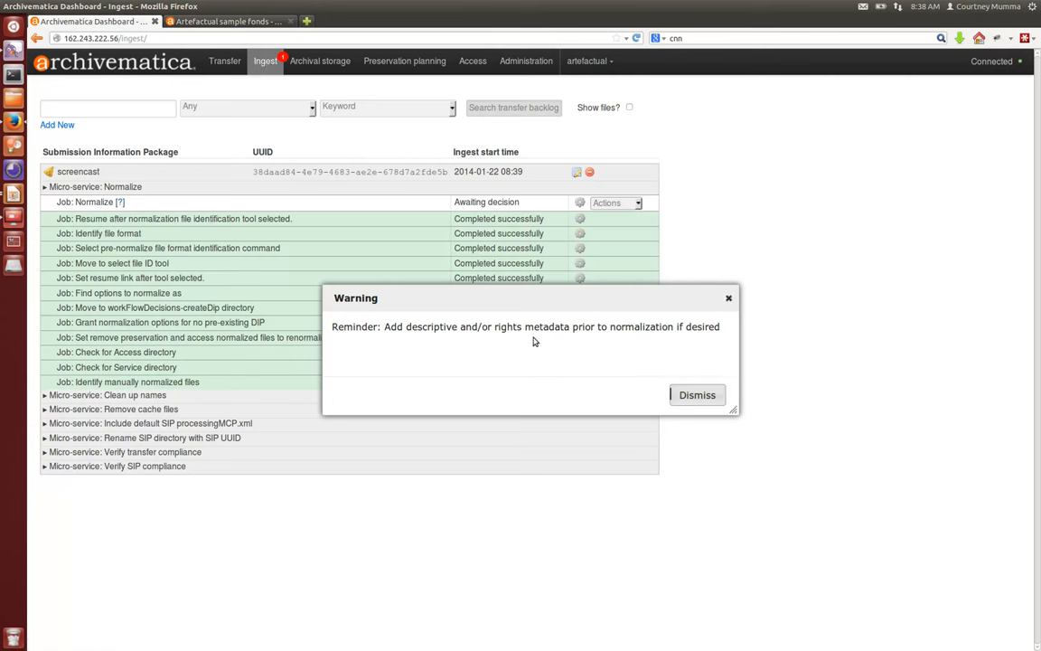
left_click(697, 395)
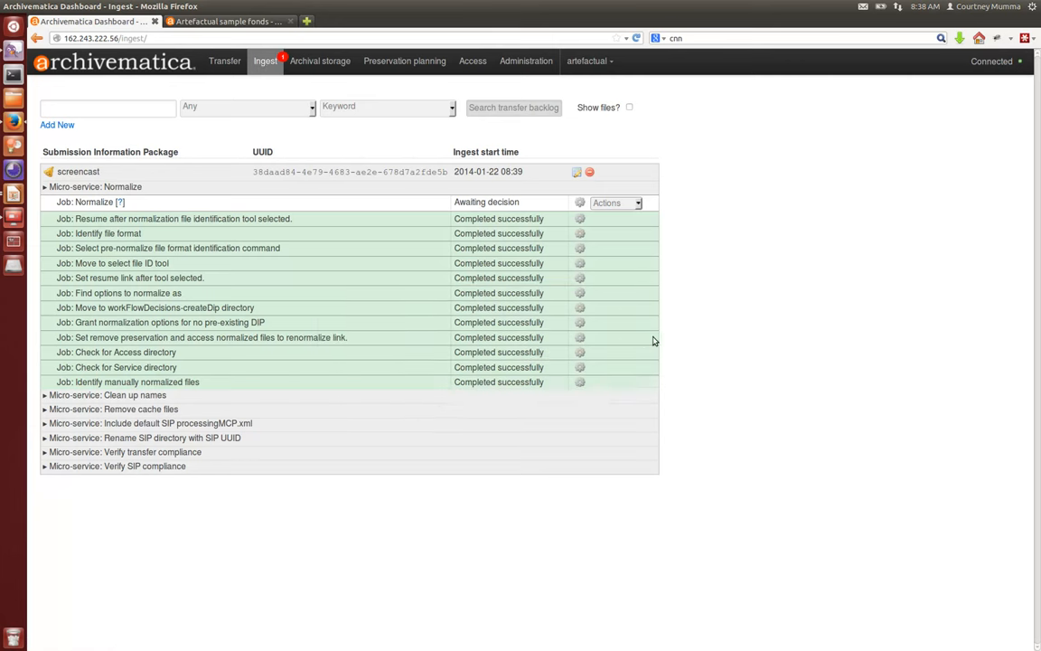
mouse_move(105, 202)
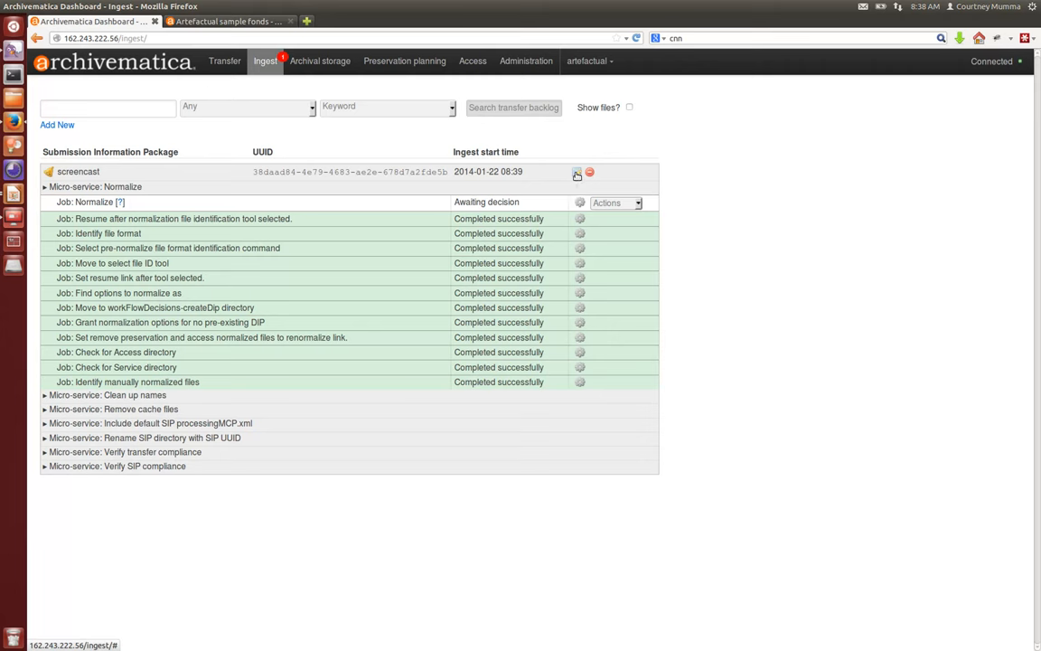
mouse_move(577, 172)
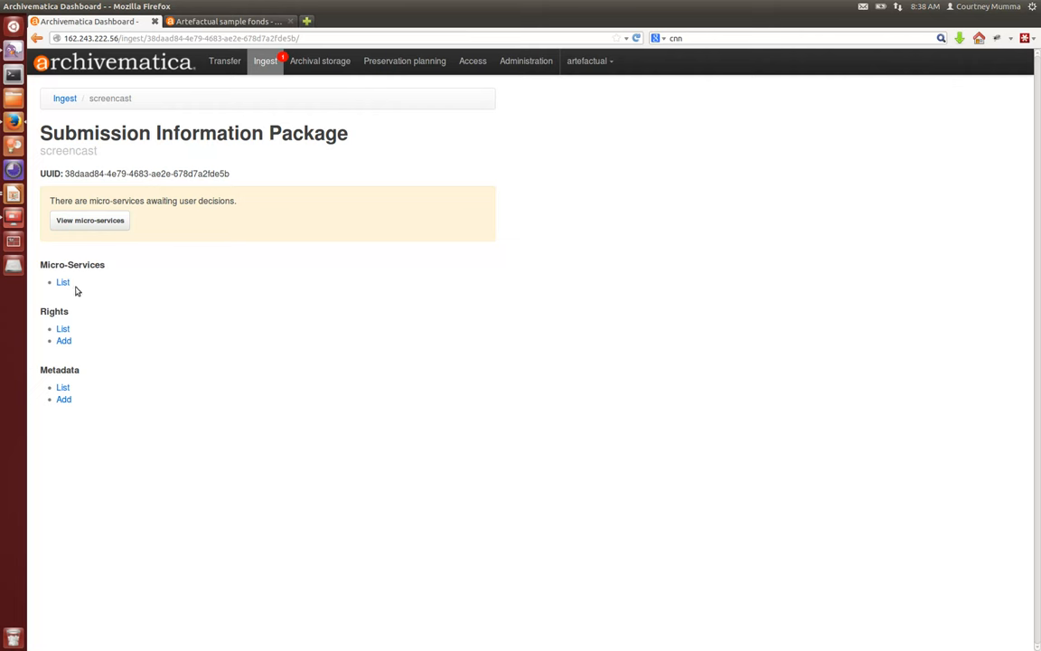
Start a new rights record for screencast, keeping Copyright as the basis.
left_click(63, 341)
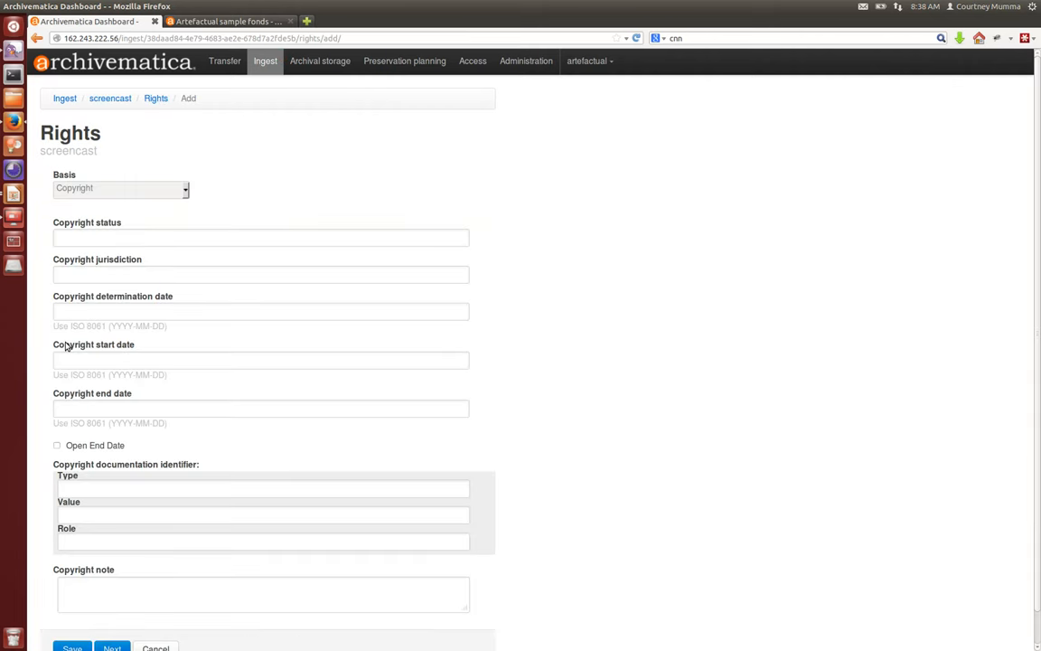
left_click(120, 188)
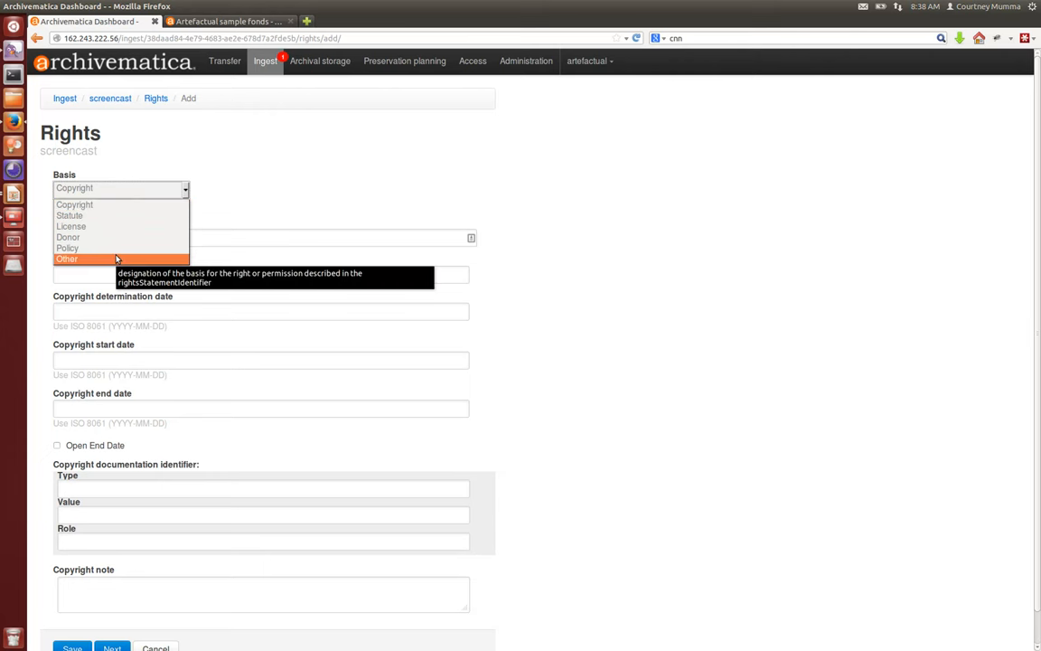
left_click(112, 618)
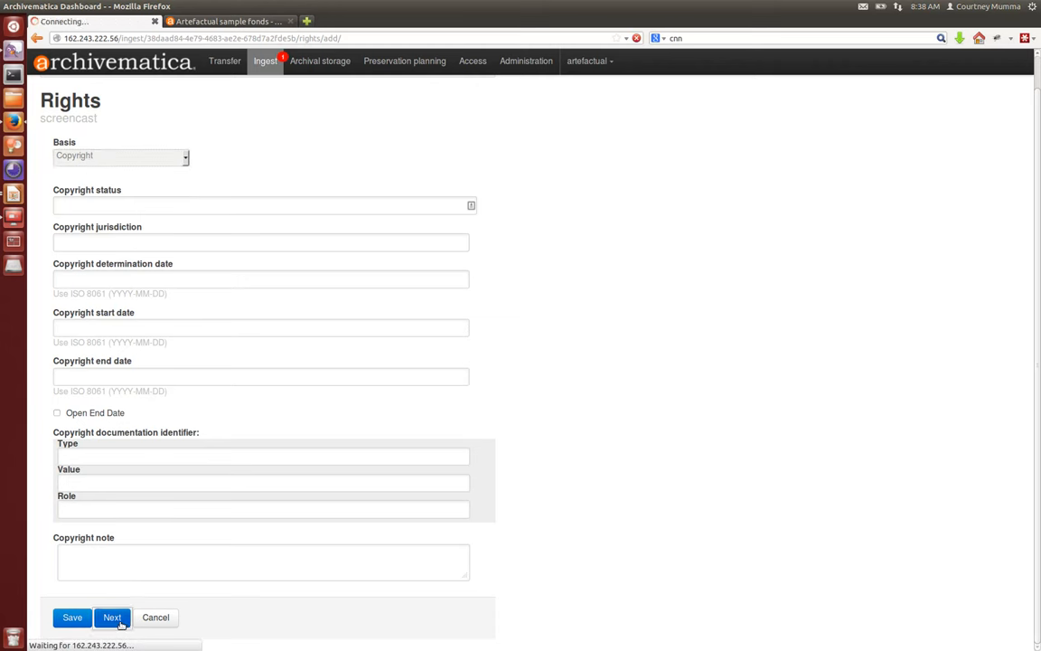
Abandon the rights grant form and go back to the screencast SIP overview.
left_click(111, 618)
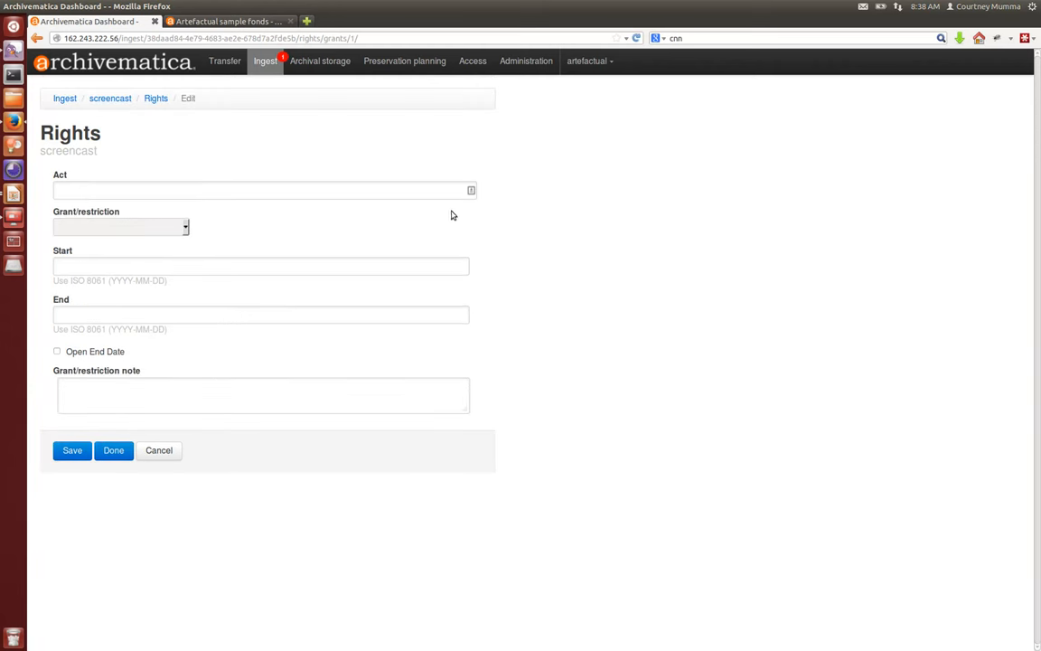
left_click(262, 190)
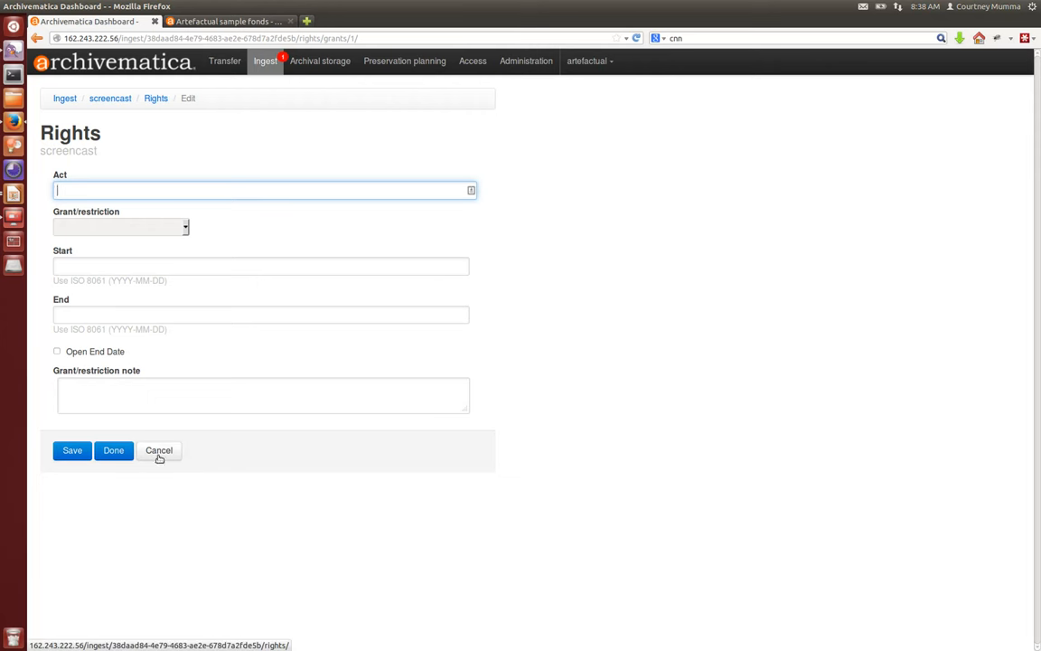
left_click(158, 450)
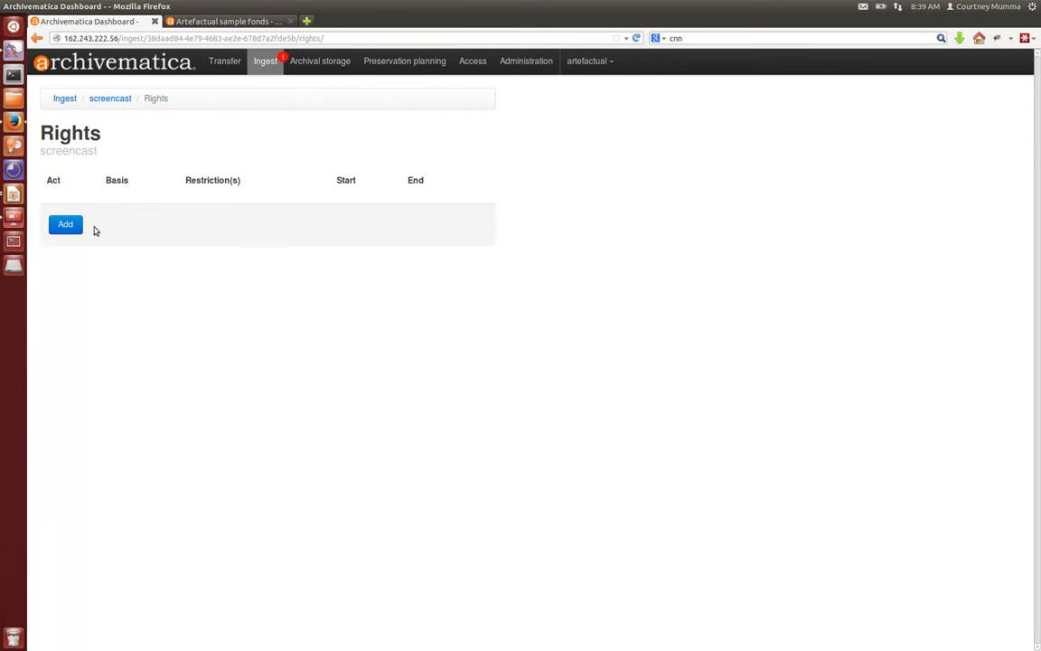
left_click(110, 98)
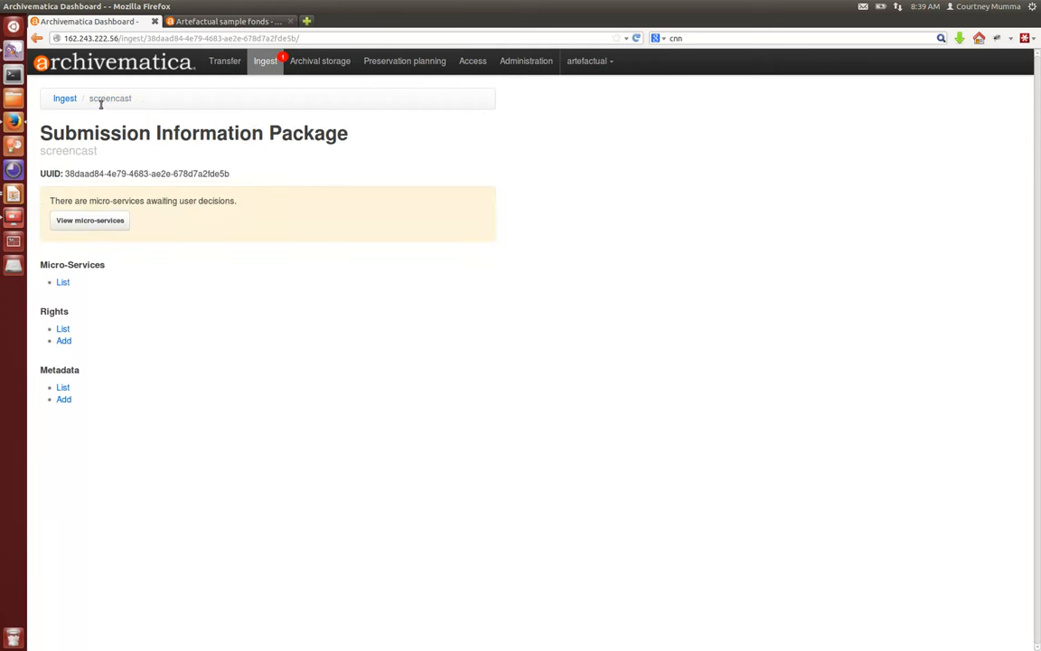
left_click(63, 400)
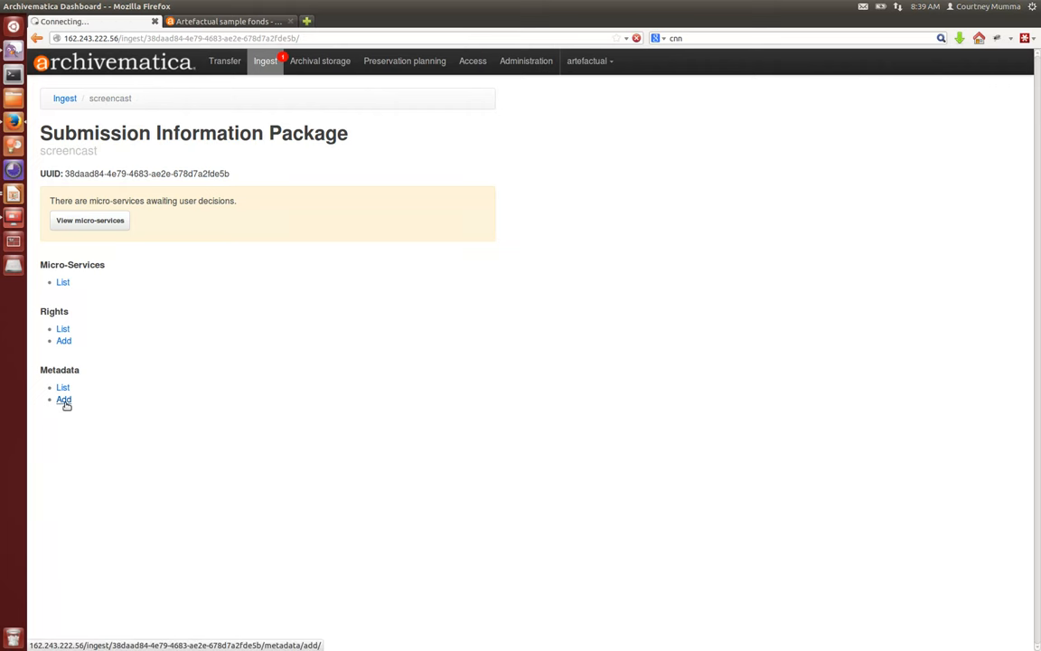
left_click(63, 399)
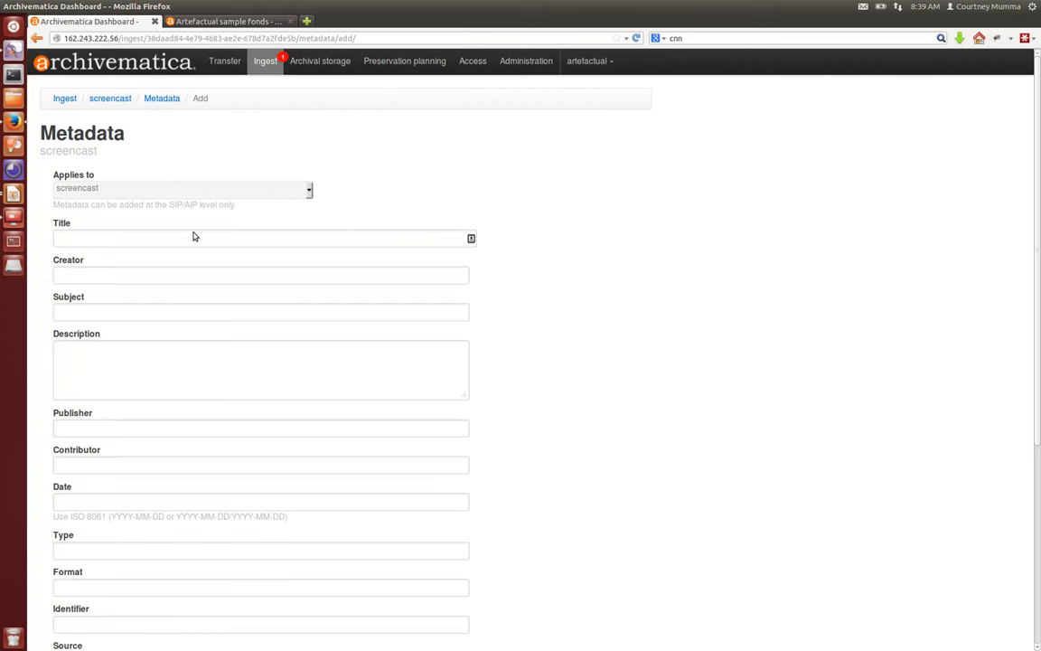
left_click(261, 237)
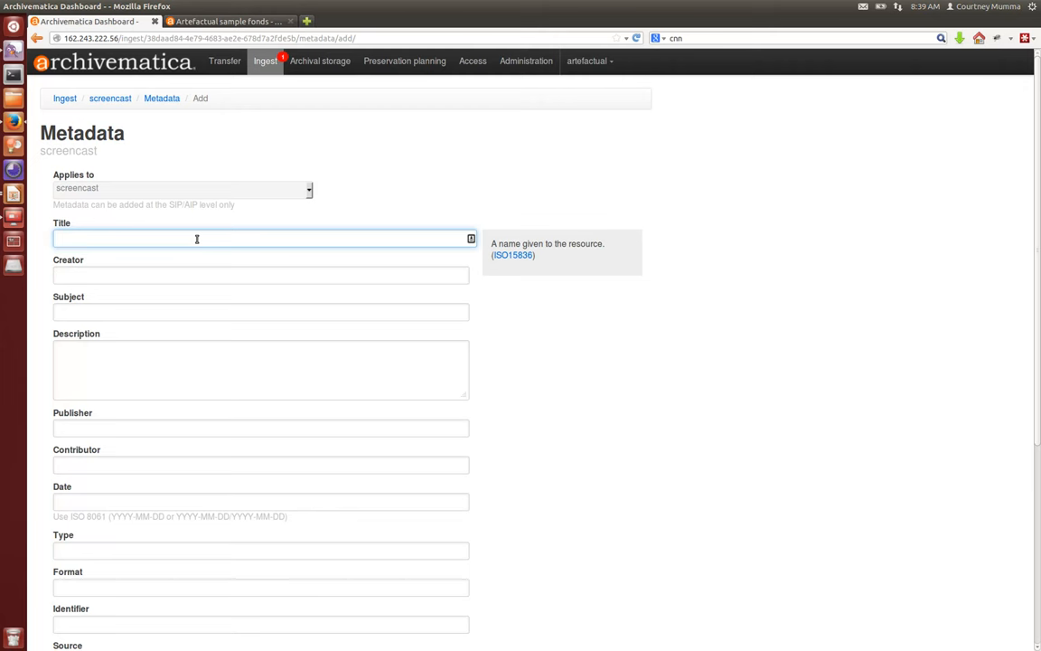
type("Archivematica screen")
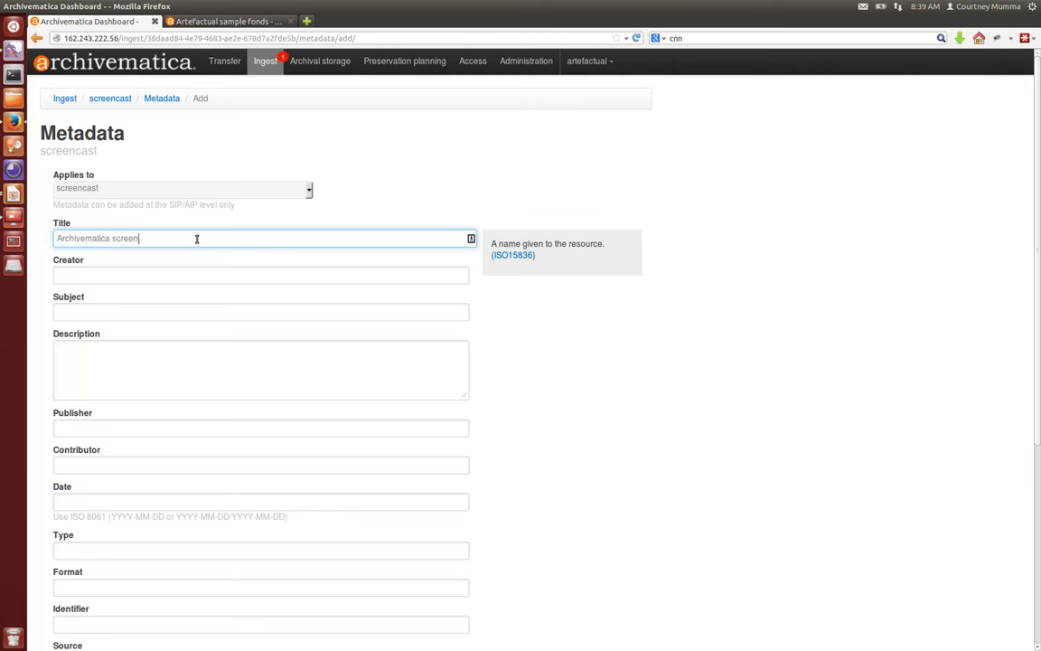
type("cast!")
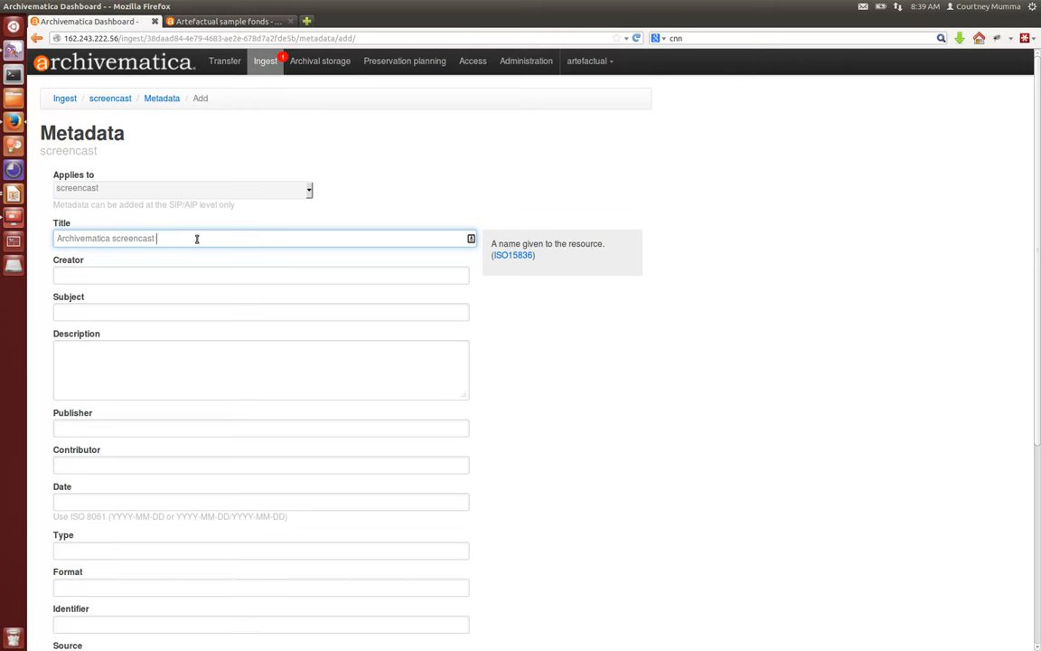
type("file")
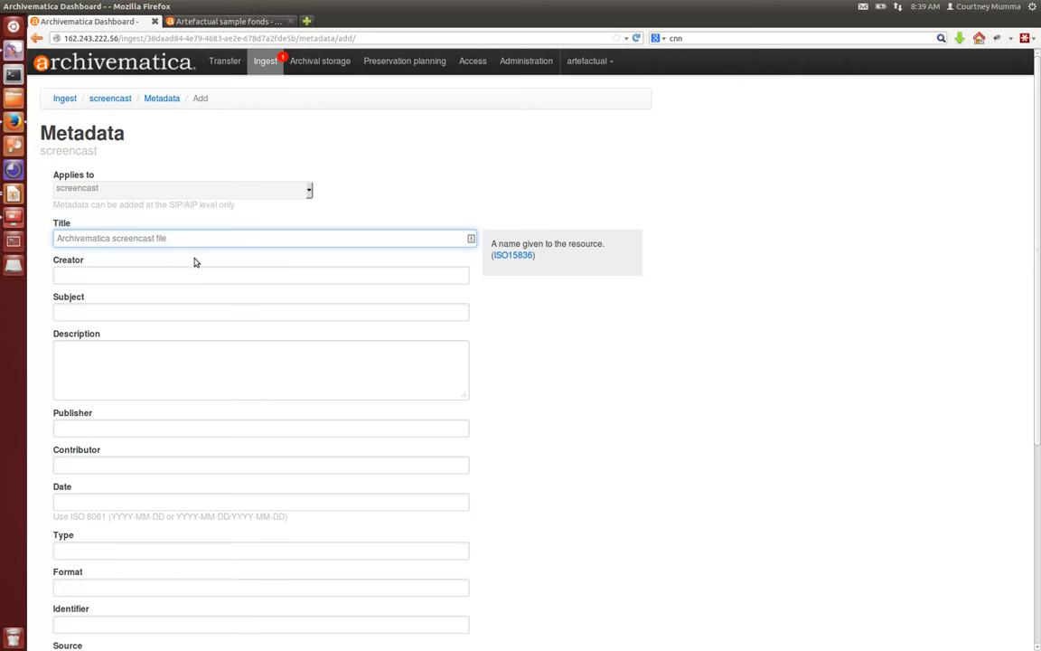
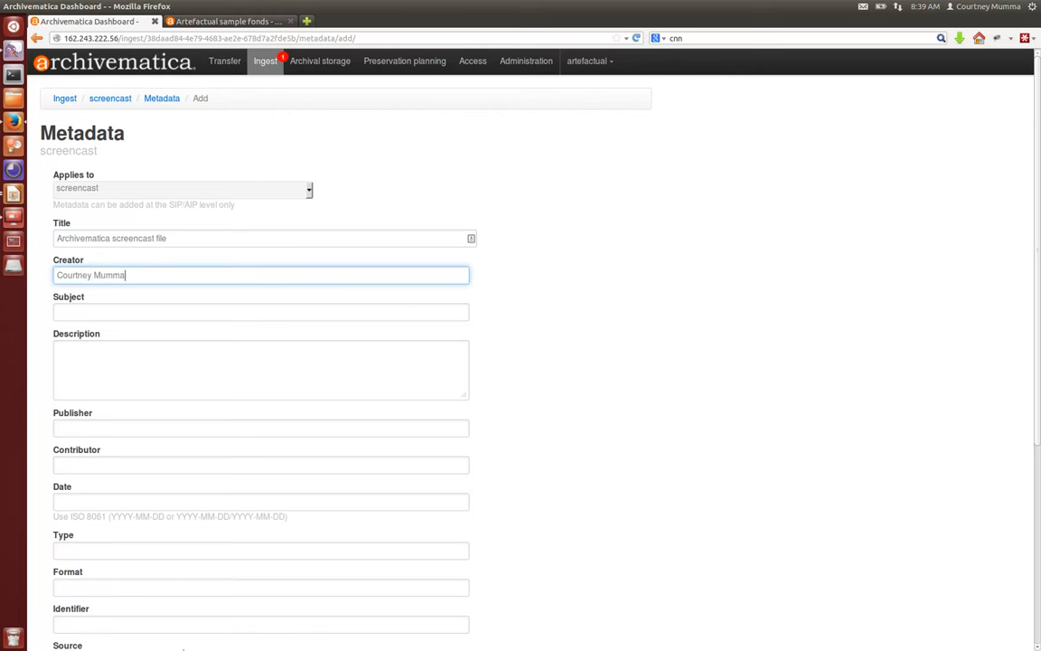
scroll("down", 3)
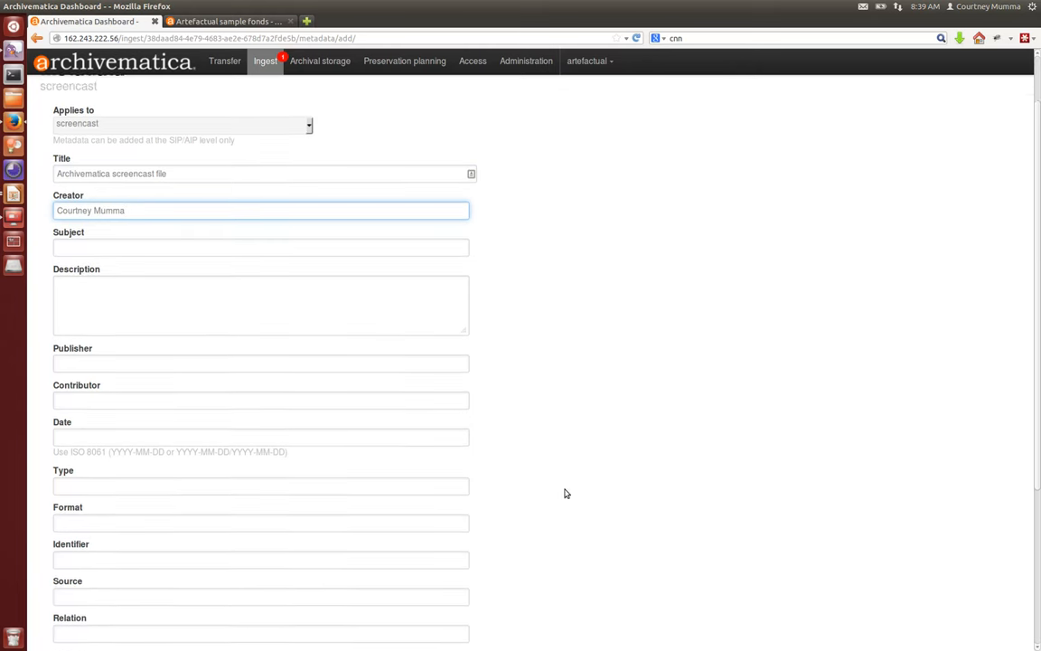
scroll("down", 3)
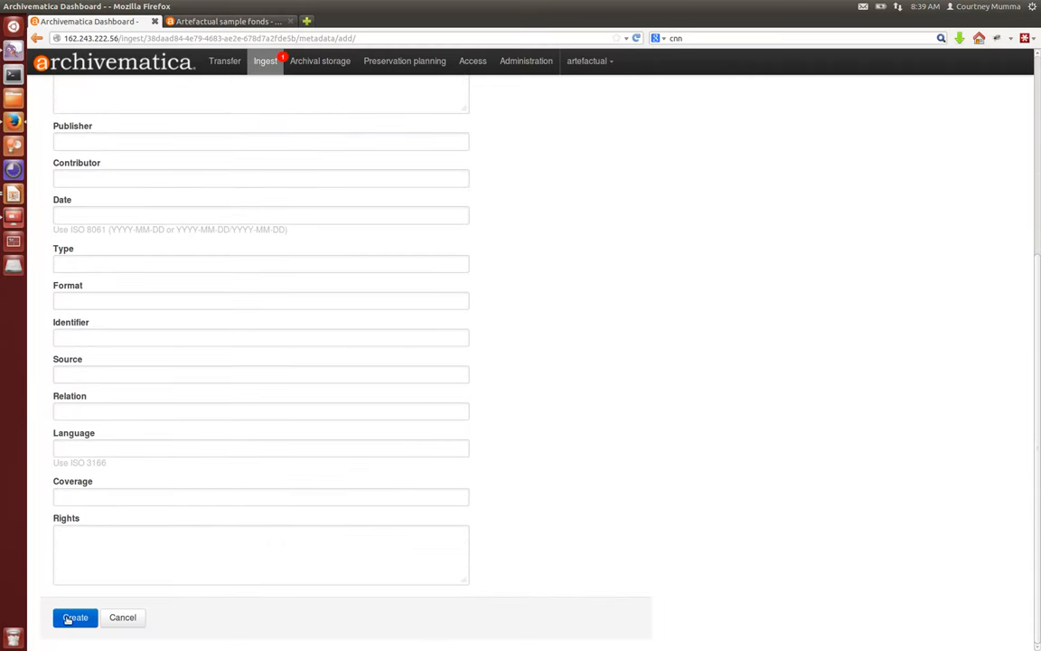
left_click(74, 617)
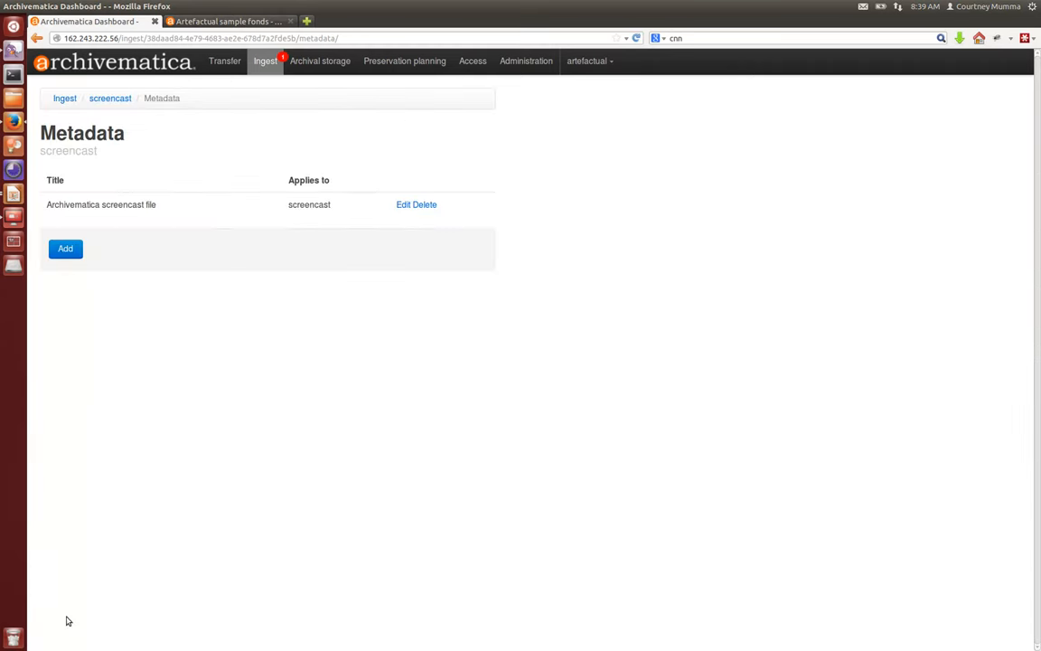
mouse_move(405, 216)
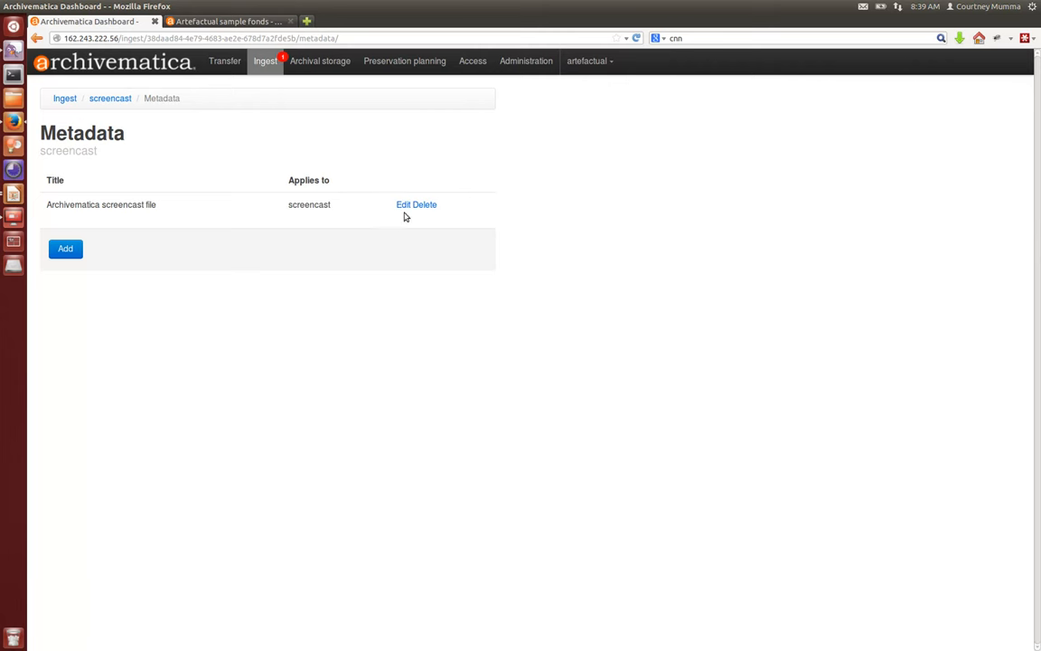
mouse_move(291, 96)
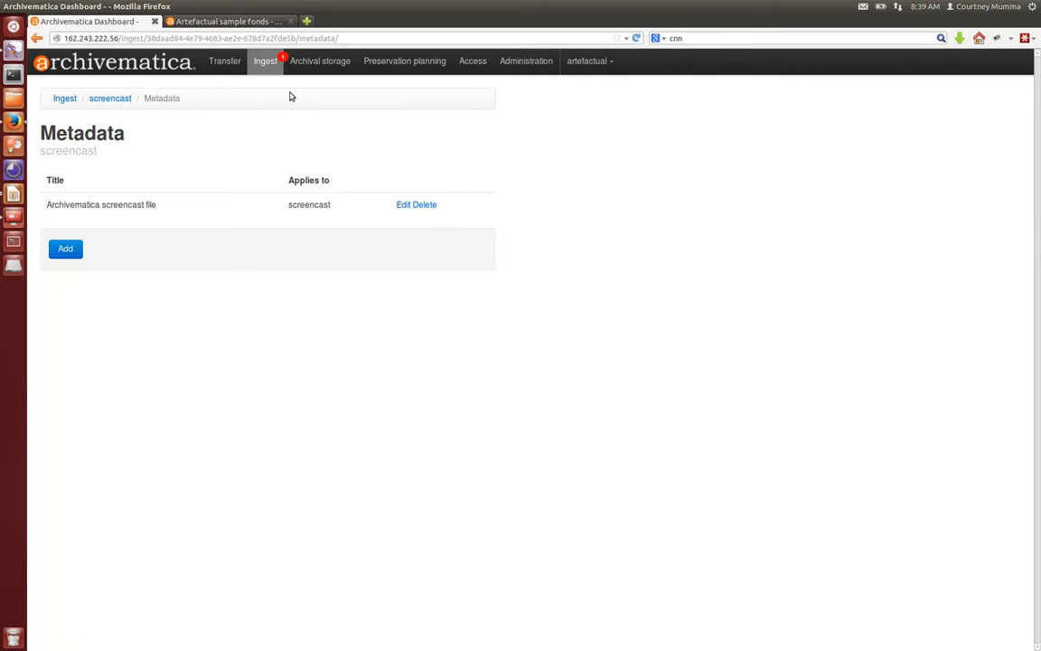
Return to Ingest, dismiss the metadata warning, and list the Normalize decision options.
left_click(265, 61)
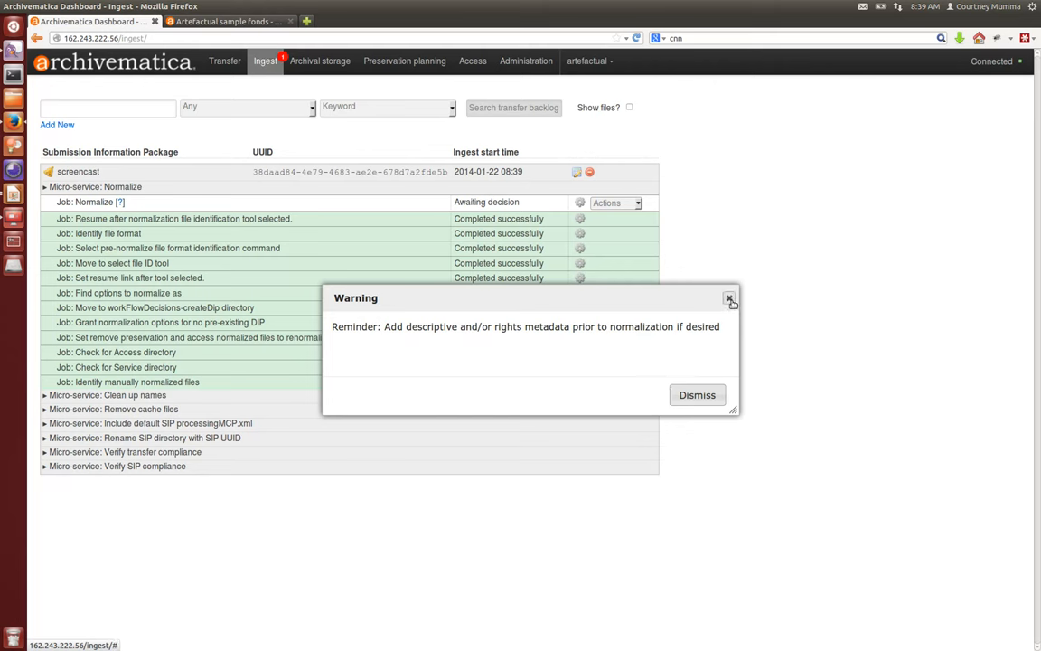
left_click(730, 299)
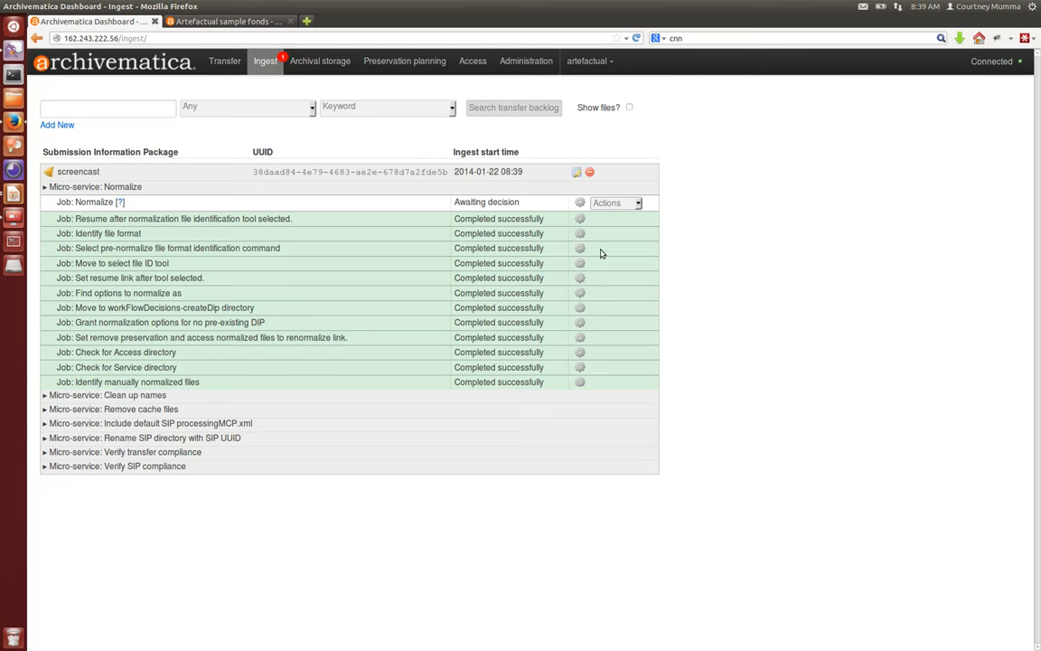
left_click(614, 201)
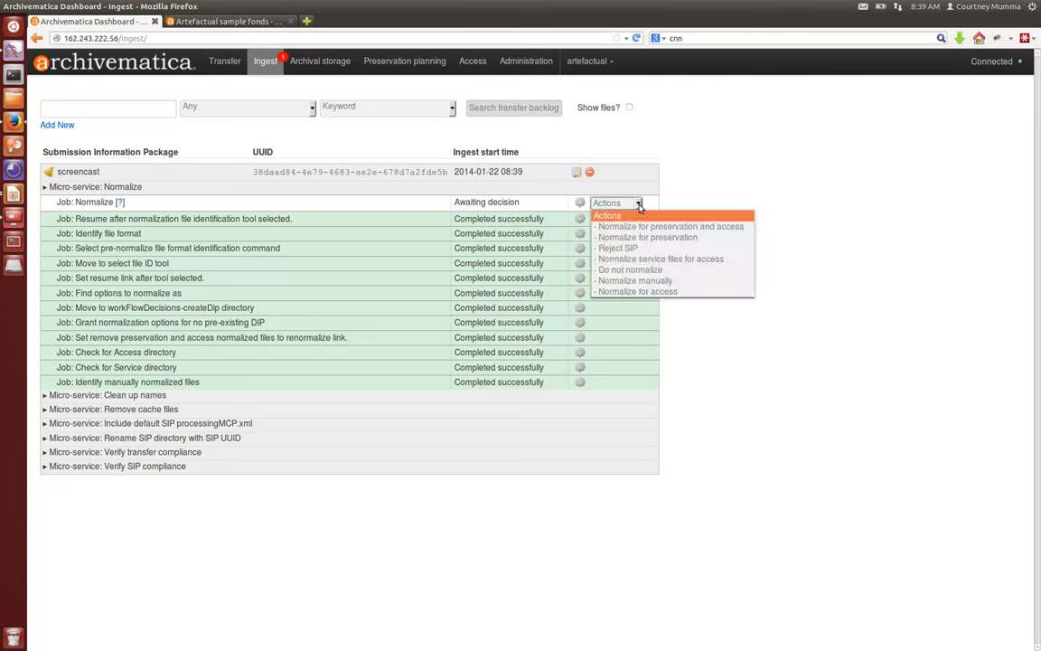
mouse_move(669, 226)
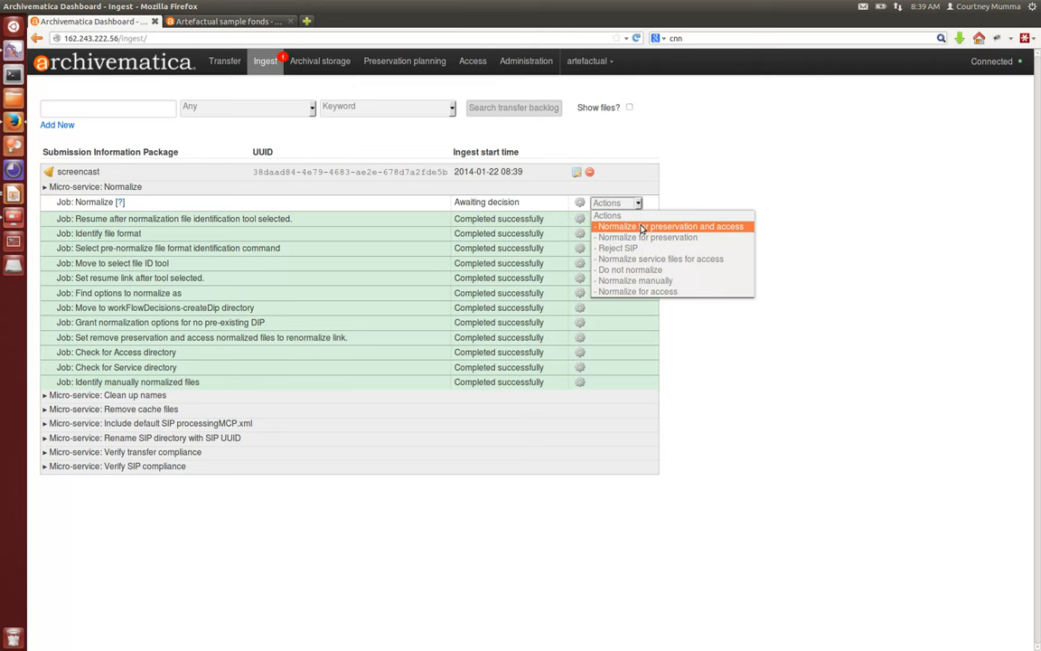
mouse_move(631, 269)
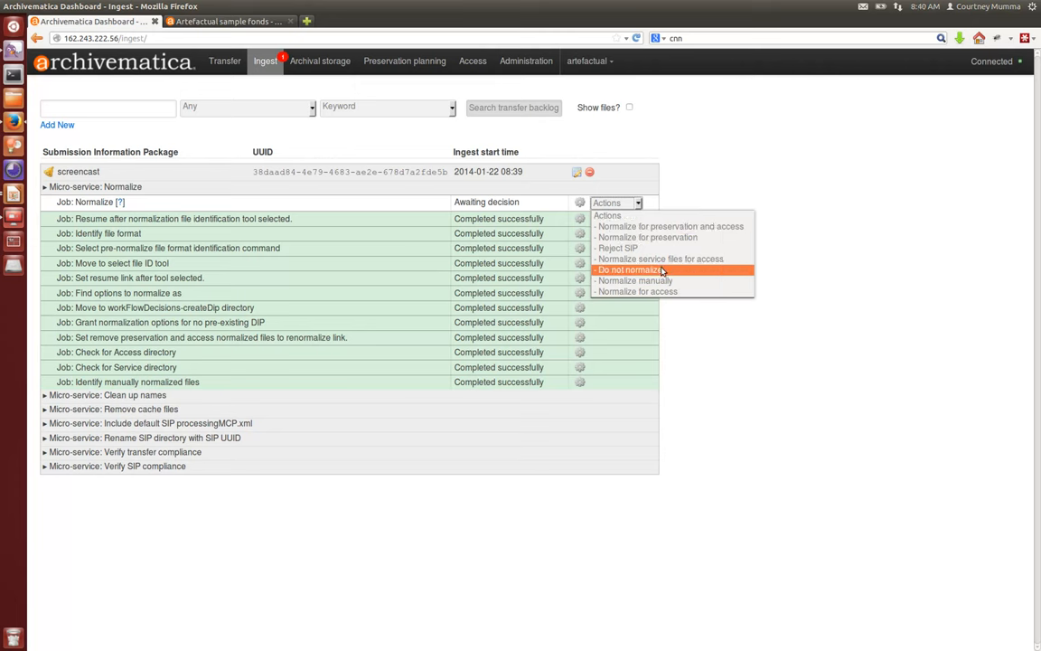
mouse_move(636, 281)
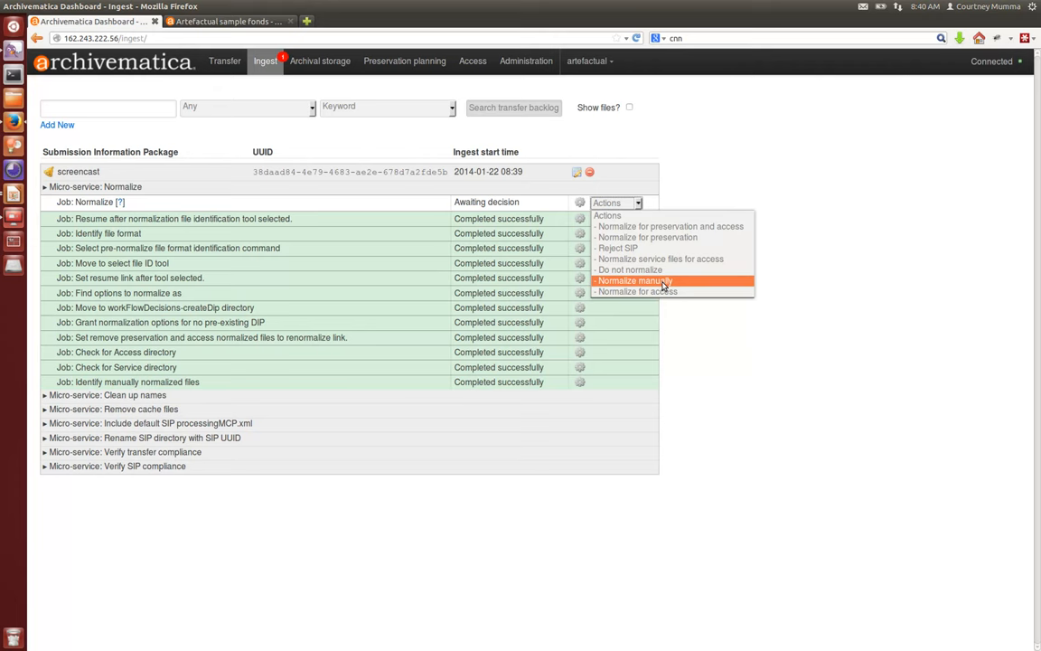
mouse_move(677, 290)
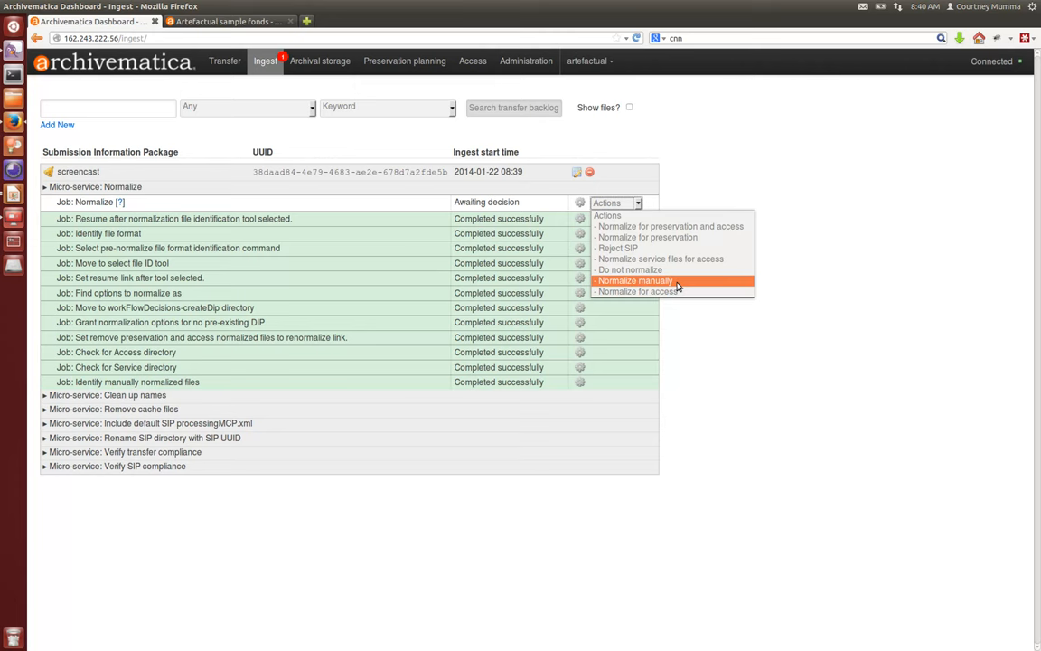
mouse_move(670, 226)
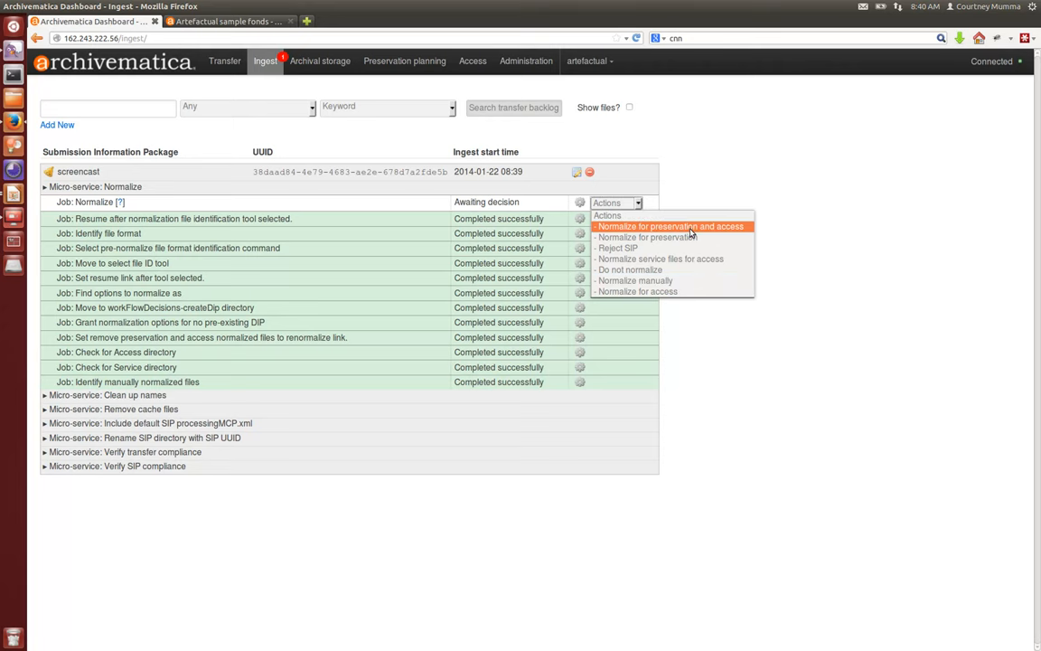
Normalize the screencast SIP for preservation and access.
left_click(669, 226)
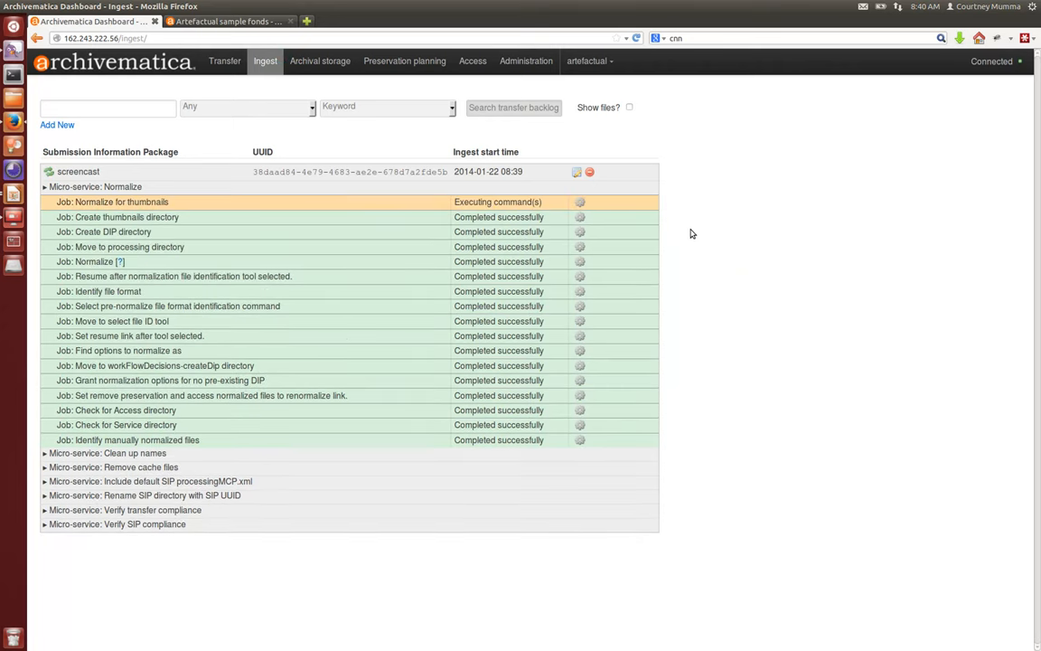
mouse_move(337, 223)
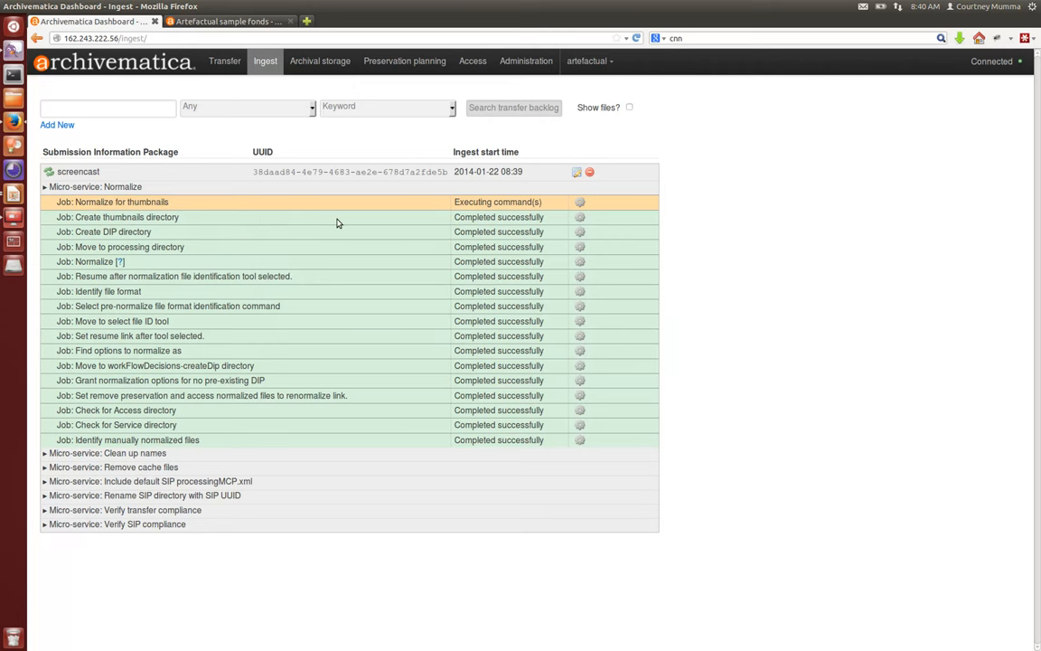
mouse_move(404, 61)
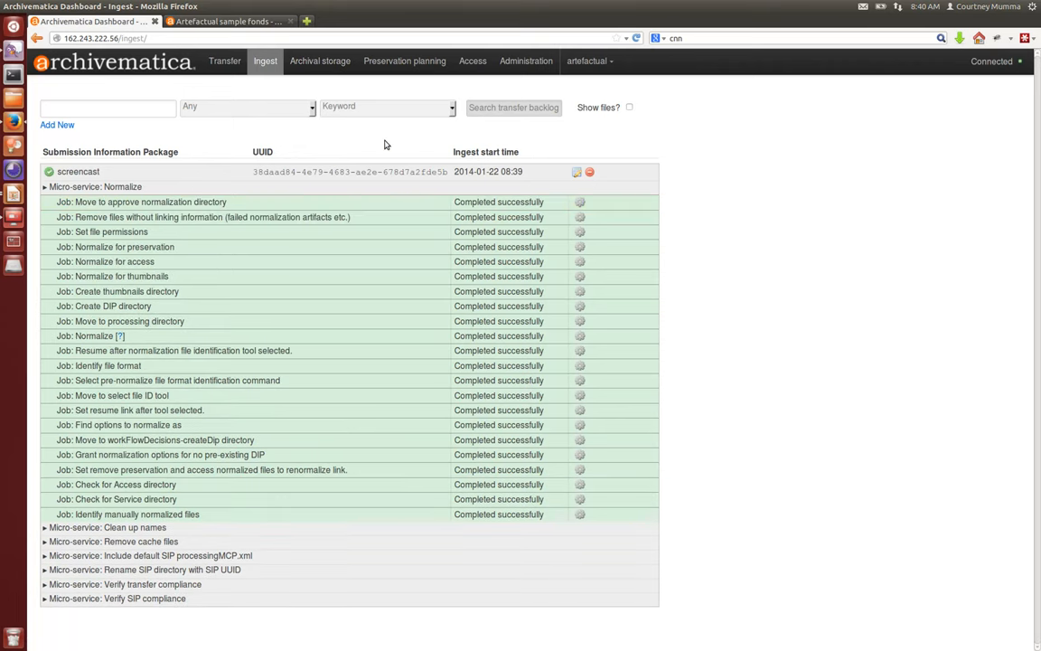
mouse_move(243, 109)
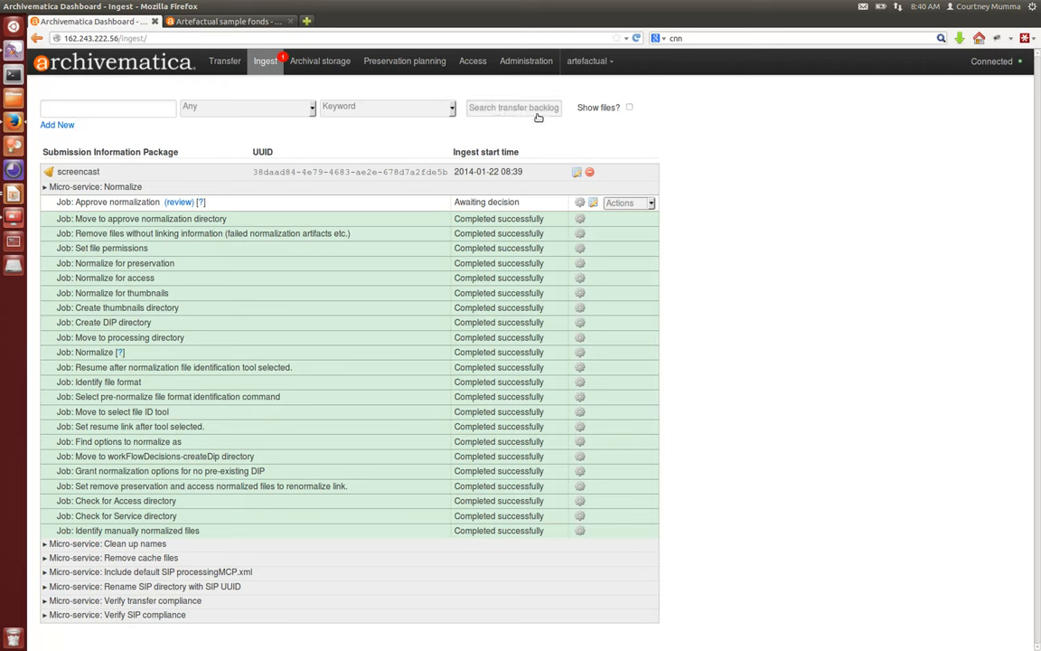
left_click(246, 107)
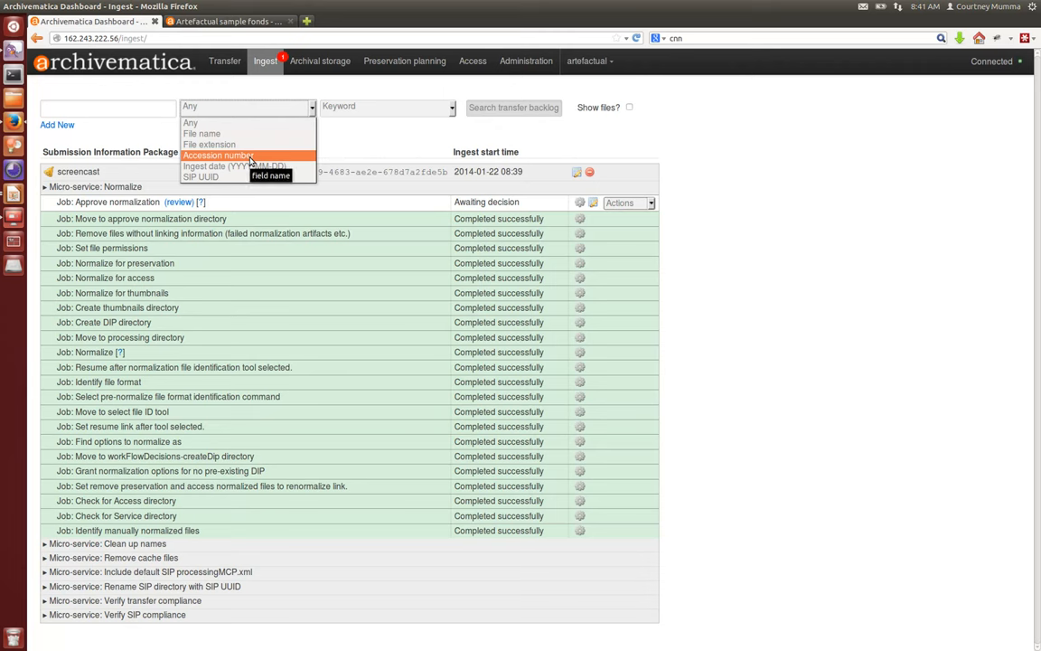
mouse_move(252, 161)
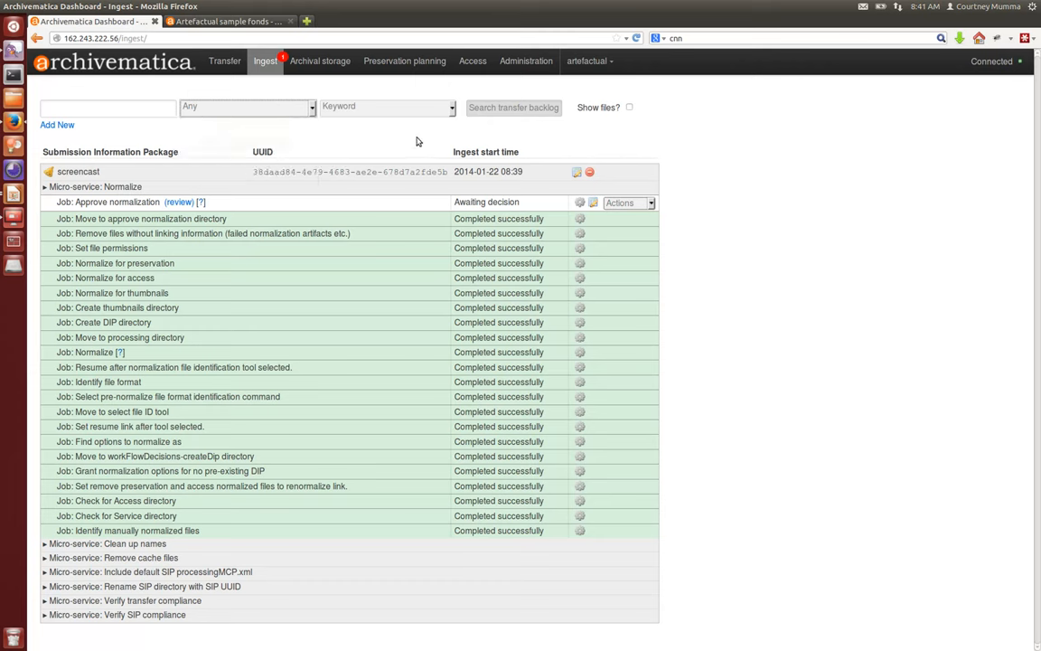
mouse_move(97, 172)
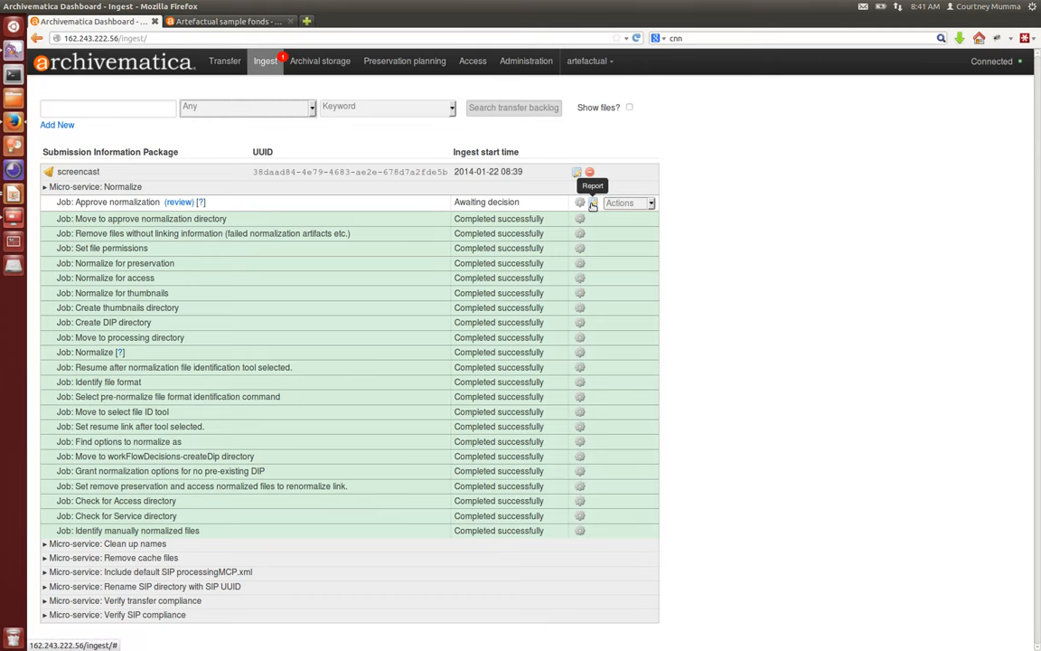
Check the screencast normalization report for failures, then close it.
left_click(581, 171)
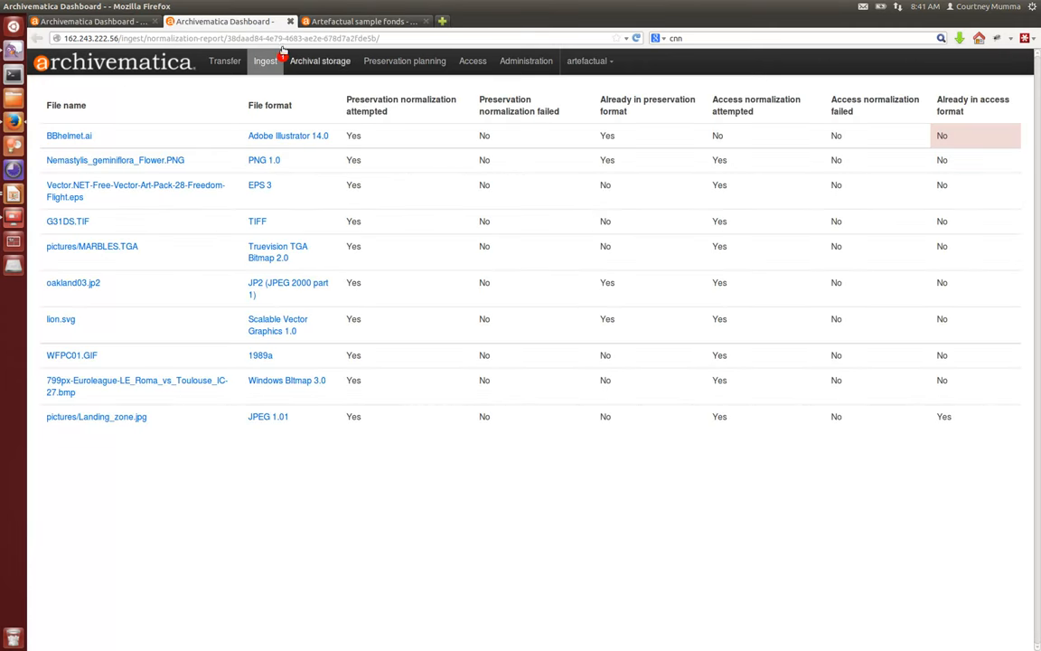
mouse_move(291, 21)
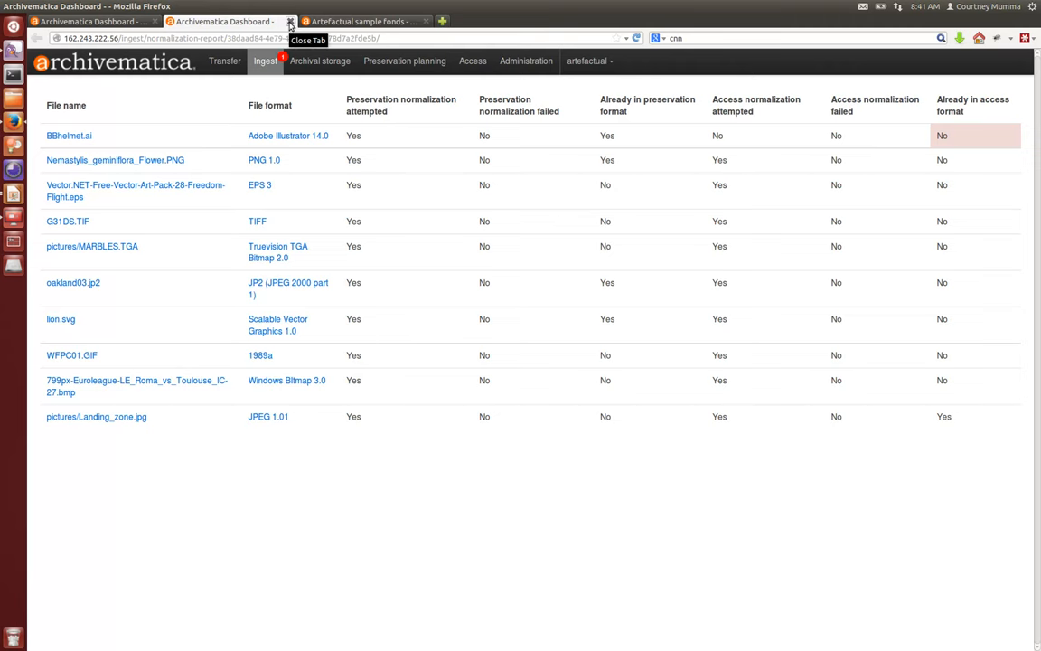
left_click(290, 21)
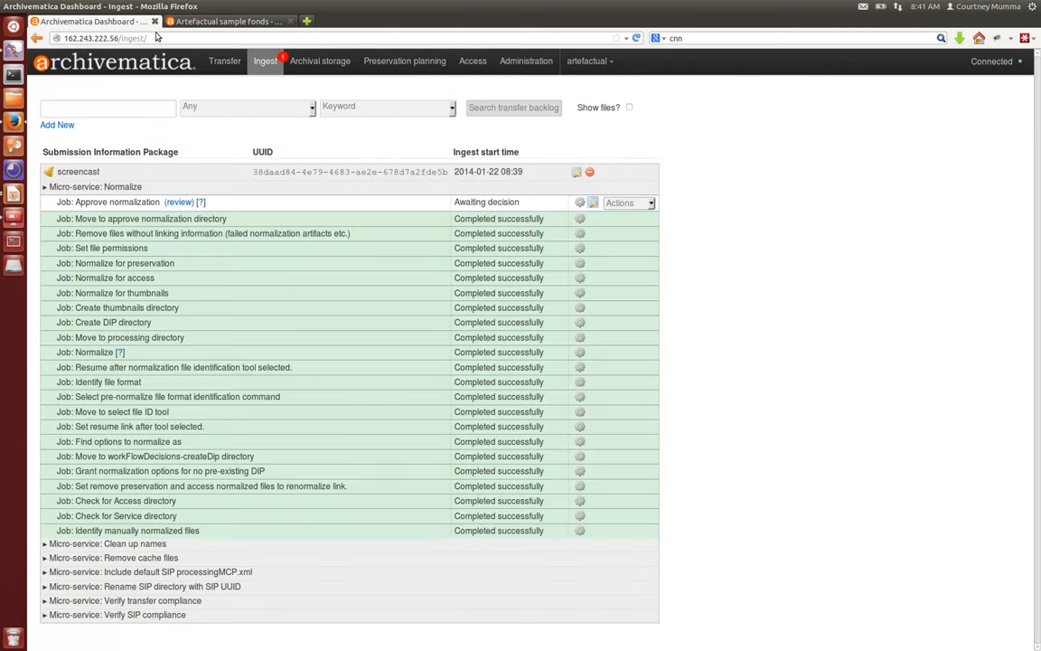
mouse_move(177, 200)
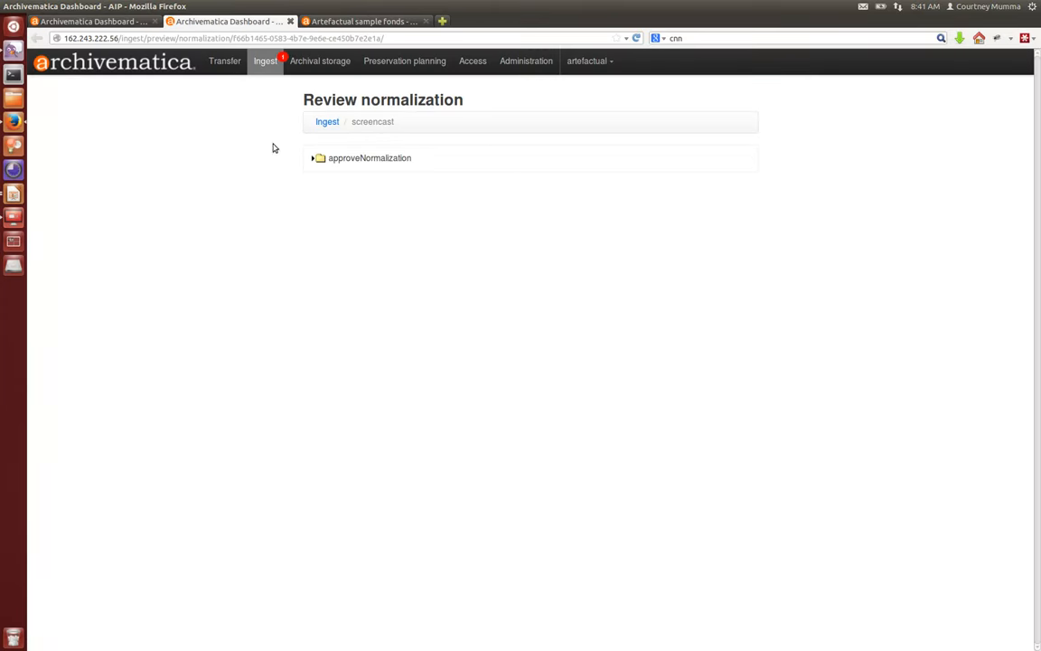
Expand the approveNormalization, screencast and DIP folders to view the access copies.
left_click(312, 158)
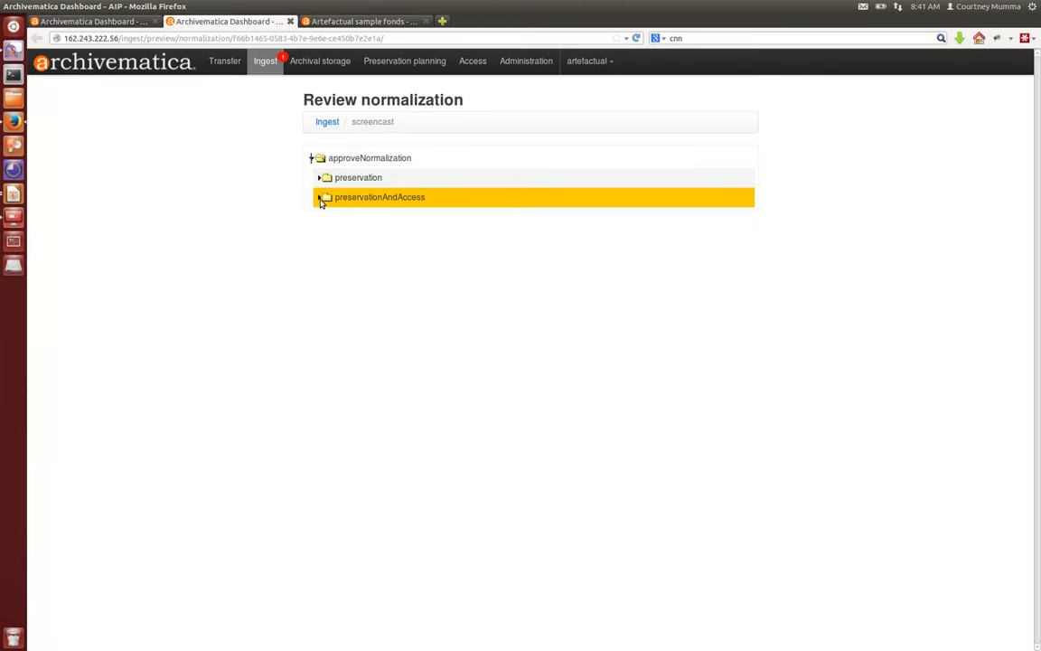
left_click(324, 197)
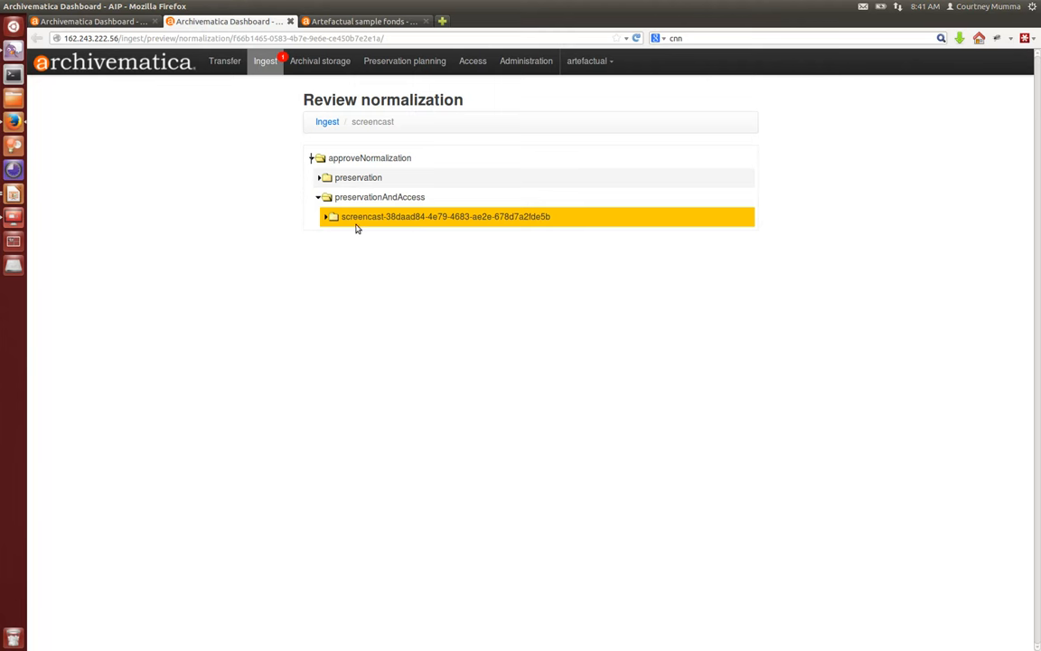
mouse_move(614, 229)
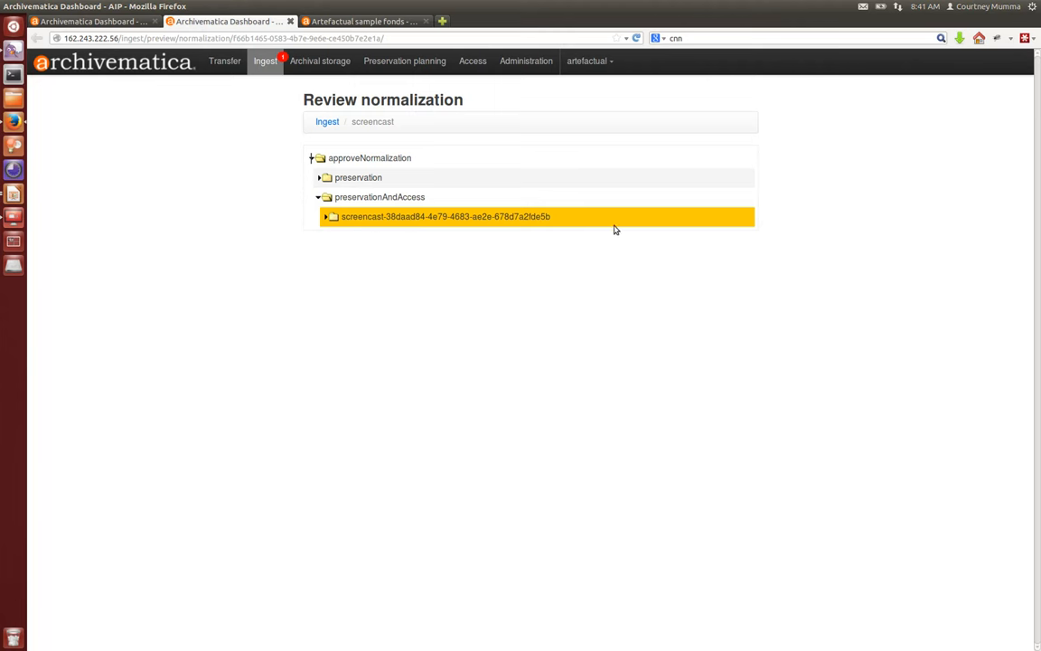
left_click(324, 216)
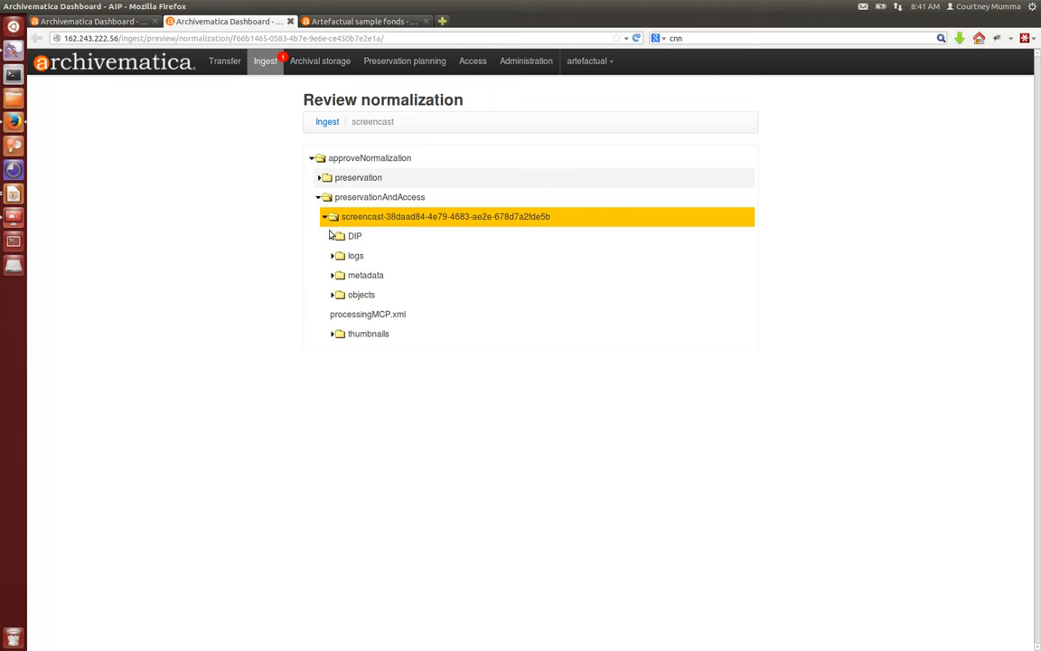
left_click(354, 235)
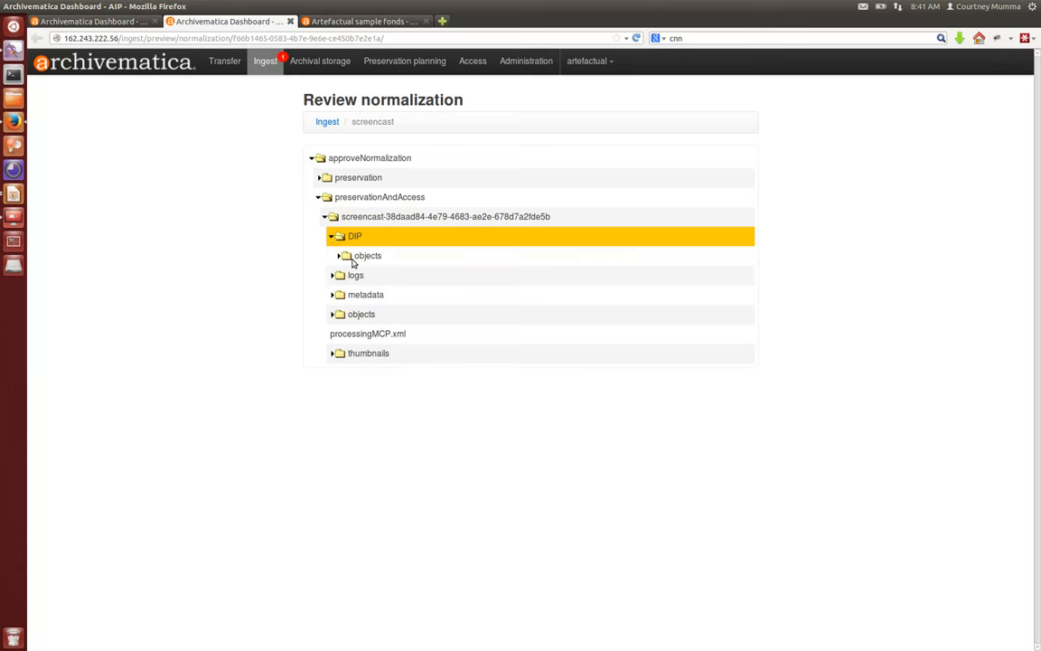
left_click(339, 254)
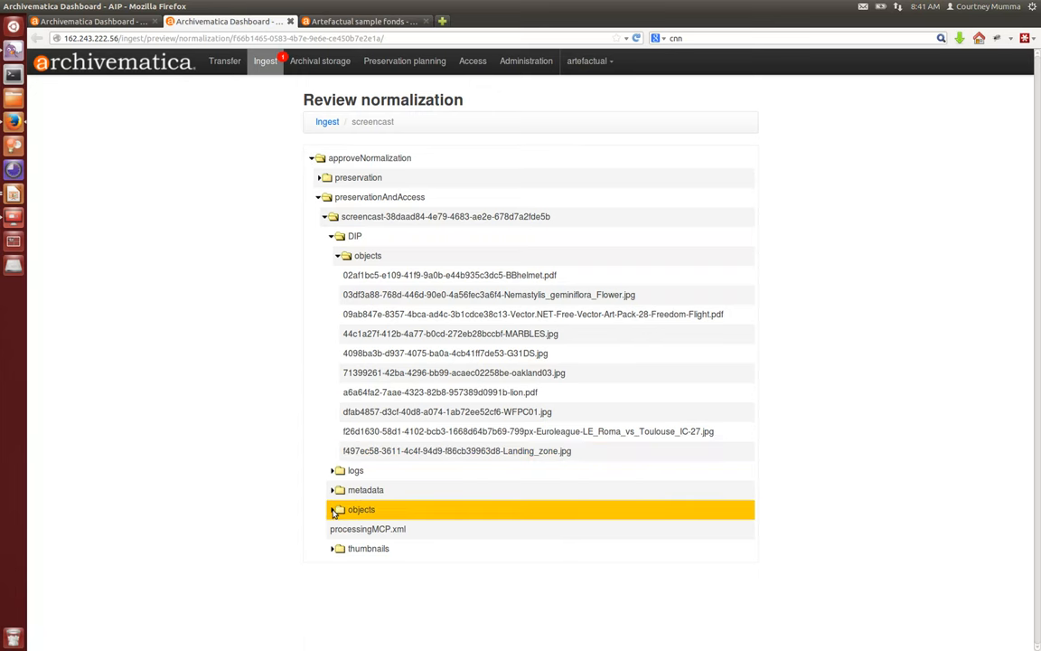
Browse original objects, manualNormalization and pictures preservation TIFFs, then return to Ingest.
left_click(338, 509)
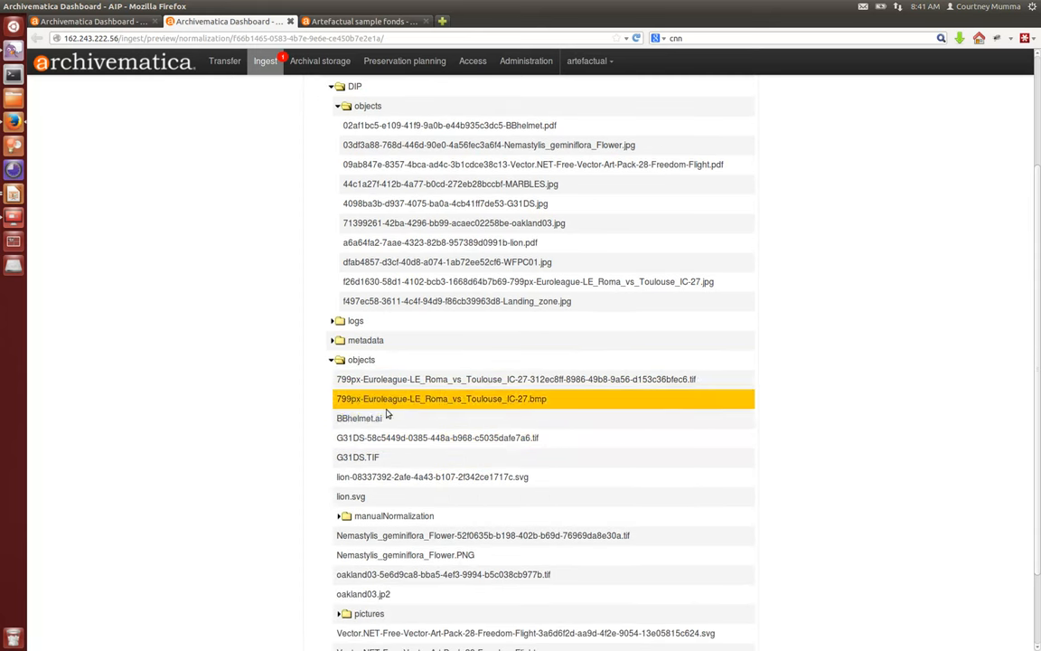
left_click(358, 417)
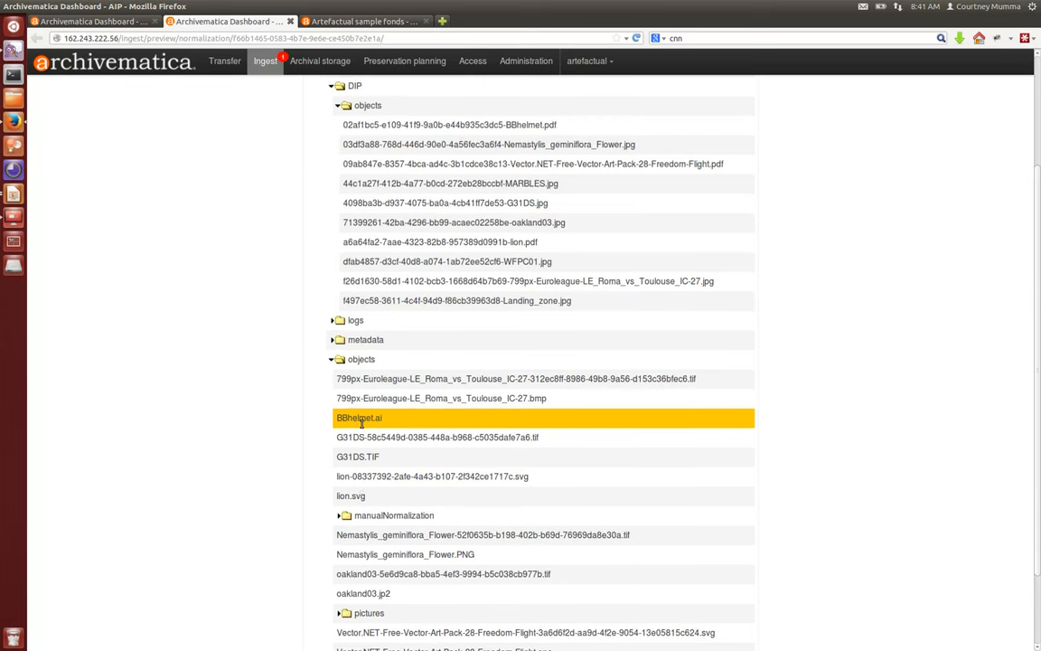
scroll("down", 3)
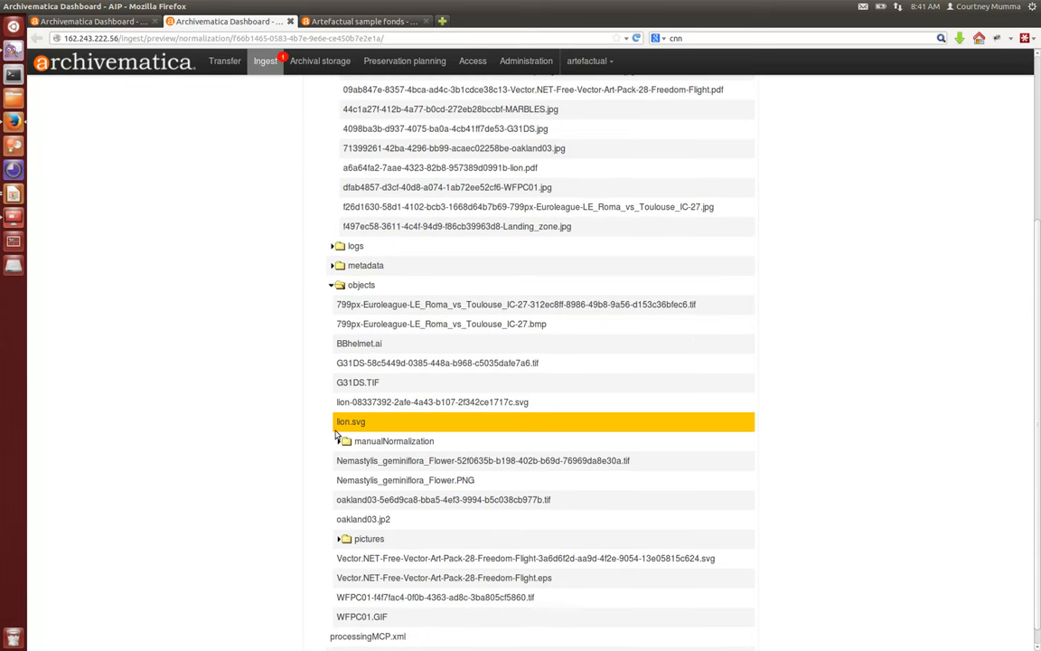
left_click(339, 441)
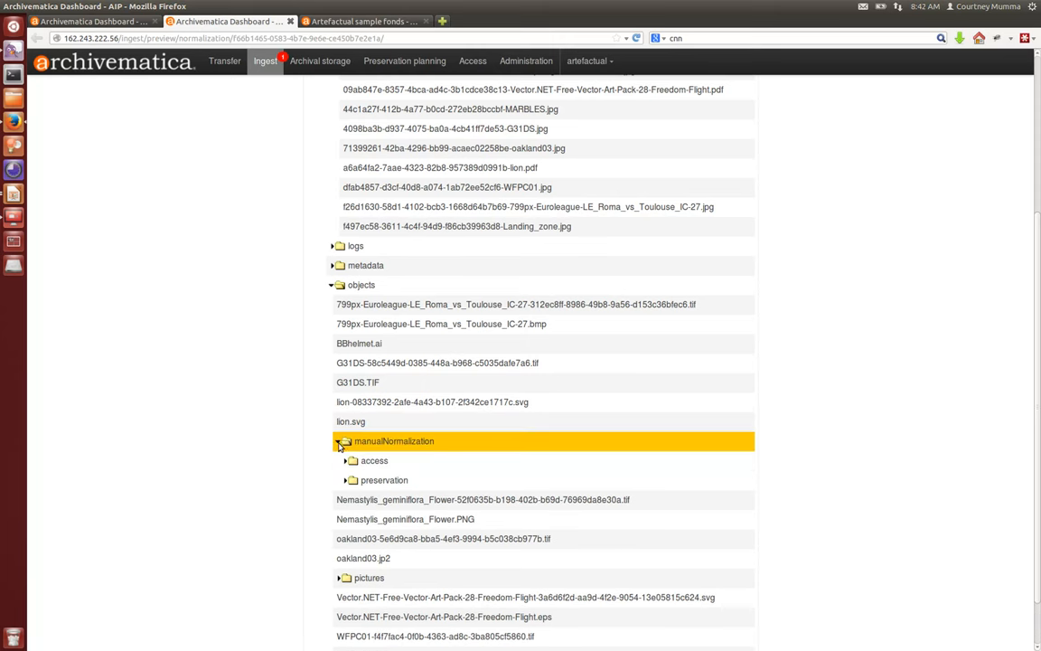
left_click(383, 480)
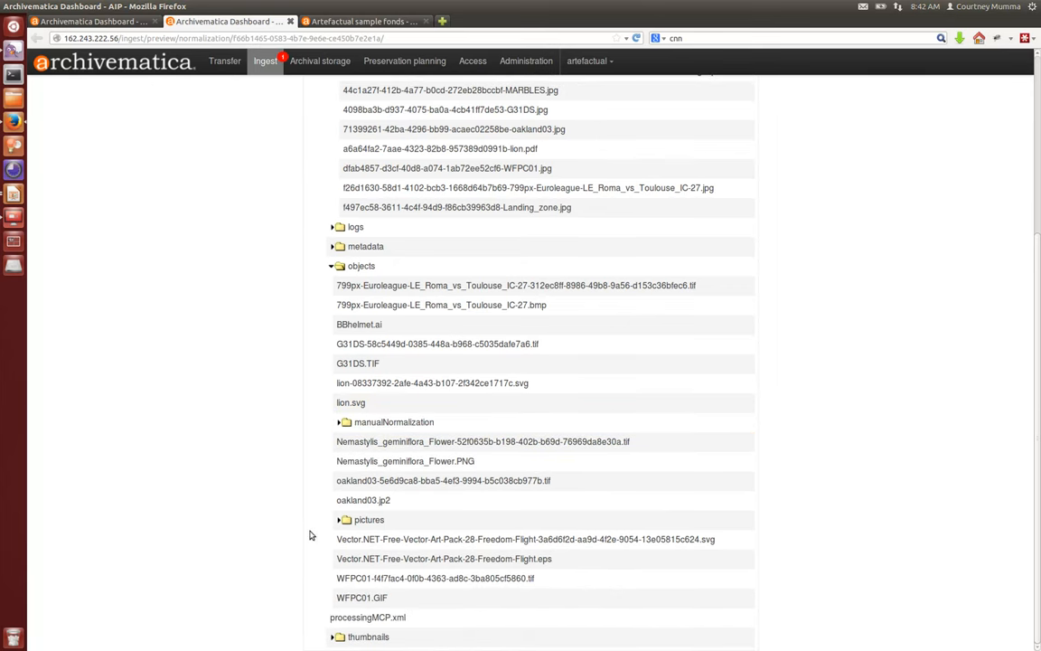
left_click(369, 519)
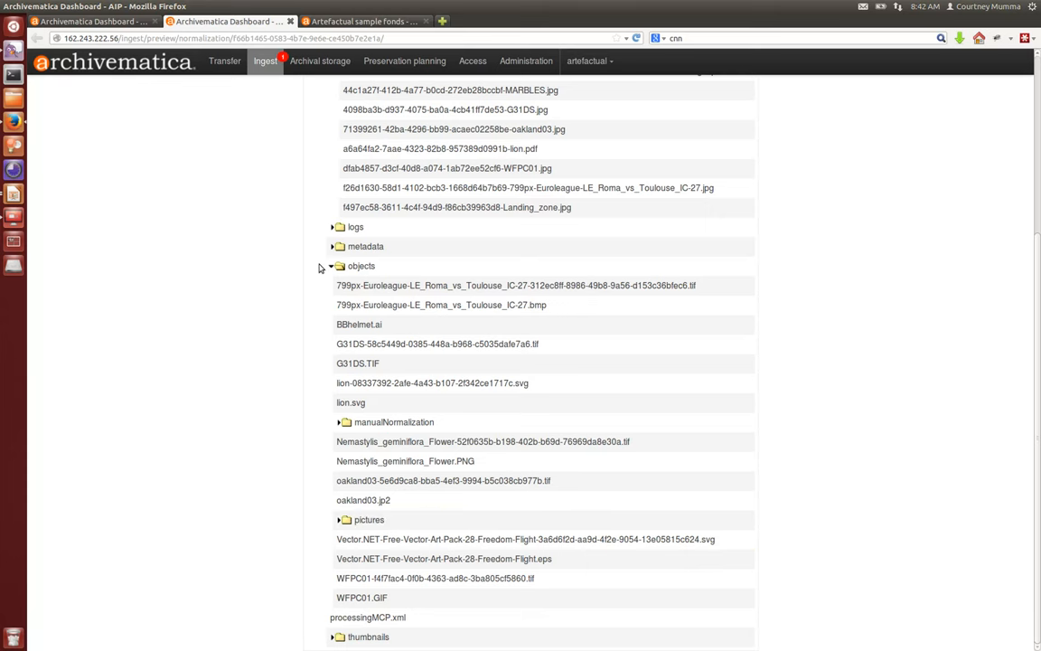
left_click(338, 520)
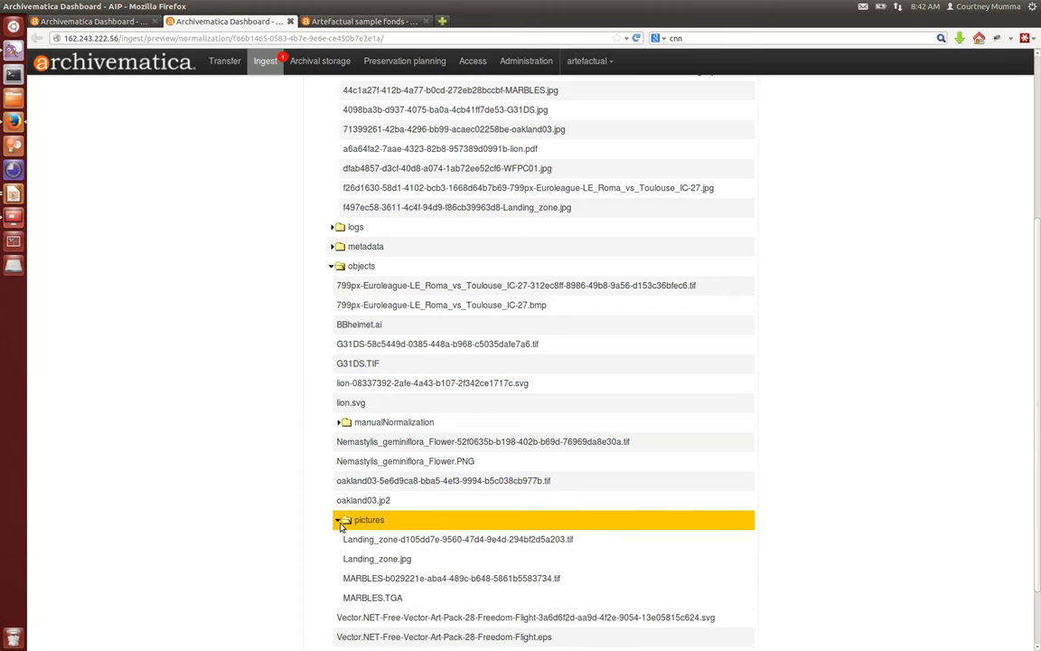
left_click(451, 578)
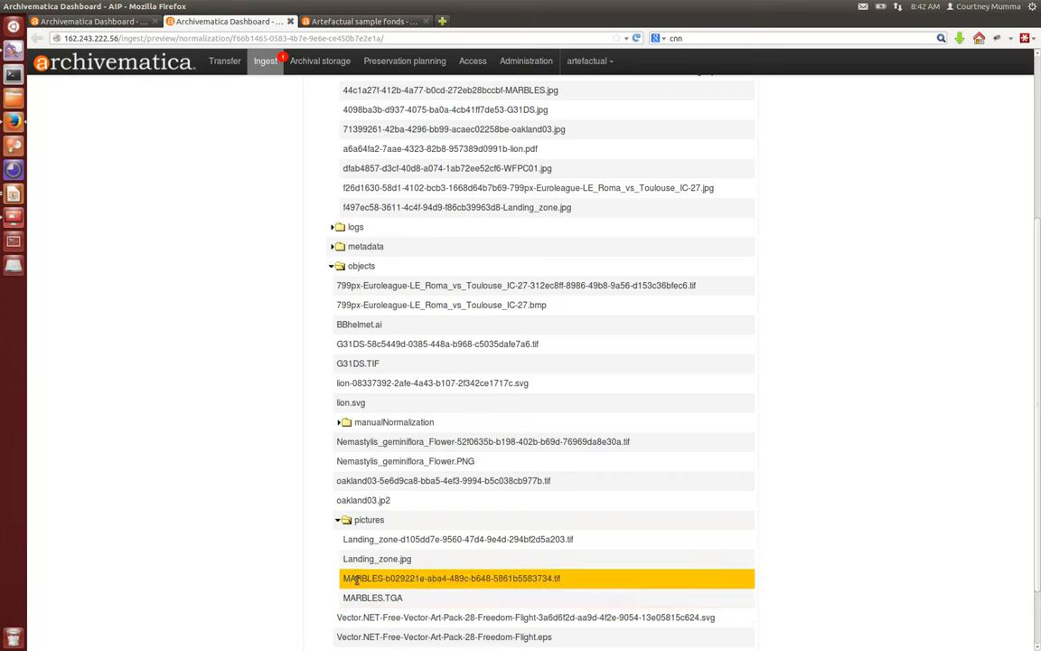
left_click(457, 539)
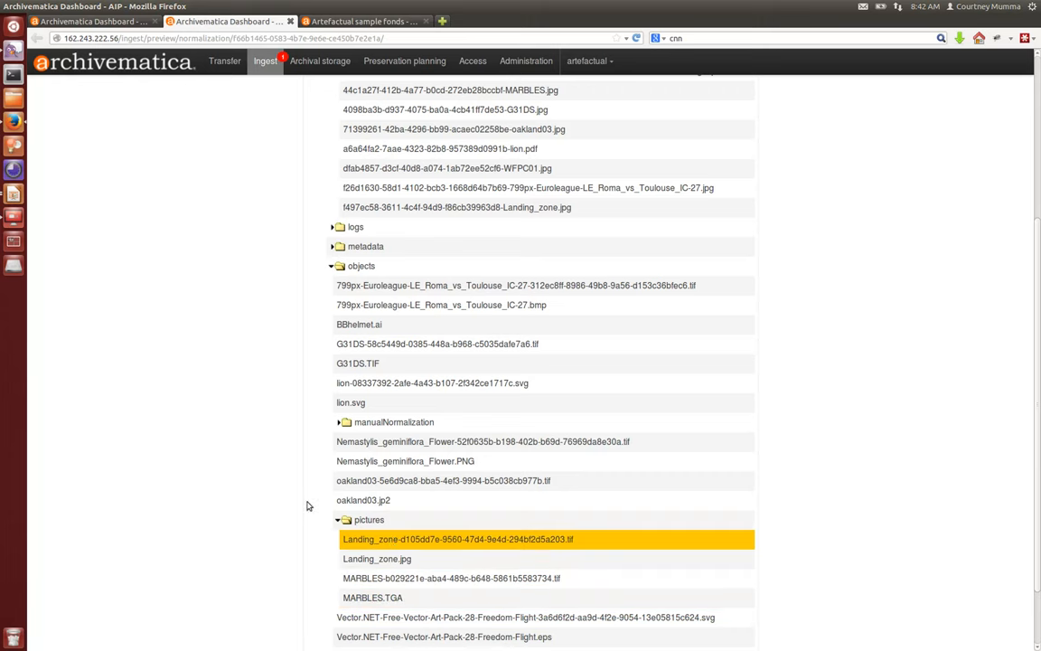
left_click(37, 38)
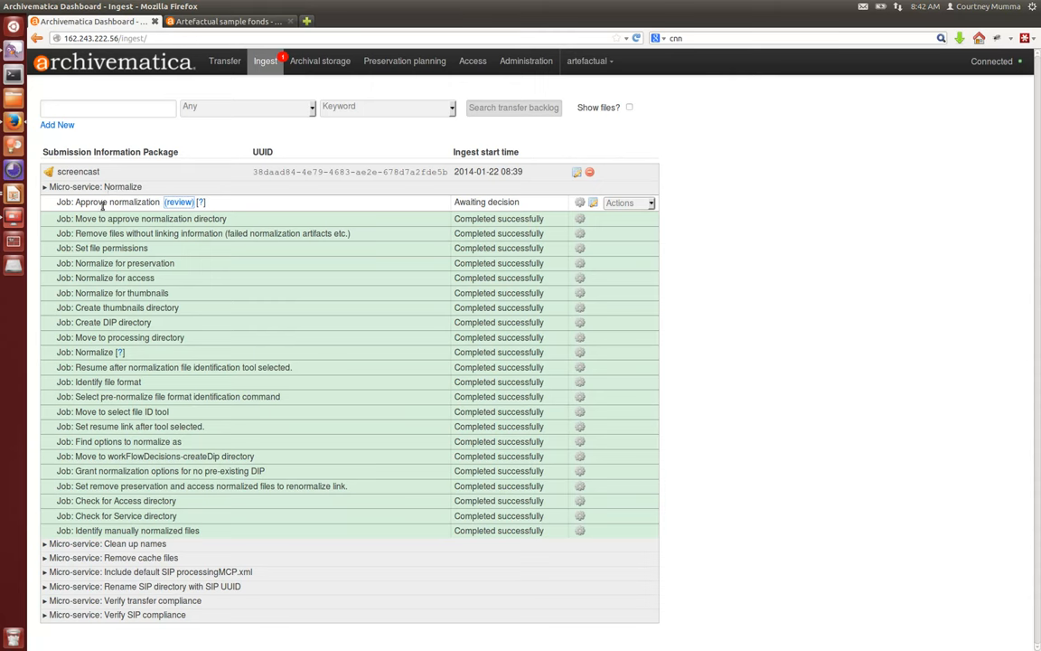
mouse_move(647, 212)
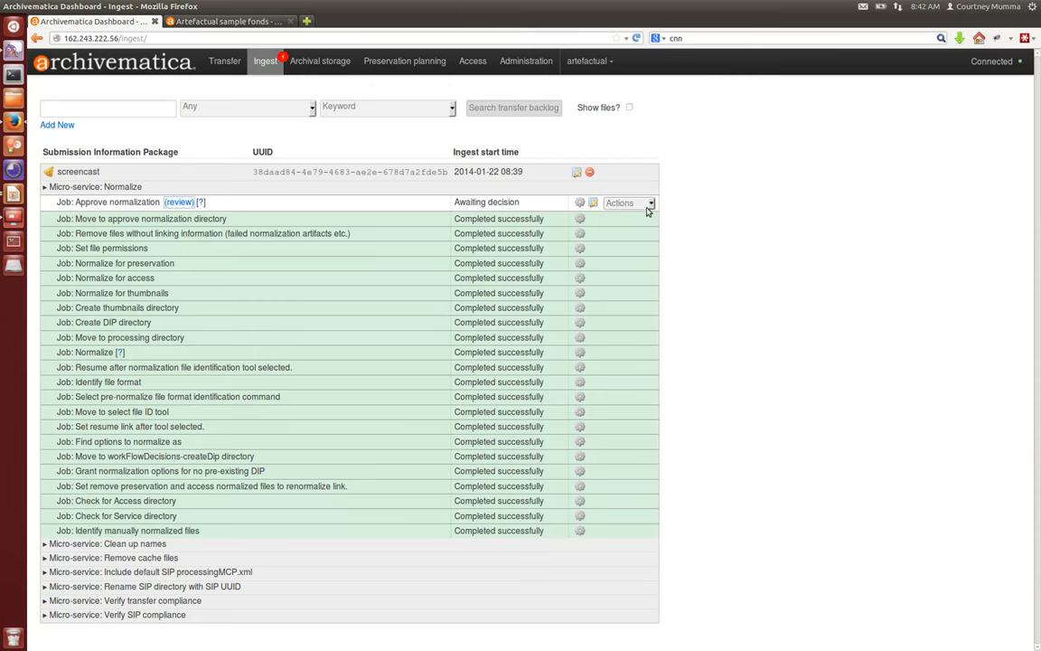
Approve the normalization results for screencast.
left_click(629, 201)
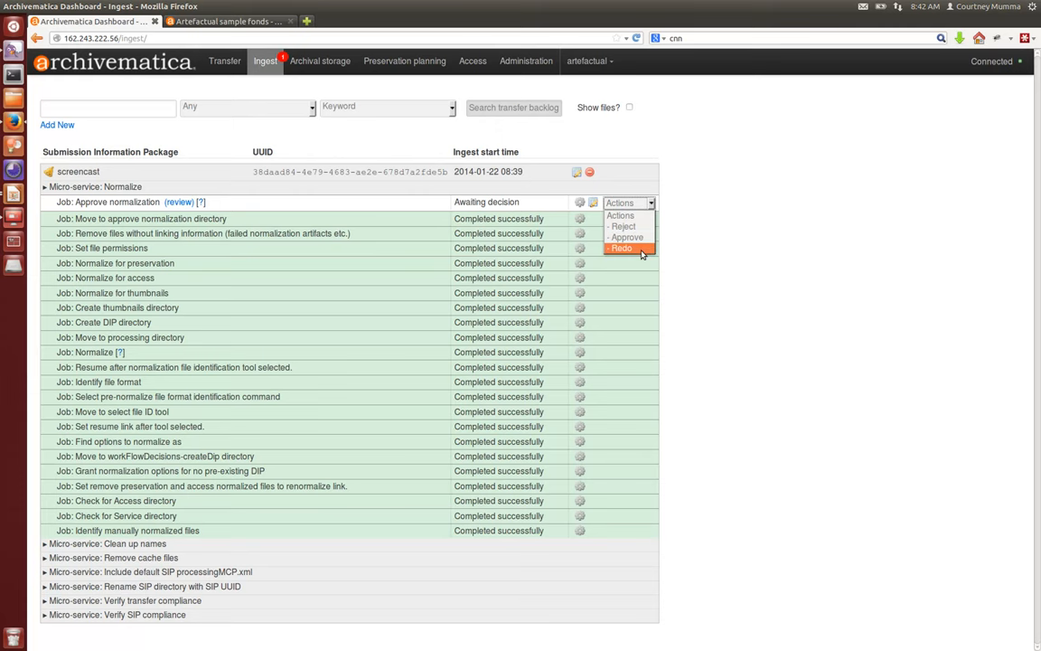
left_click(621, 248)
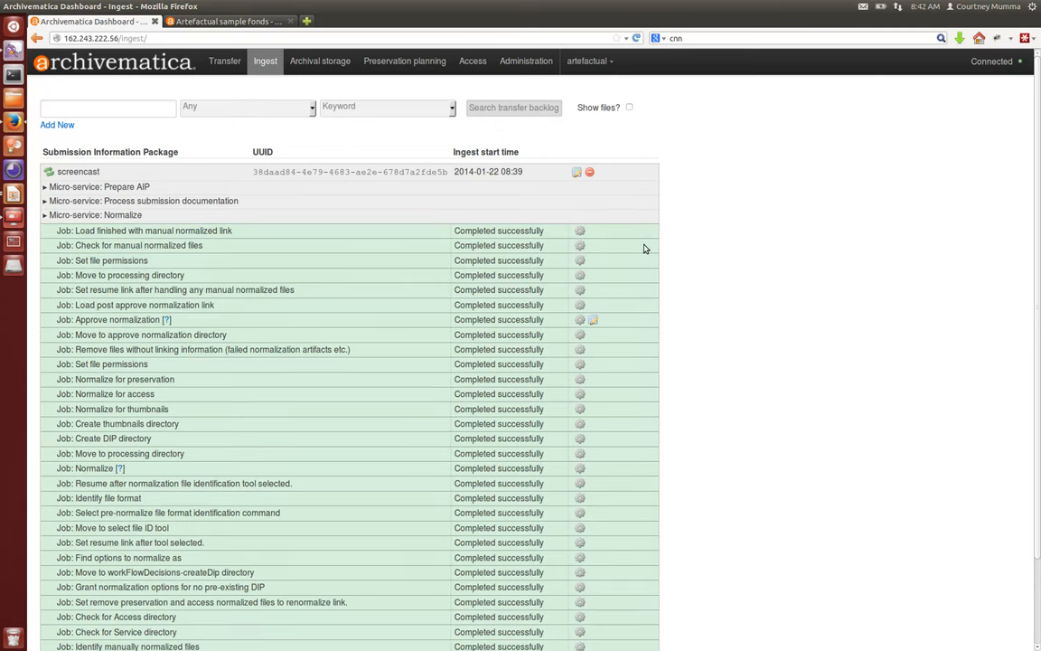
mouse_move(225, 215)
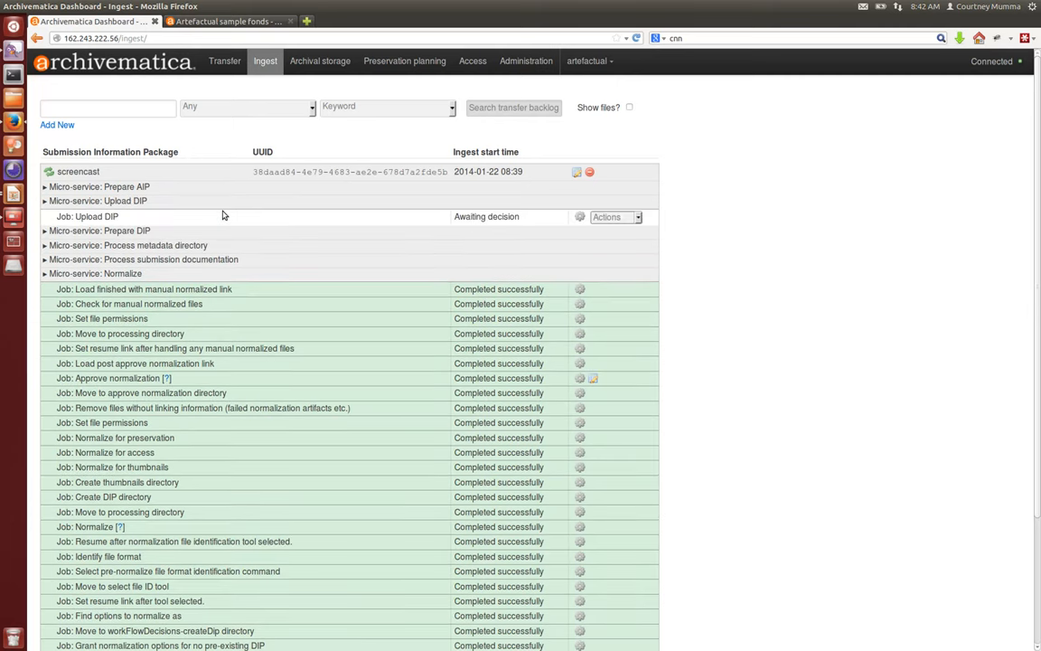
mouse_move(140, 219)
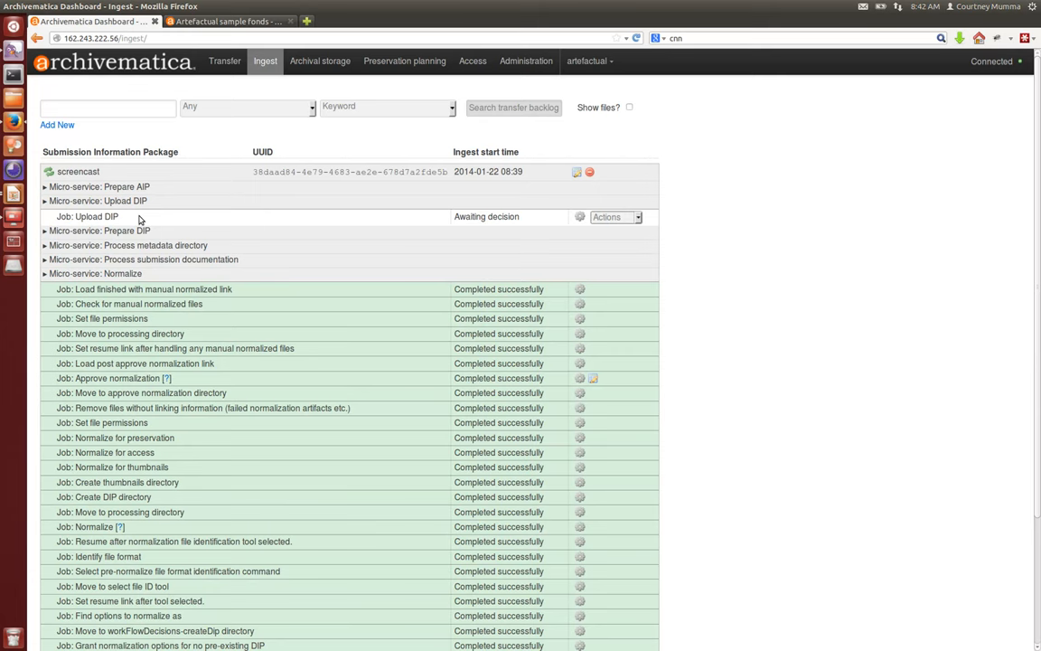
mouse_move(179, 215)
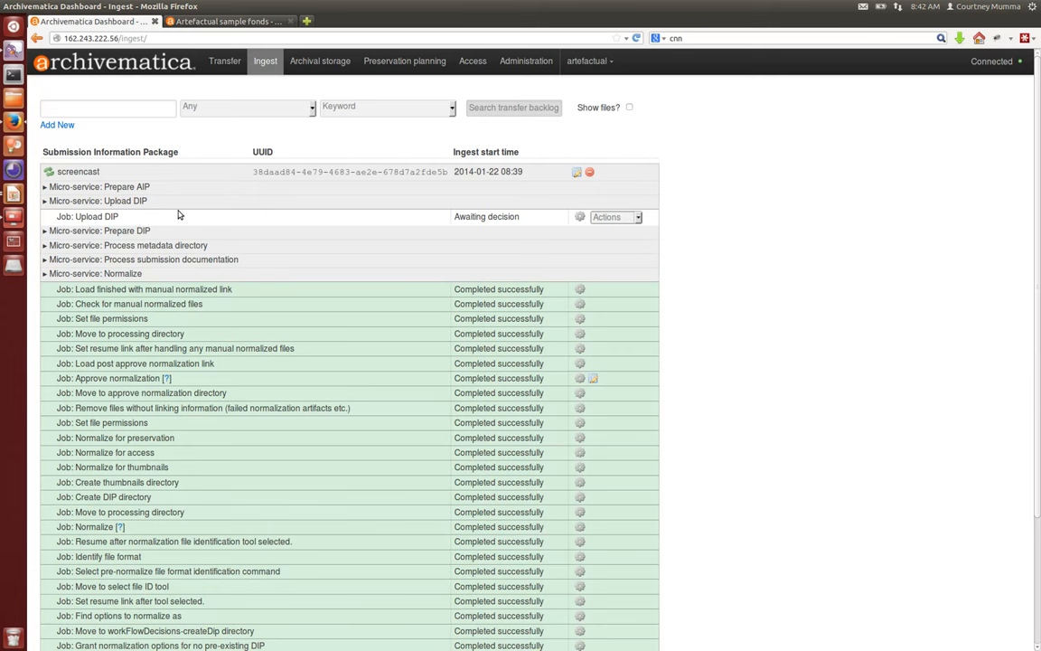
mouse_move(156, 192)
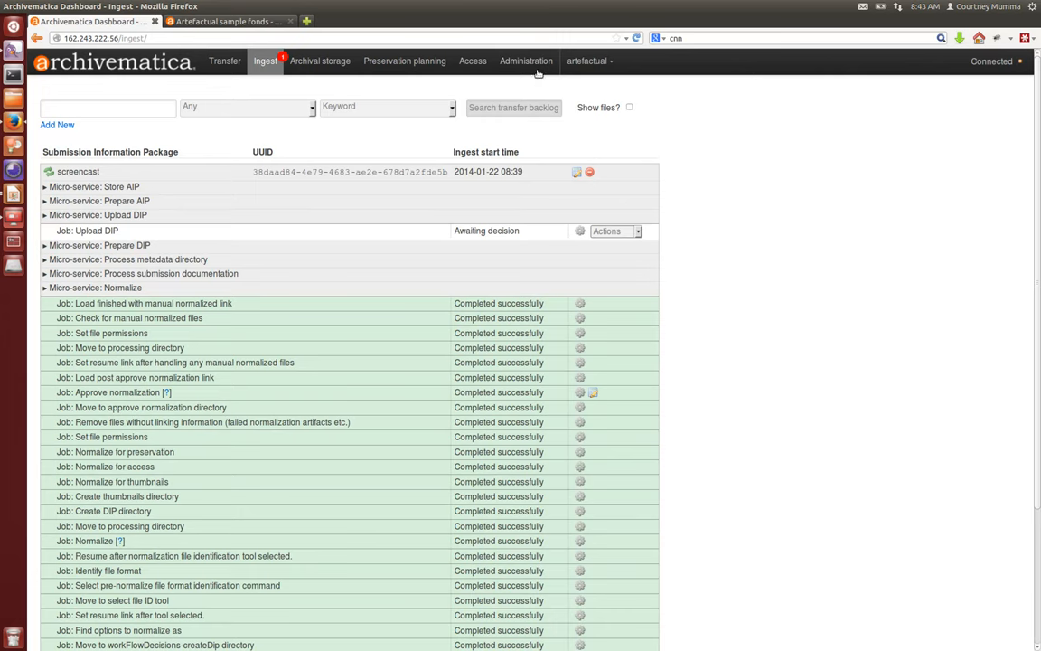
Open Administration's General settings to find the storage service URL.
left_click(526, 61)
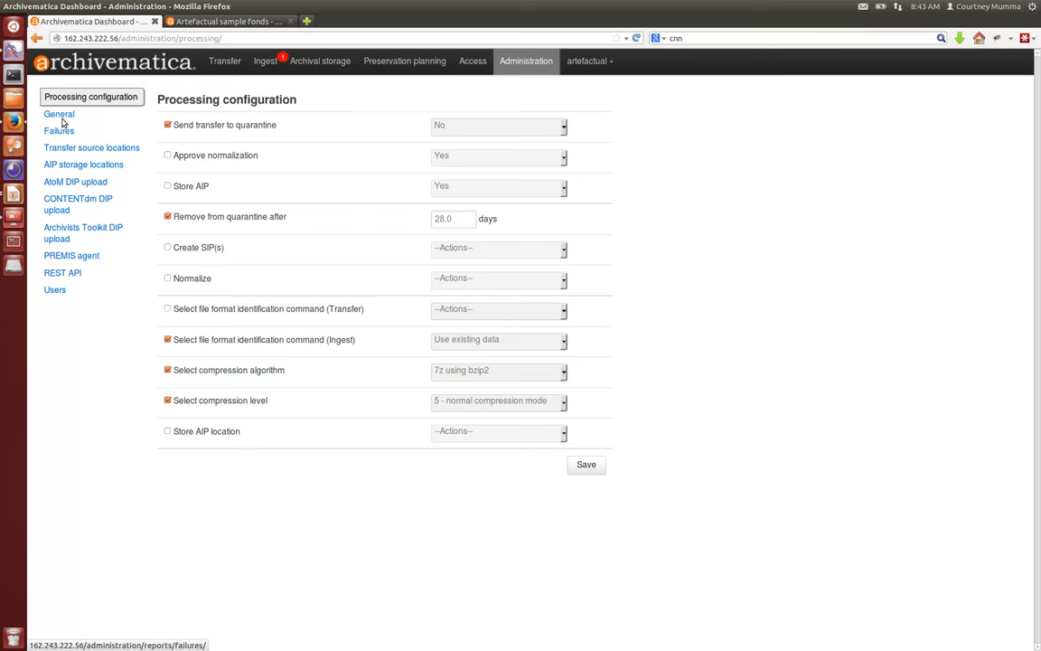
left_click(58, 113)
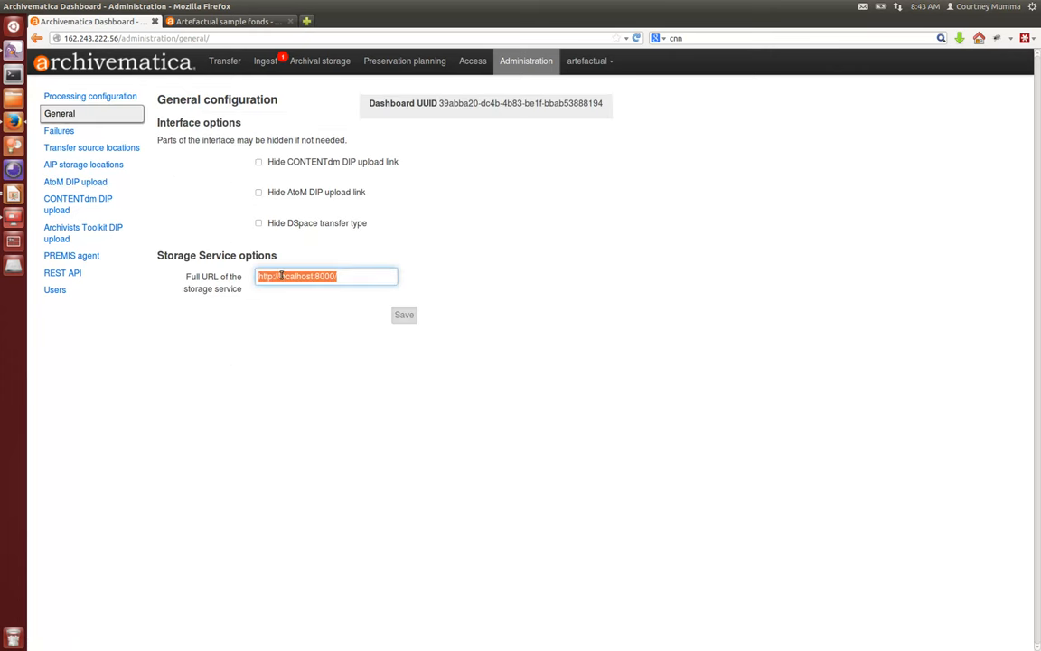
mouse_move(323, 145)
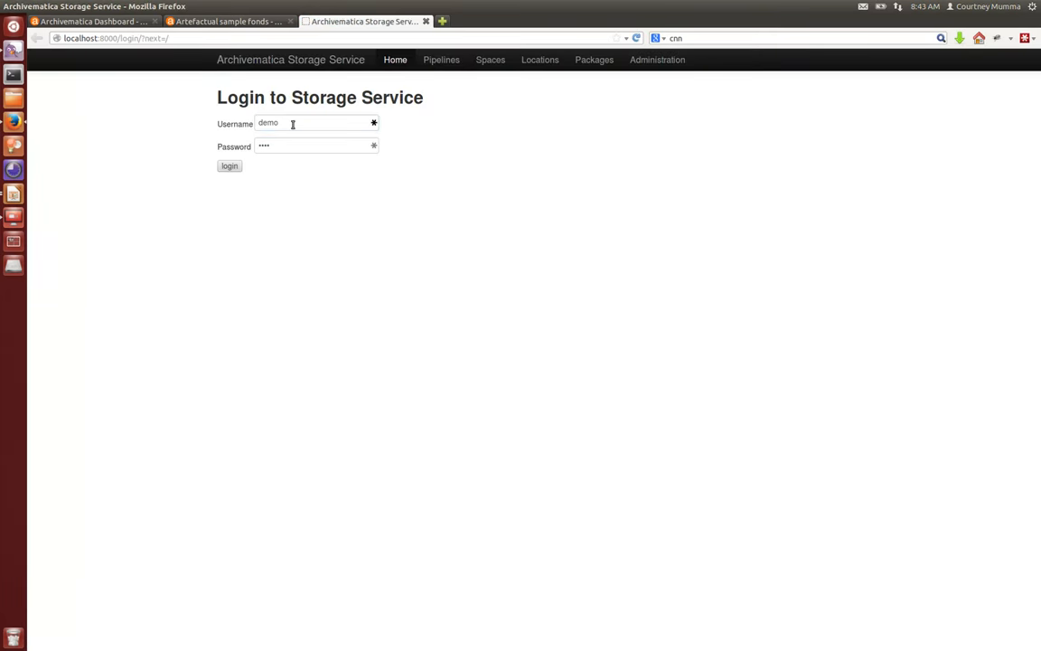
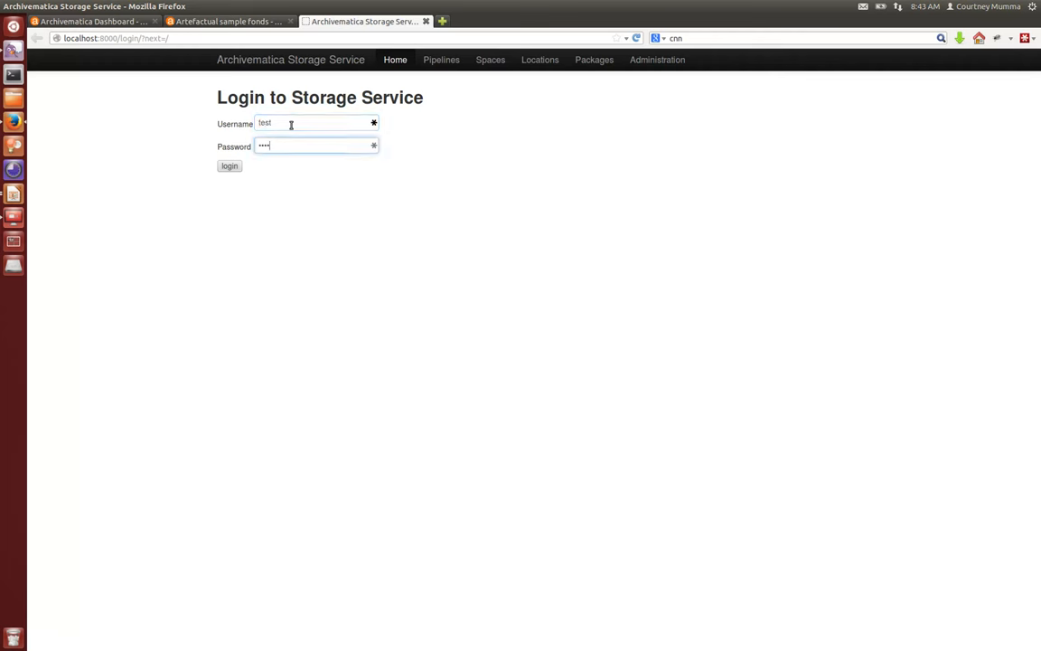
left_click(230, 166)
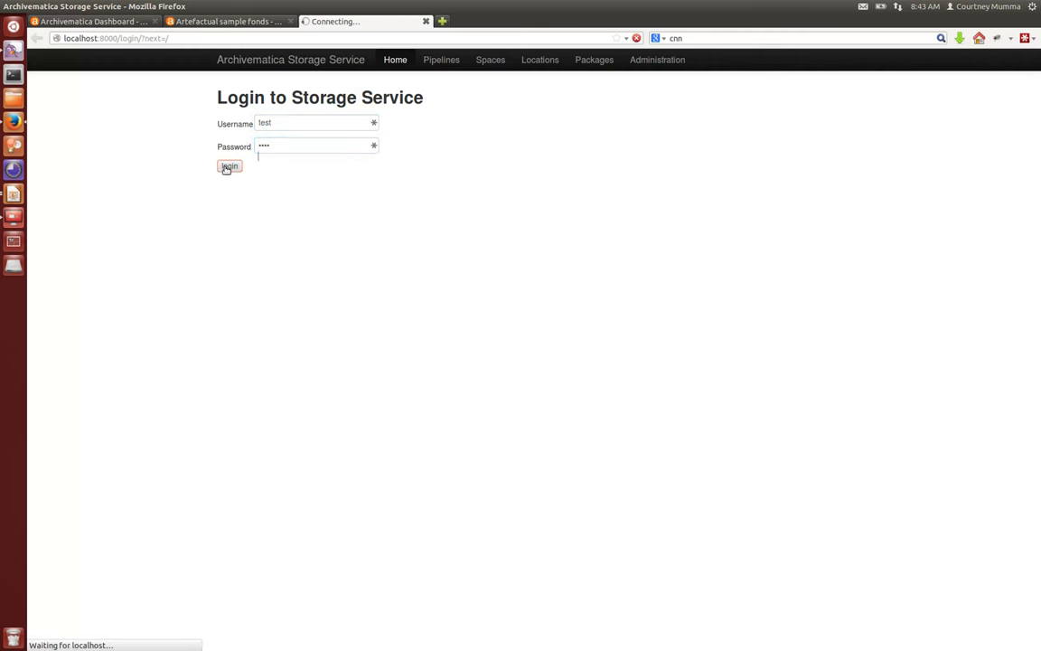
left_click(229, 166)
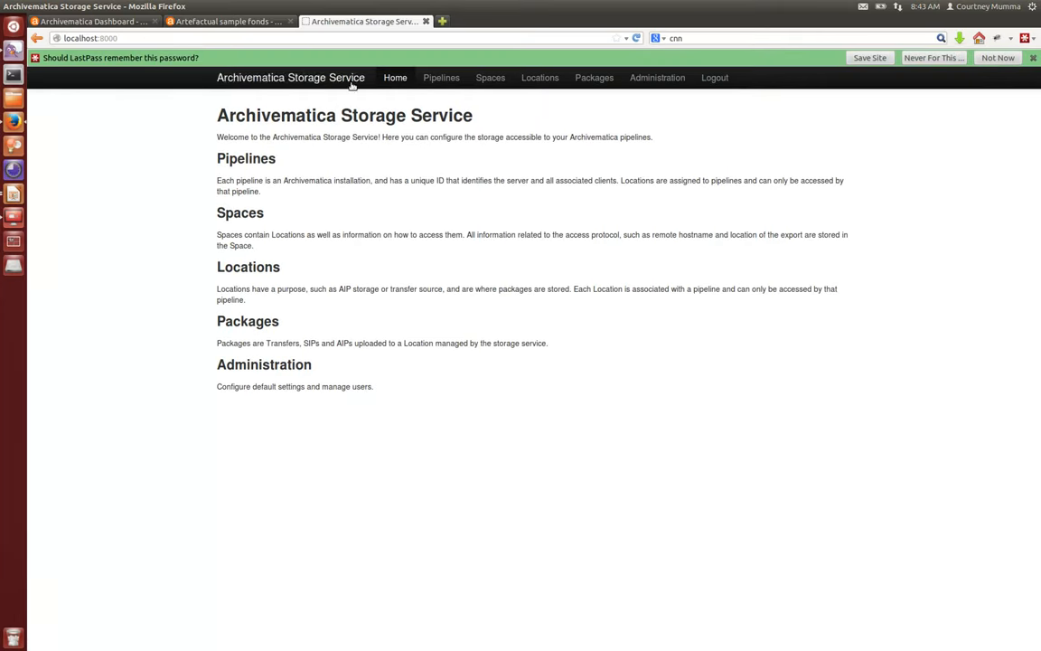
left_click(998, 57)
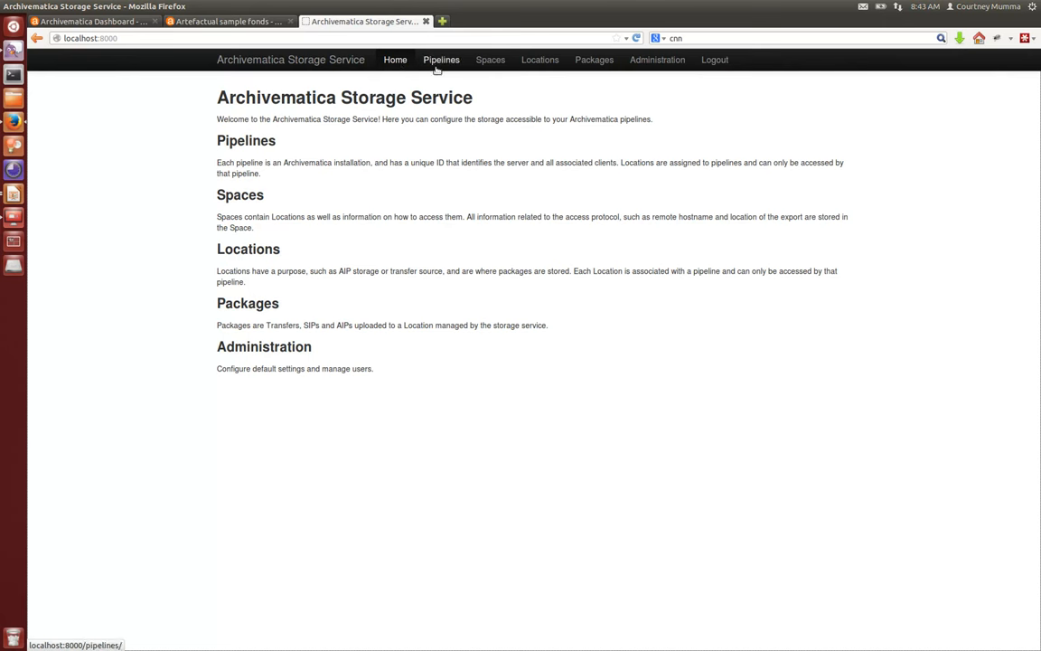
mouse_move(594, 60)
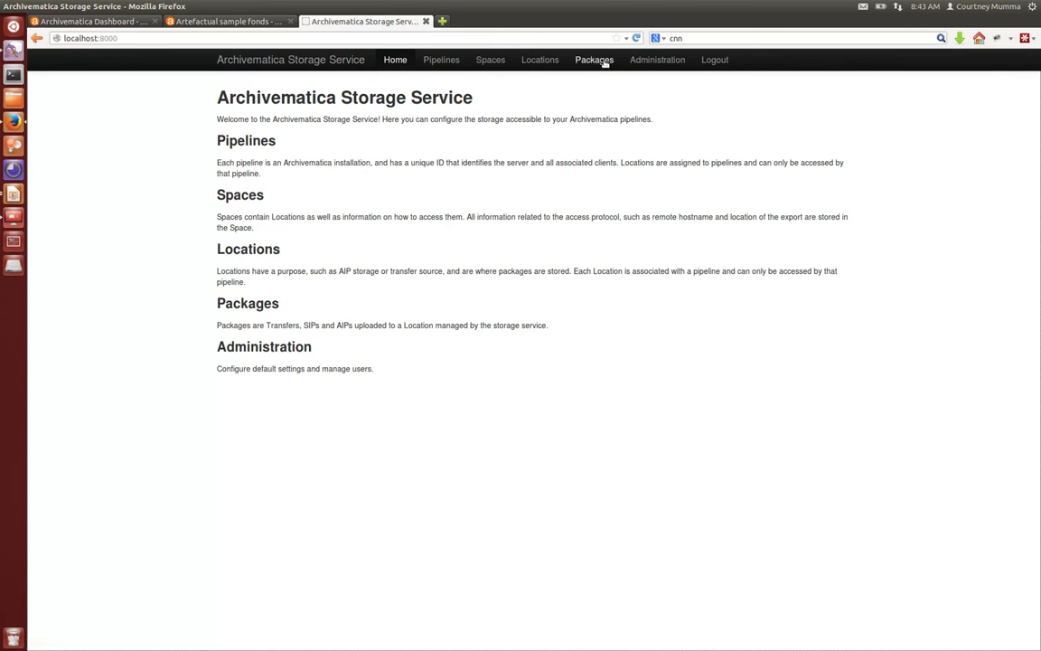
mouse_move(657, 59)
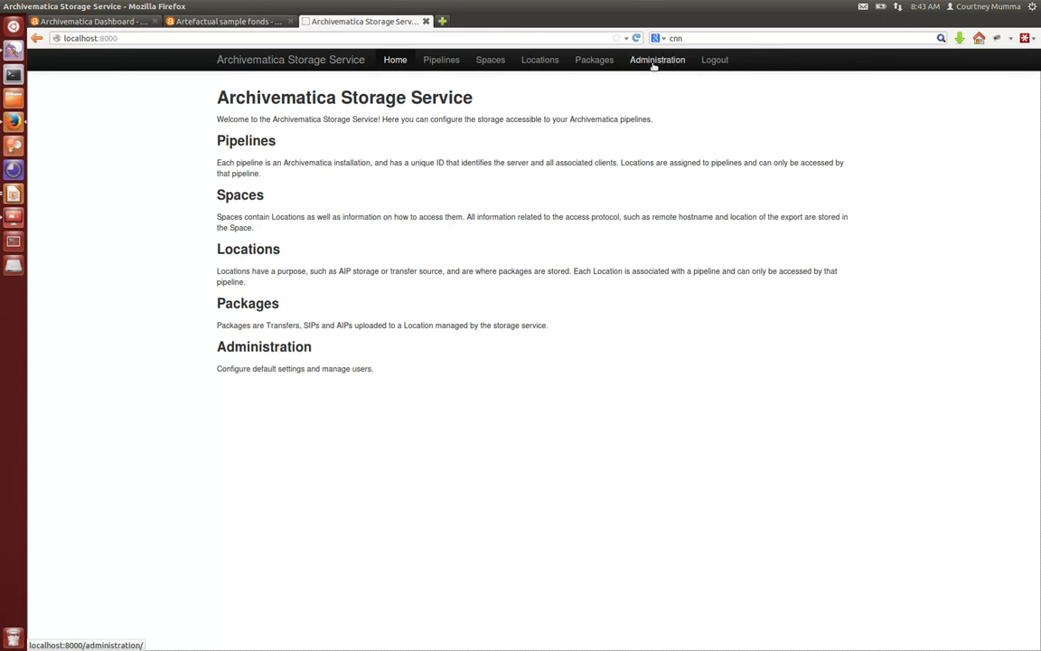
mouse_move(687, 75)
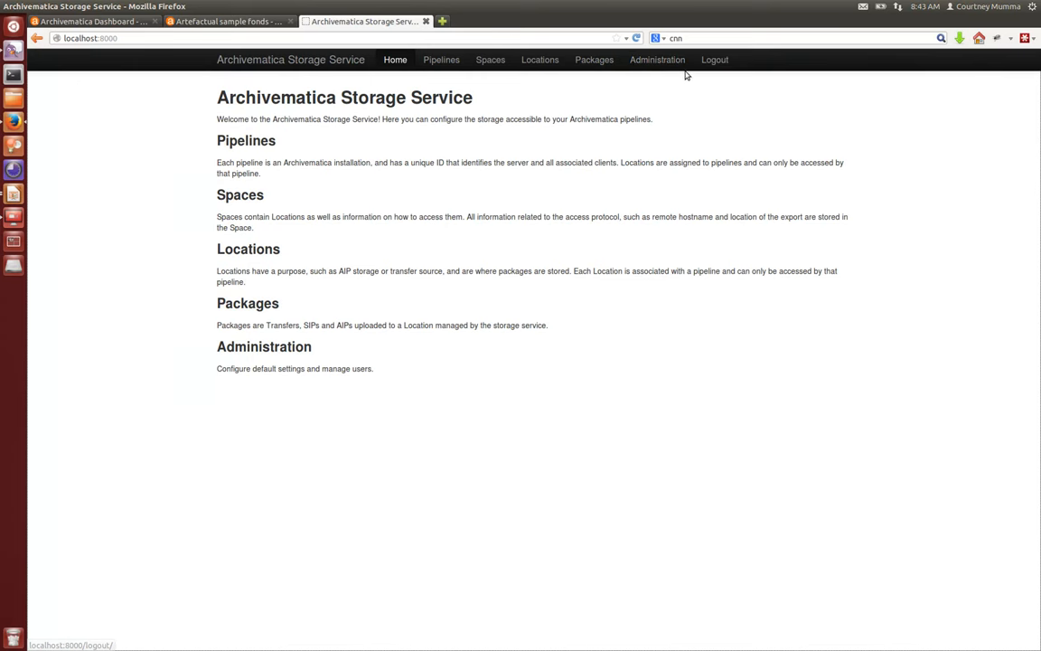
Review All Packages listing three AIPs, then return to the Archivematica dashboard.
left_click(594, 59)
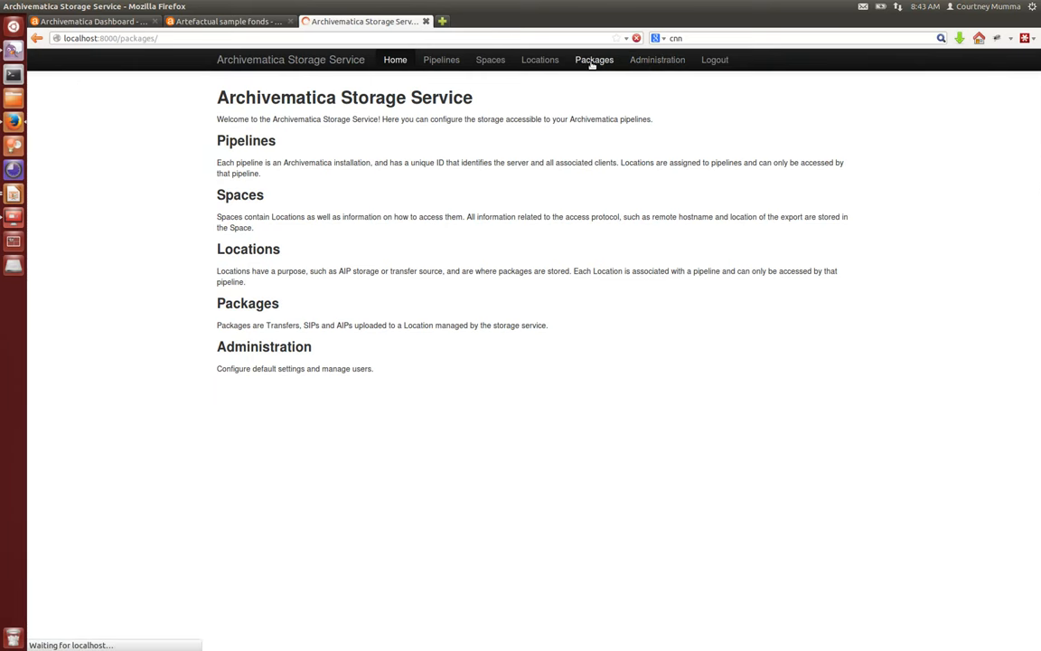
left_click(593, 59)
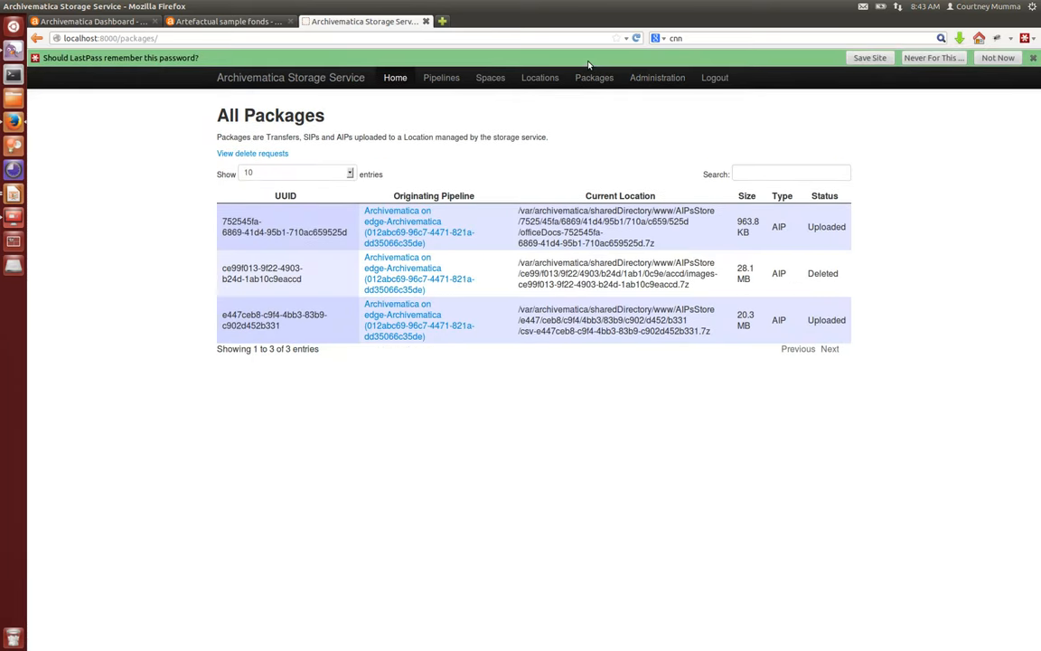
mouse_move(443, 358)
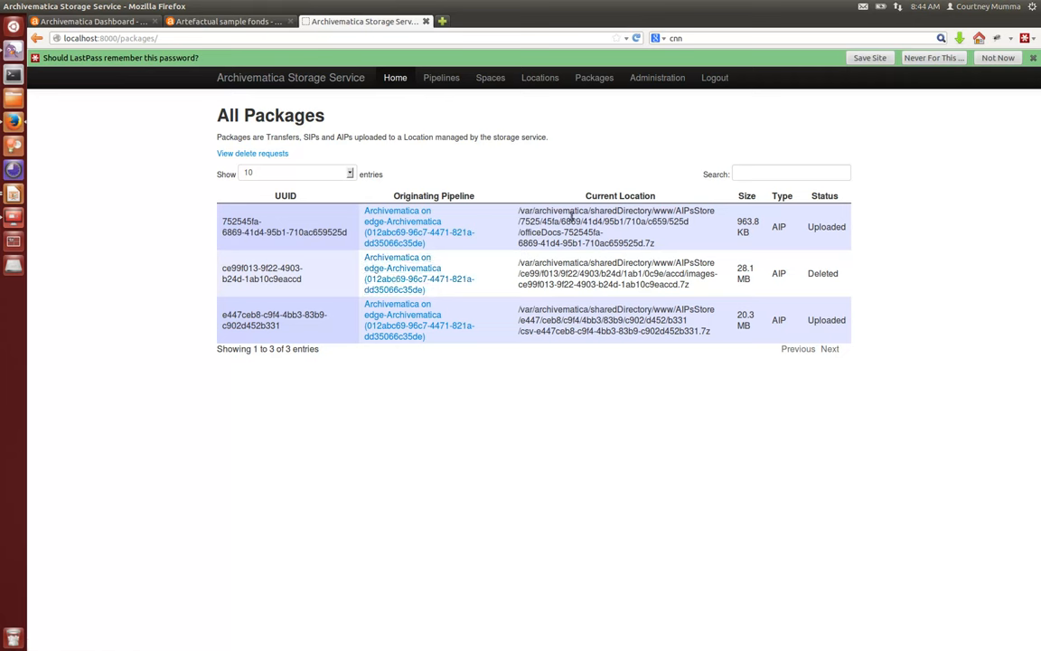
left_click(90, 21)
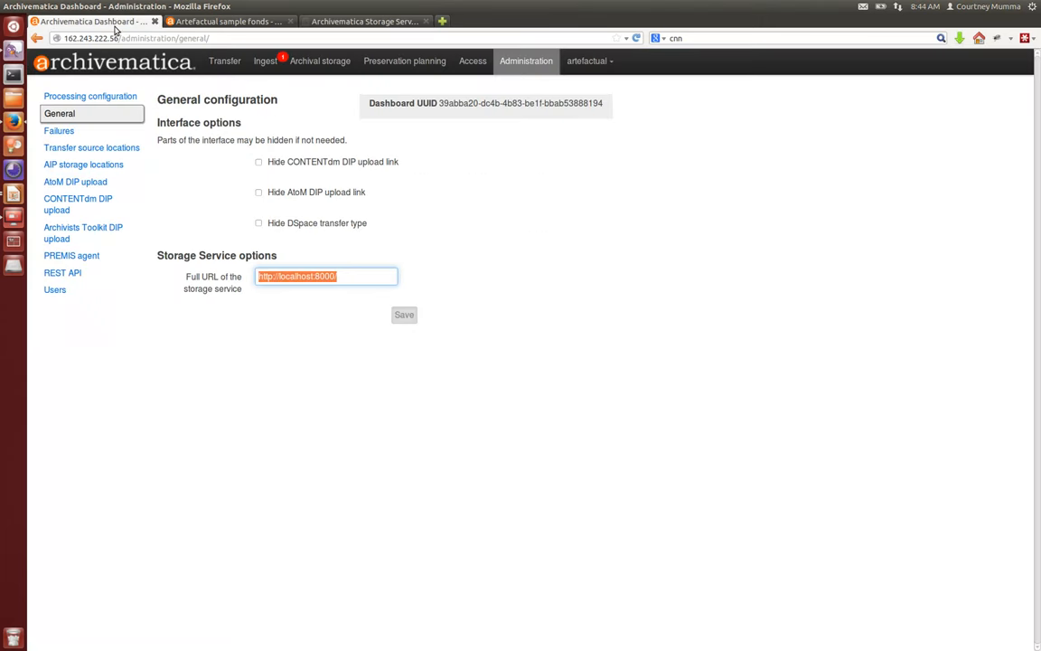
Go to Ingest and open the review of the screencast SIP's Store AIP job.
left_click(265, 61)
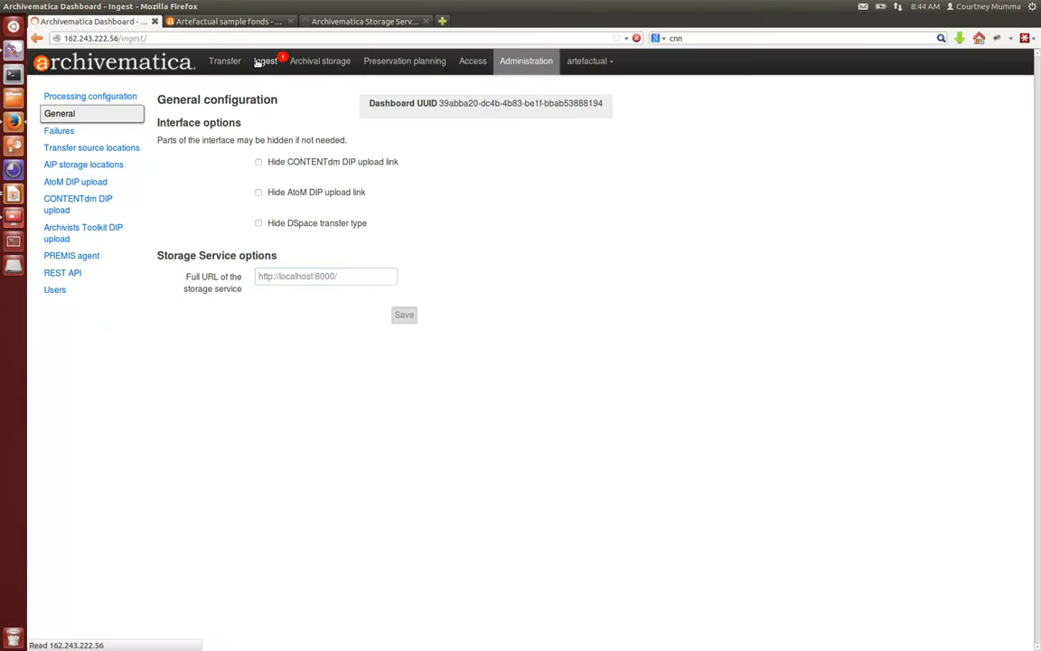
left_click(265, 61)
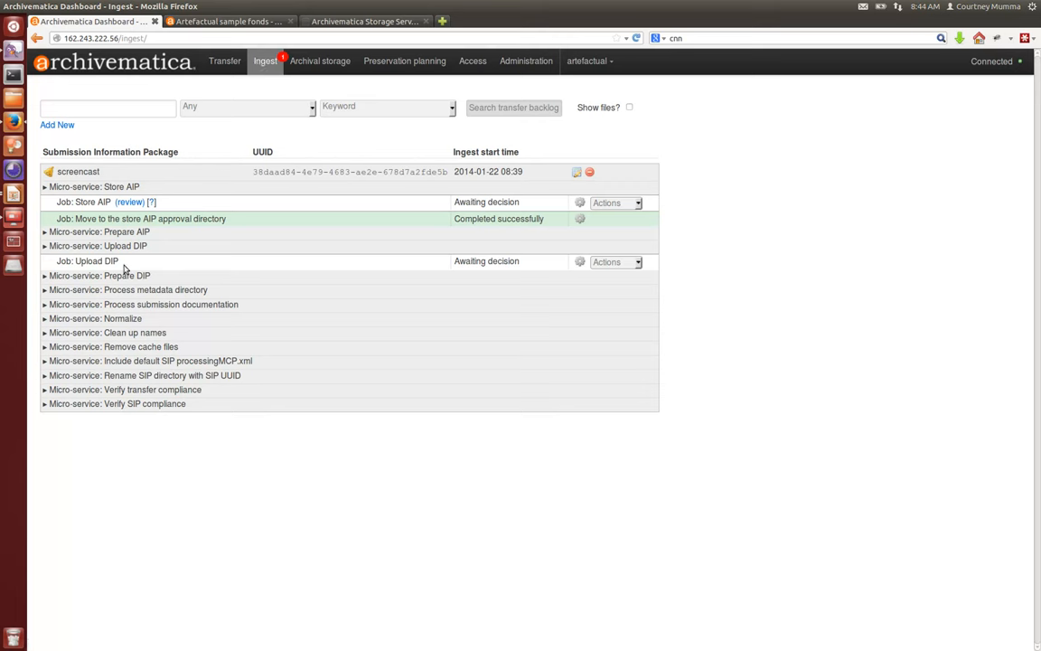
mouse_move(249, 248)
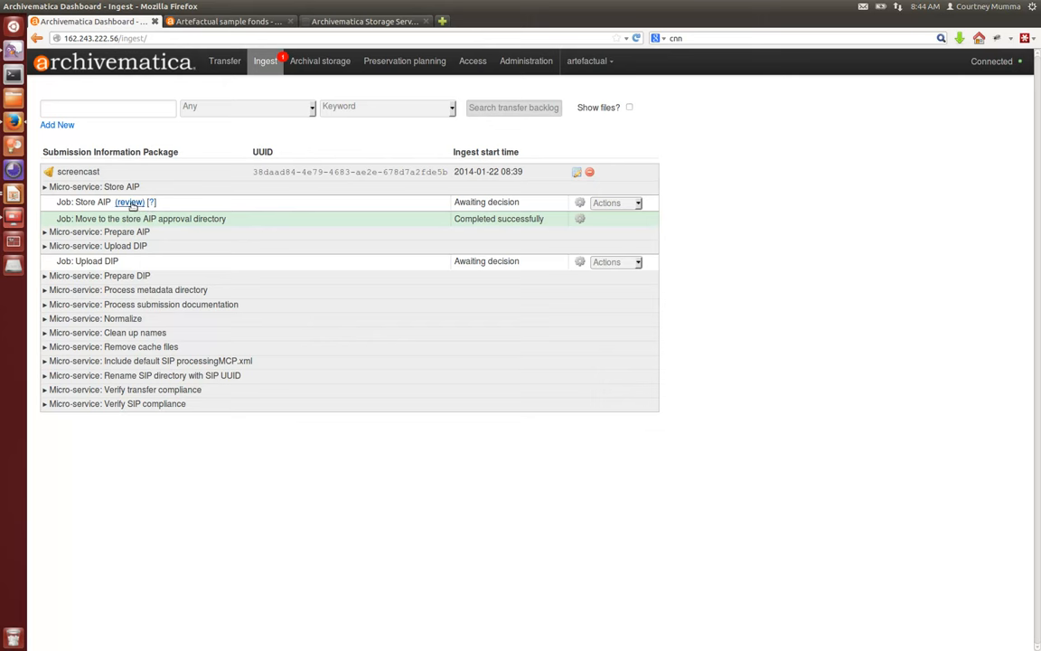
left_click(129, 202)
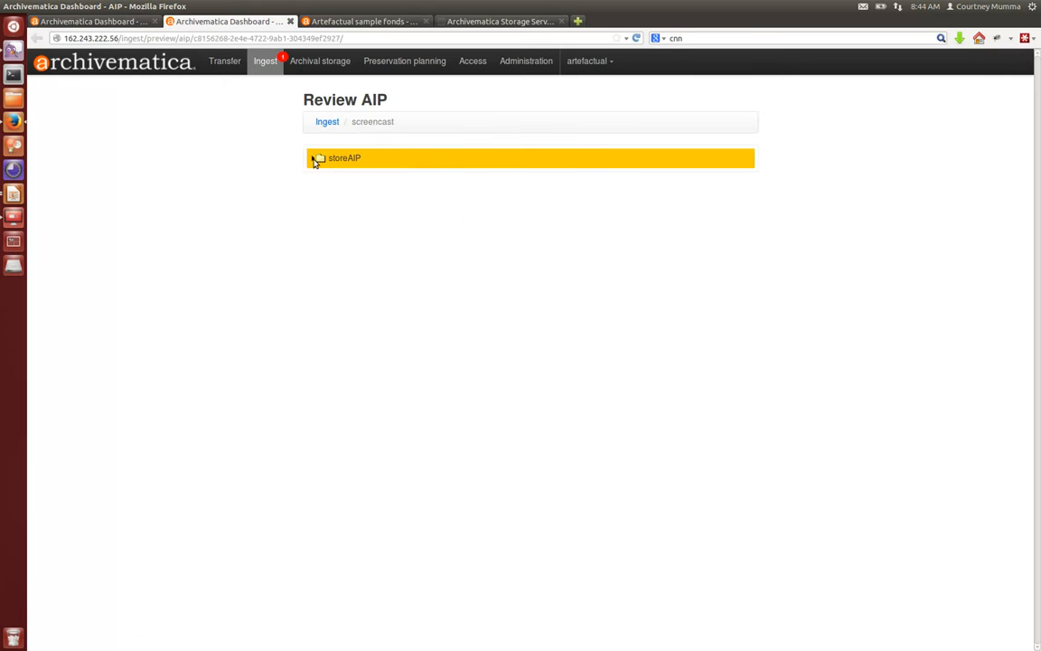
Expand storeAIP and the screencast folder, then open the METS validatorTester file separately.
left_click(317, 158)
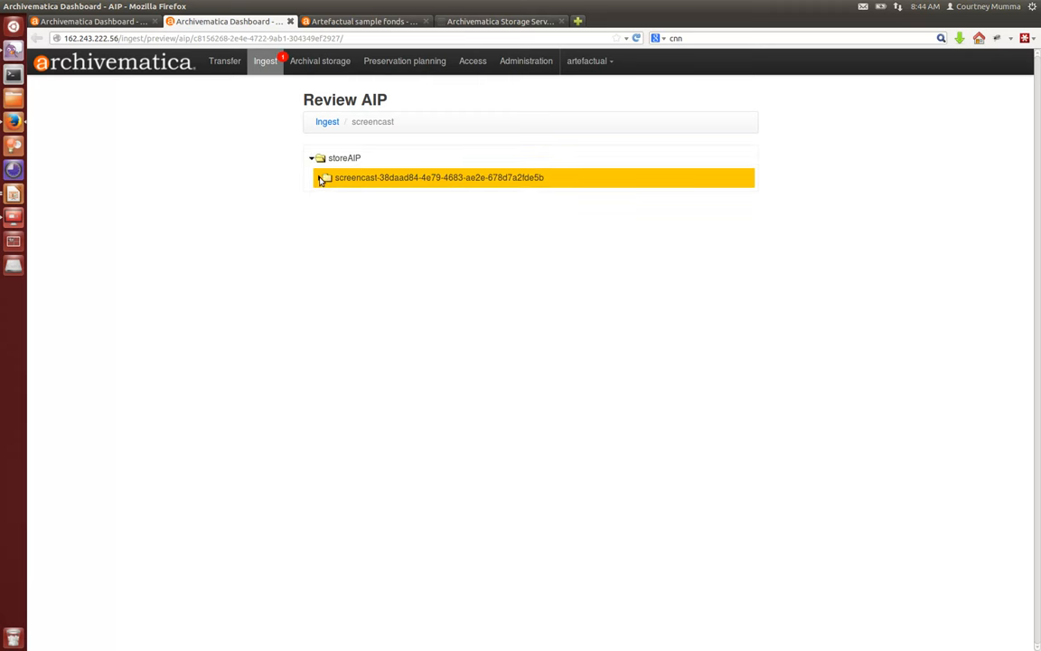
left_click(319, 177)
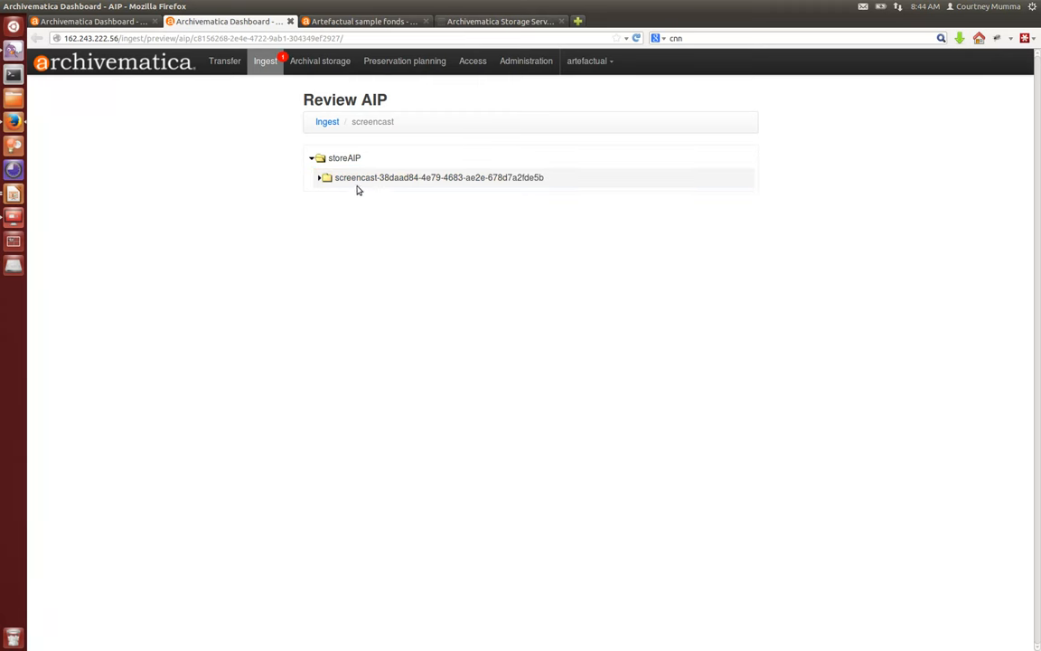
left_click(319, 178)
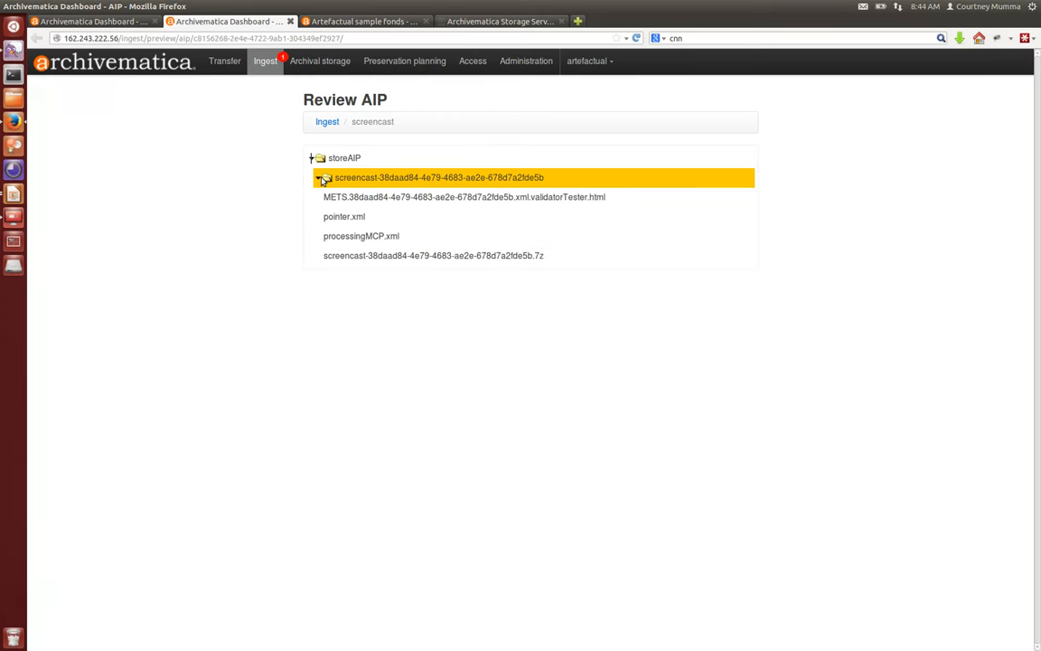
left_click(433, 255)
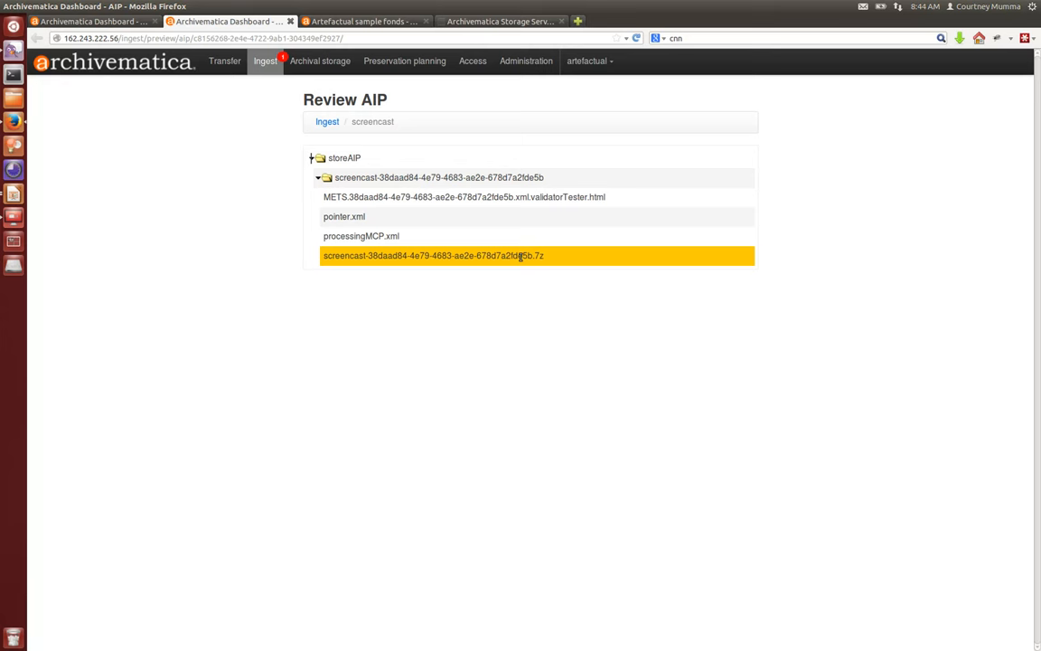
left_click(464, 198)
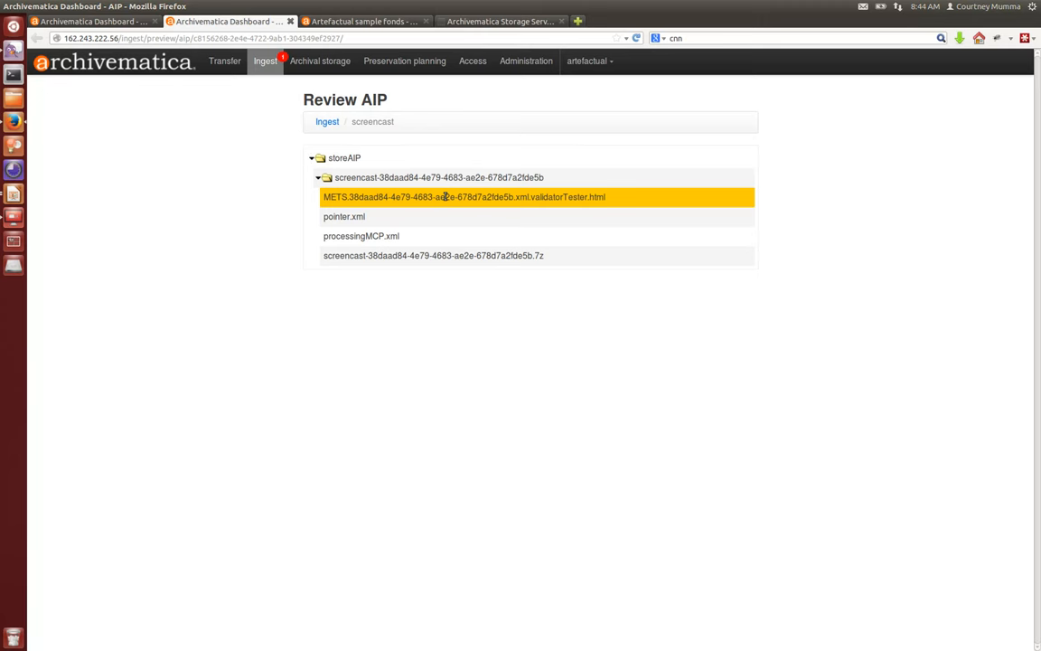
right_click(446, 197)
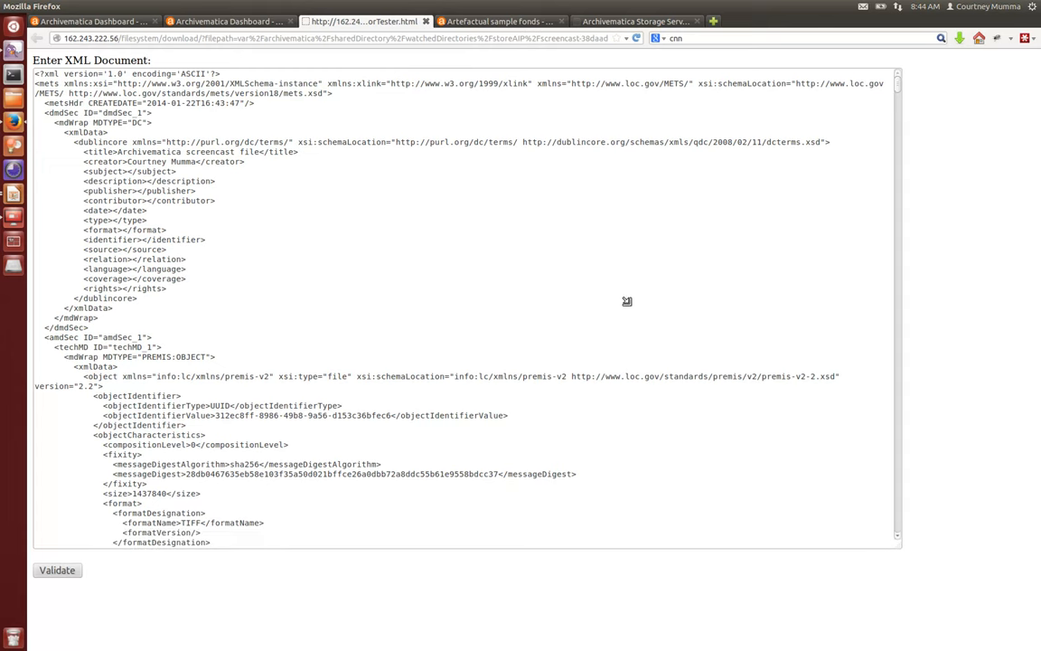
Scroll through the screencast AIP's METS XML and submit it for validation.
scroll("down", 3)
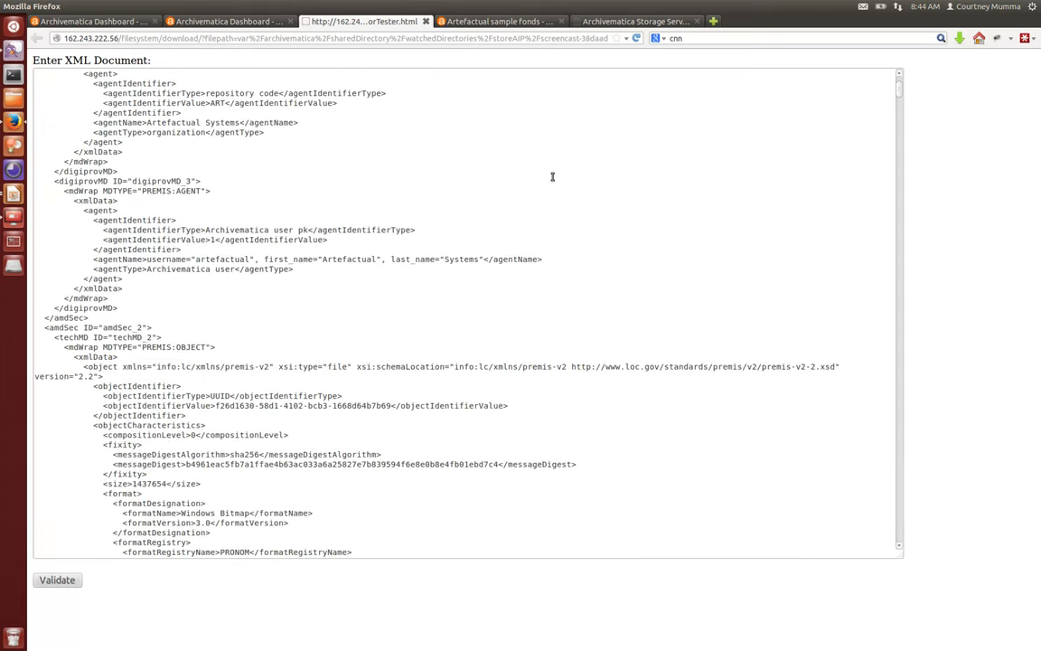
mouse_move(57, 573)
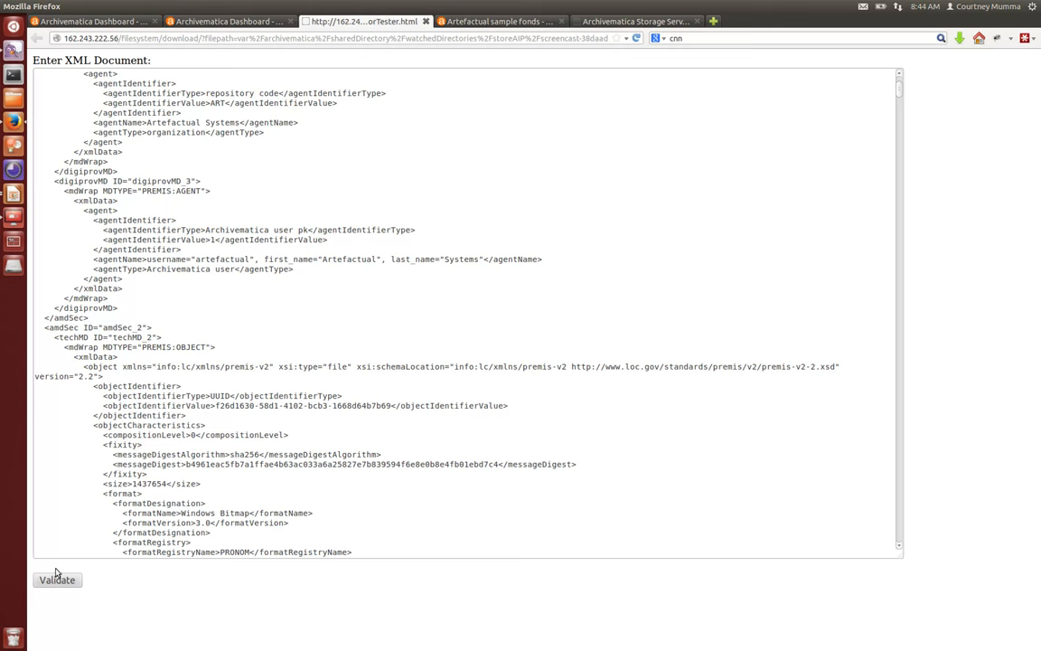
left_click(57, 579)
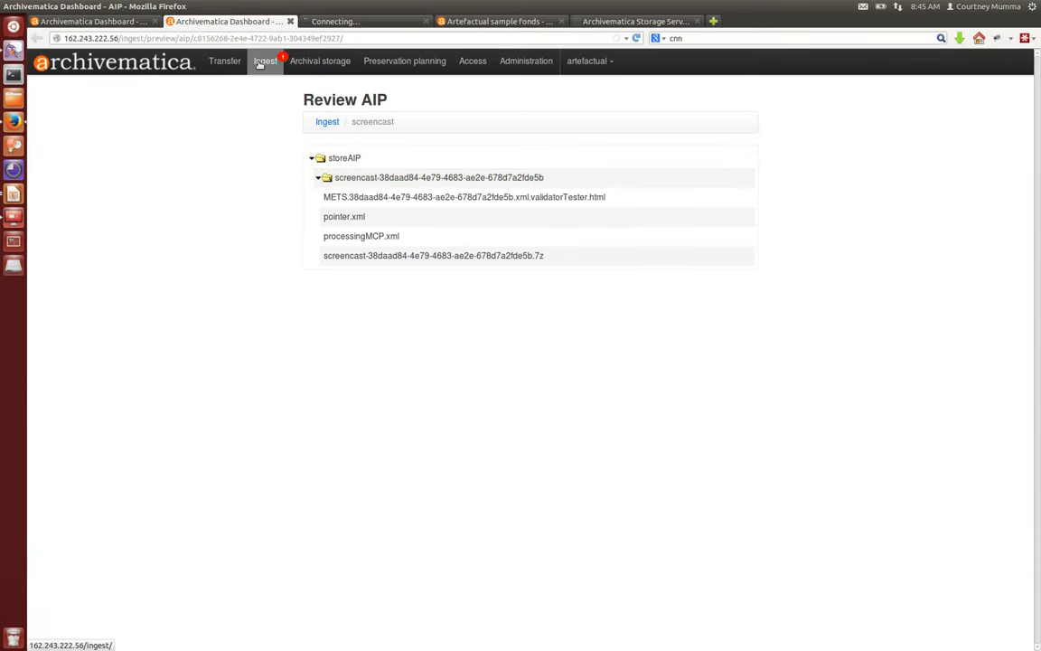
Return to the Ingest page with the screencast SIP's pending Store AIP decision.
left_click(265, 61)
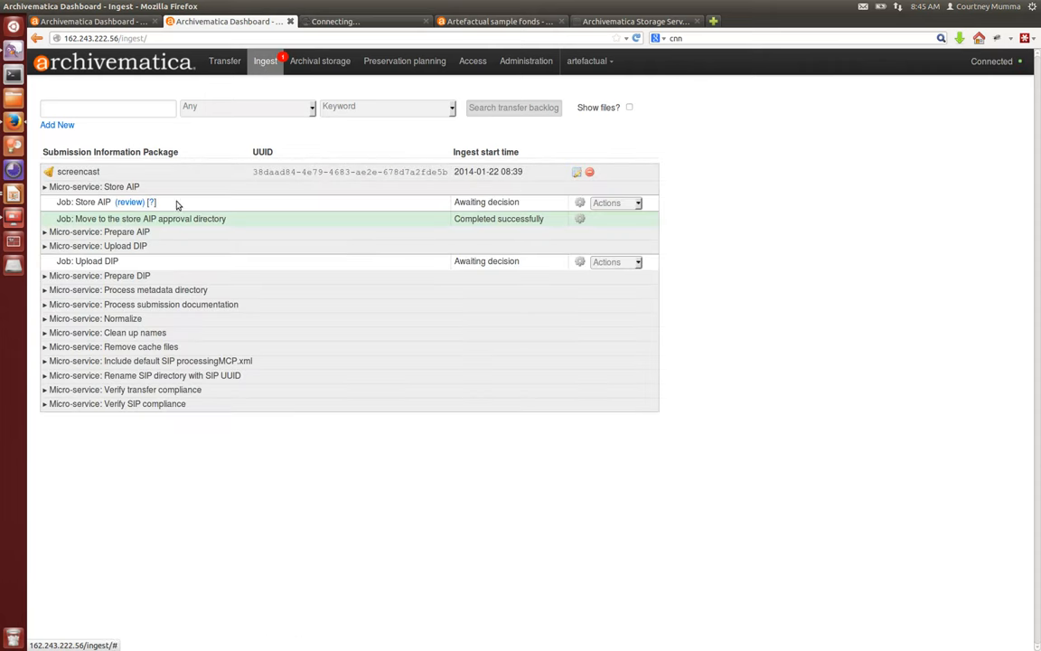
mouse_move(640, 212)
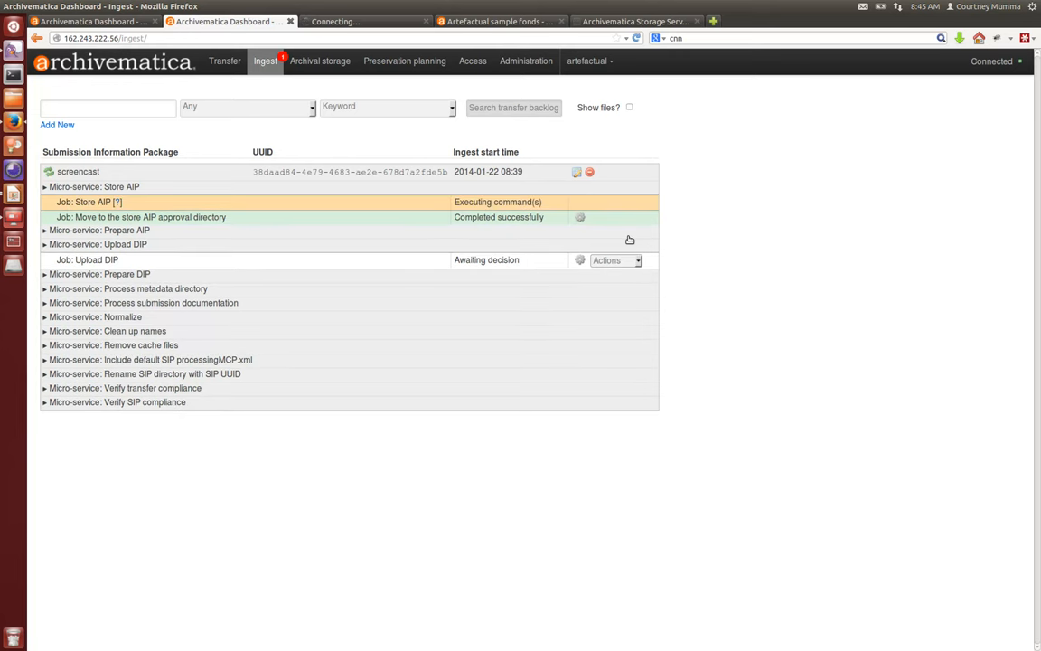
mouse_move(632, 218)
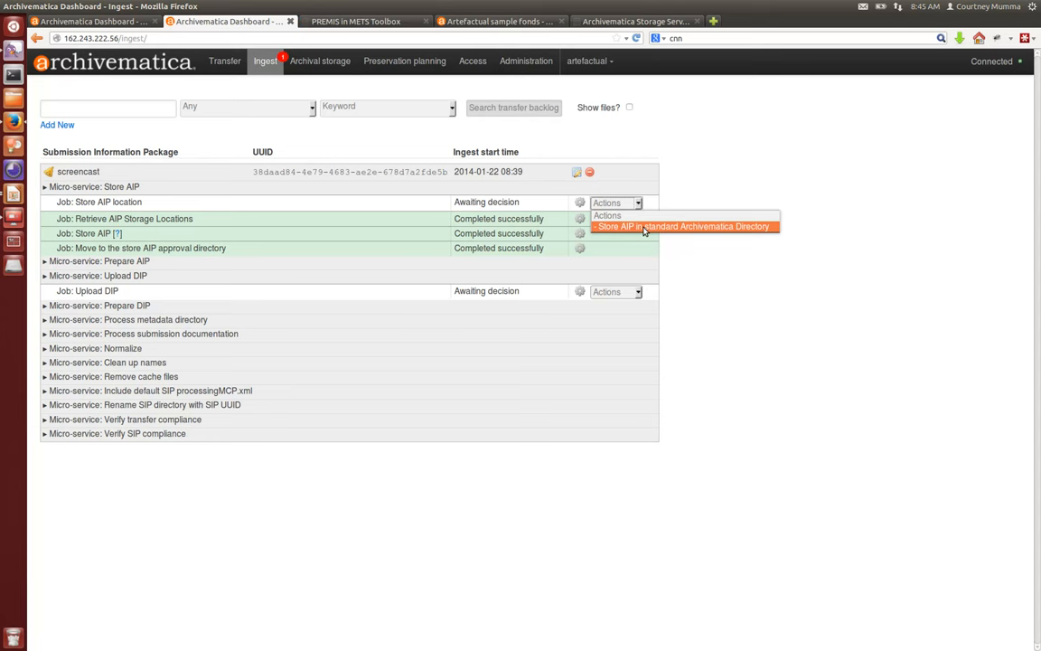
Store the AIP in the standard Archivematica directory and view the METS validation results.
left_click(682, 226)
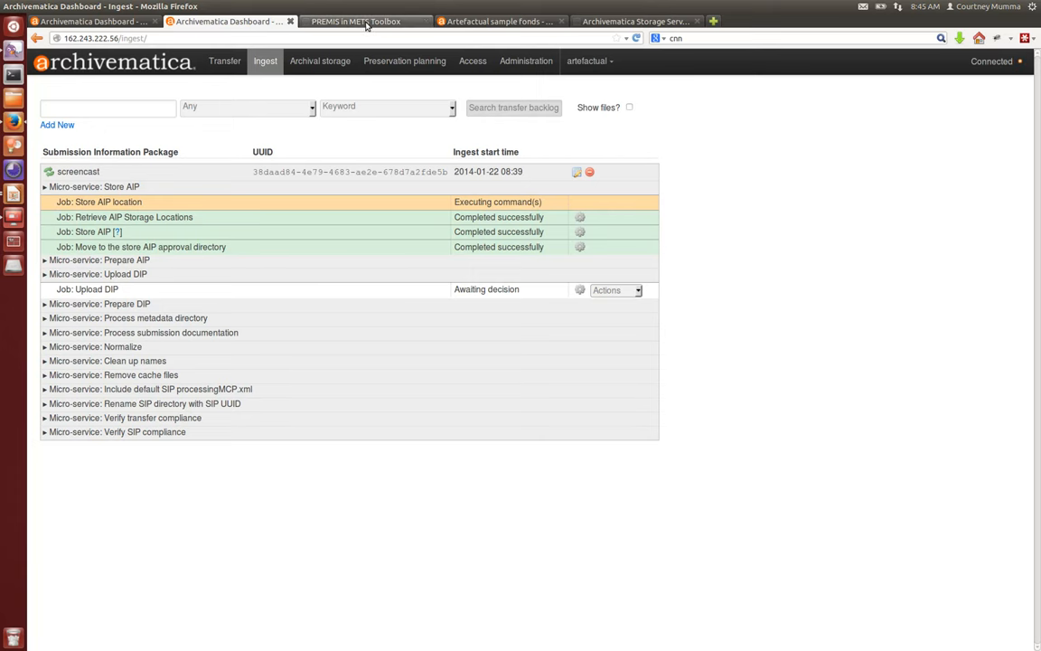
left_click(356, 21)
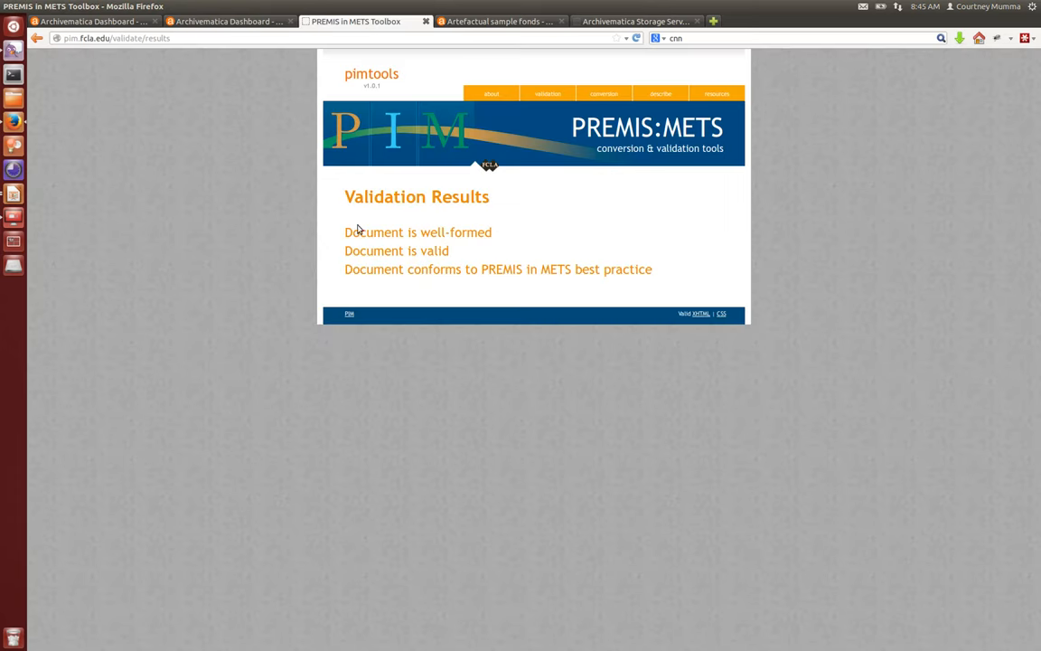
mouse_move(322, 239)
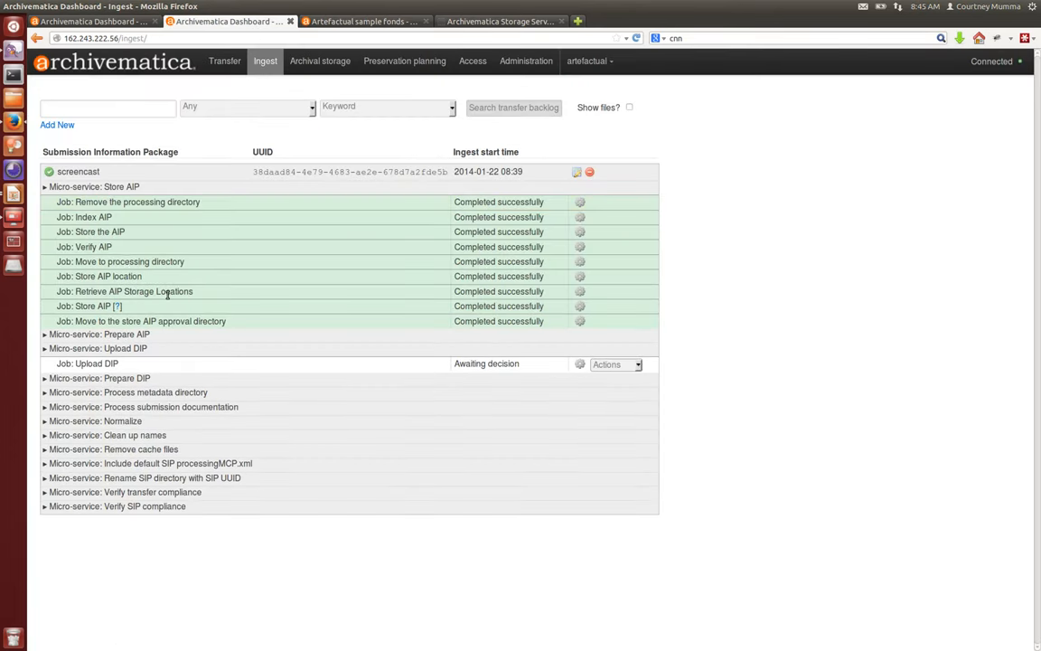
mouse_move(87, 364)
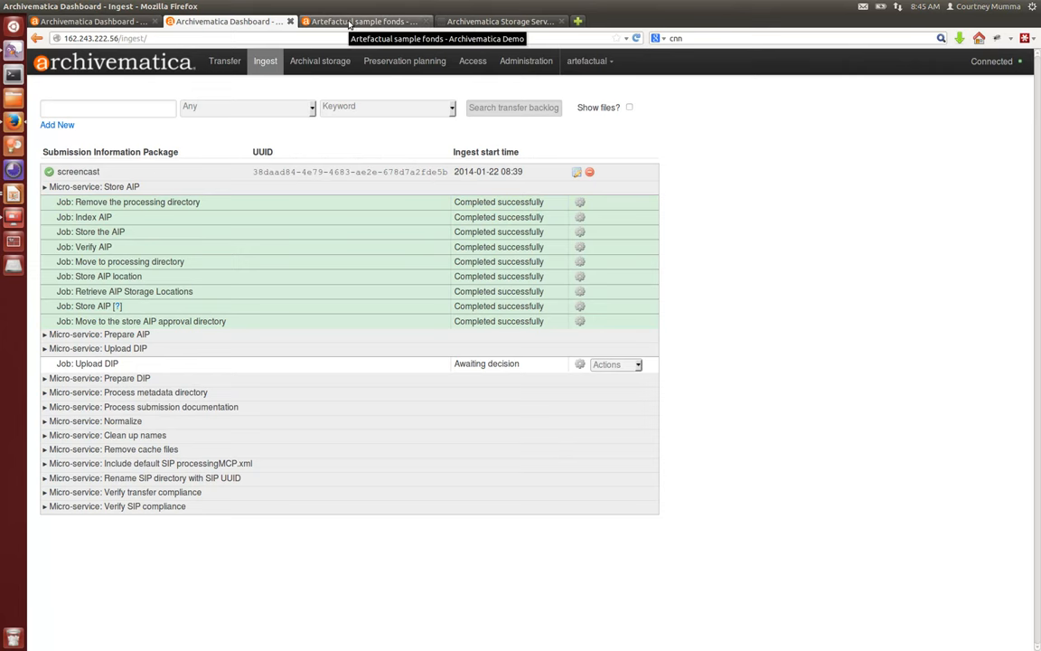
left_click(362, 20)
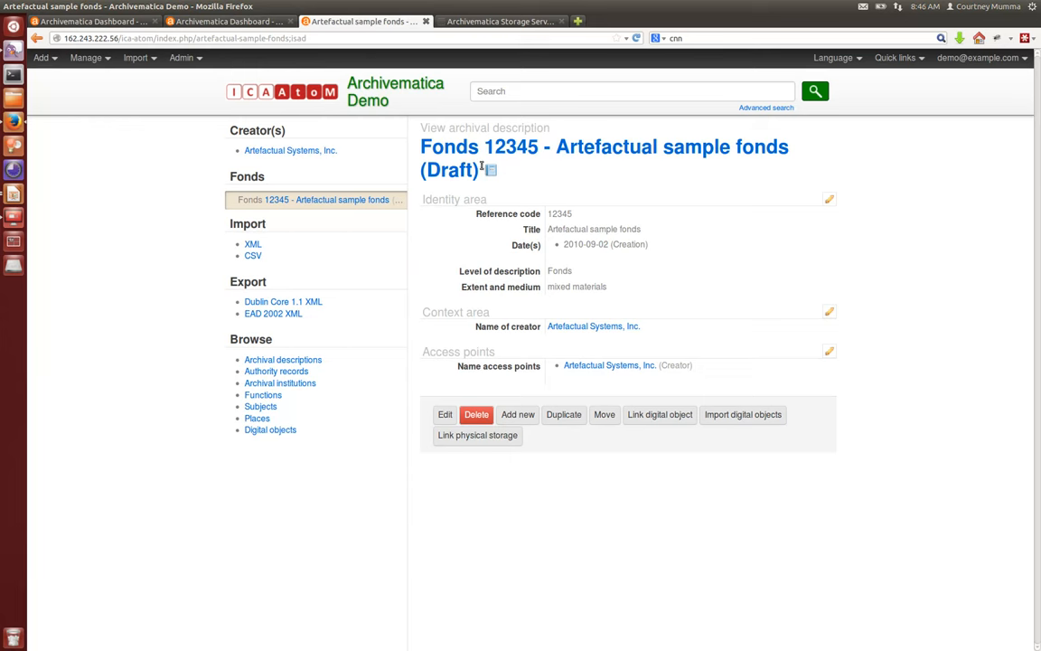
mouse_move(587, 200)
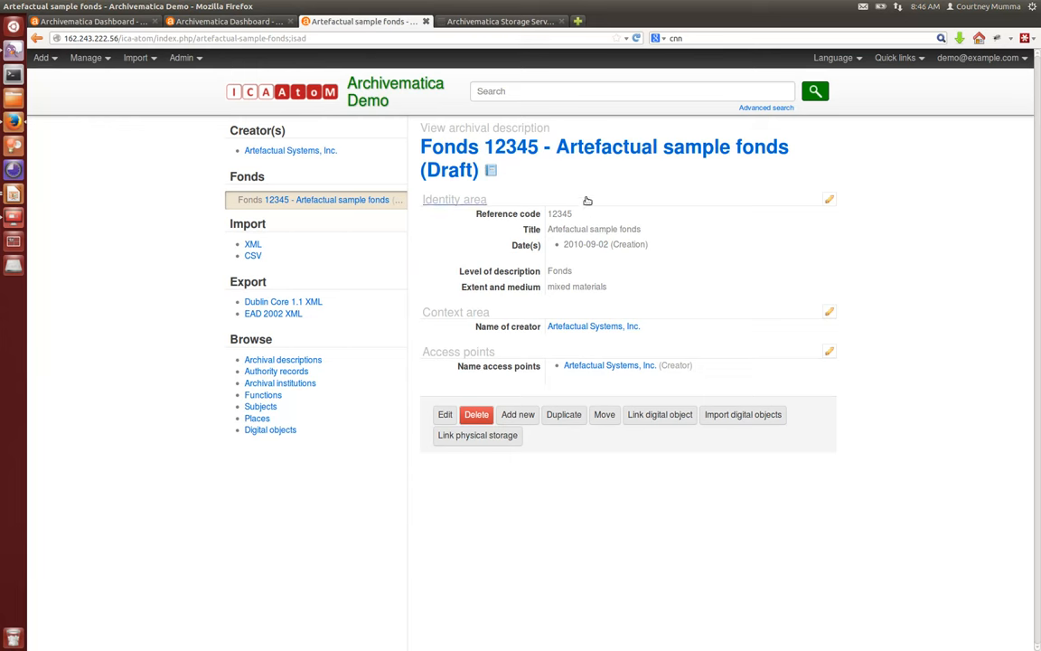
mouse_move(766, 166)
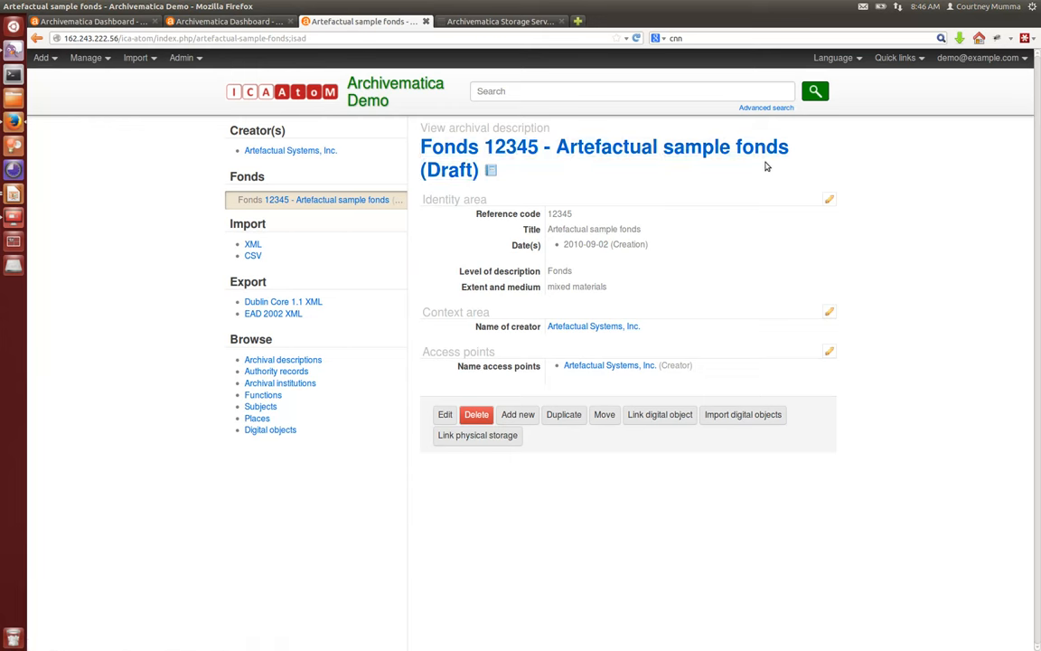
mouse_move(291, 47)
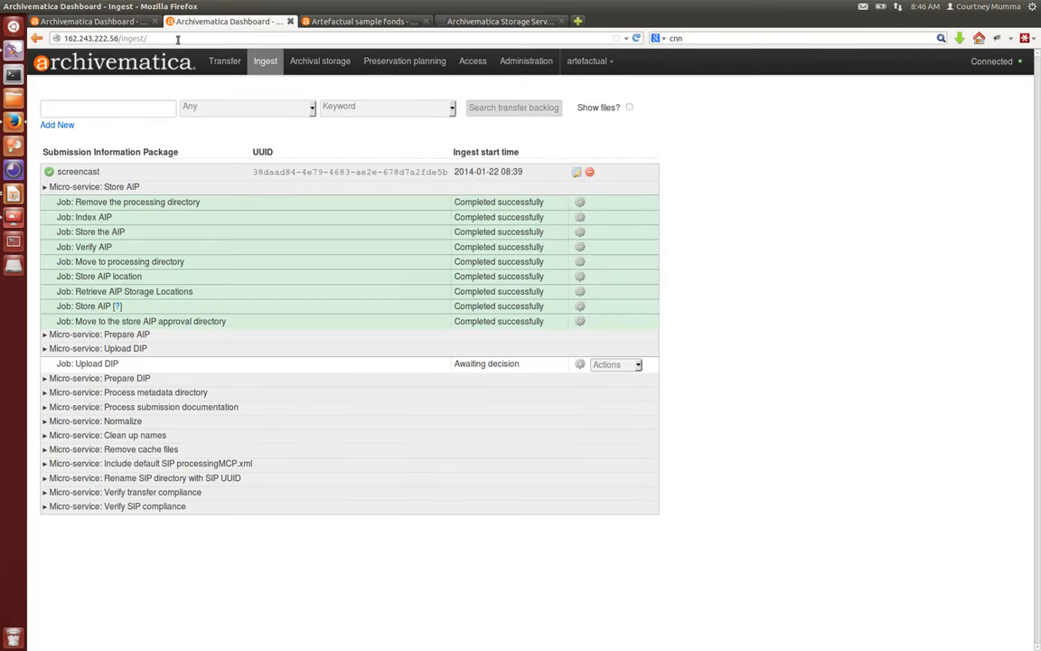
Upload the screencast DIP to AtoM with permalink artefactual-sample-fonds.
left_click(615, 363)
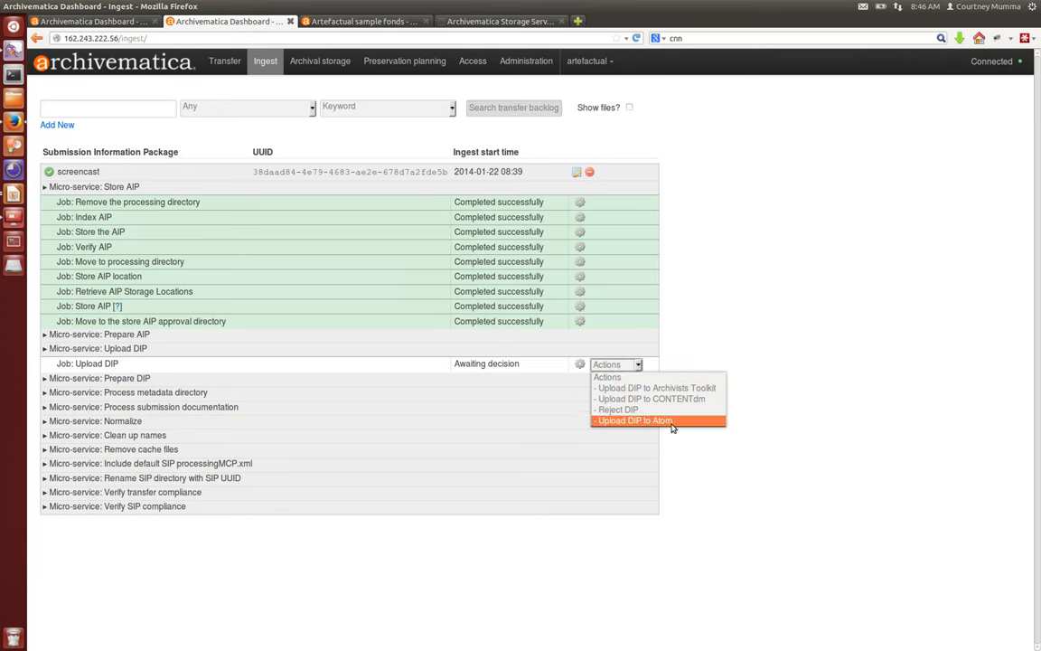
mouse_move(672, 427)
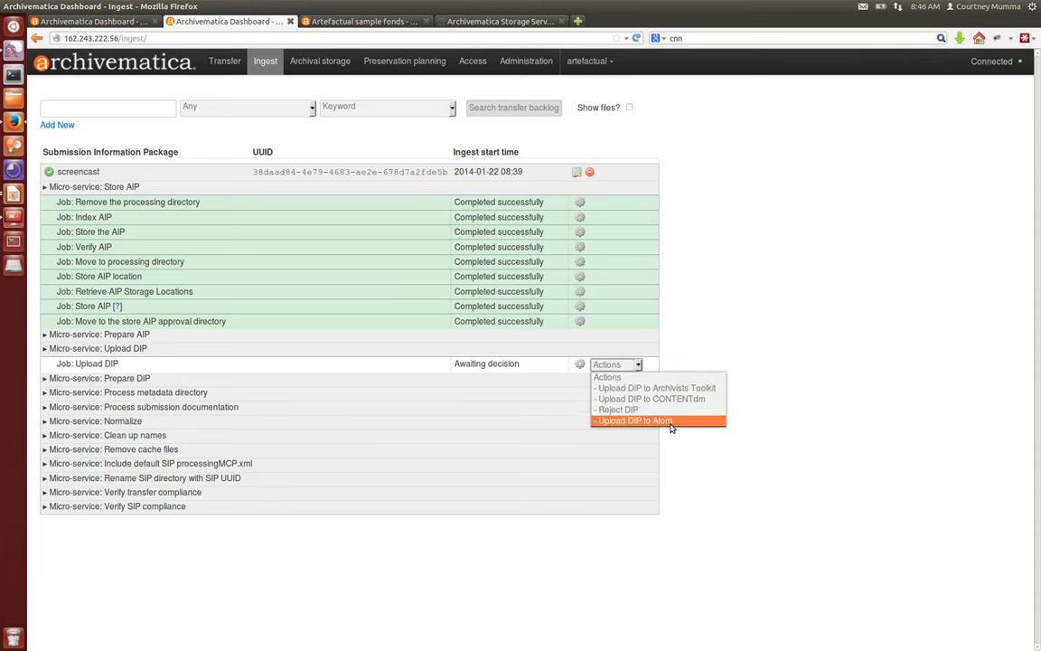
mouse_move(655, 387)
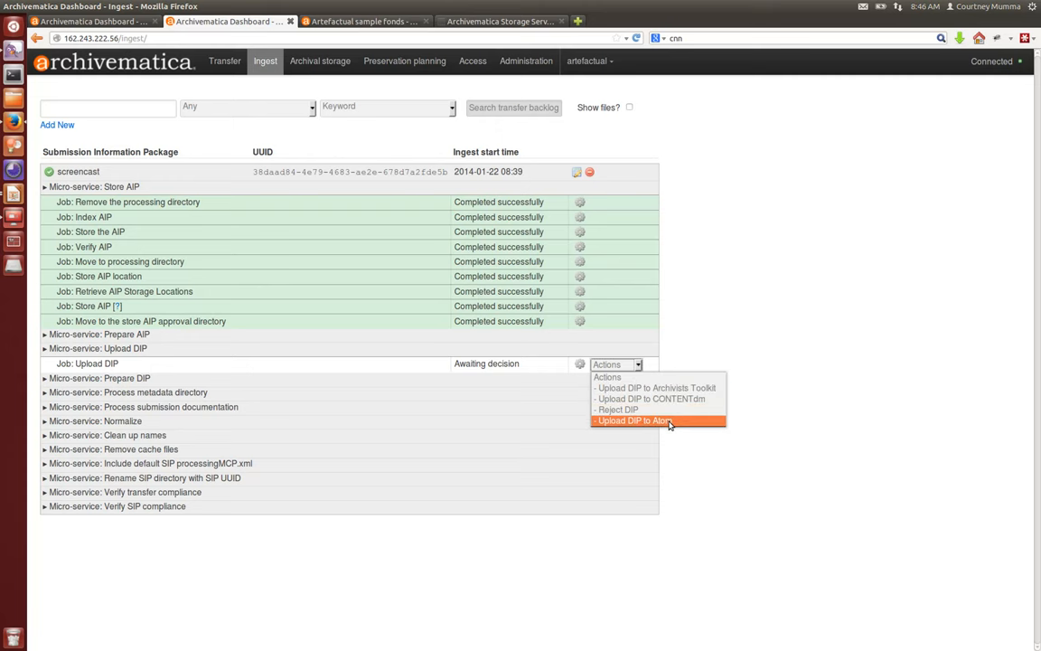
left_click(633, 420)
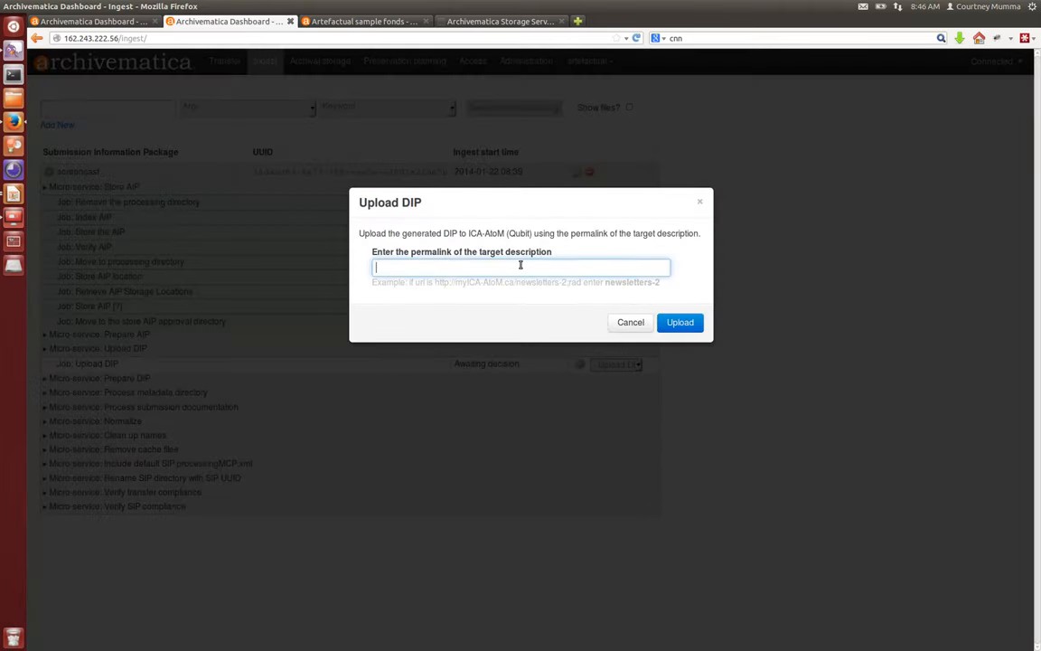
right_click(520, 266)
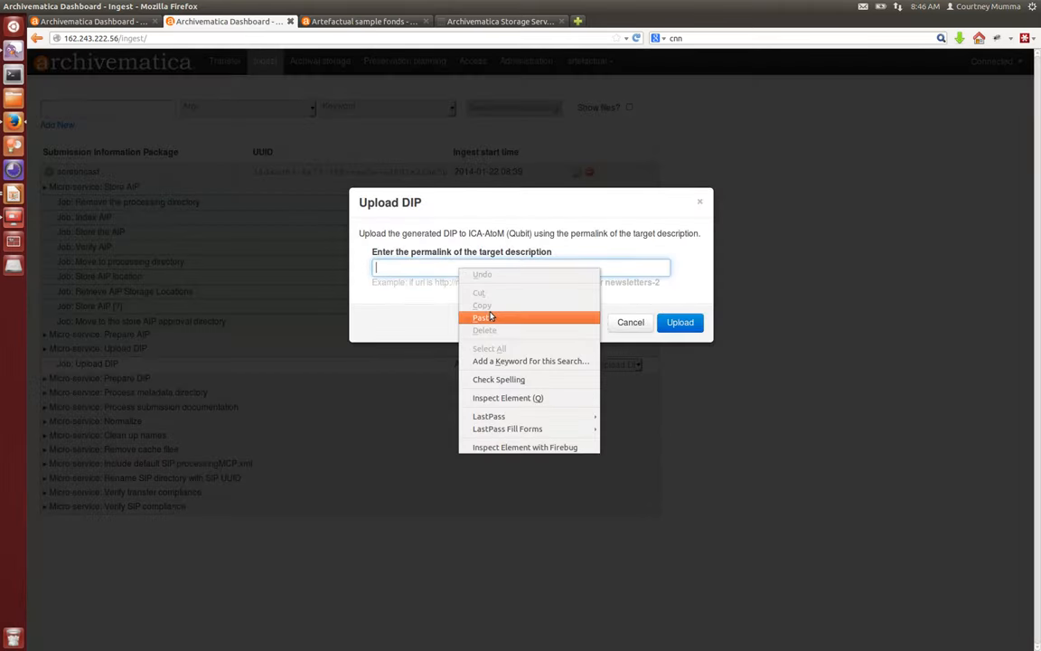
left_click(482, 317)
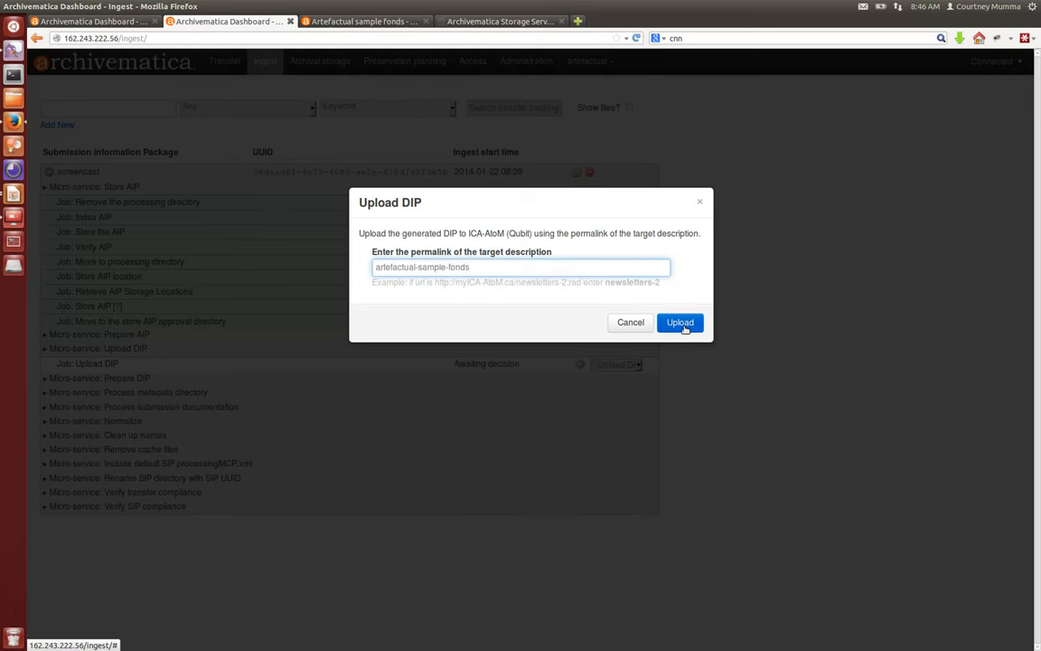
left_click(680, 323)
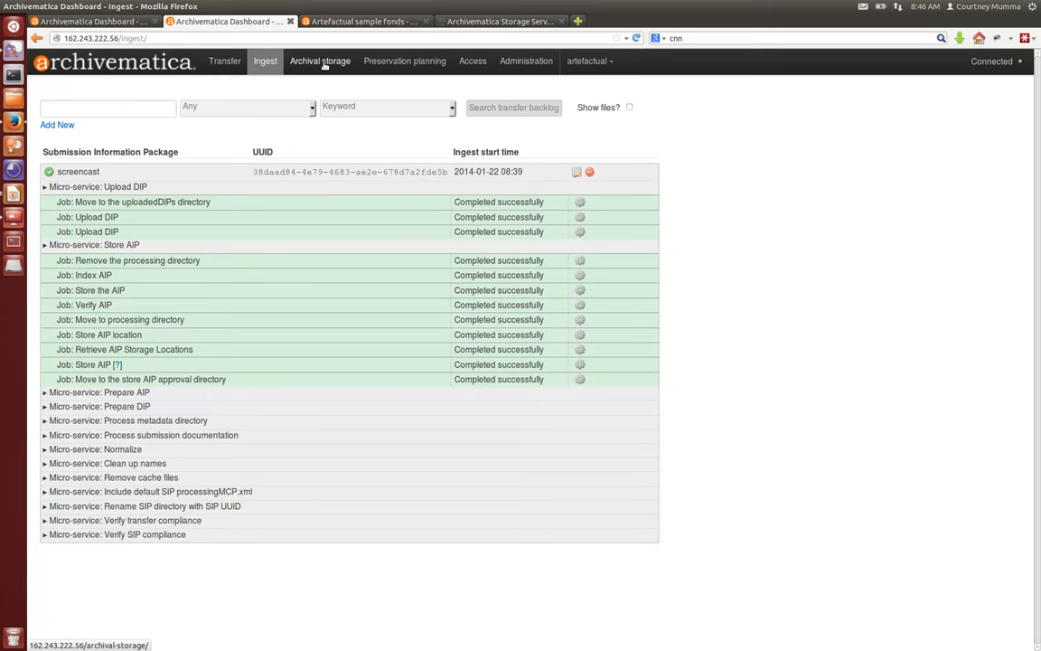
left_click(319, 61)
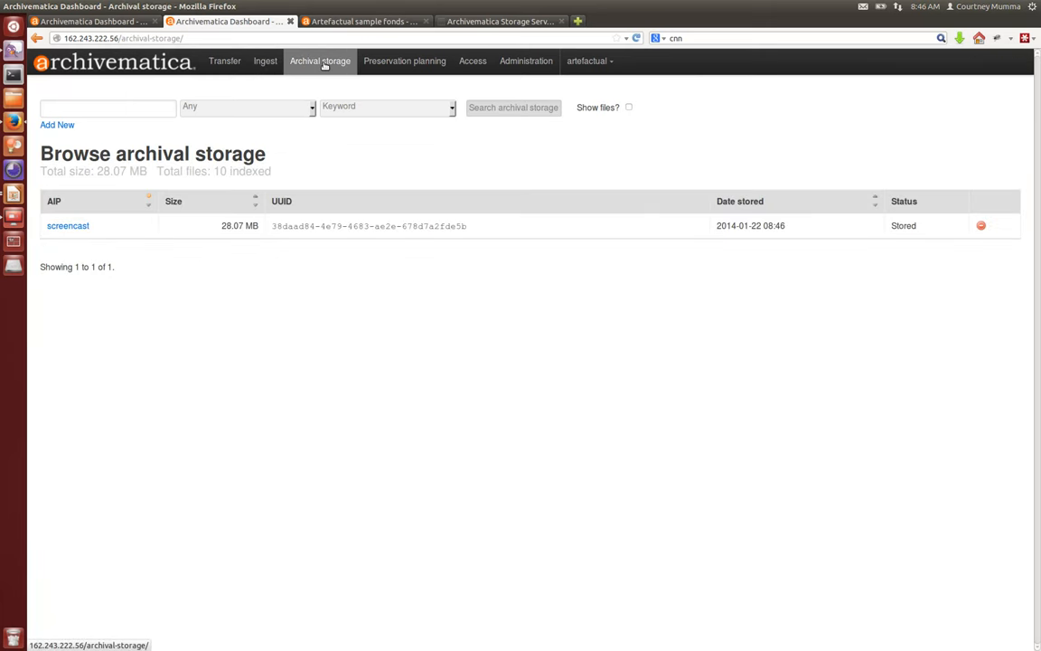
mouse_move(67, 225)
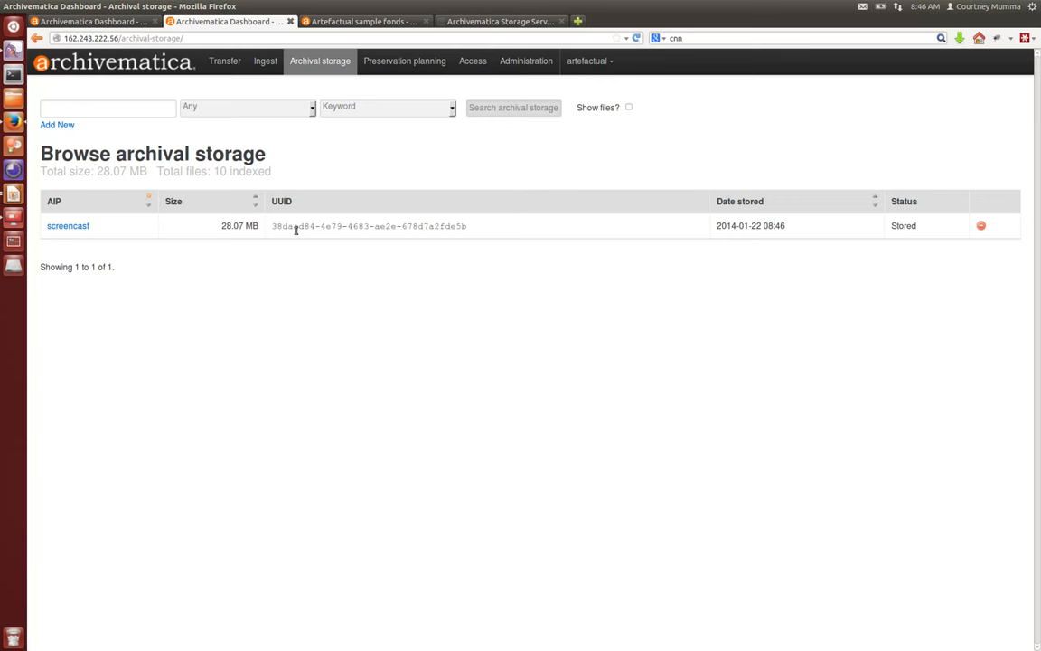
mouse_move(762, 224)
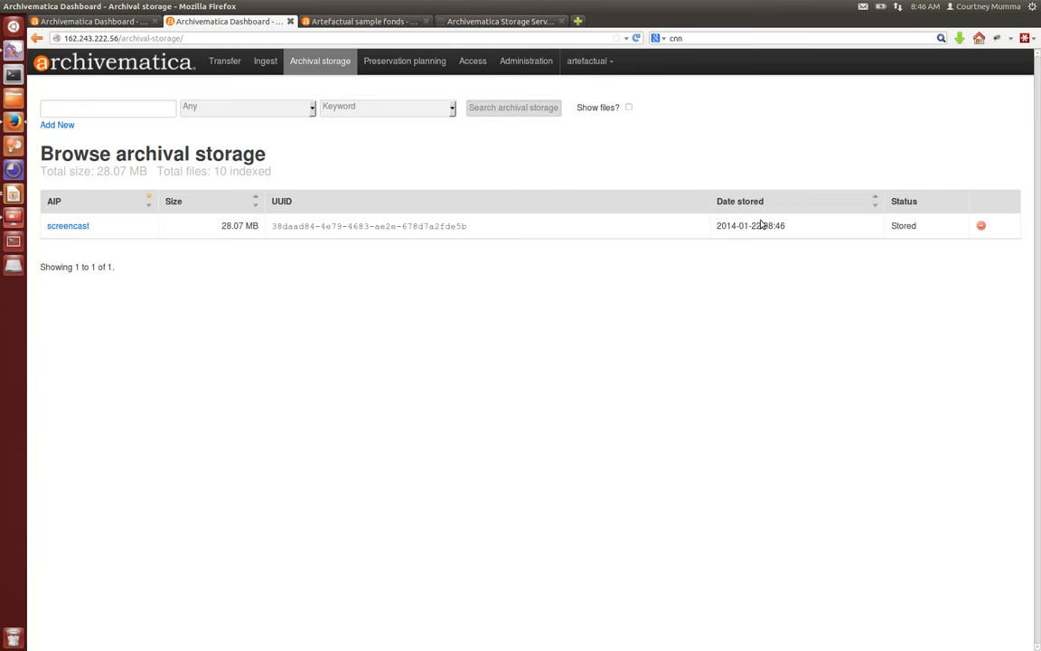
mouse_move(982, 226)
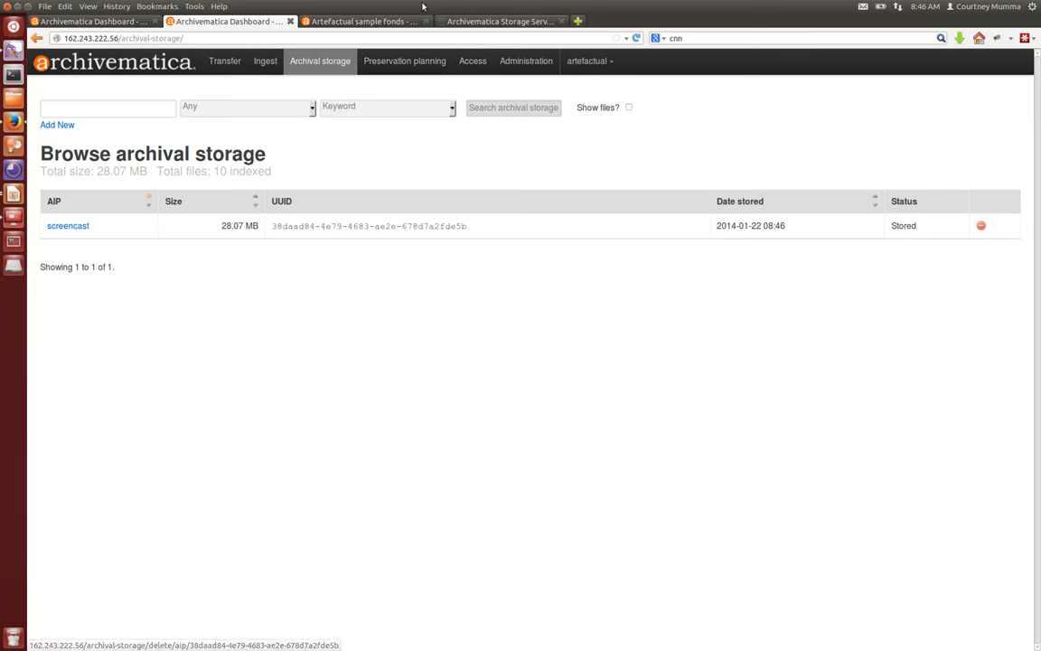
left_click(500, 21)
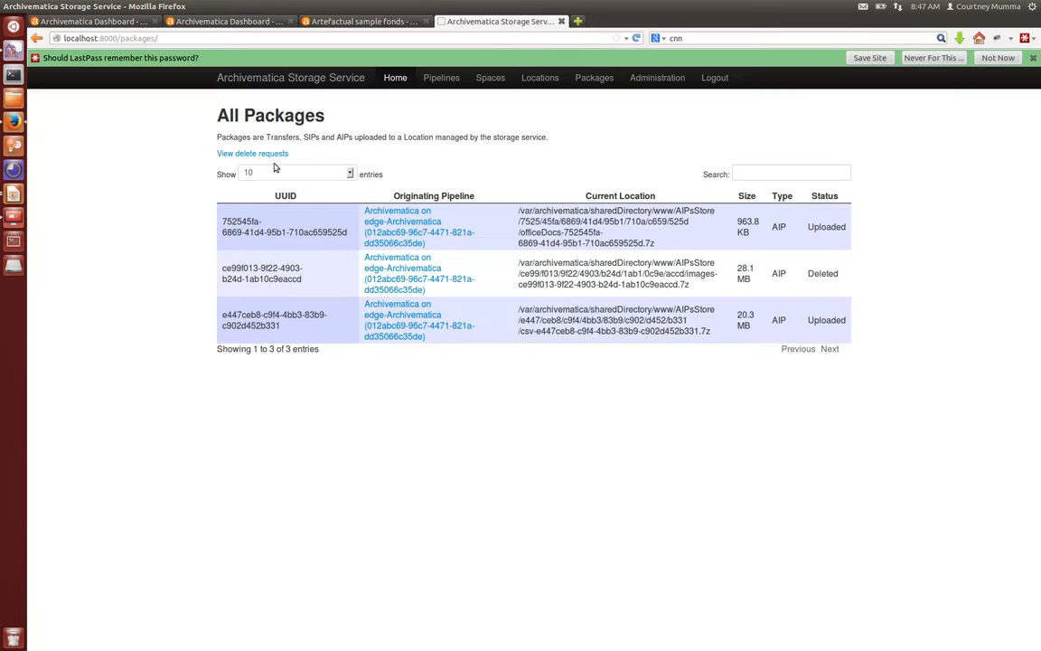
mouse_move(333, 164)
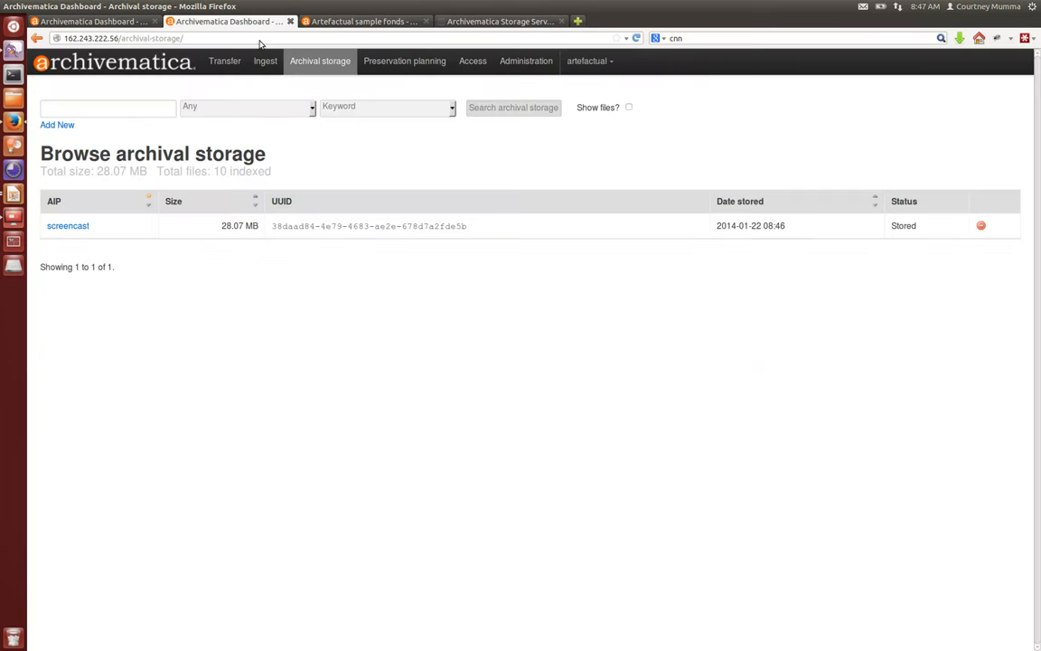
left_click(265, 60)
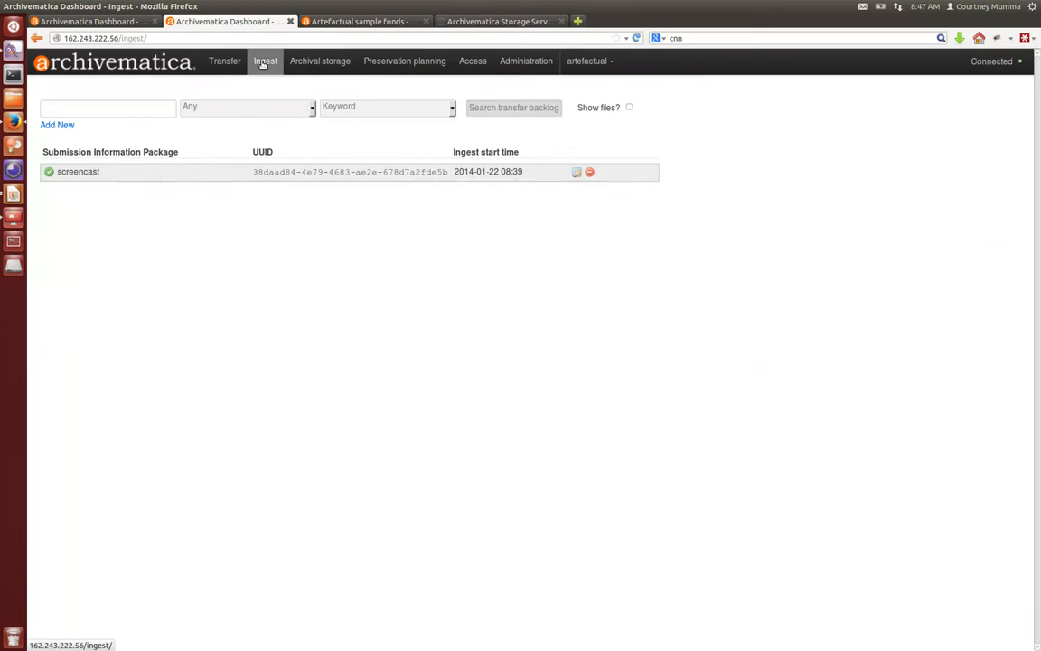
Expand the screencast SIP's micro-services, then view the uploaded DIPs on the Access page.
left_click(77, 170)
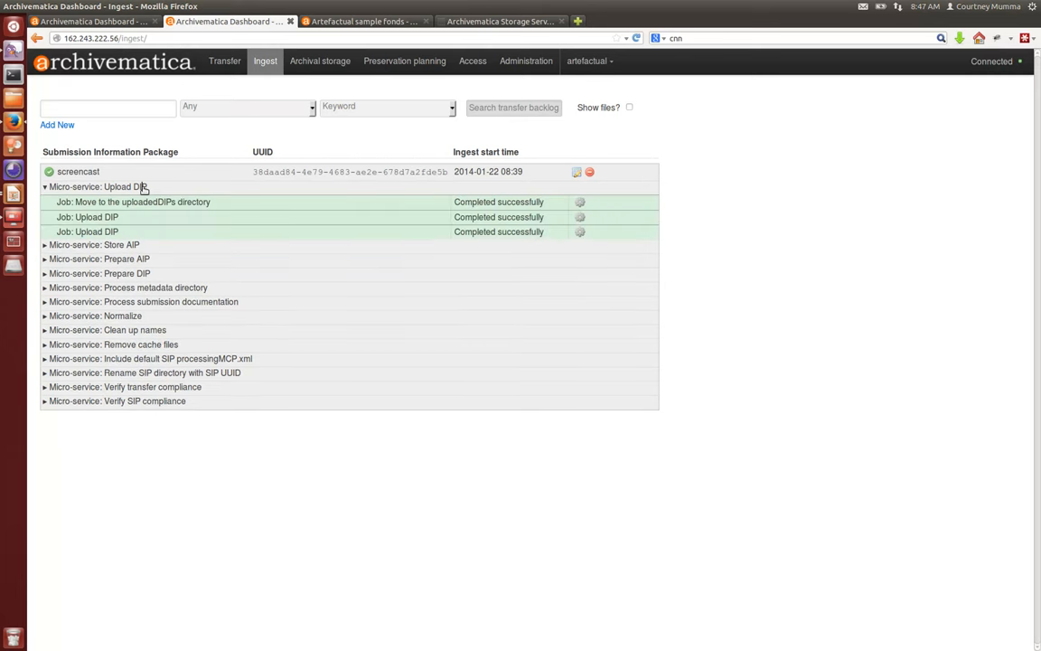
mouse_move(503, 97)
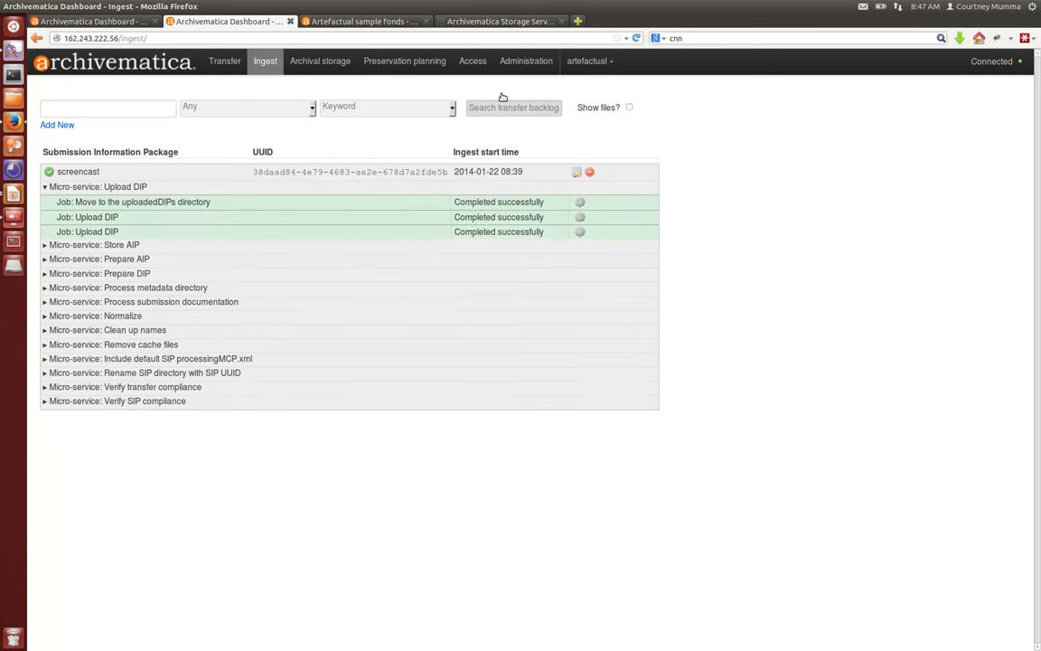
left_click(473, 61)
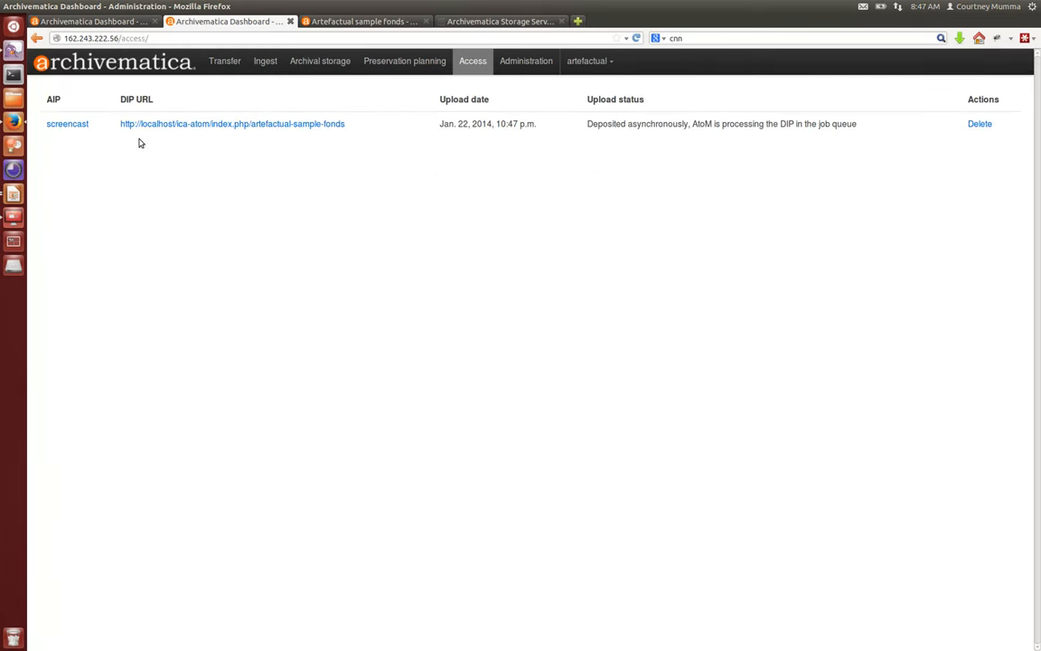
mouse_move(132, 105)
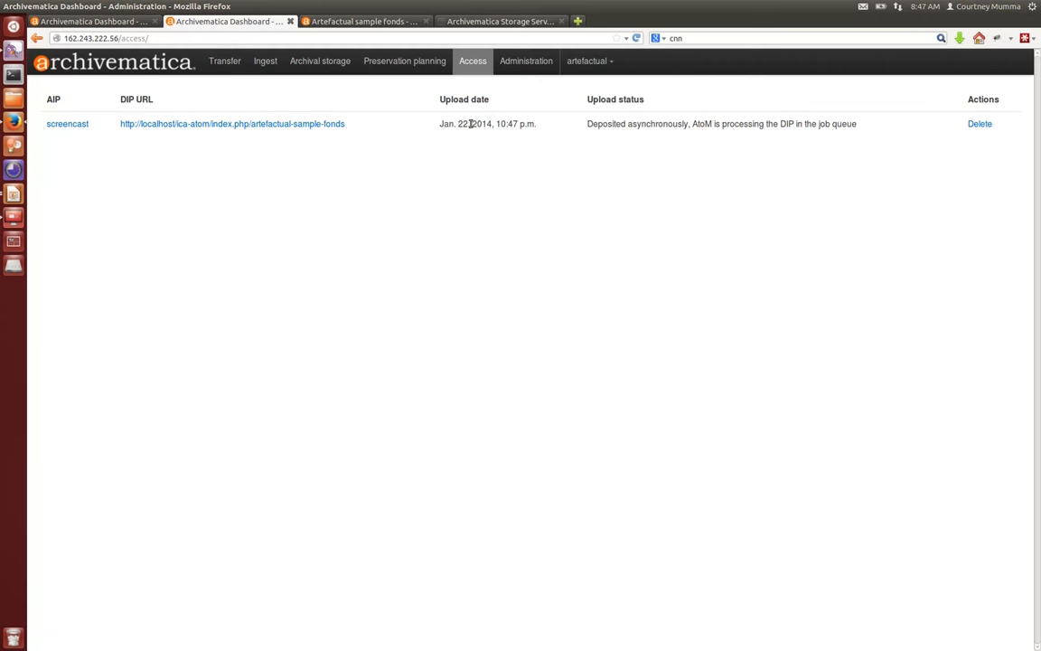
mouse_move(907, 129)
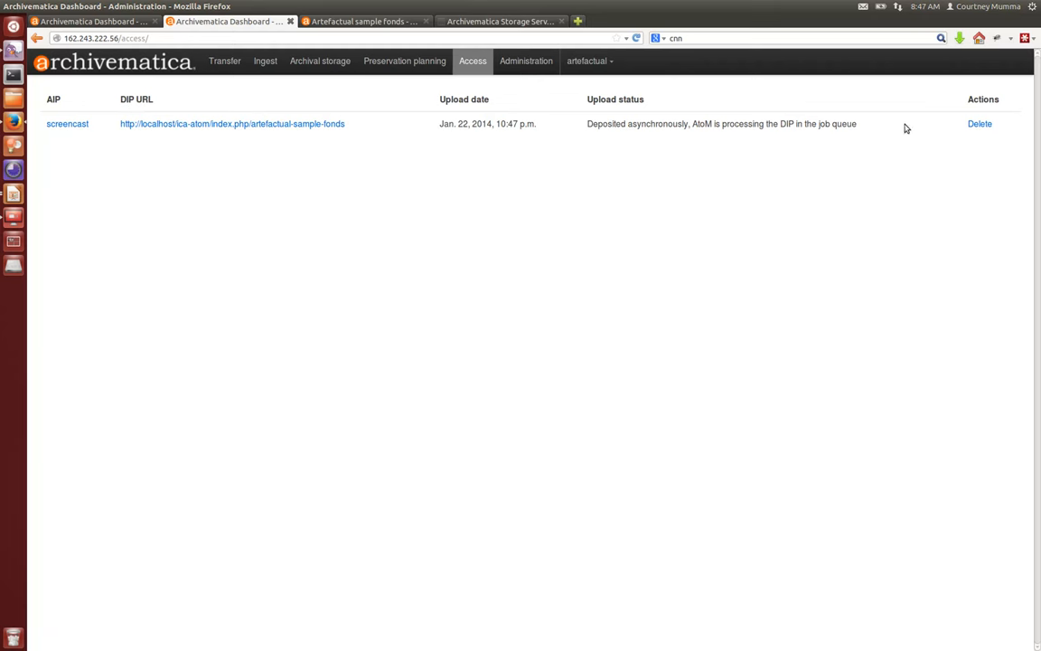
mouse_move(558, 166)
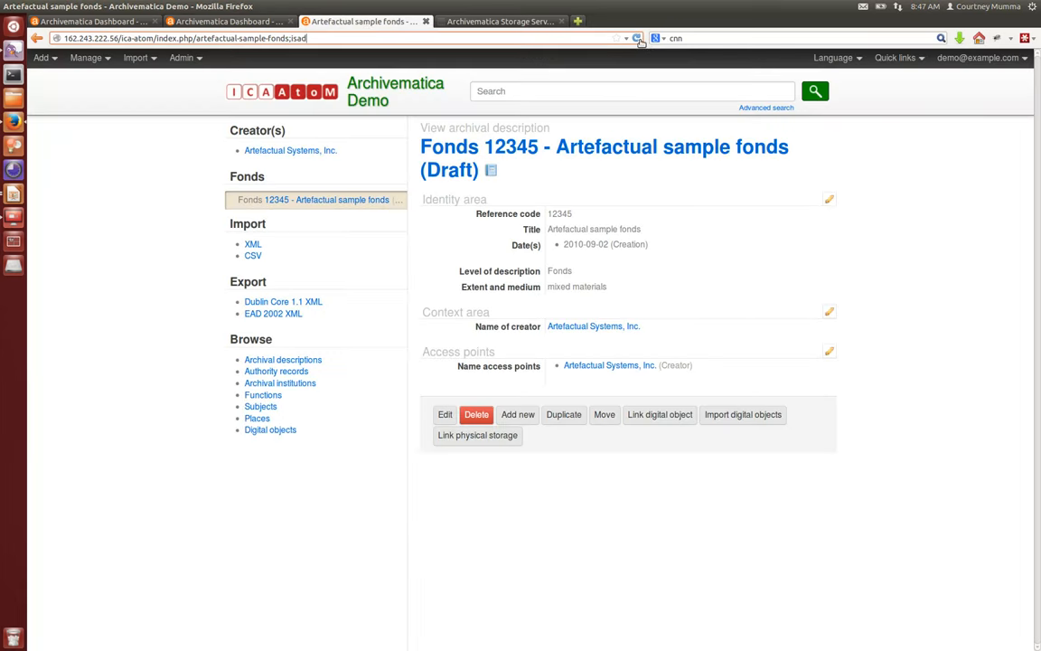
Refresh the sample fonds page and open the 'Archivematica screencast file' description.
left_click(637, 38)
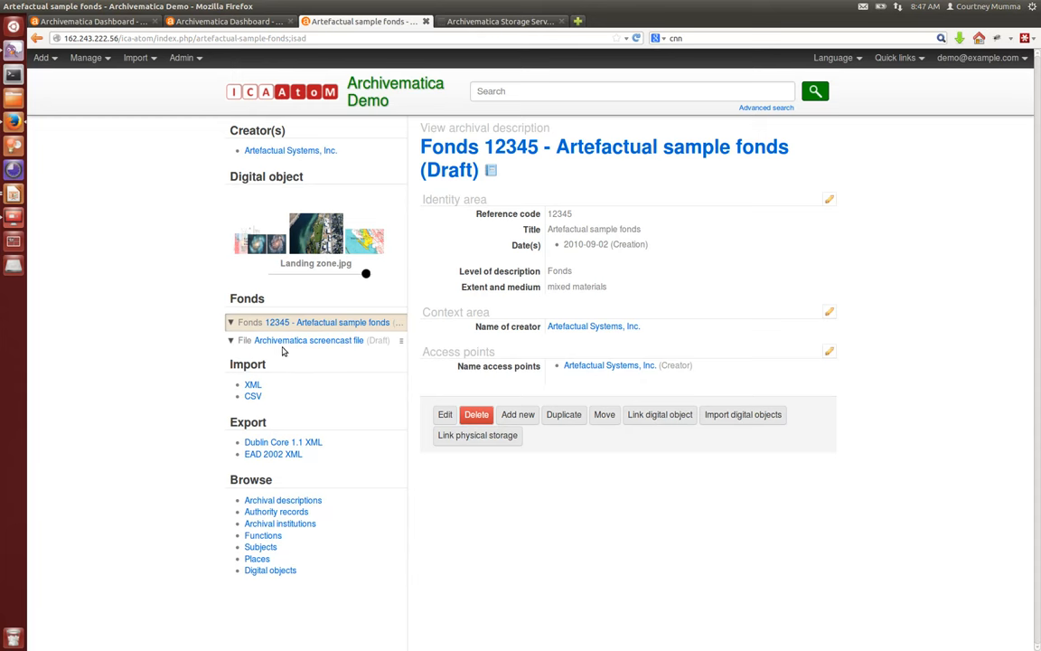
left_click(308, 339)
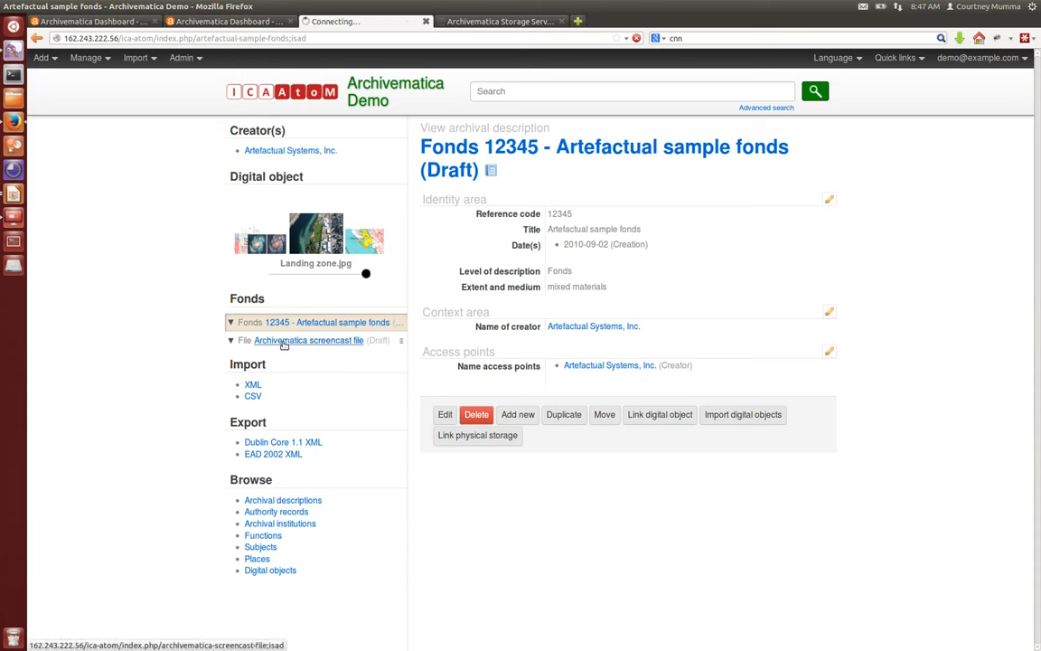
left_click(308, 340)
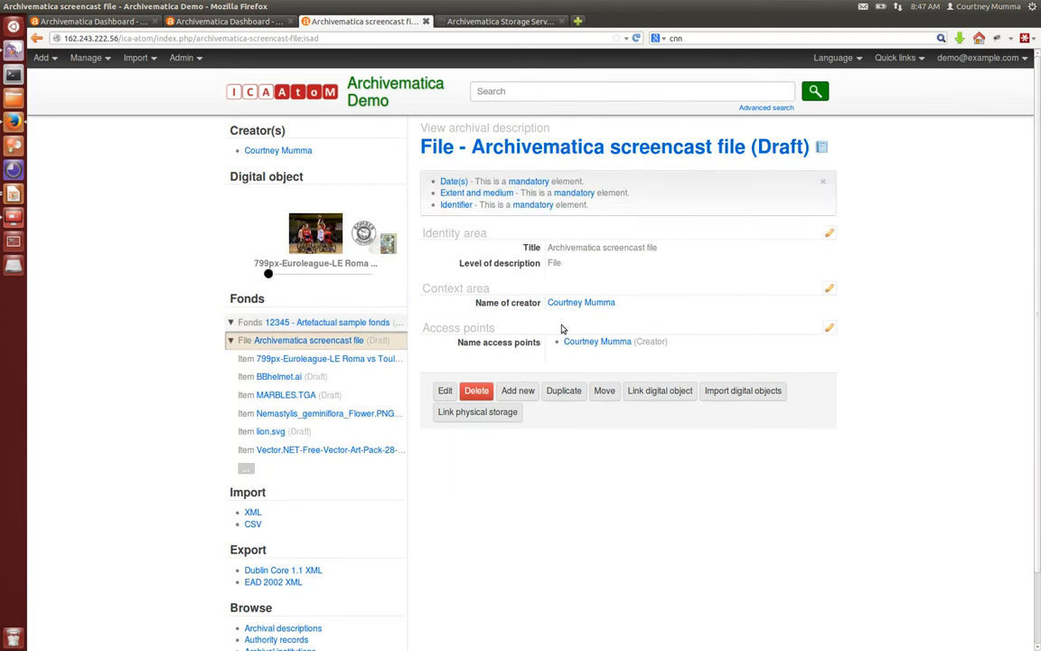
mouse_move(595, 284)
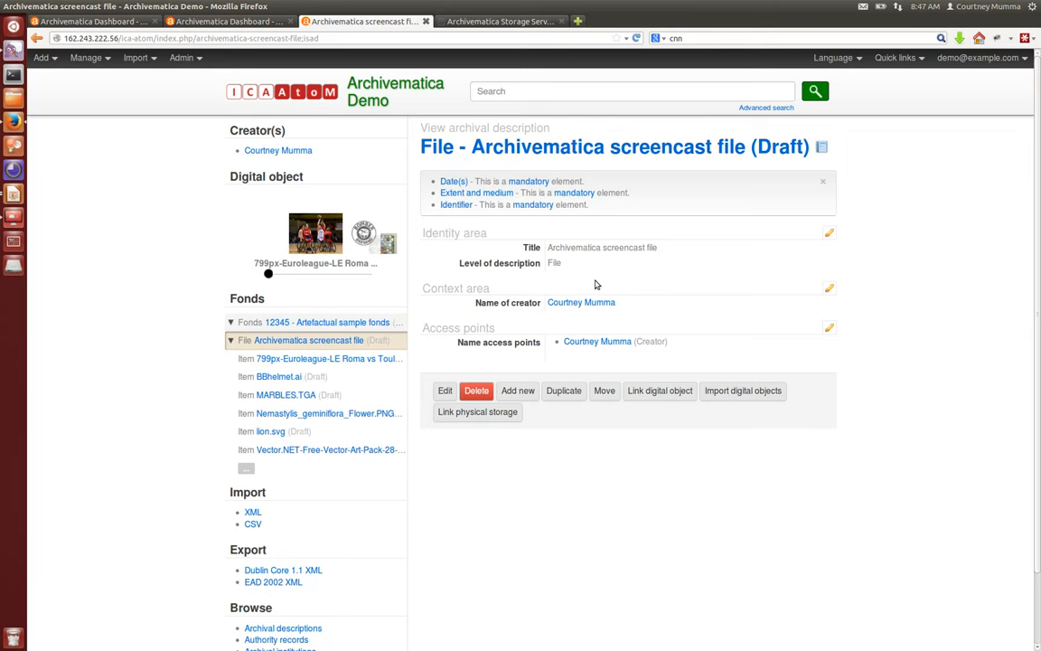
mouse_move(583, 341)
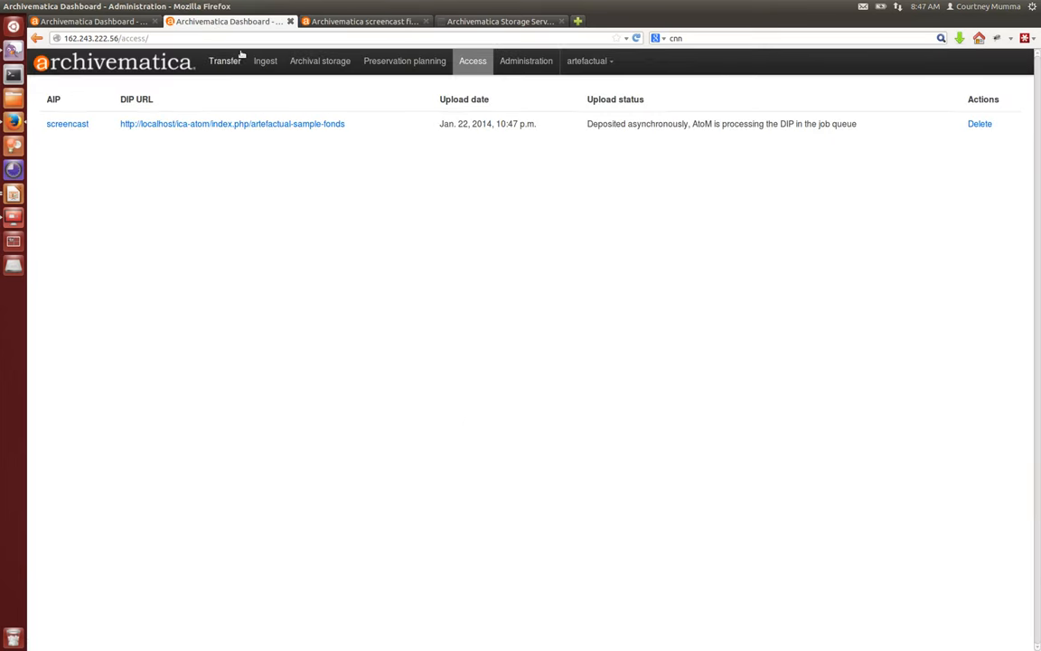
Return to the Transfer page listing the completed screencast transfer.
left_click(225, 60)
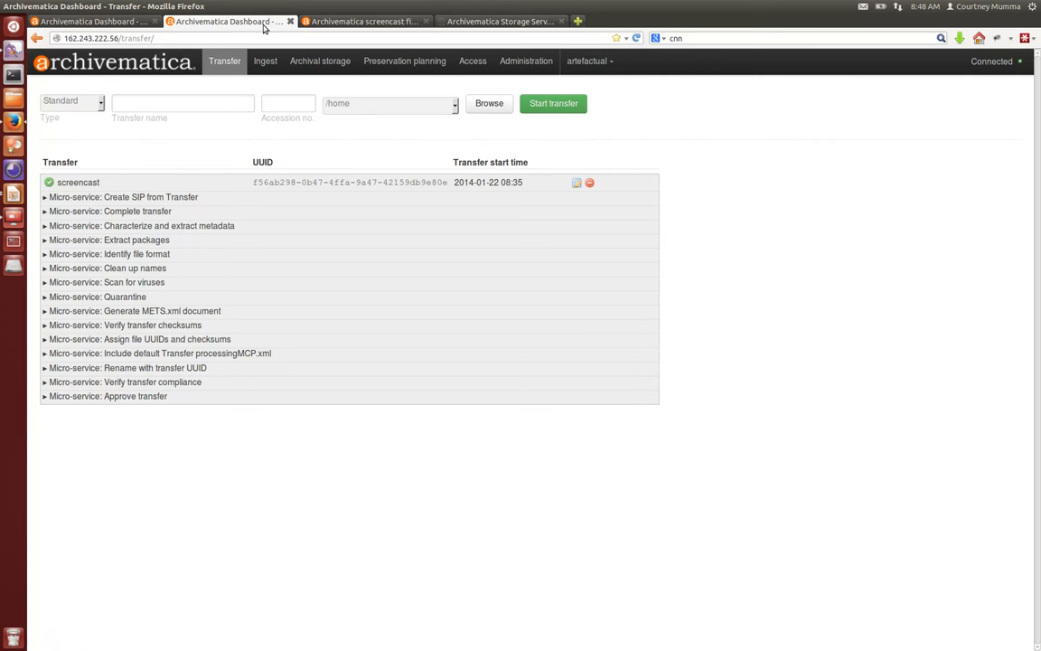
mouse_move(226, 21)
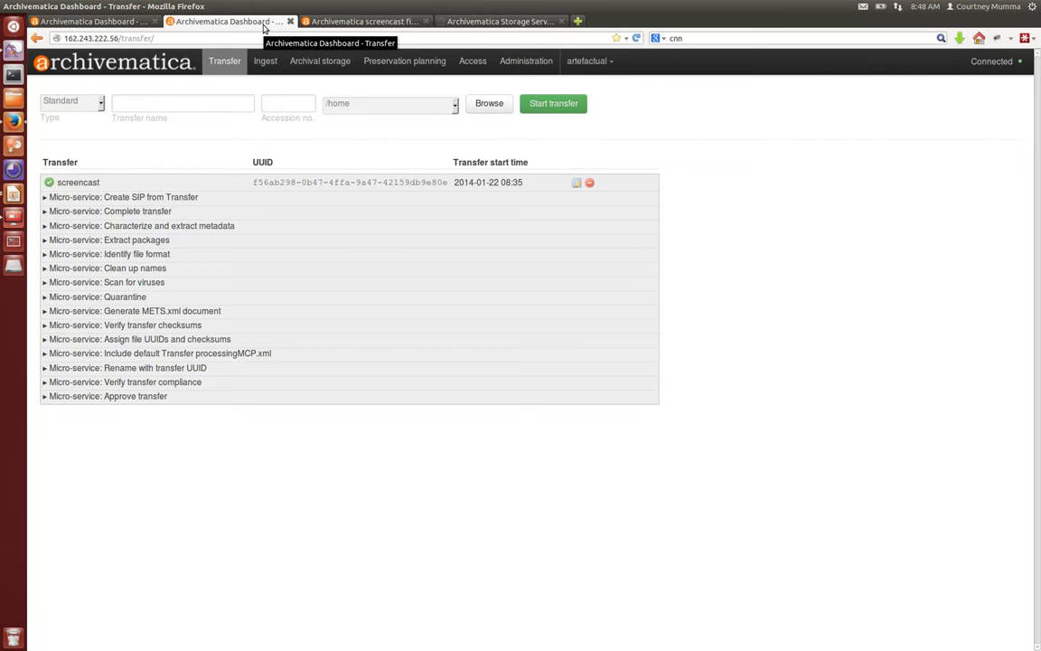